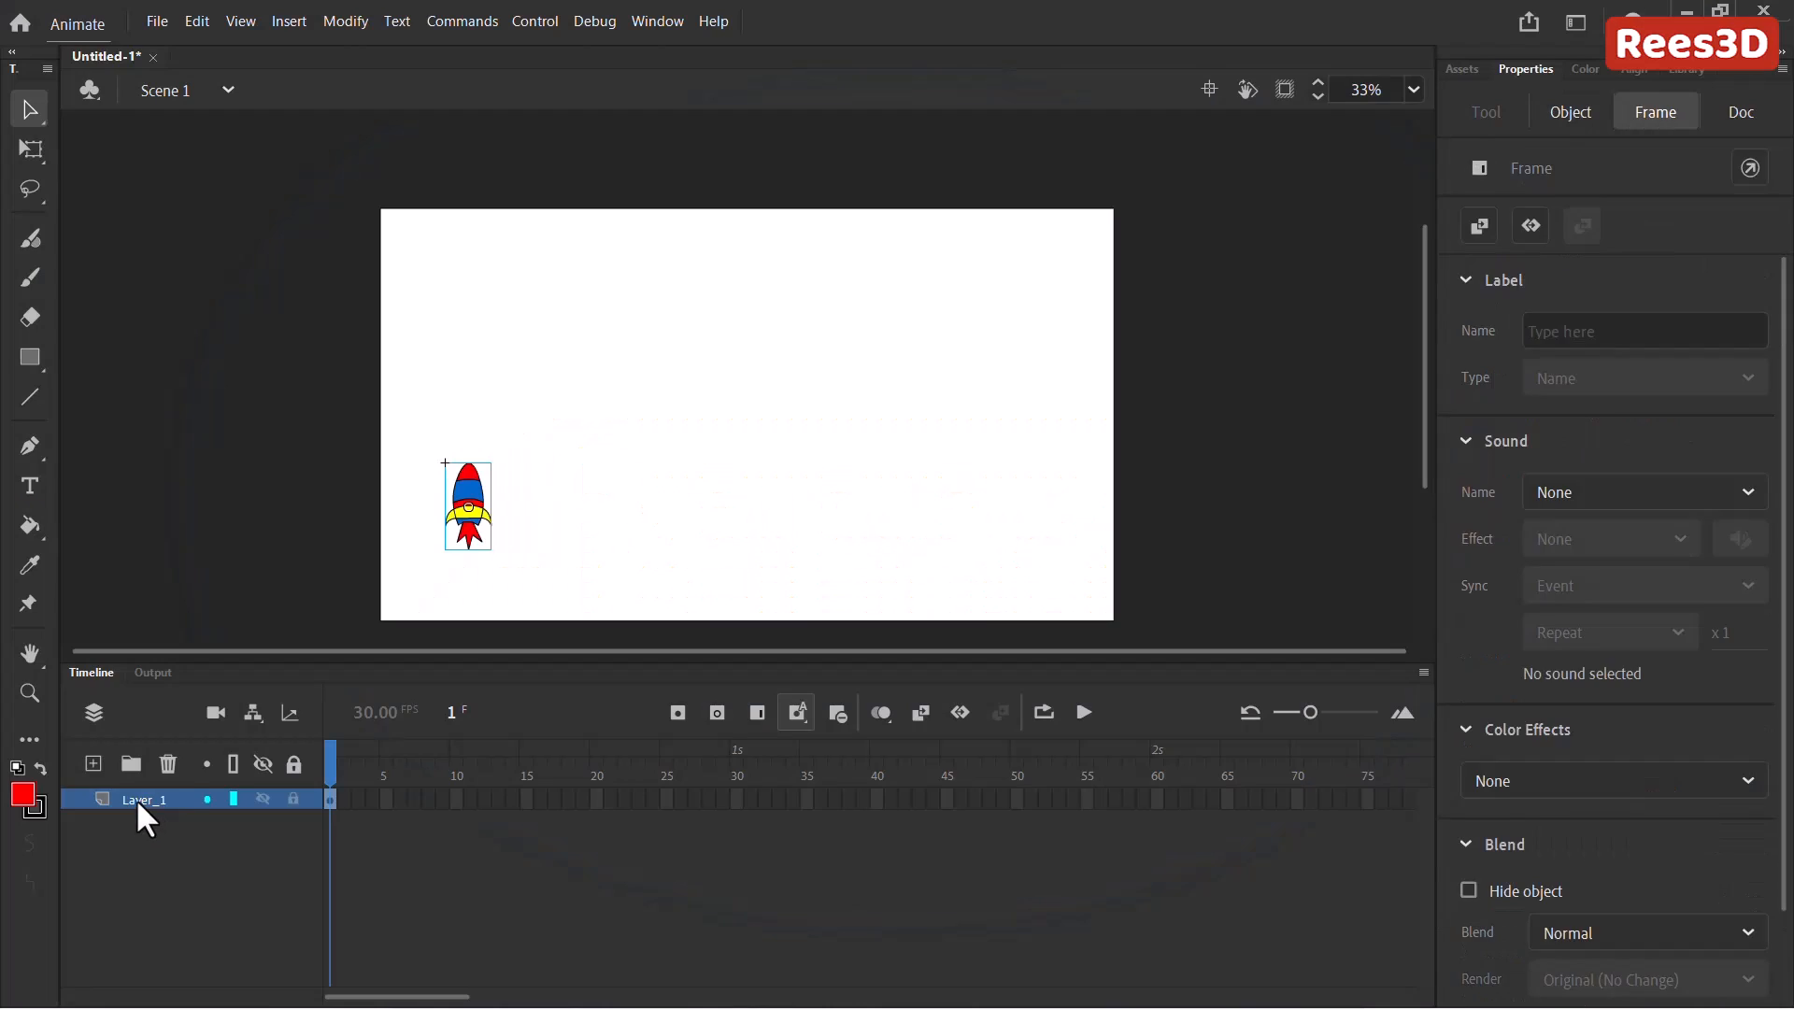
Rename Layer_1 to Rocket and show the rocket movie clip symbol in the Library.
double_click(144, 798)
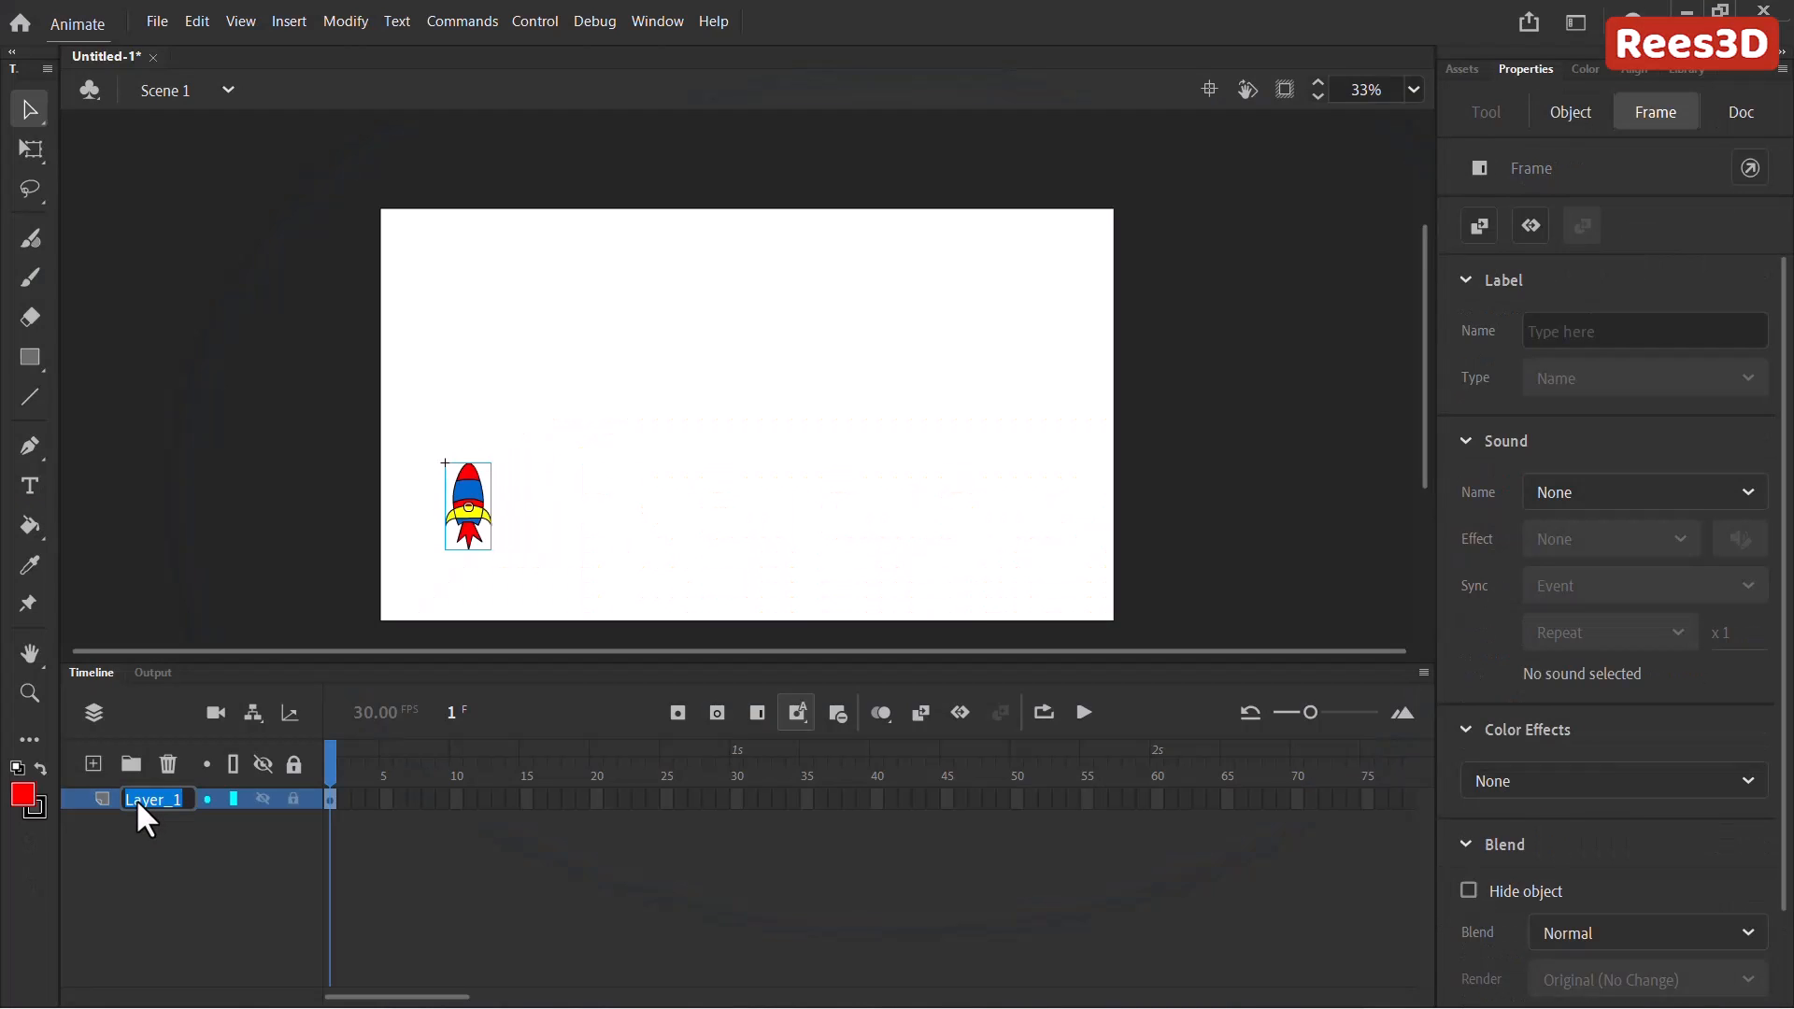
text(Rocket)
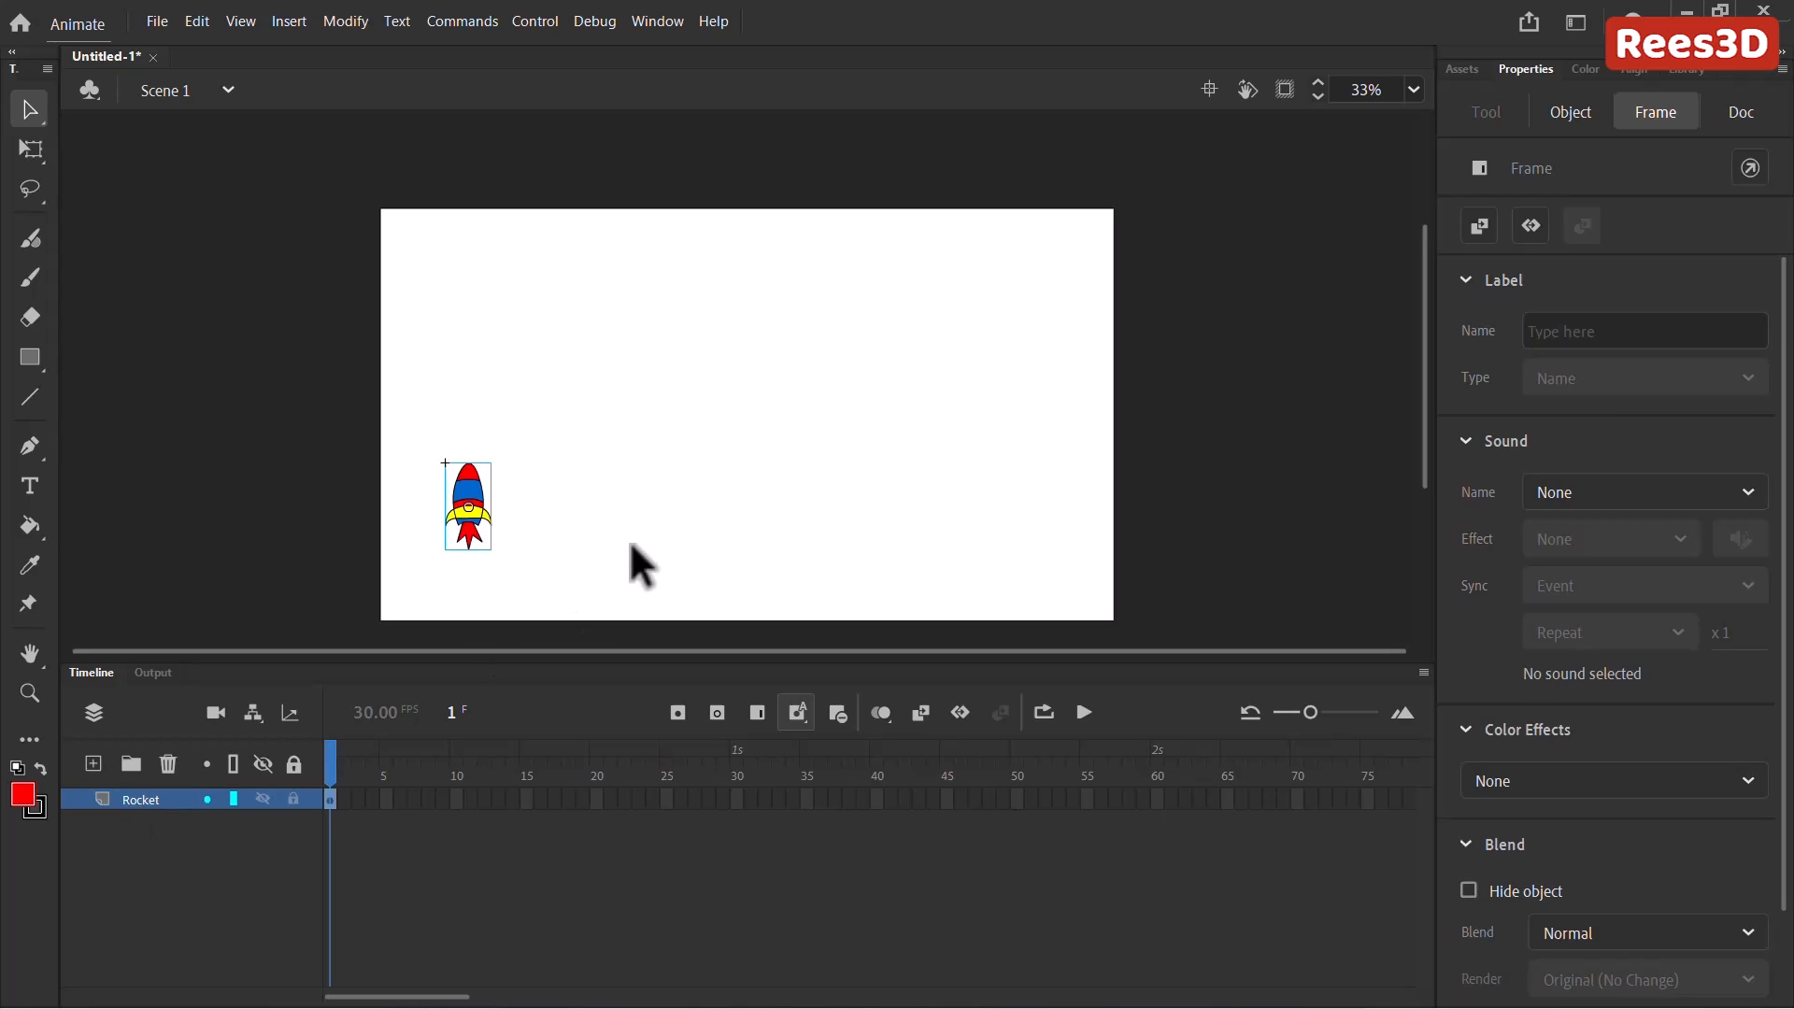
click(1569, 110)
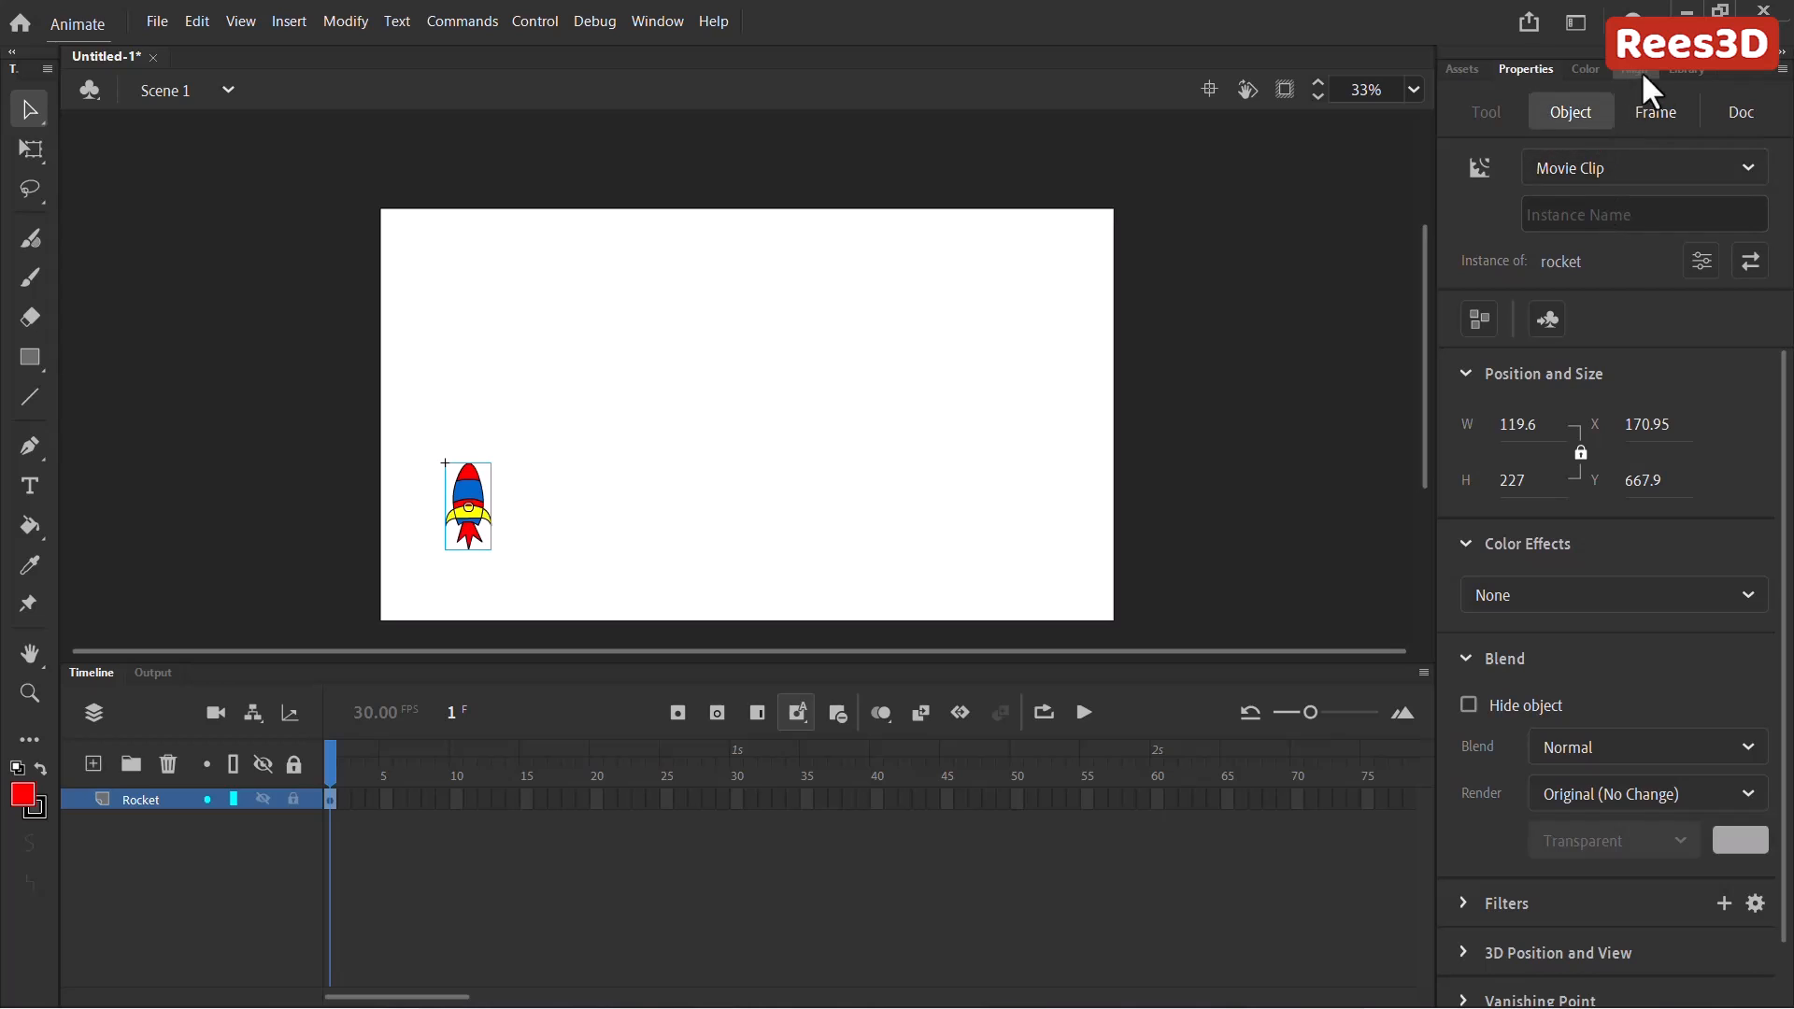
click(1685, 69)
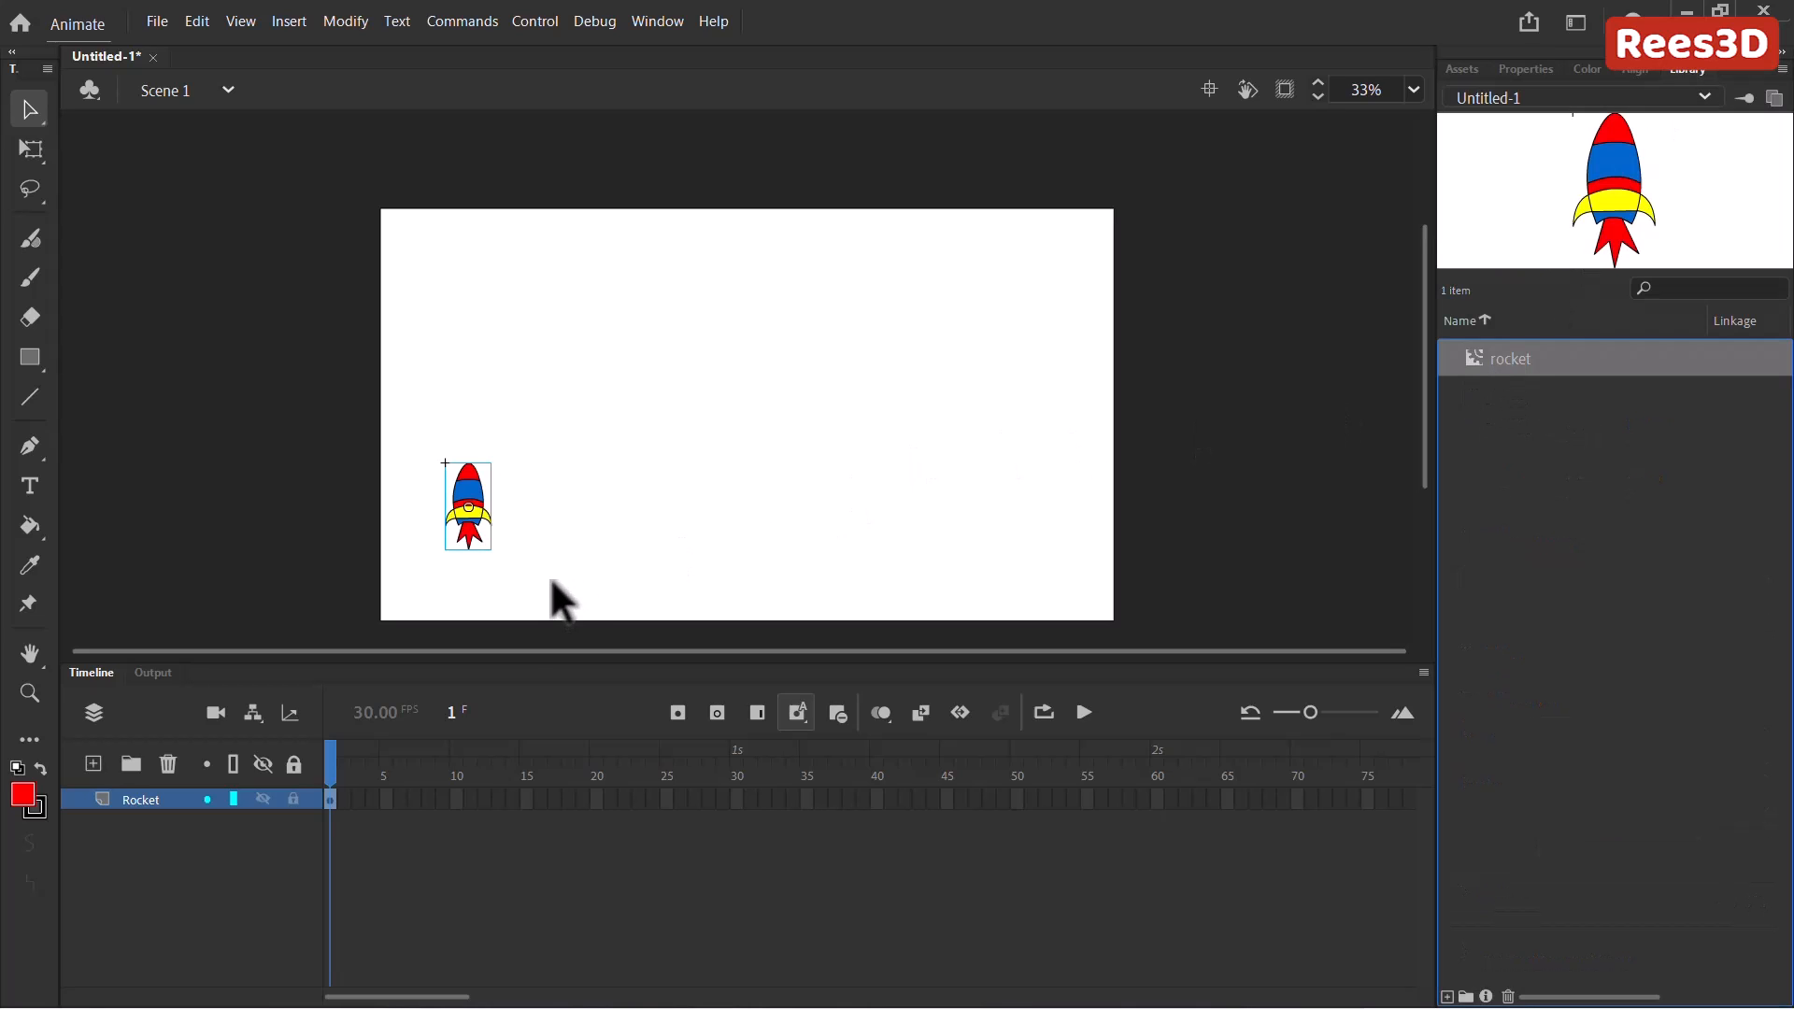
mouse_move(529, 340)
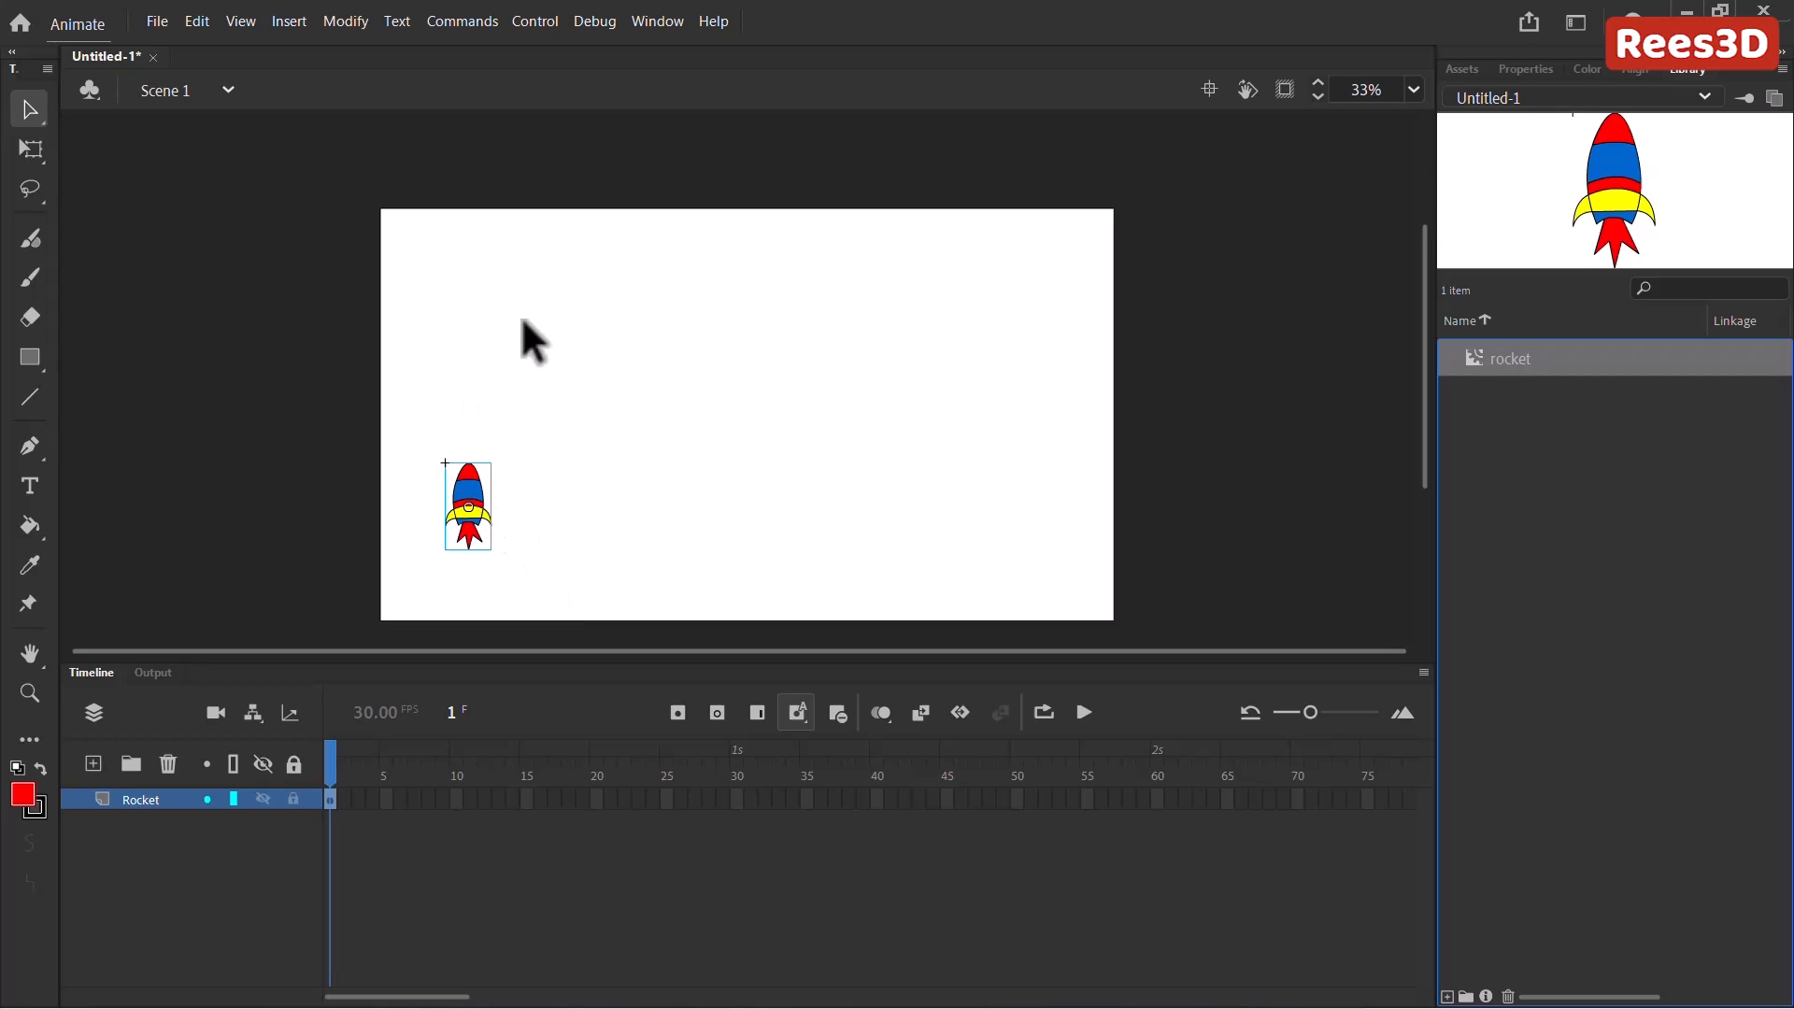
mouse_move(249, 824)
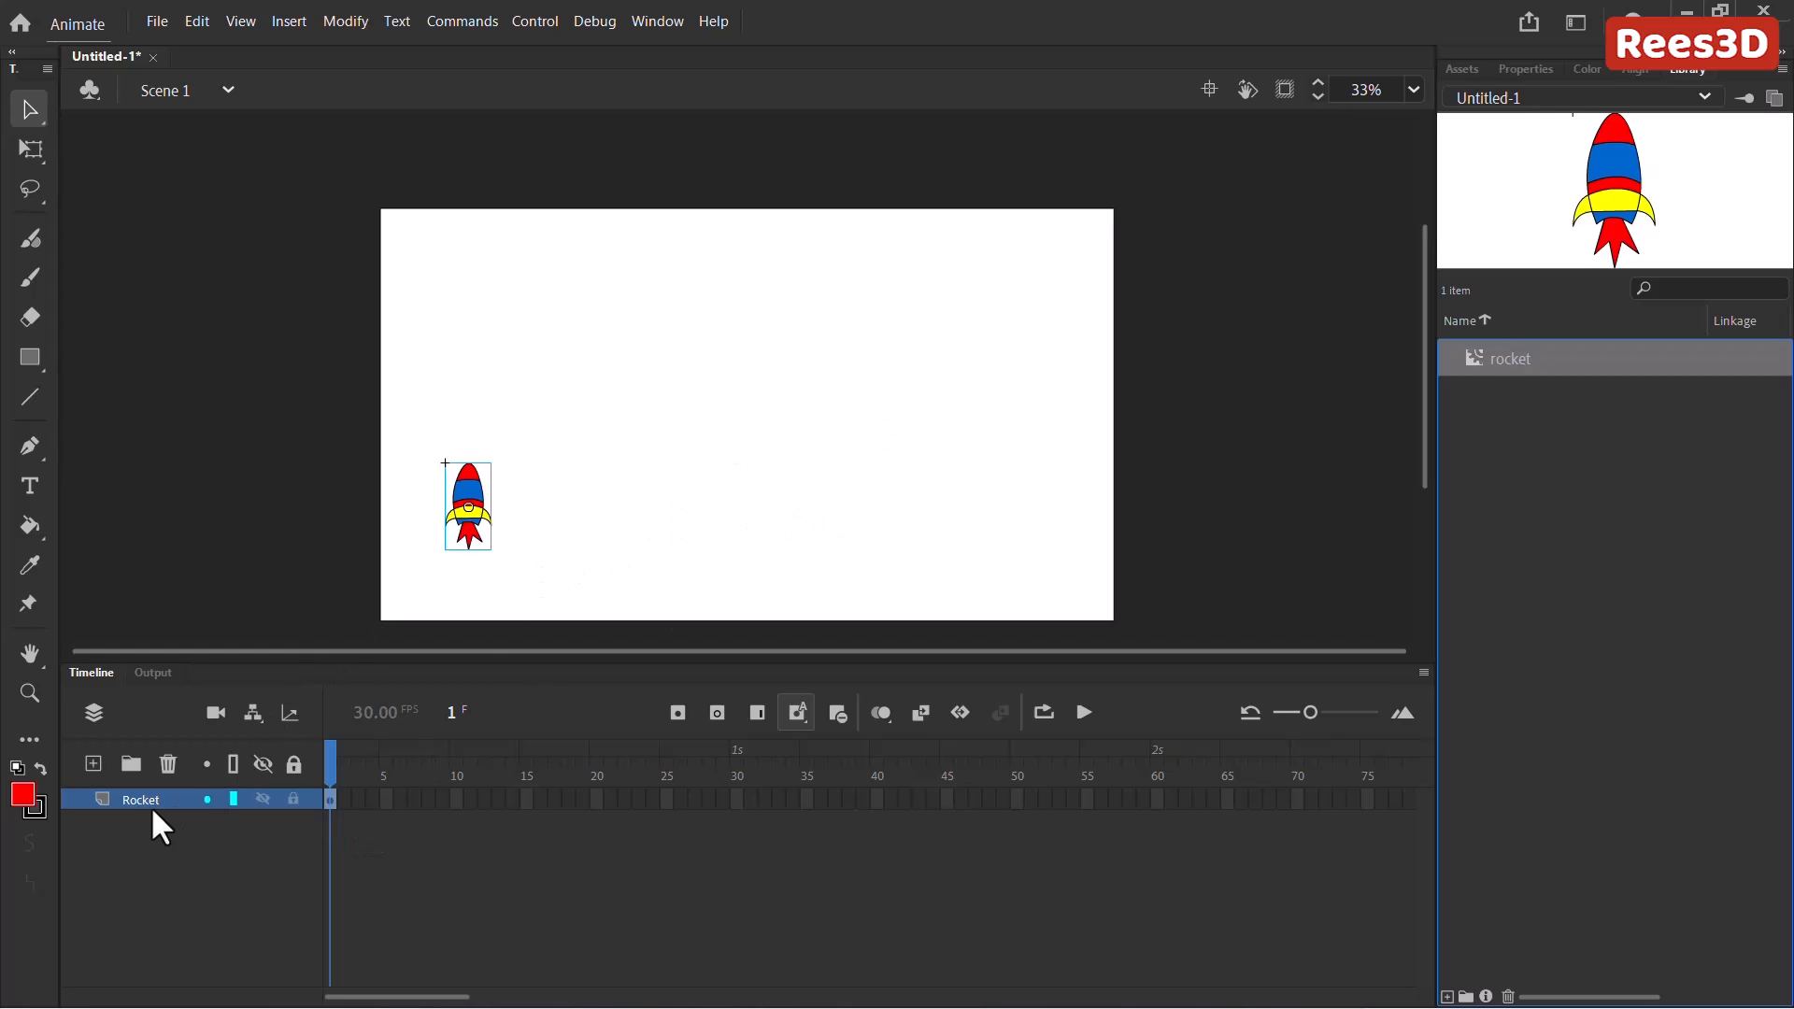
Add a classic motion guide to the Rocket layer, creating Guide: Rocket above it.
right_click(140, 798)
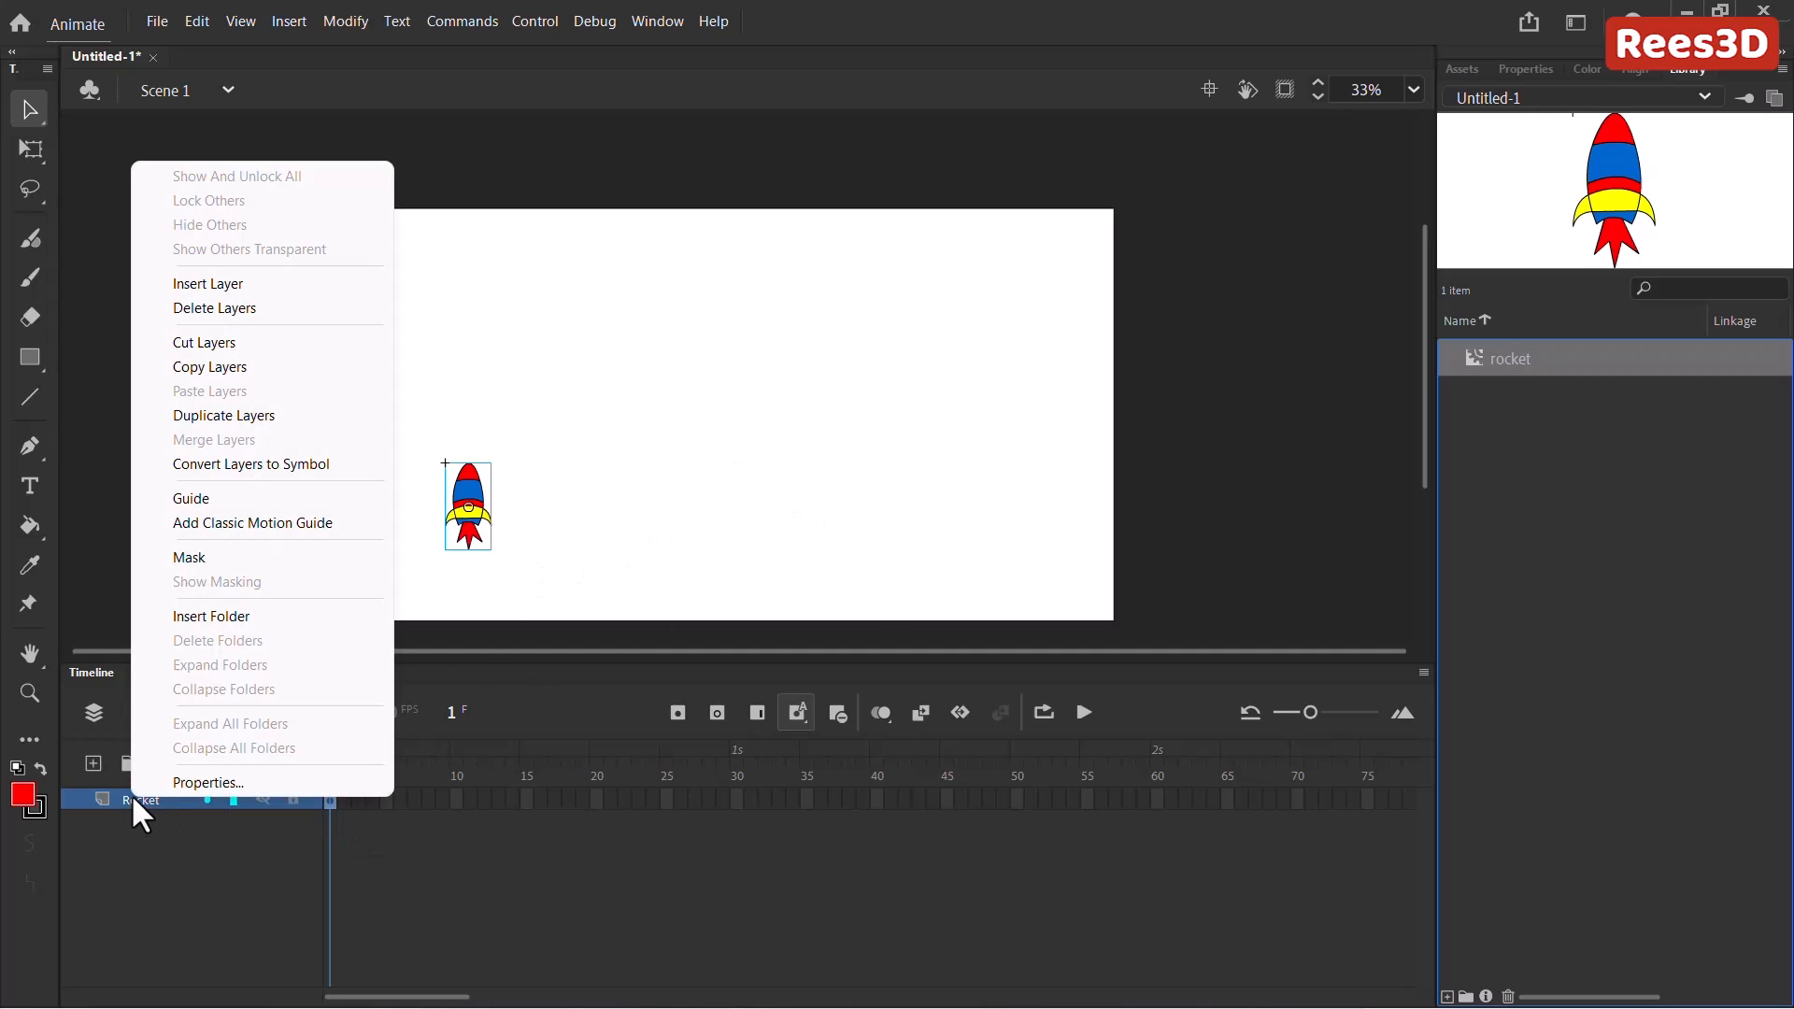
mouse_move(252, 523)
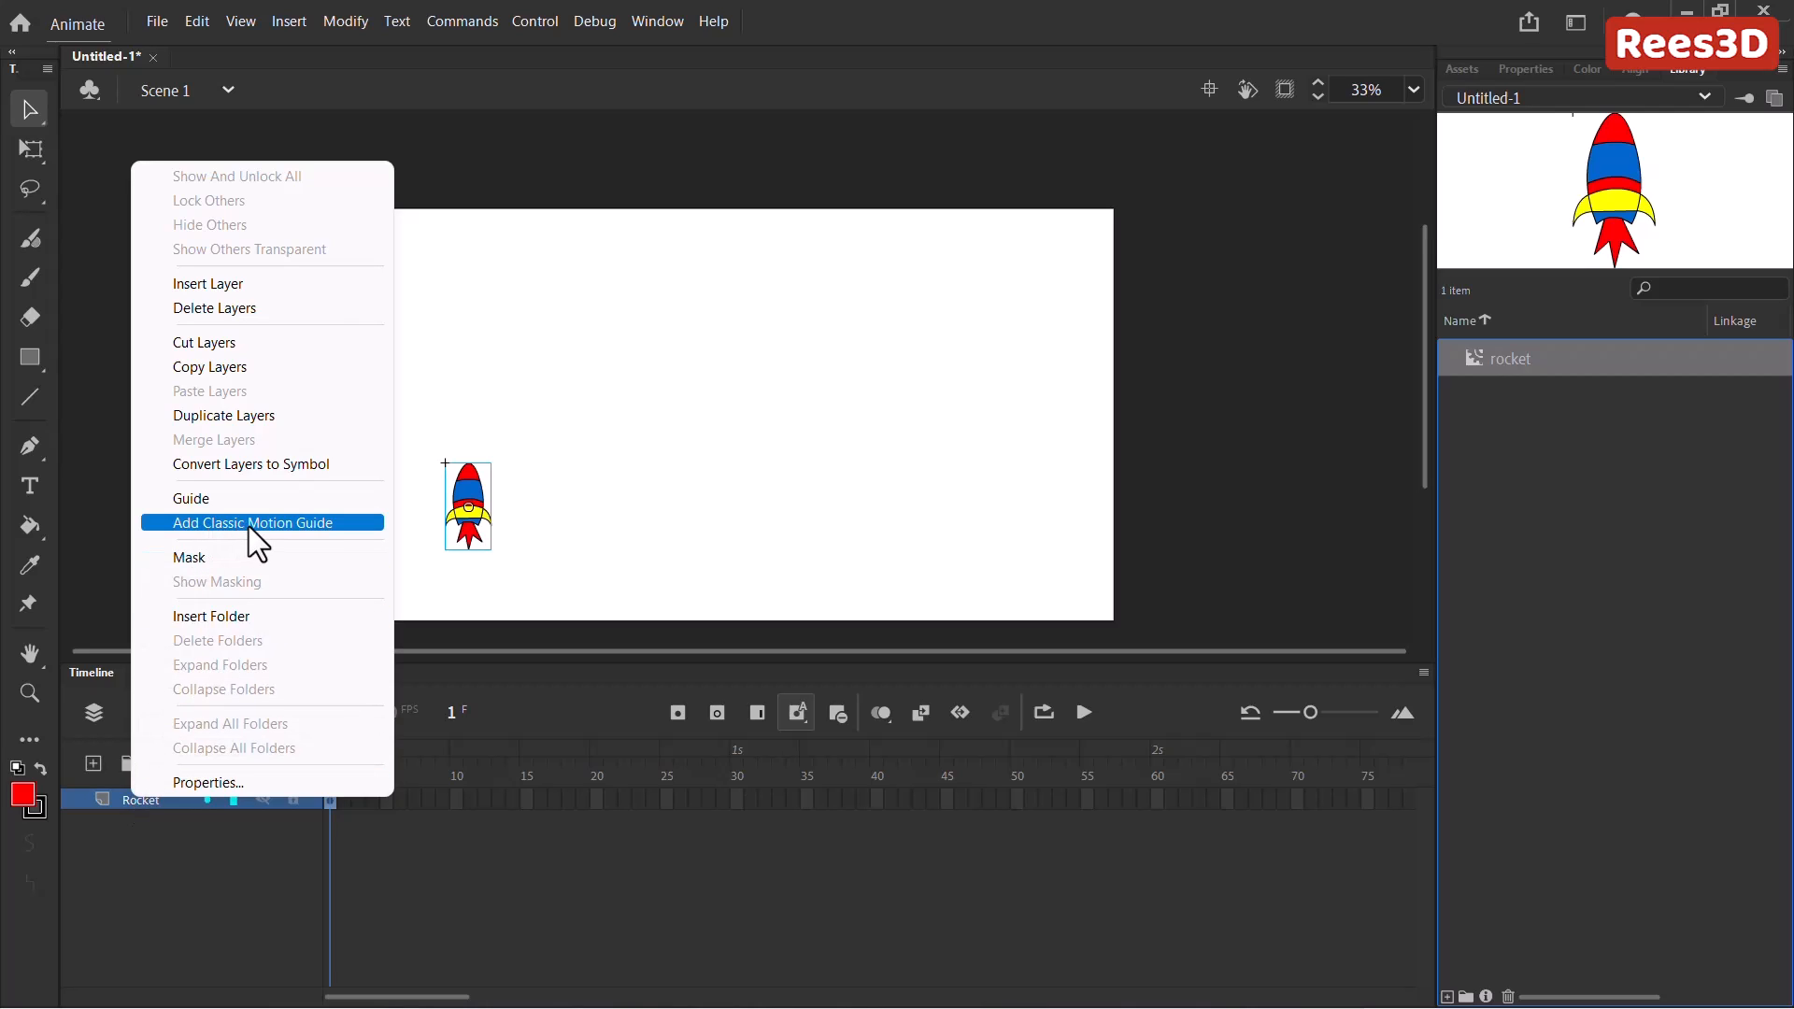
mouse_move(266, 544)
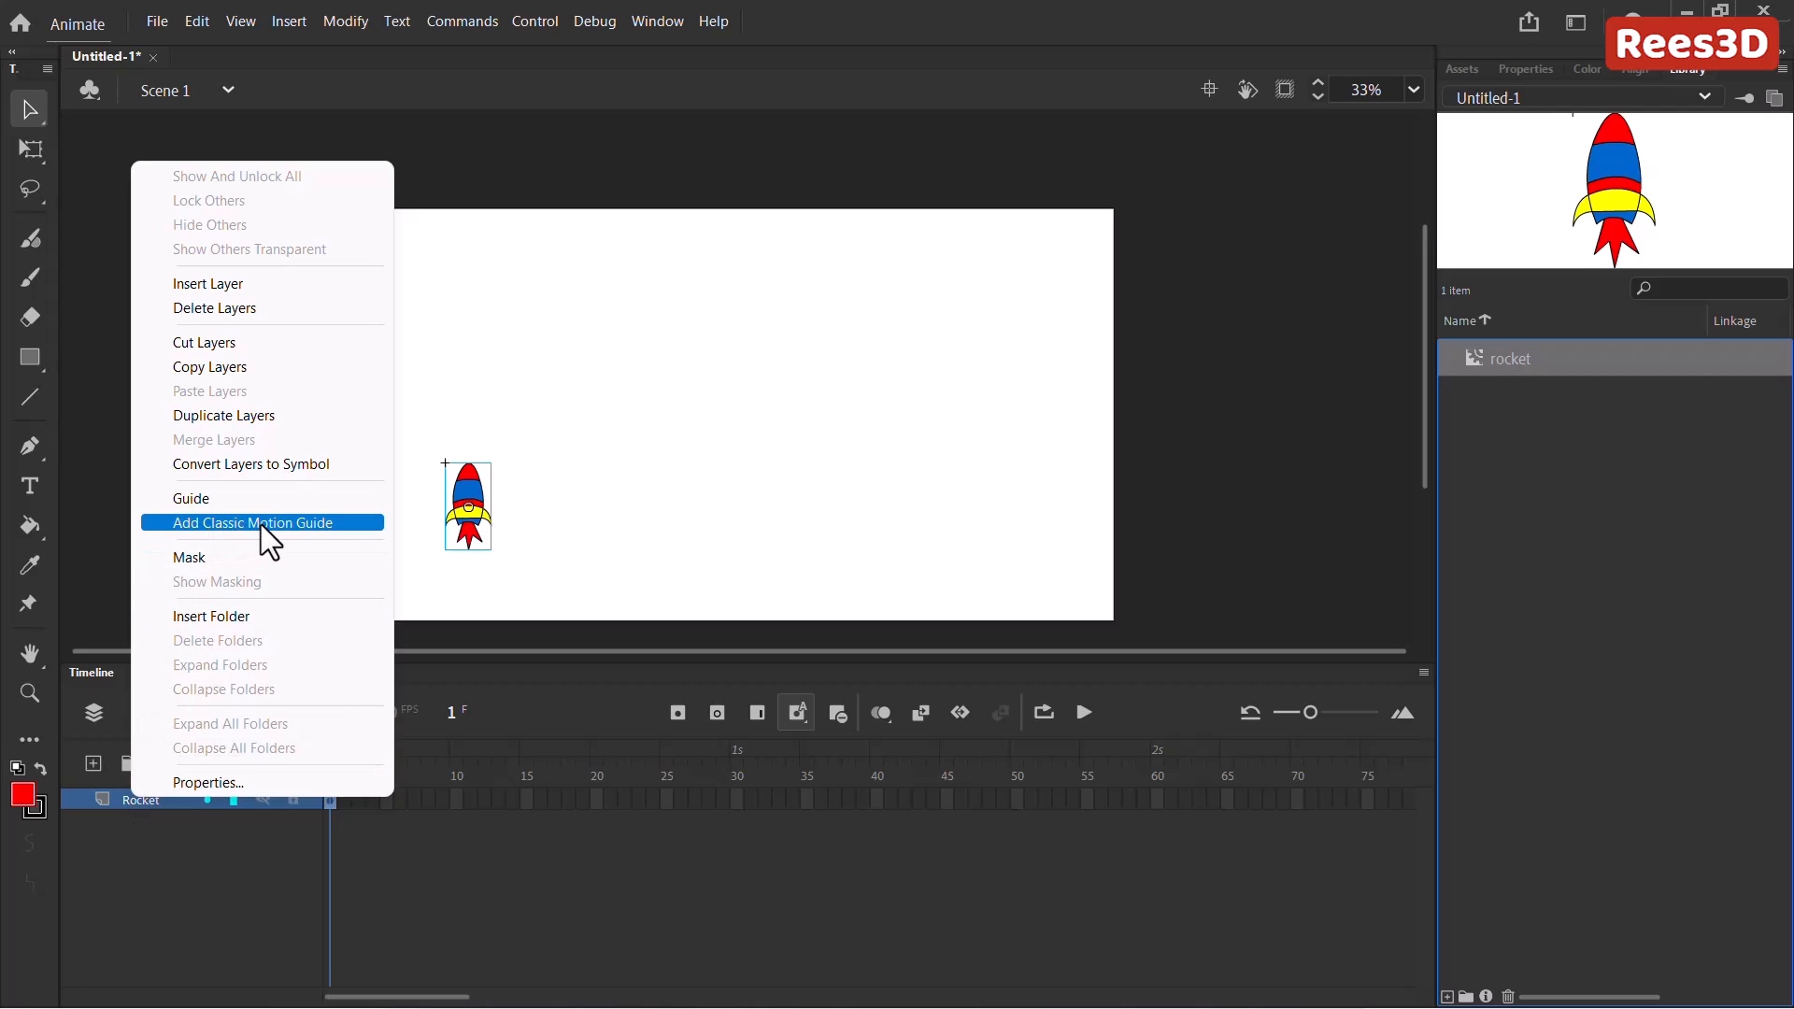
click(249, 521)
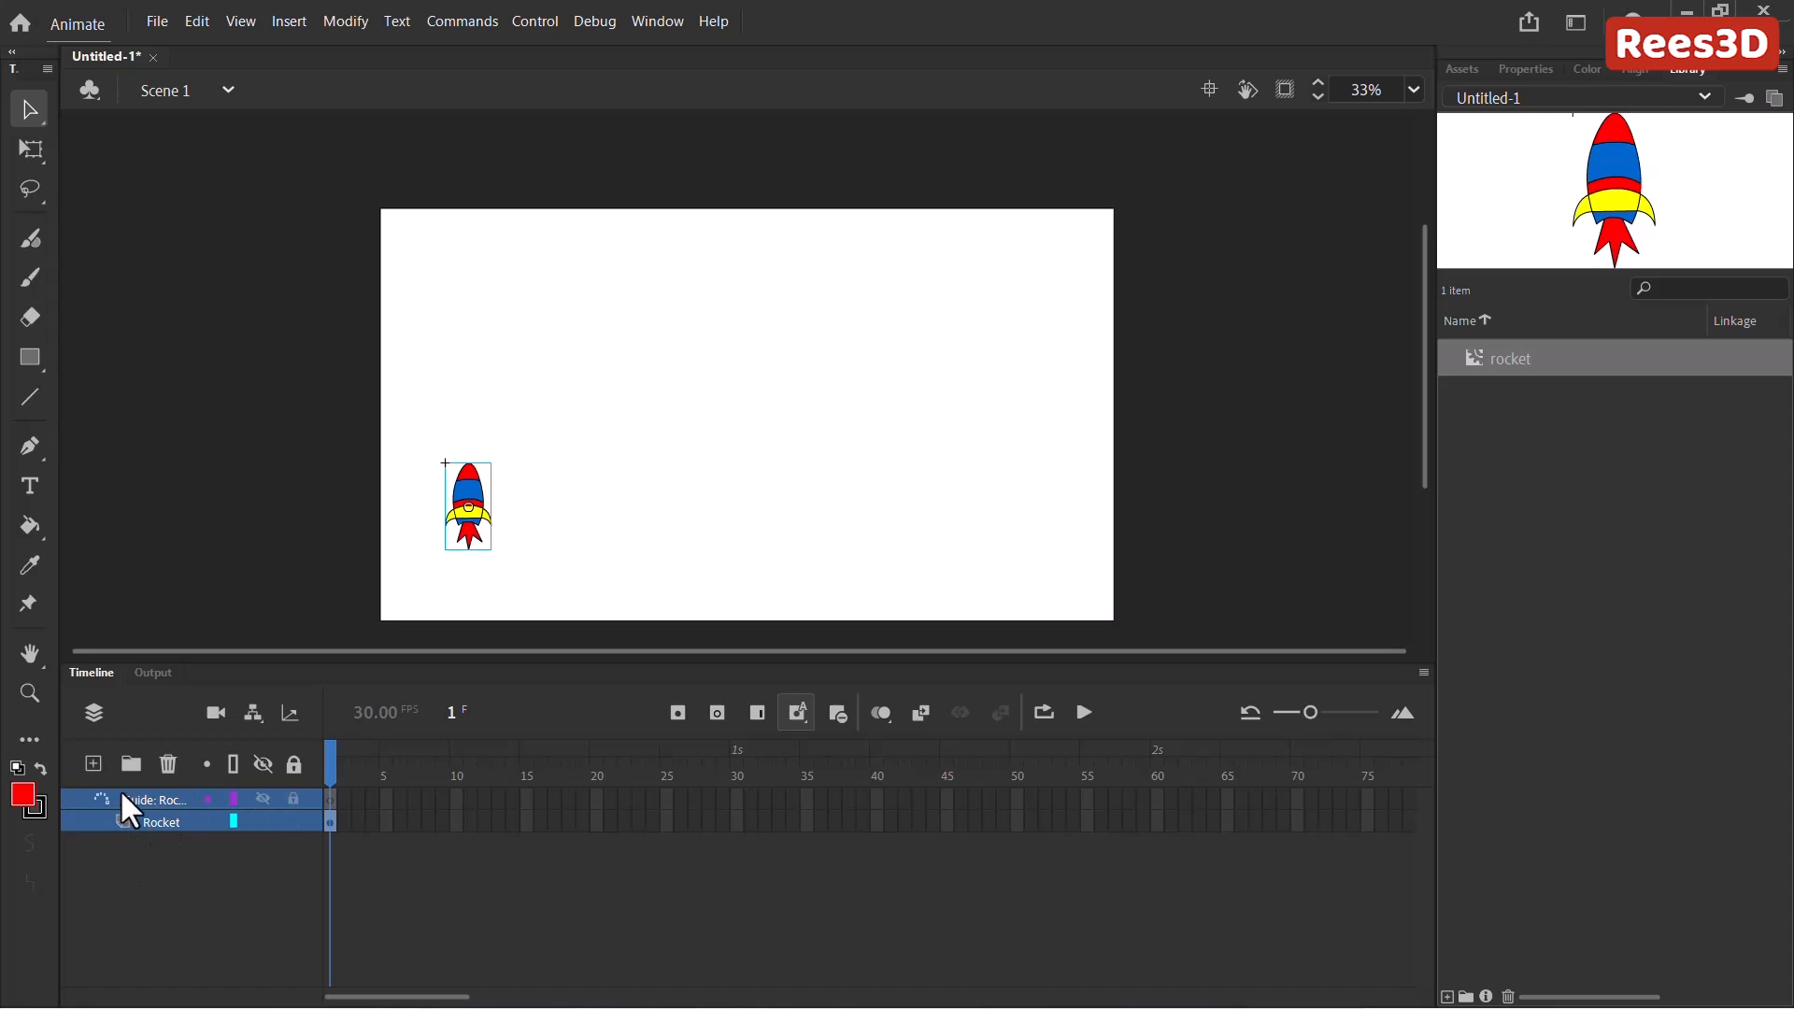
click(160, 822)
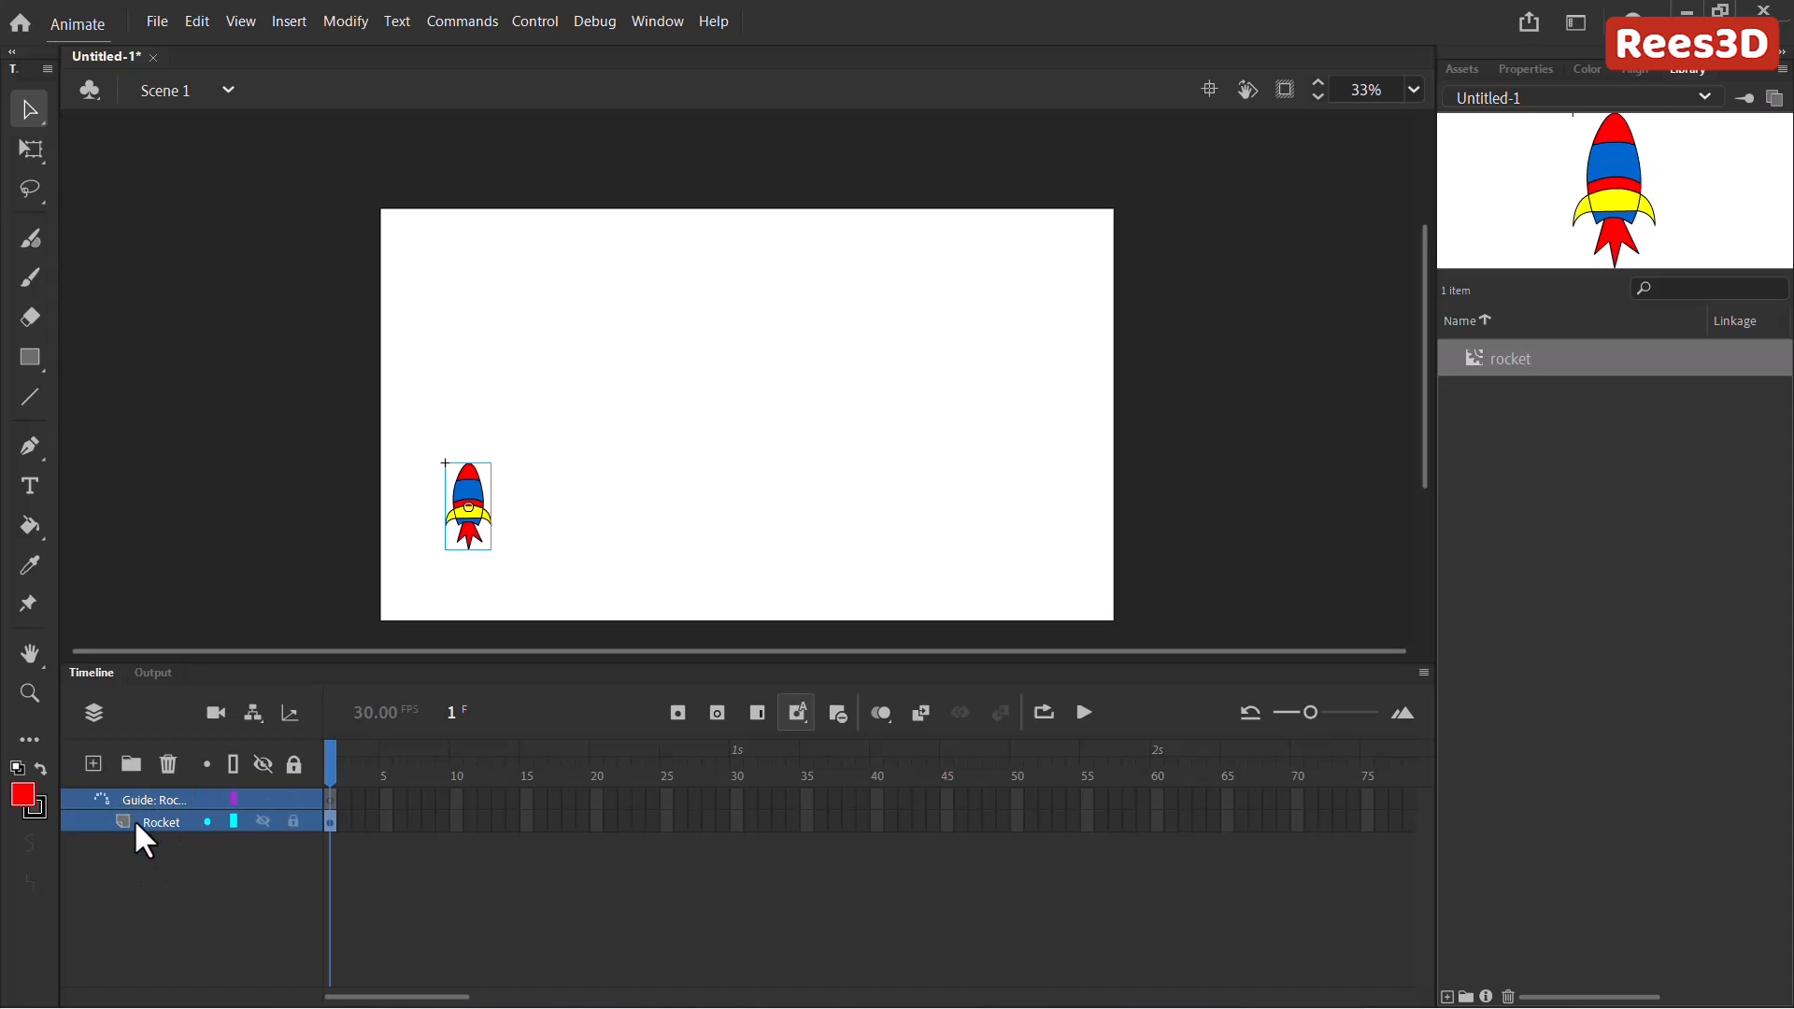
mouse_move(111, 835)
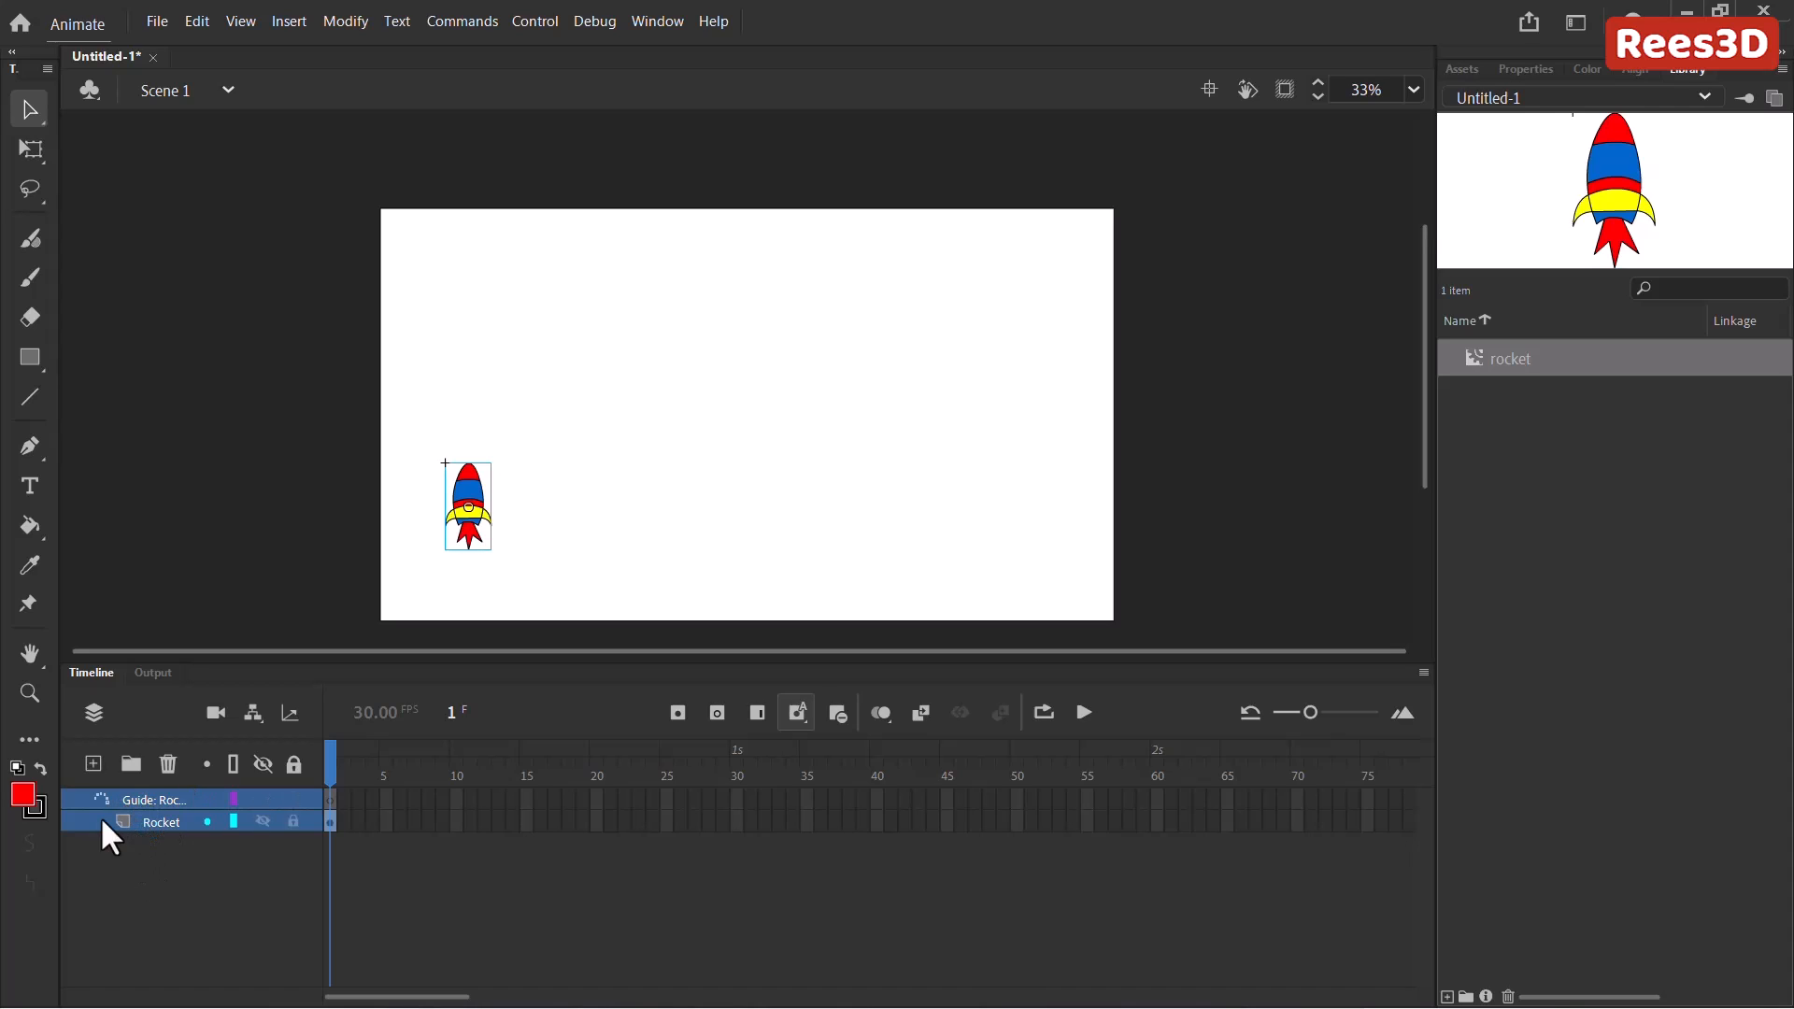
click(150, 798)
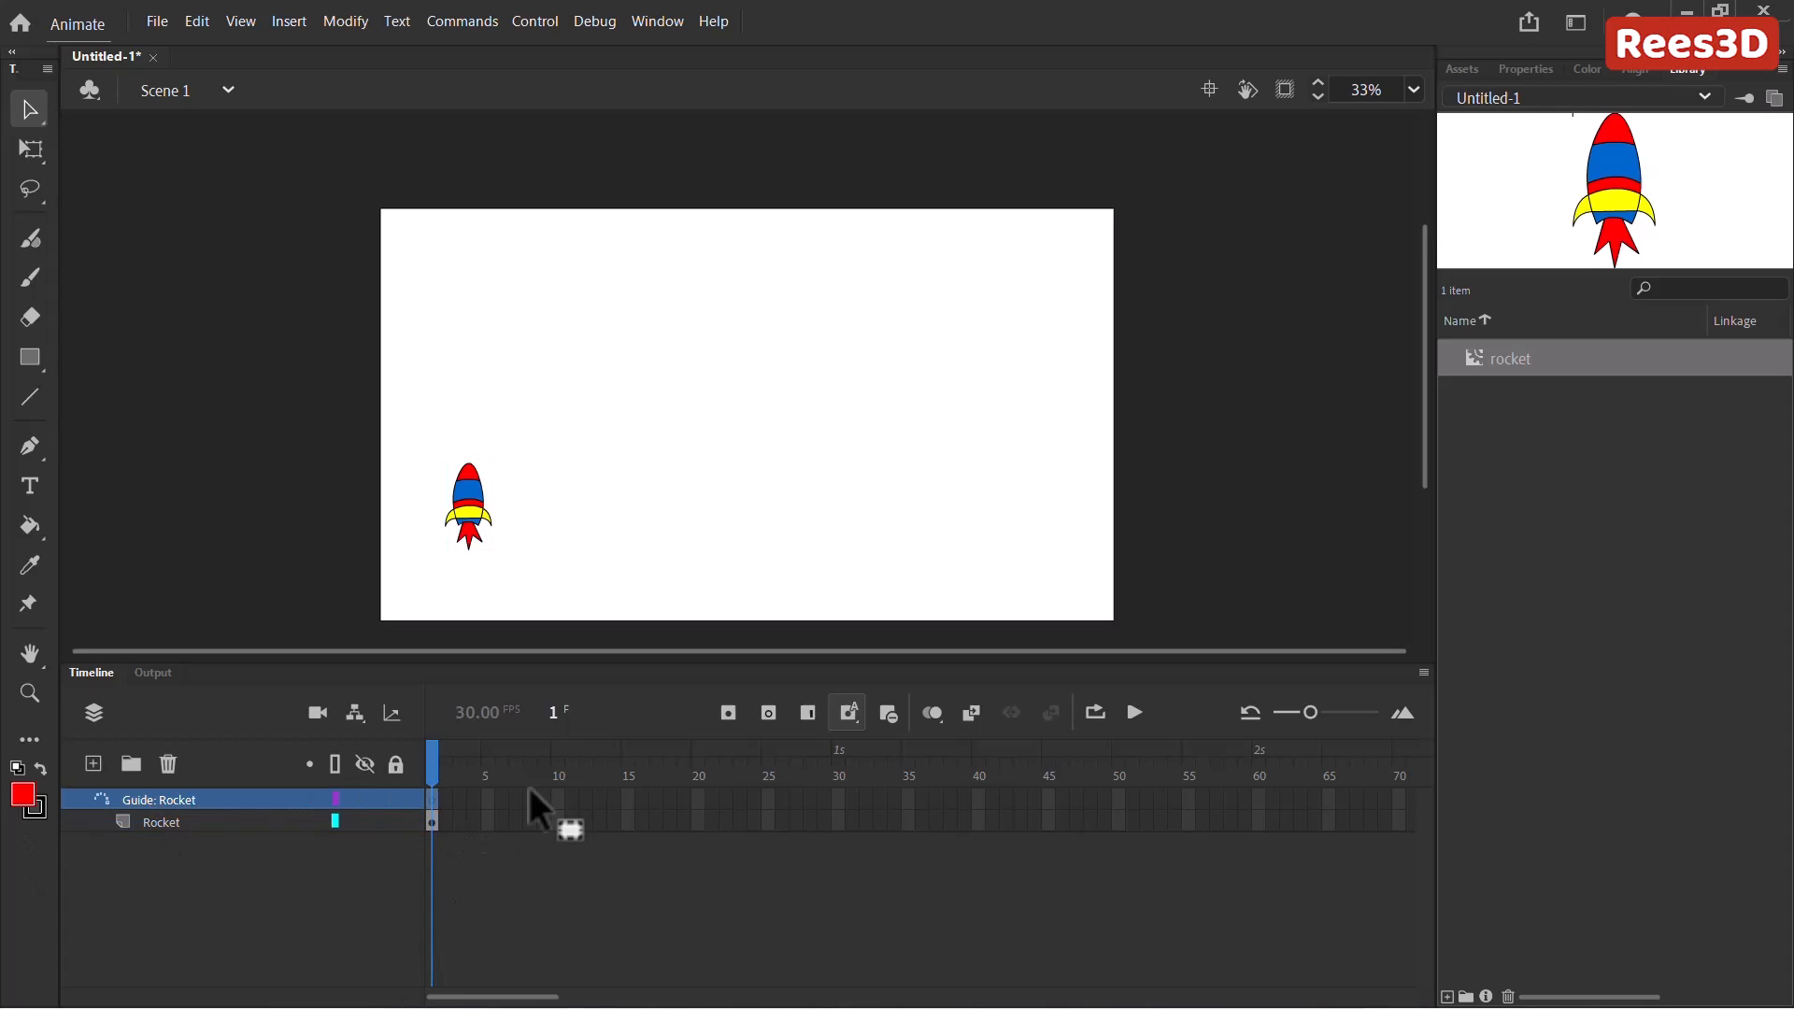
mouse_move(673, 503)
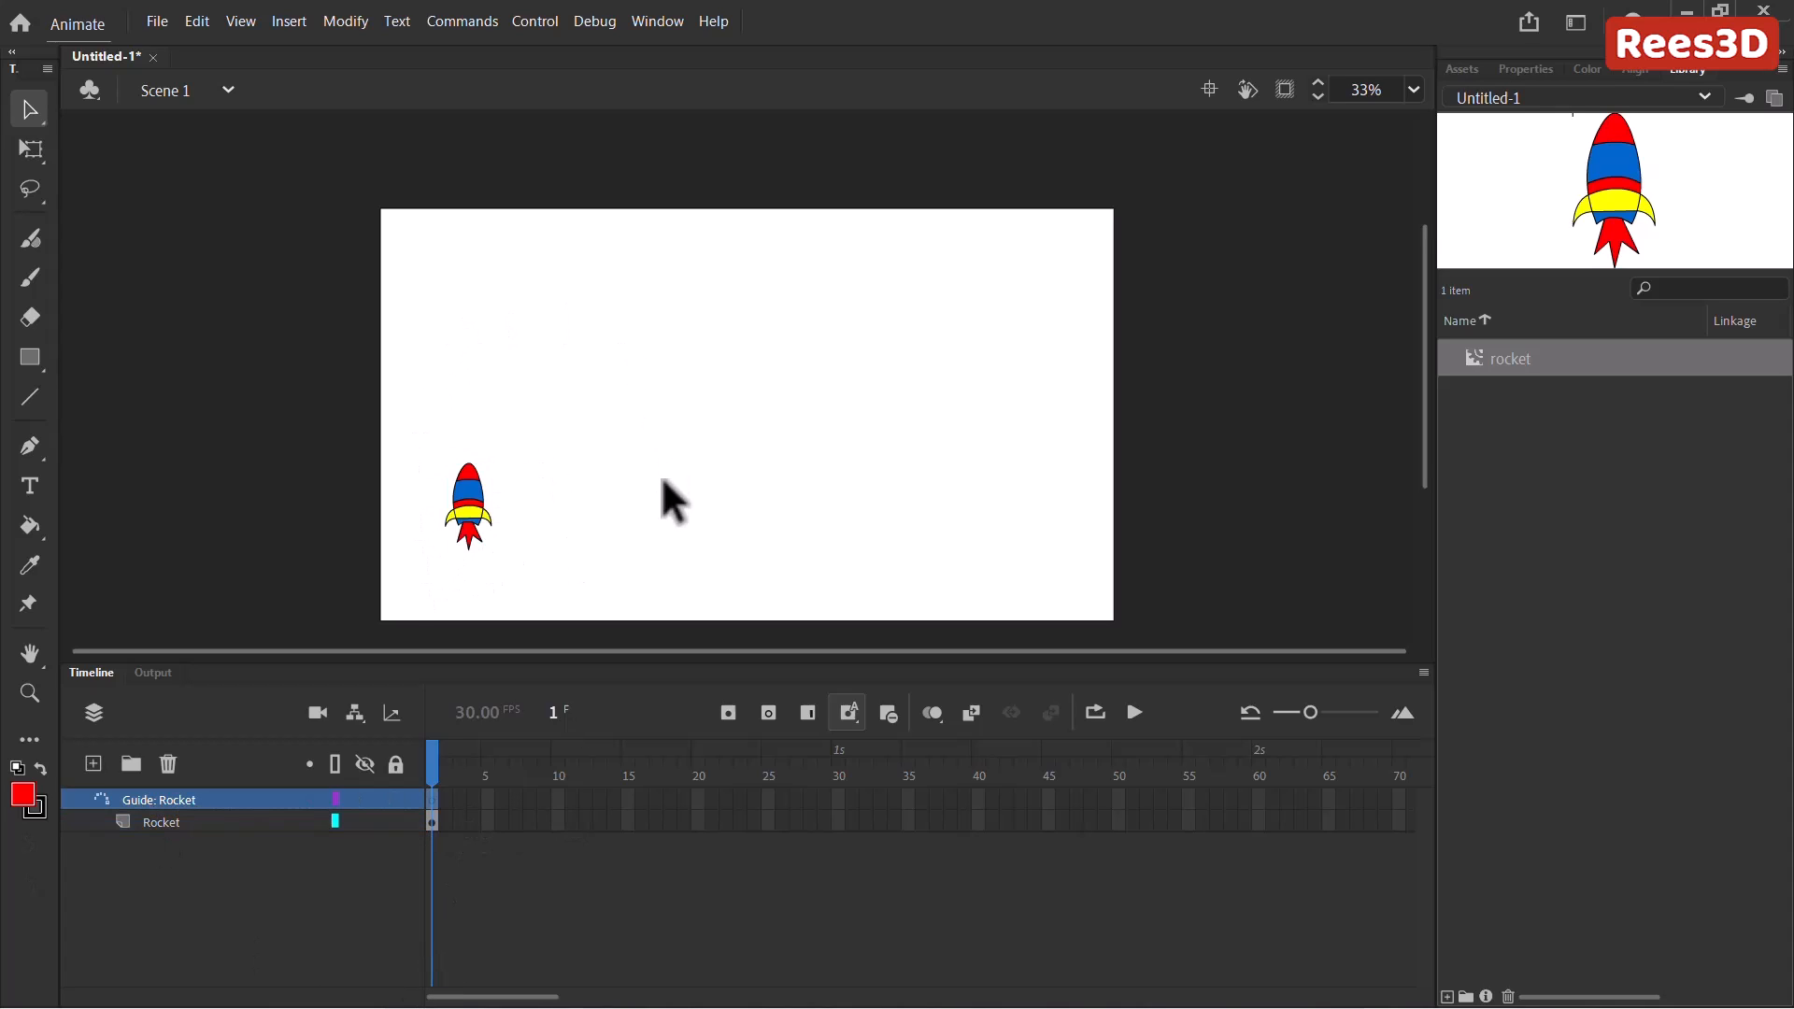
mouse_move(45, 463)
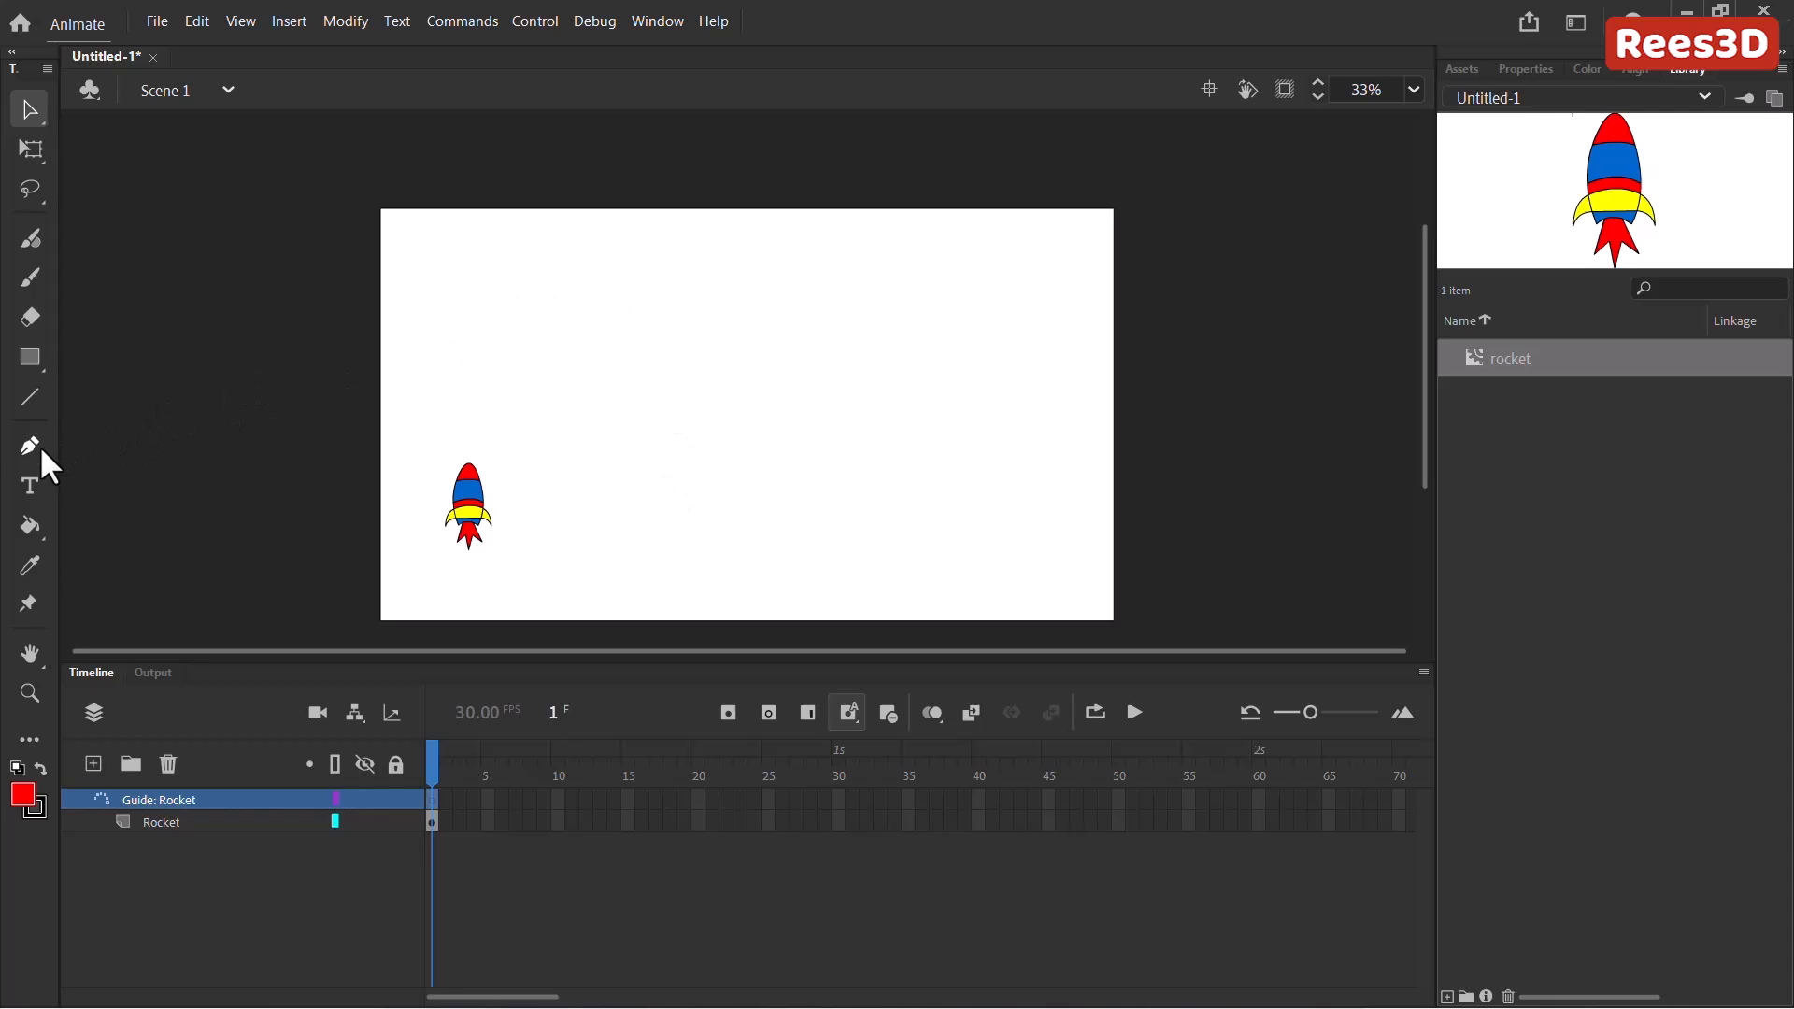
mouse_move(30, 444)
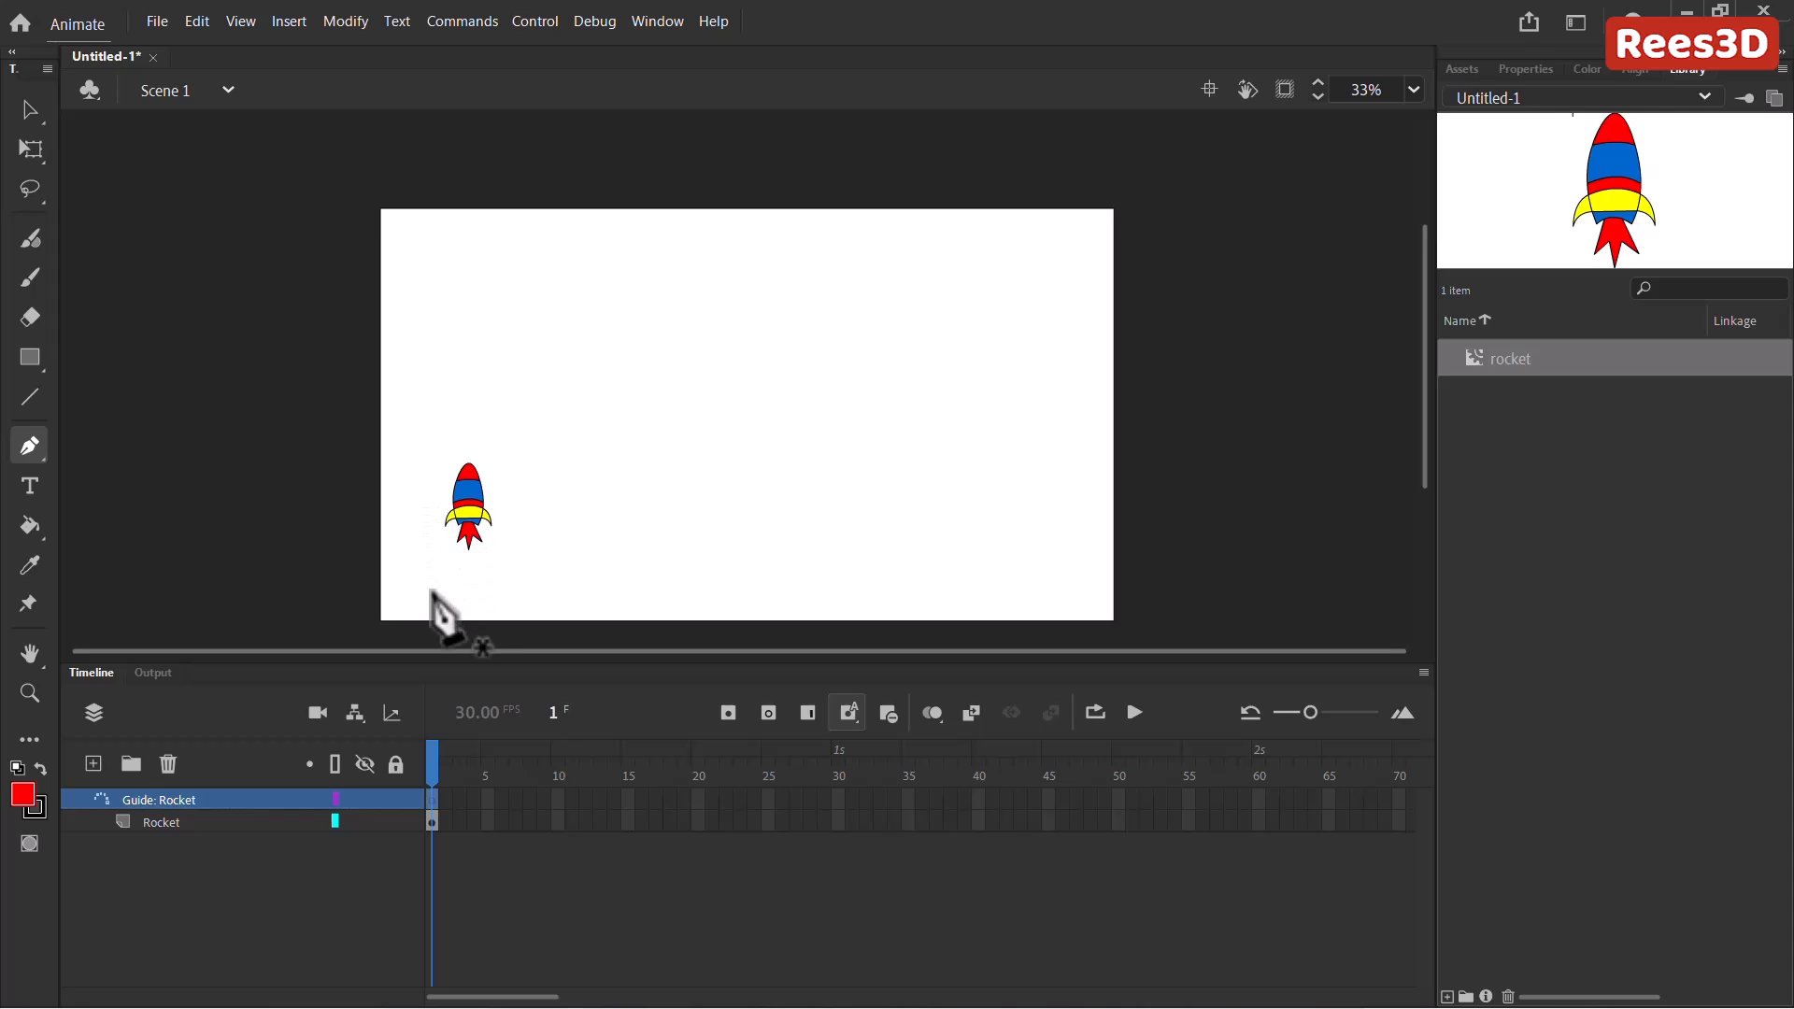
mouse_move(568, 357)
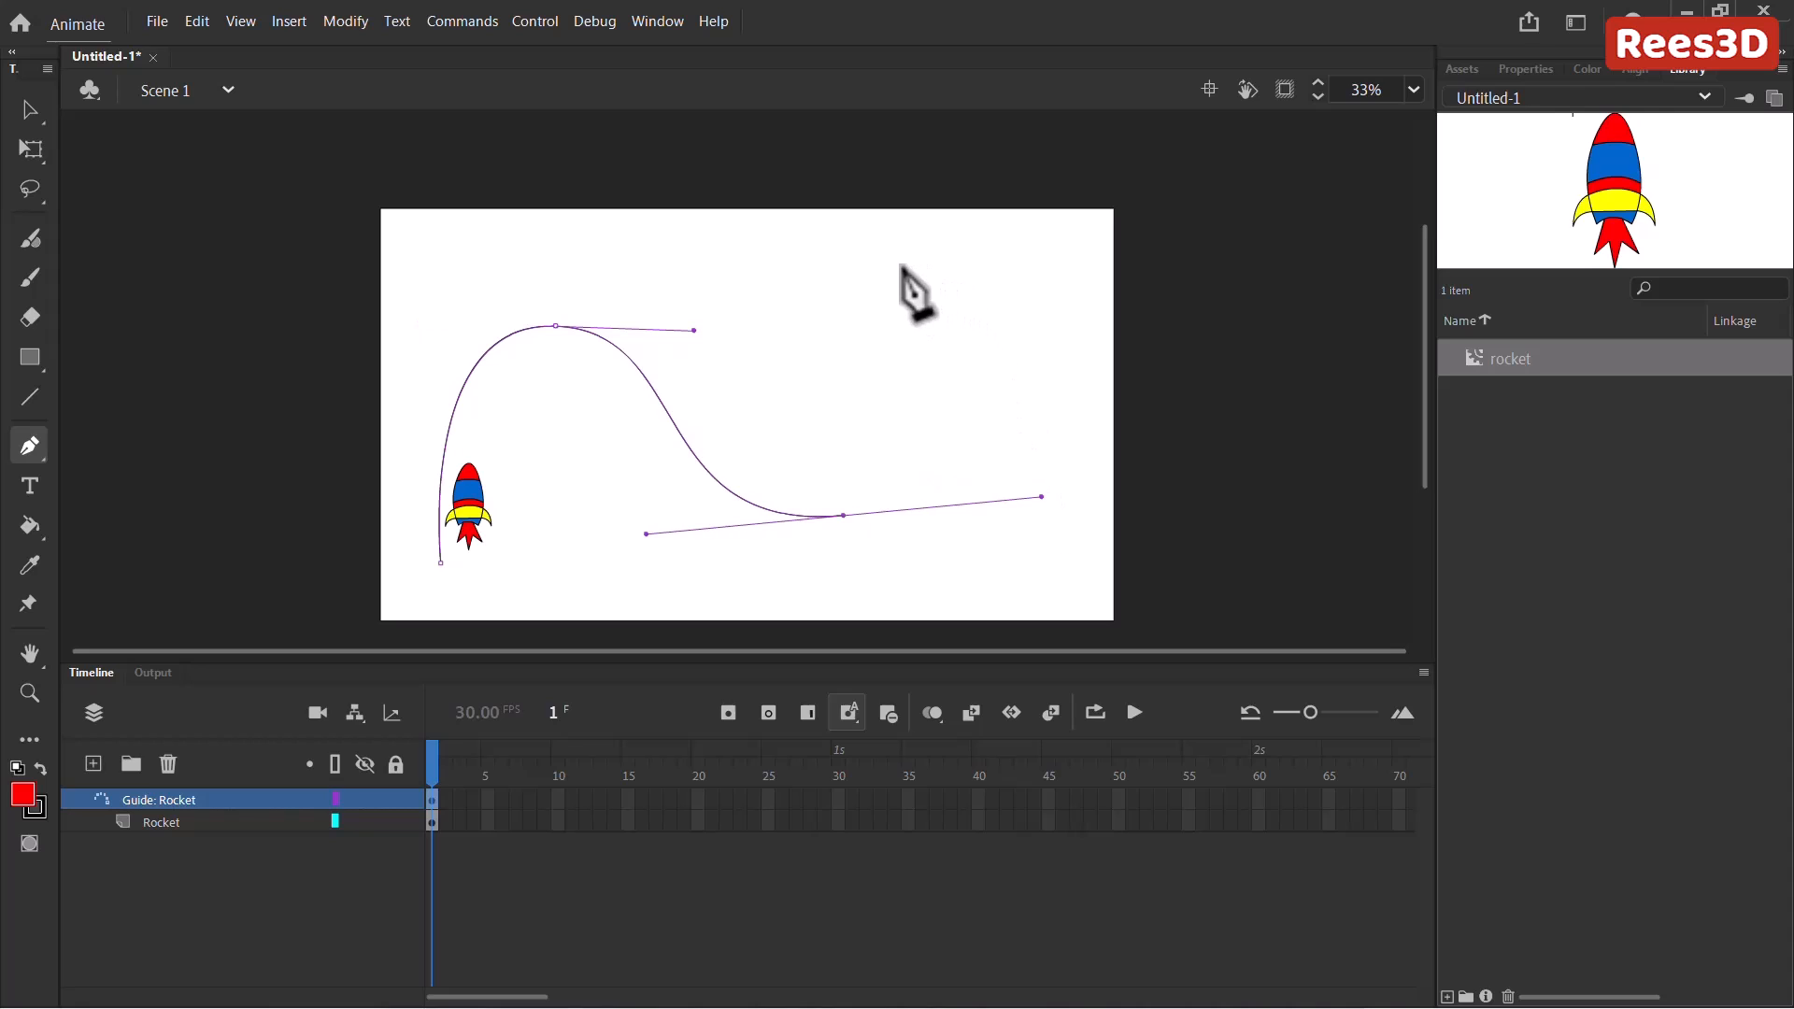
Extend the S-shaped guide curve toward the upper right, then select Rocket's frame 1.
drag(691, 330, 905, 269)
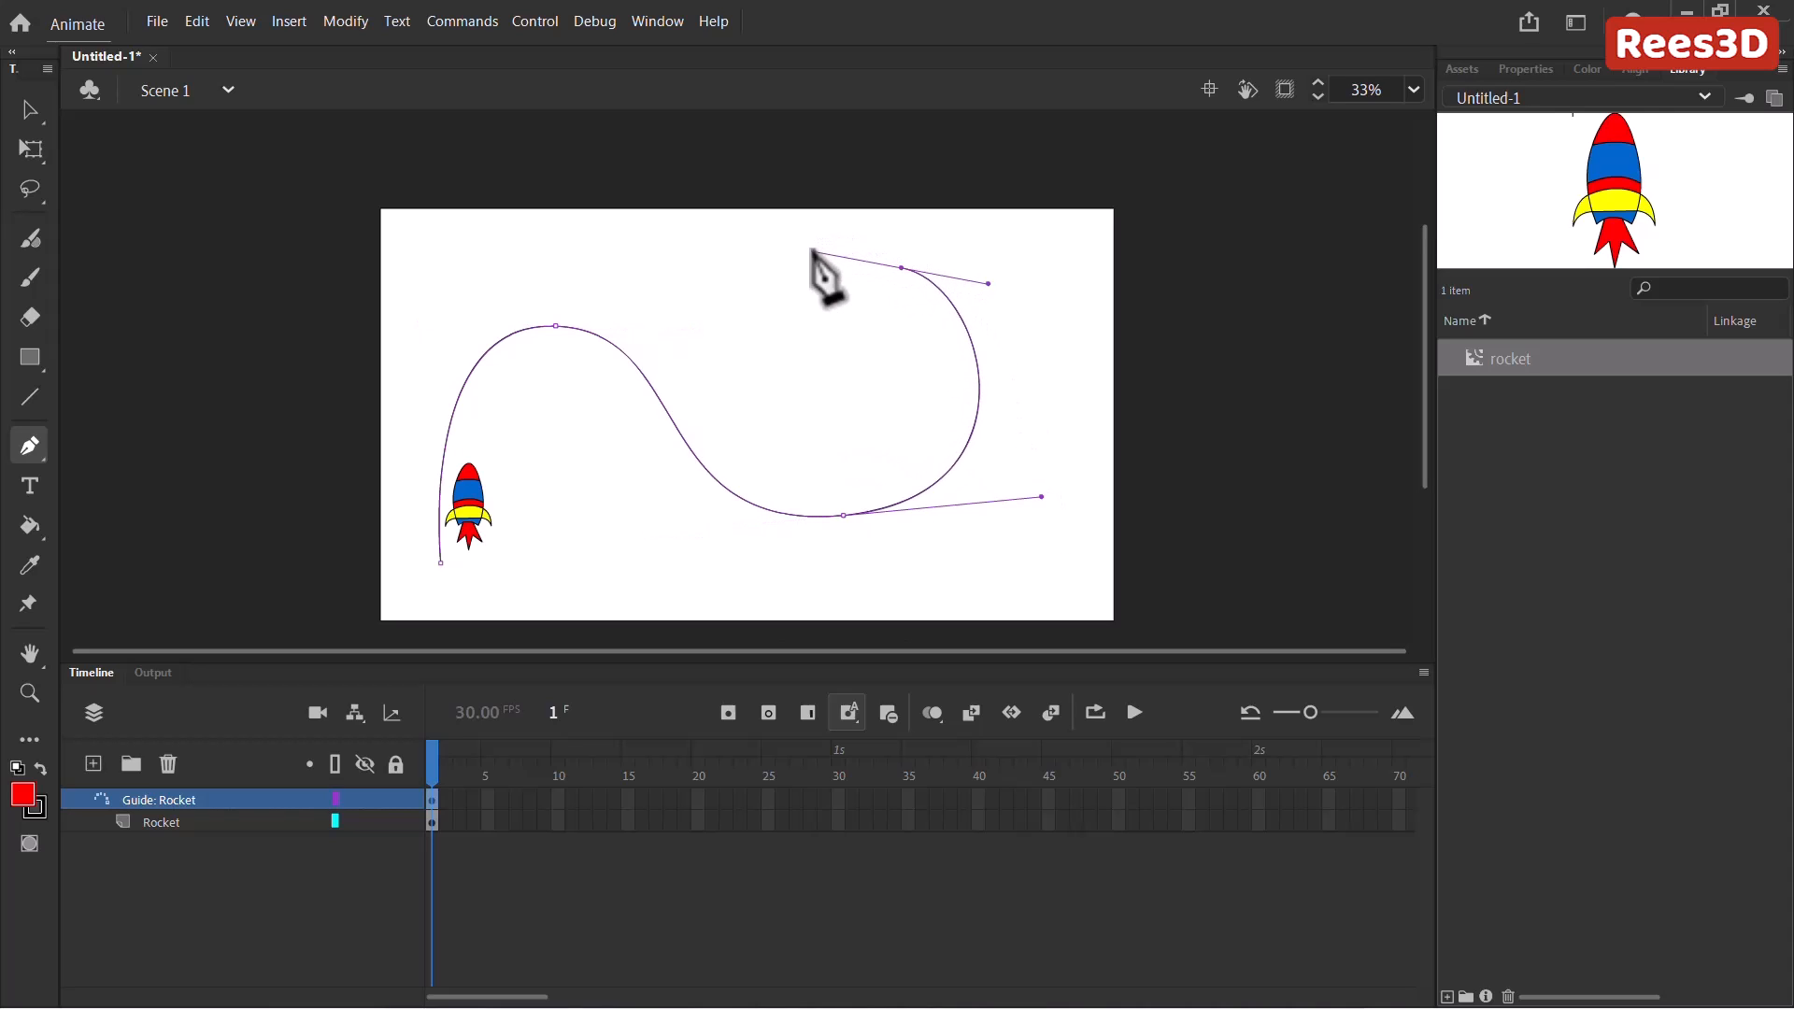
mouse_move(432, 474)
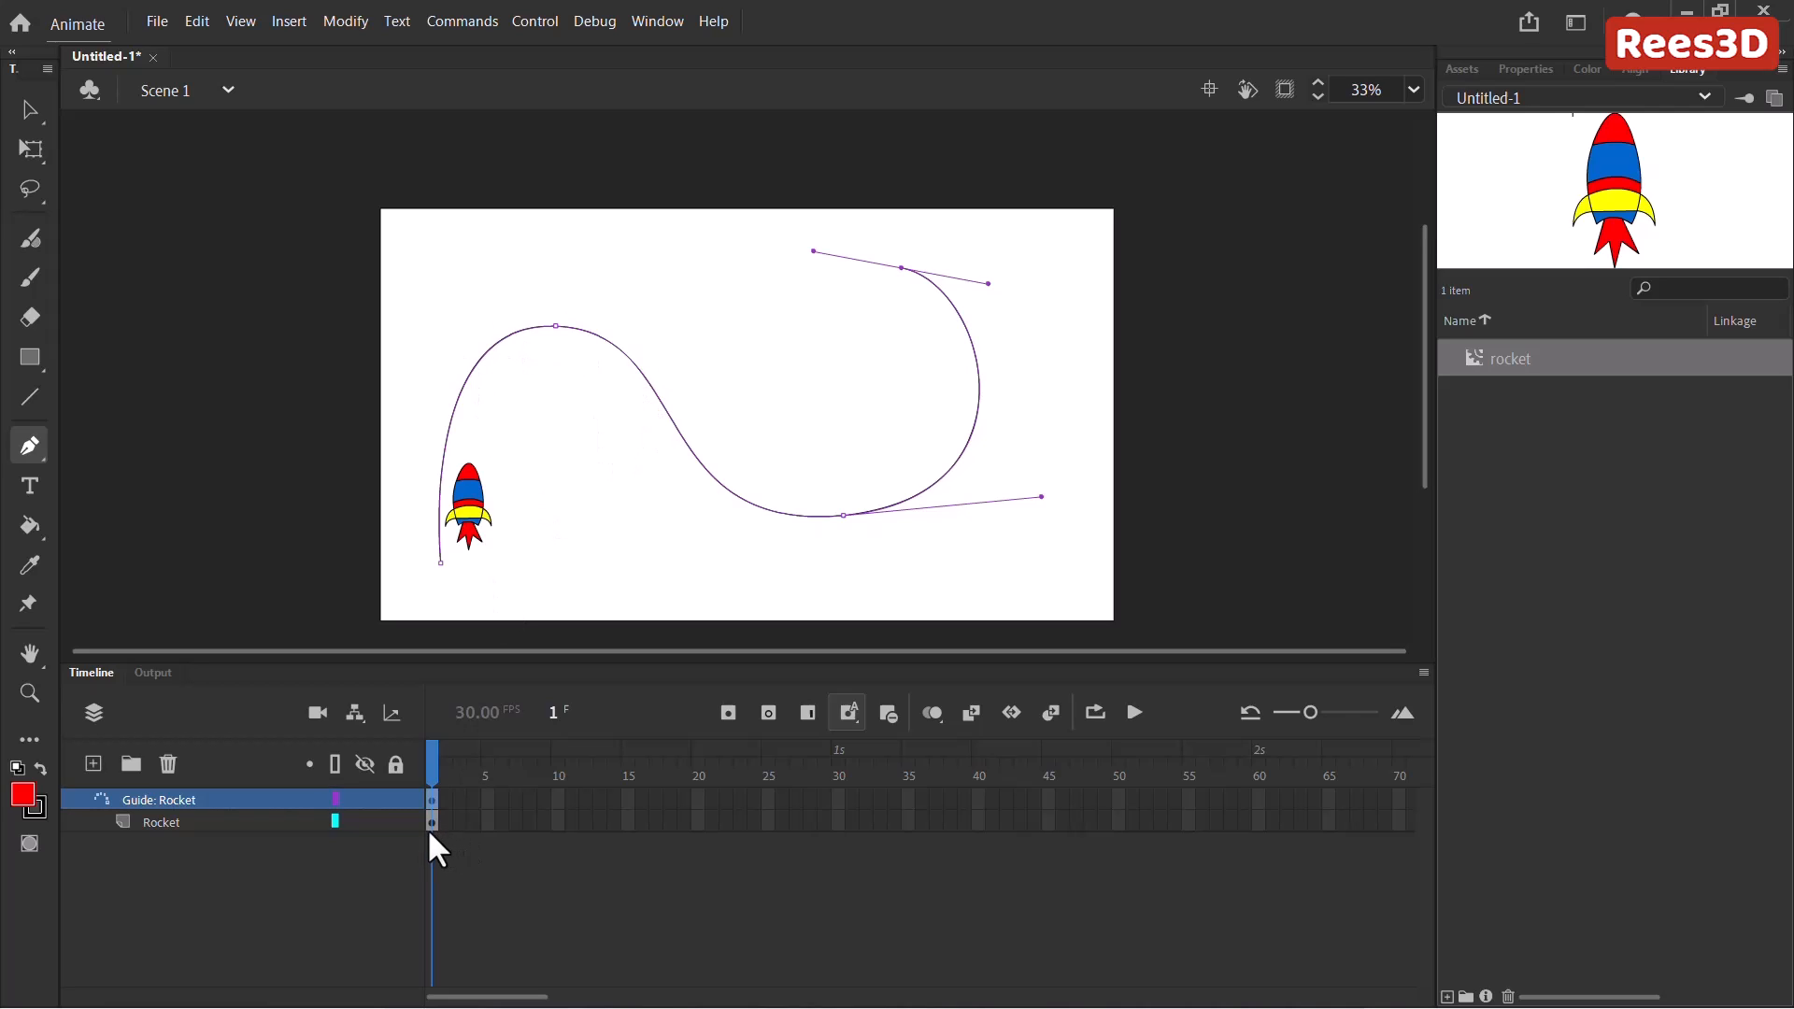
click(161, 822)
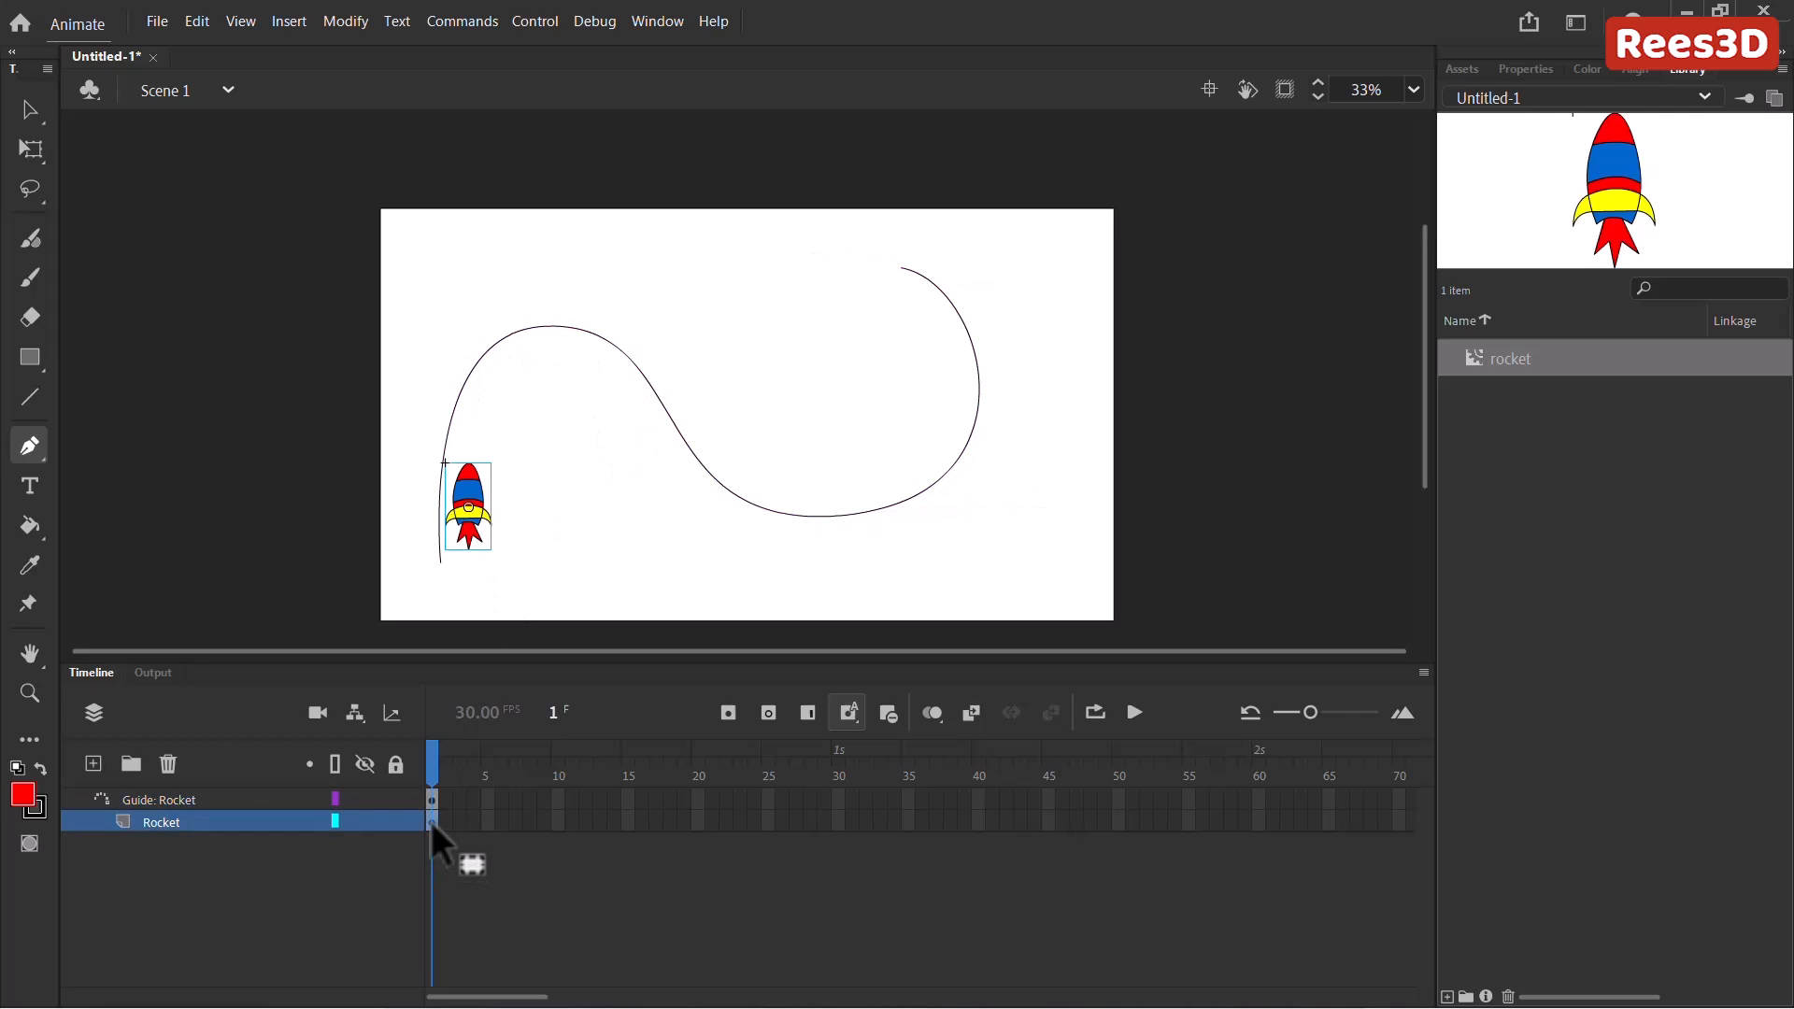
mouse_move(447, 583)
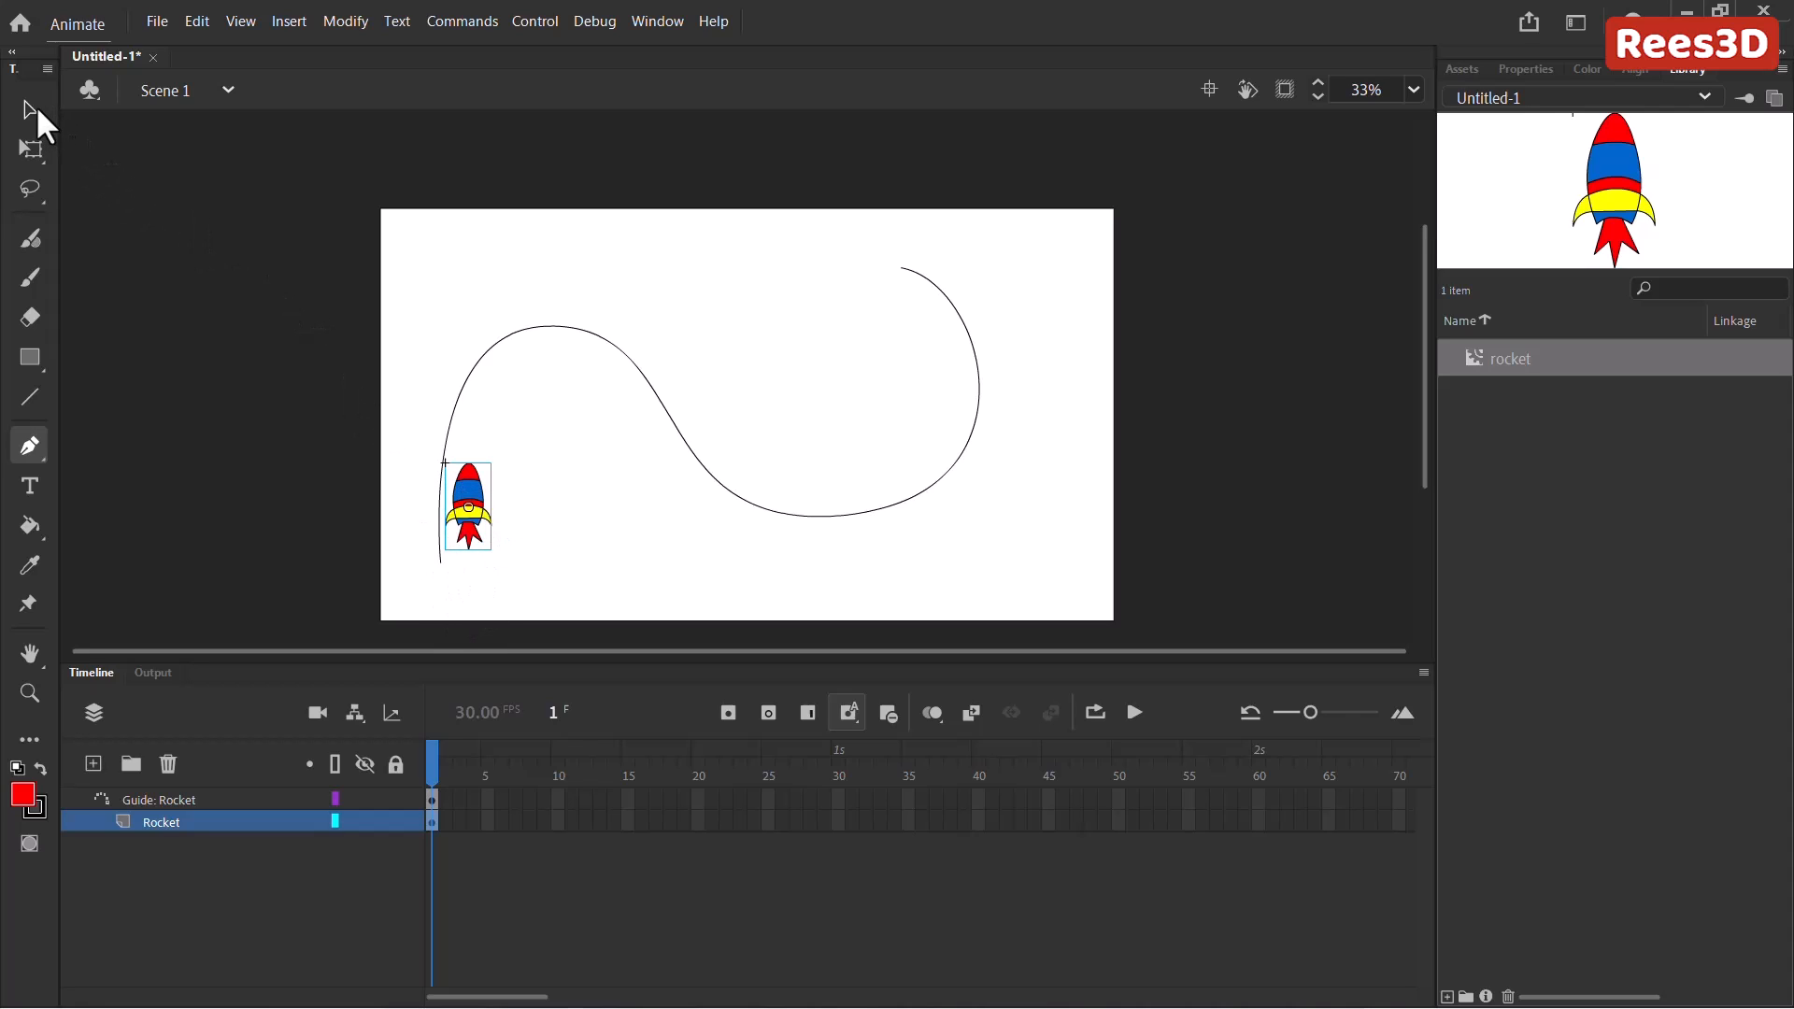
Switch to the Selection tool and show the rocket instance's properties.
click(28, 108)
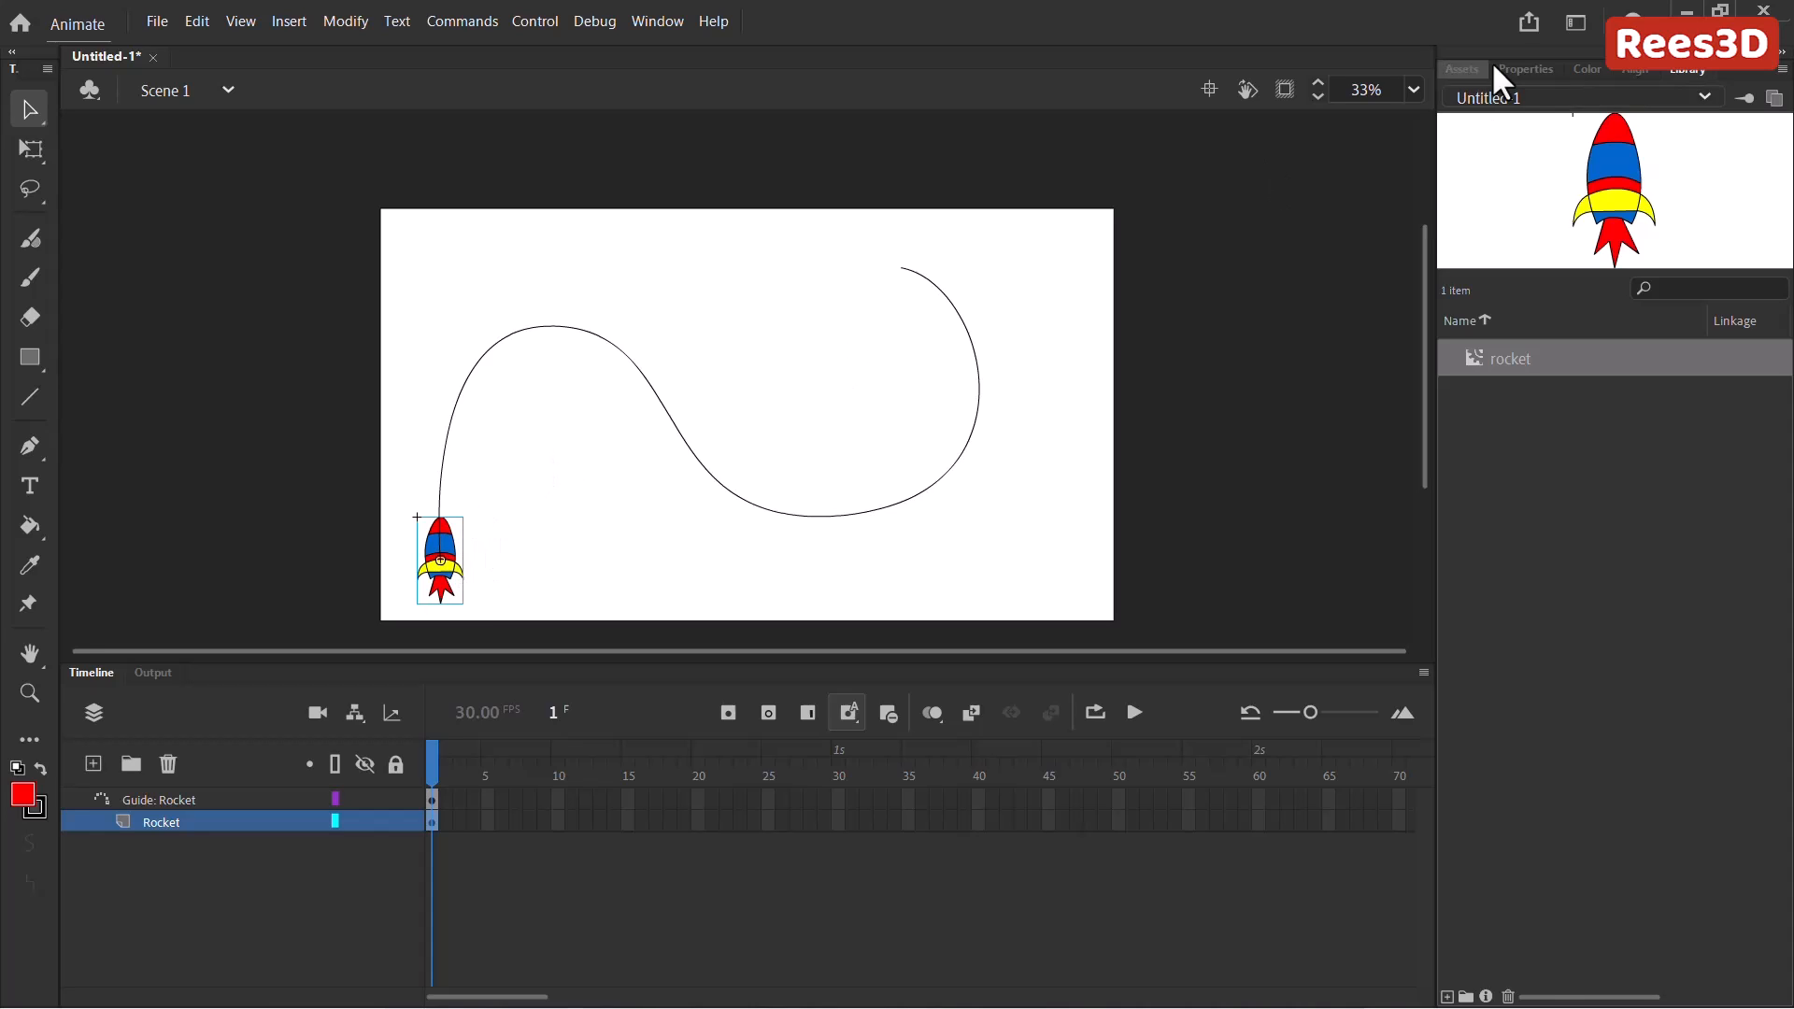
click(1525, 69)
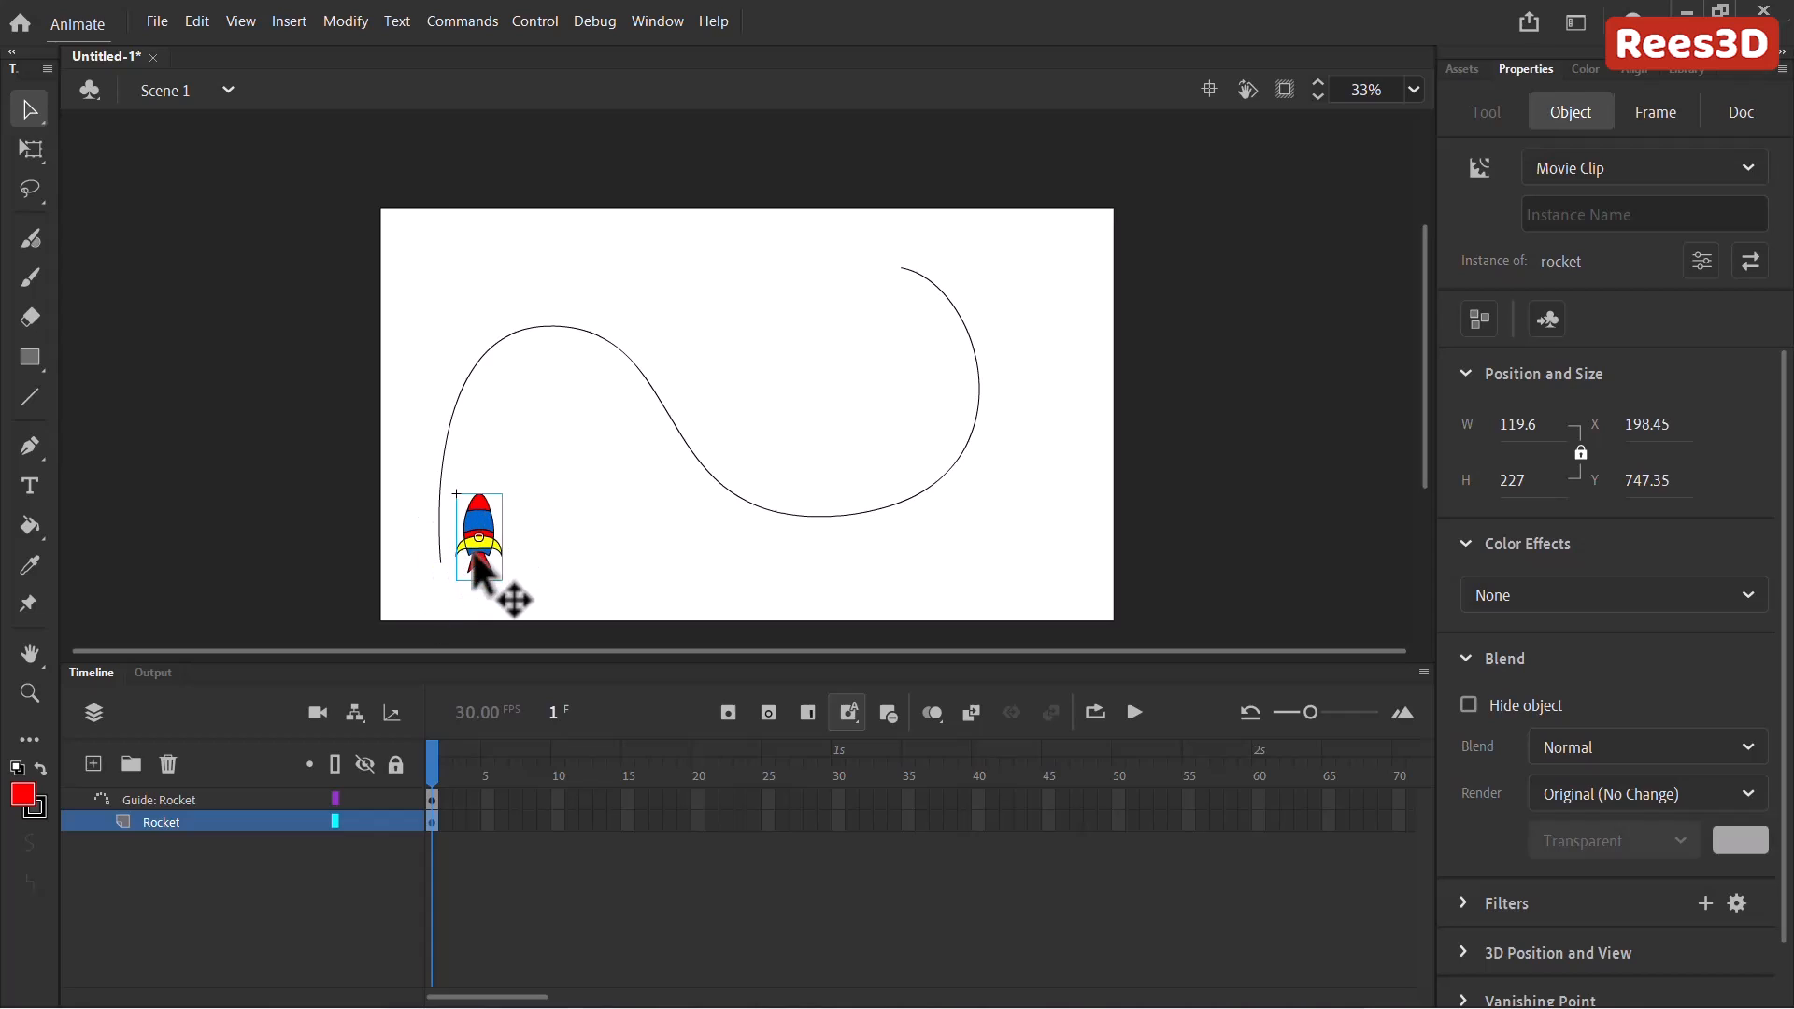
mouse_move(1676, 137)
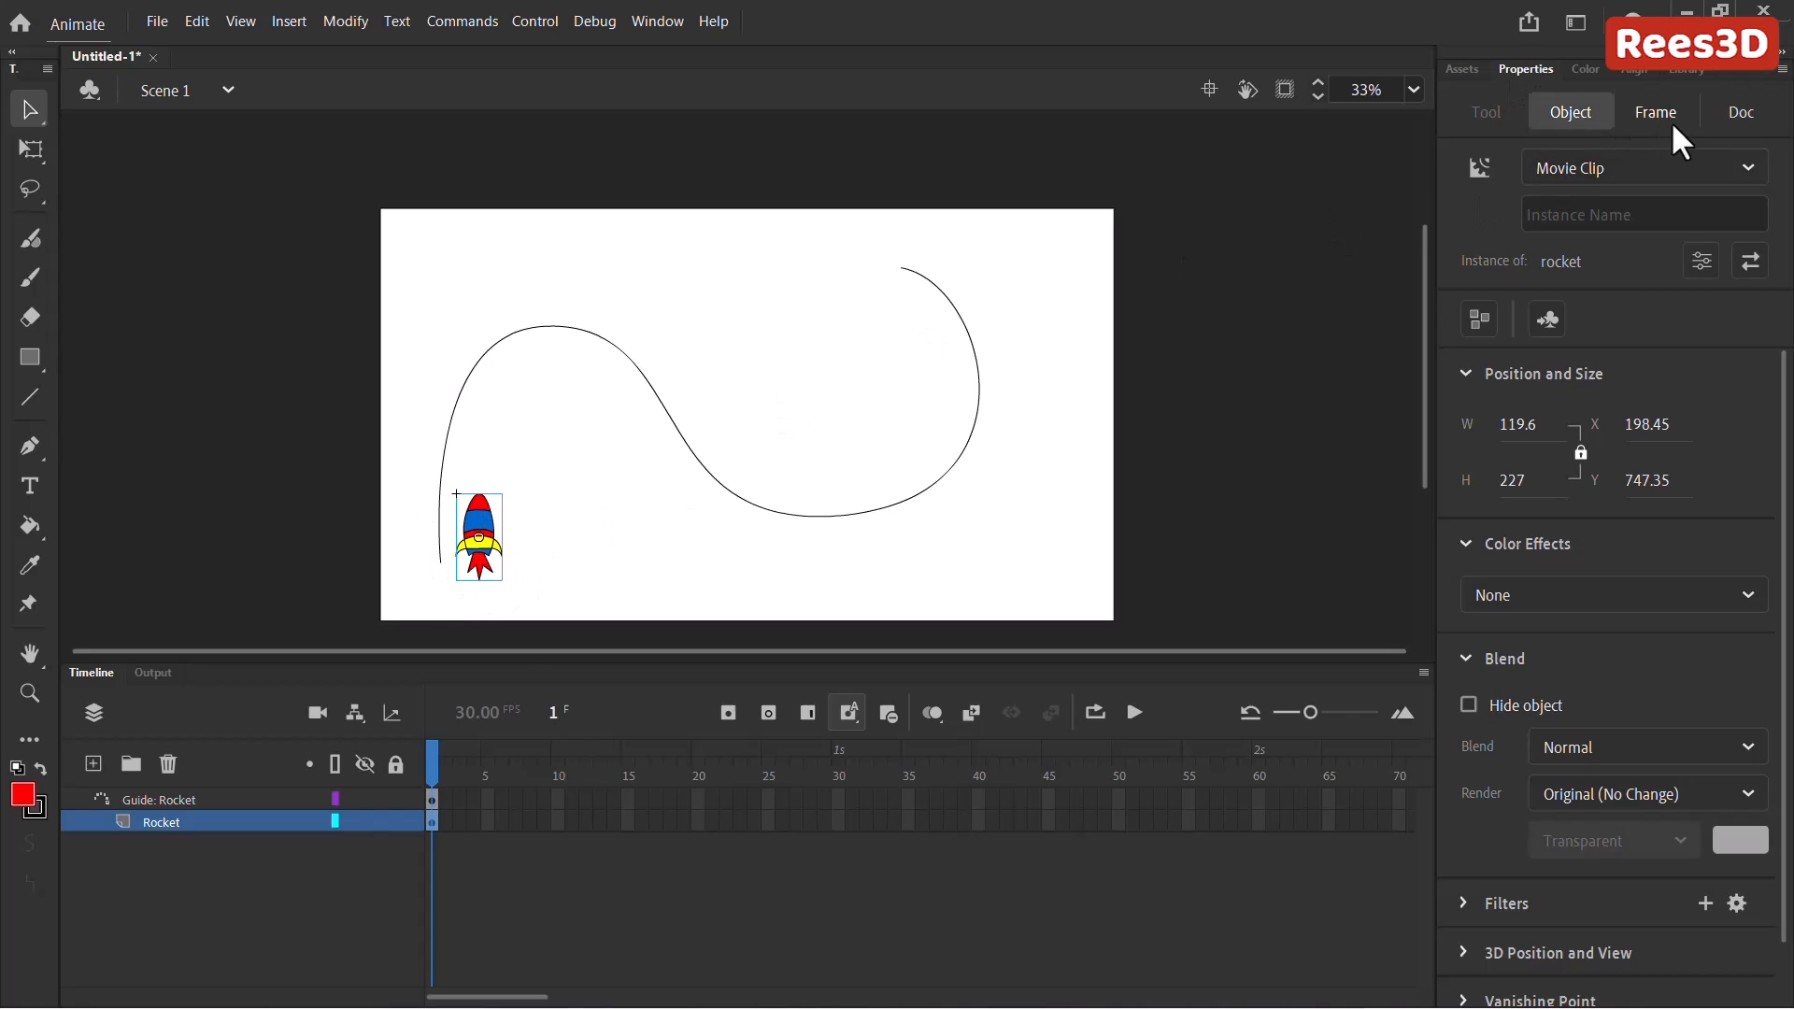
Show the document settings (1920×1080 stage, 30 fps) to reach the snapping options.
click(1739, 112)
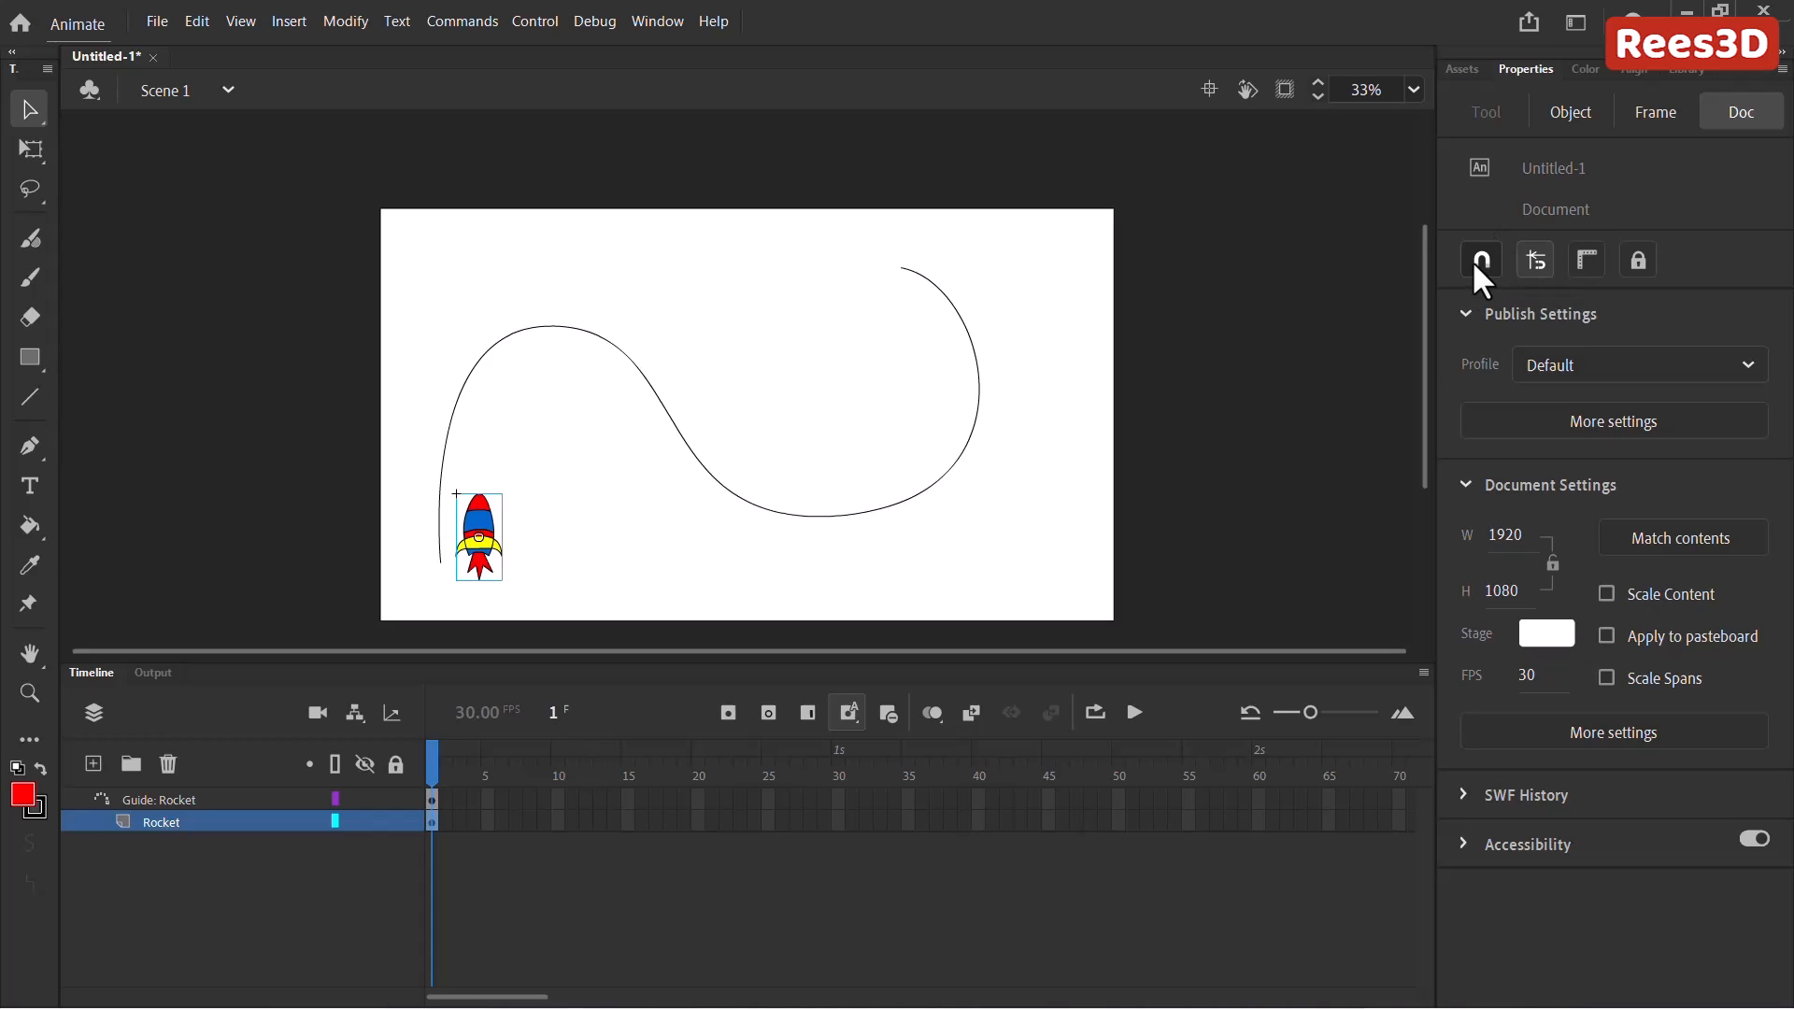
mouse_move(1480, 258)
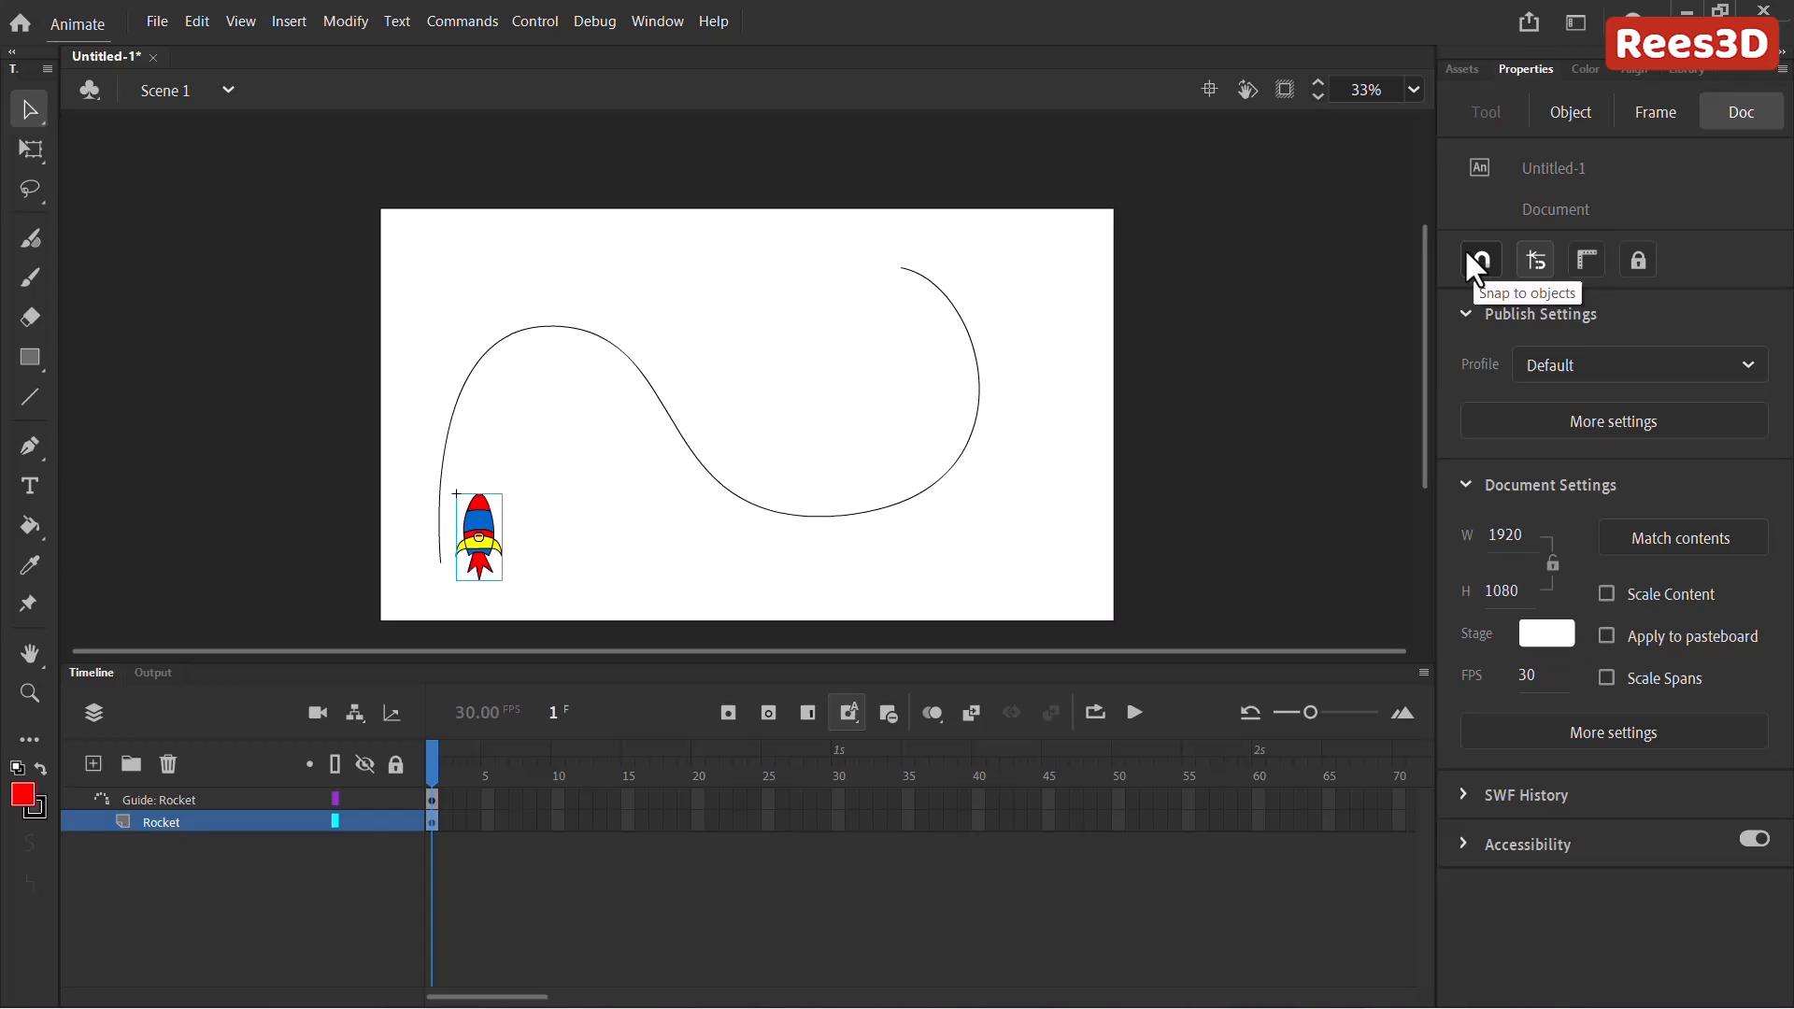
mouse_move(108, 508)
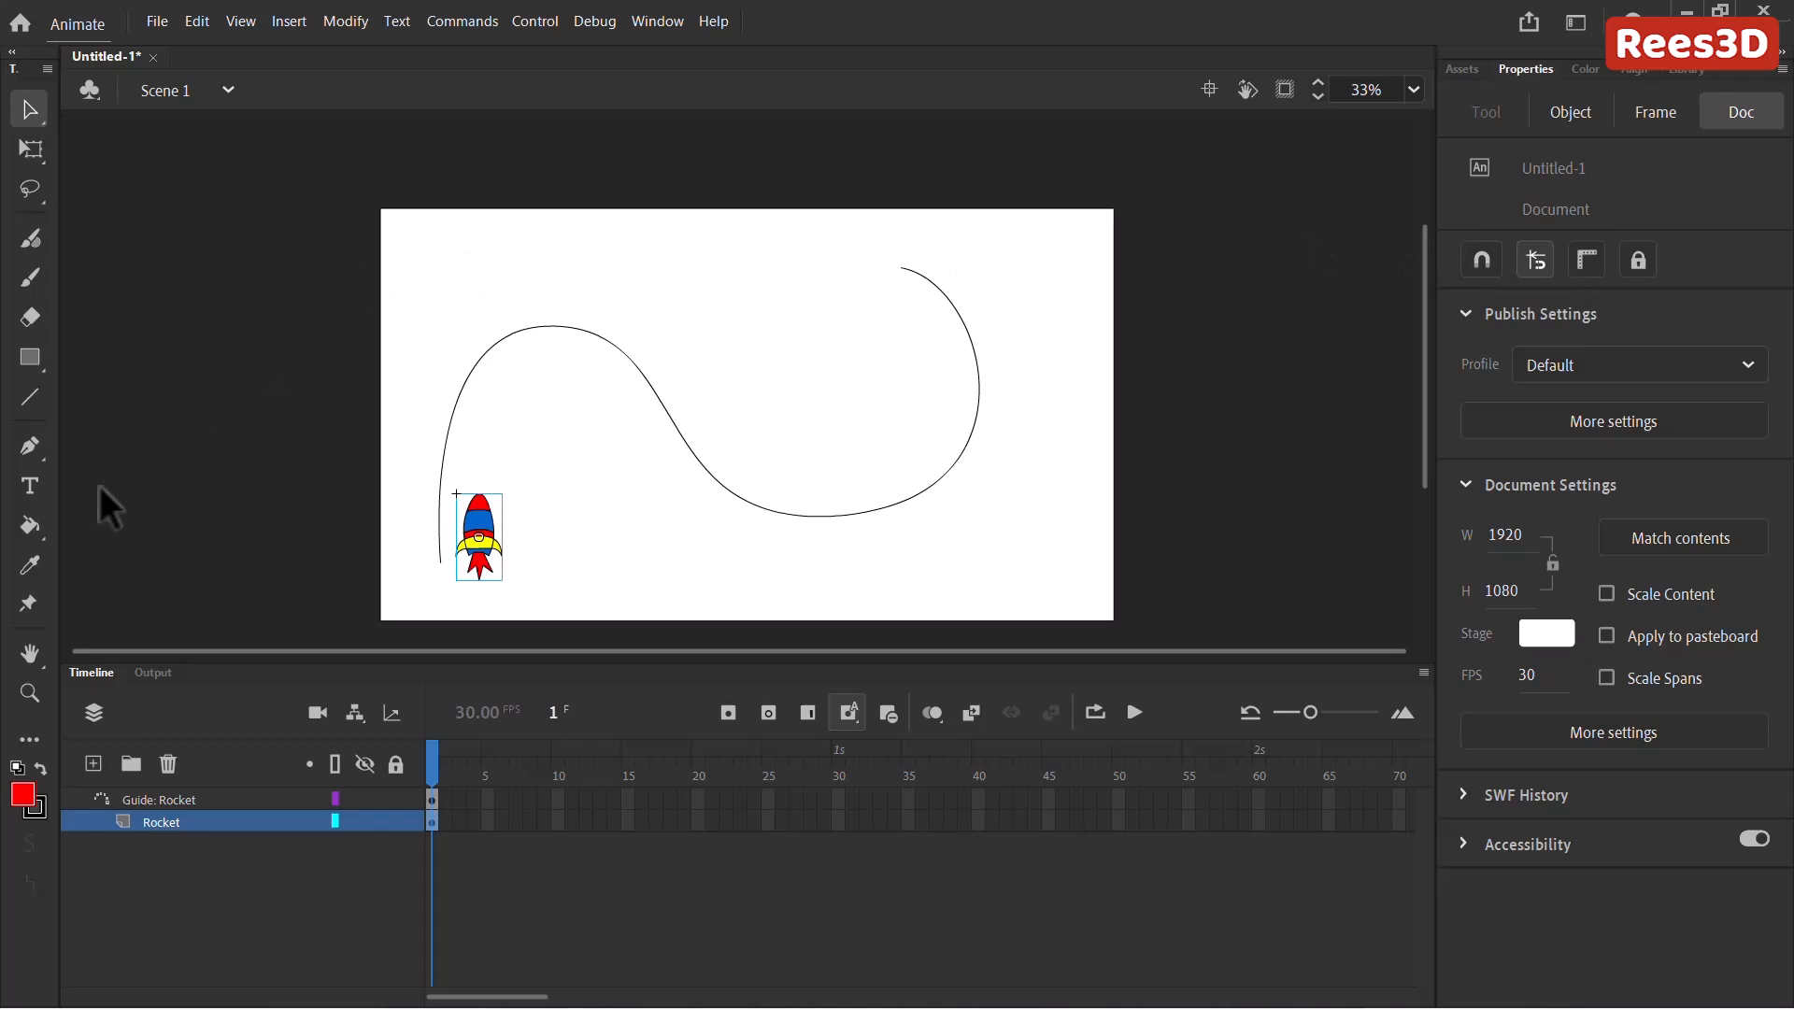
mouse_move(55, 773)
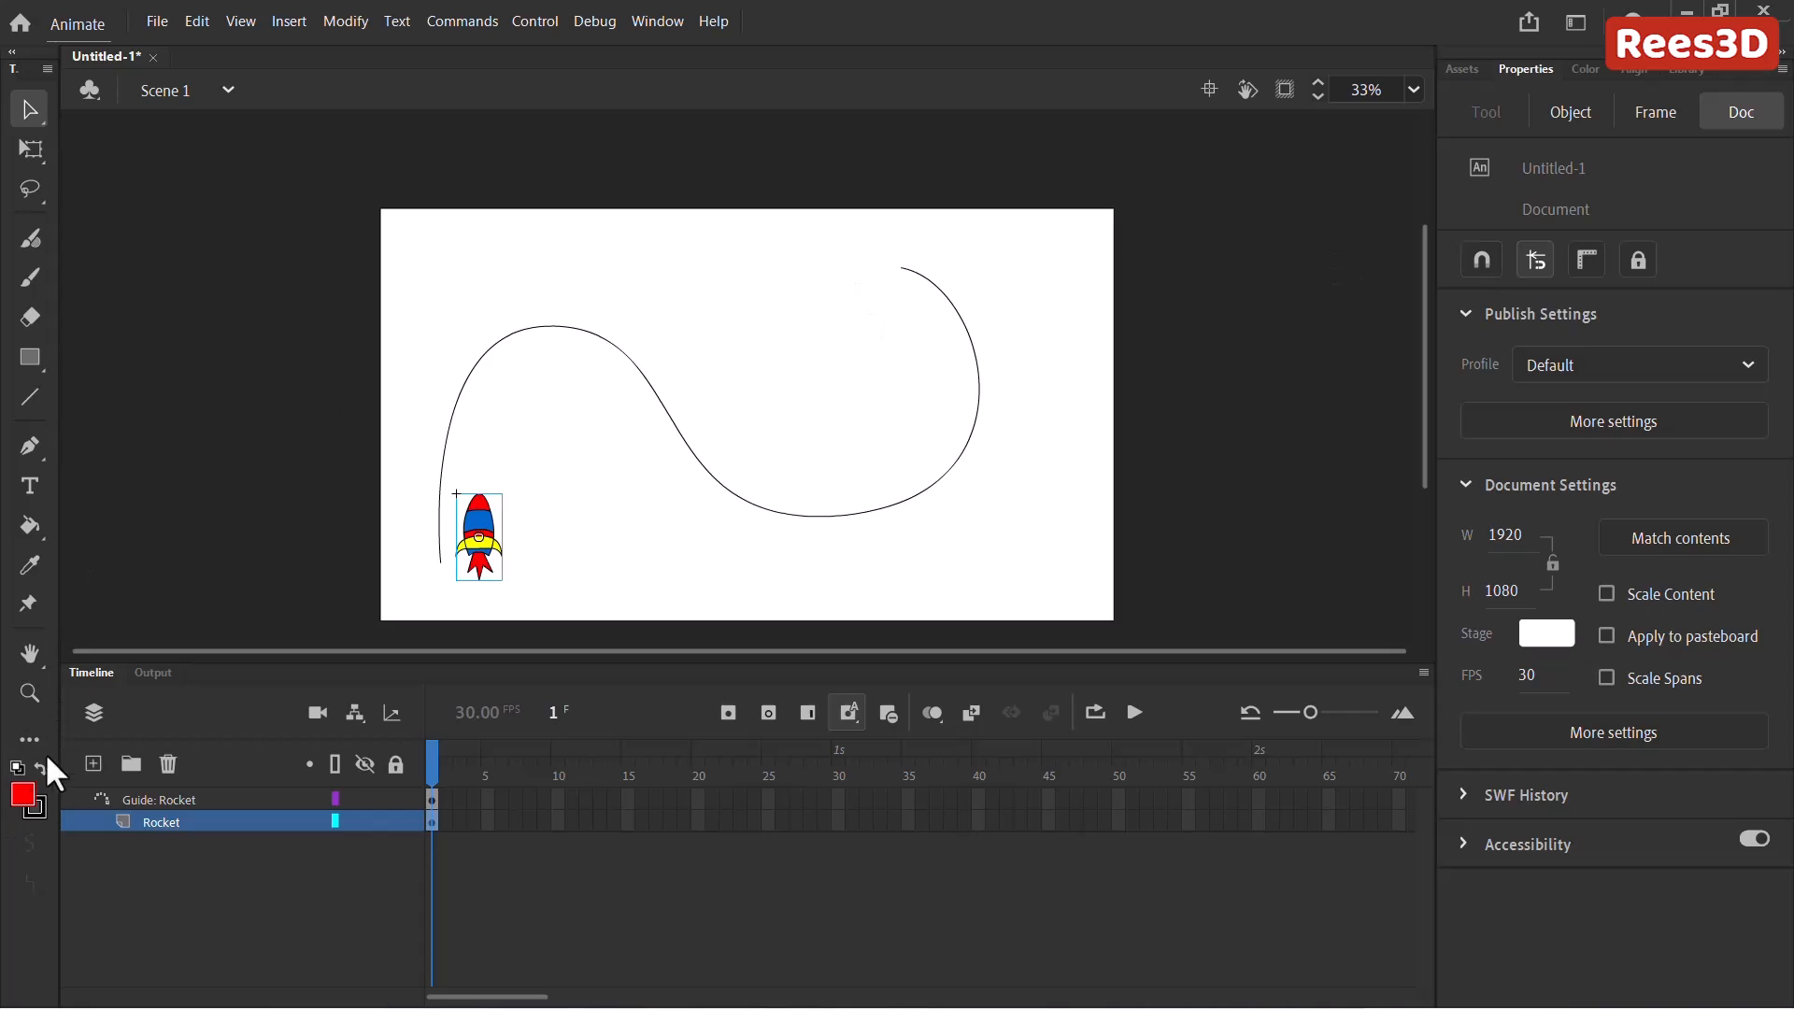
mouse_move(915, 480)
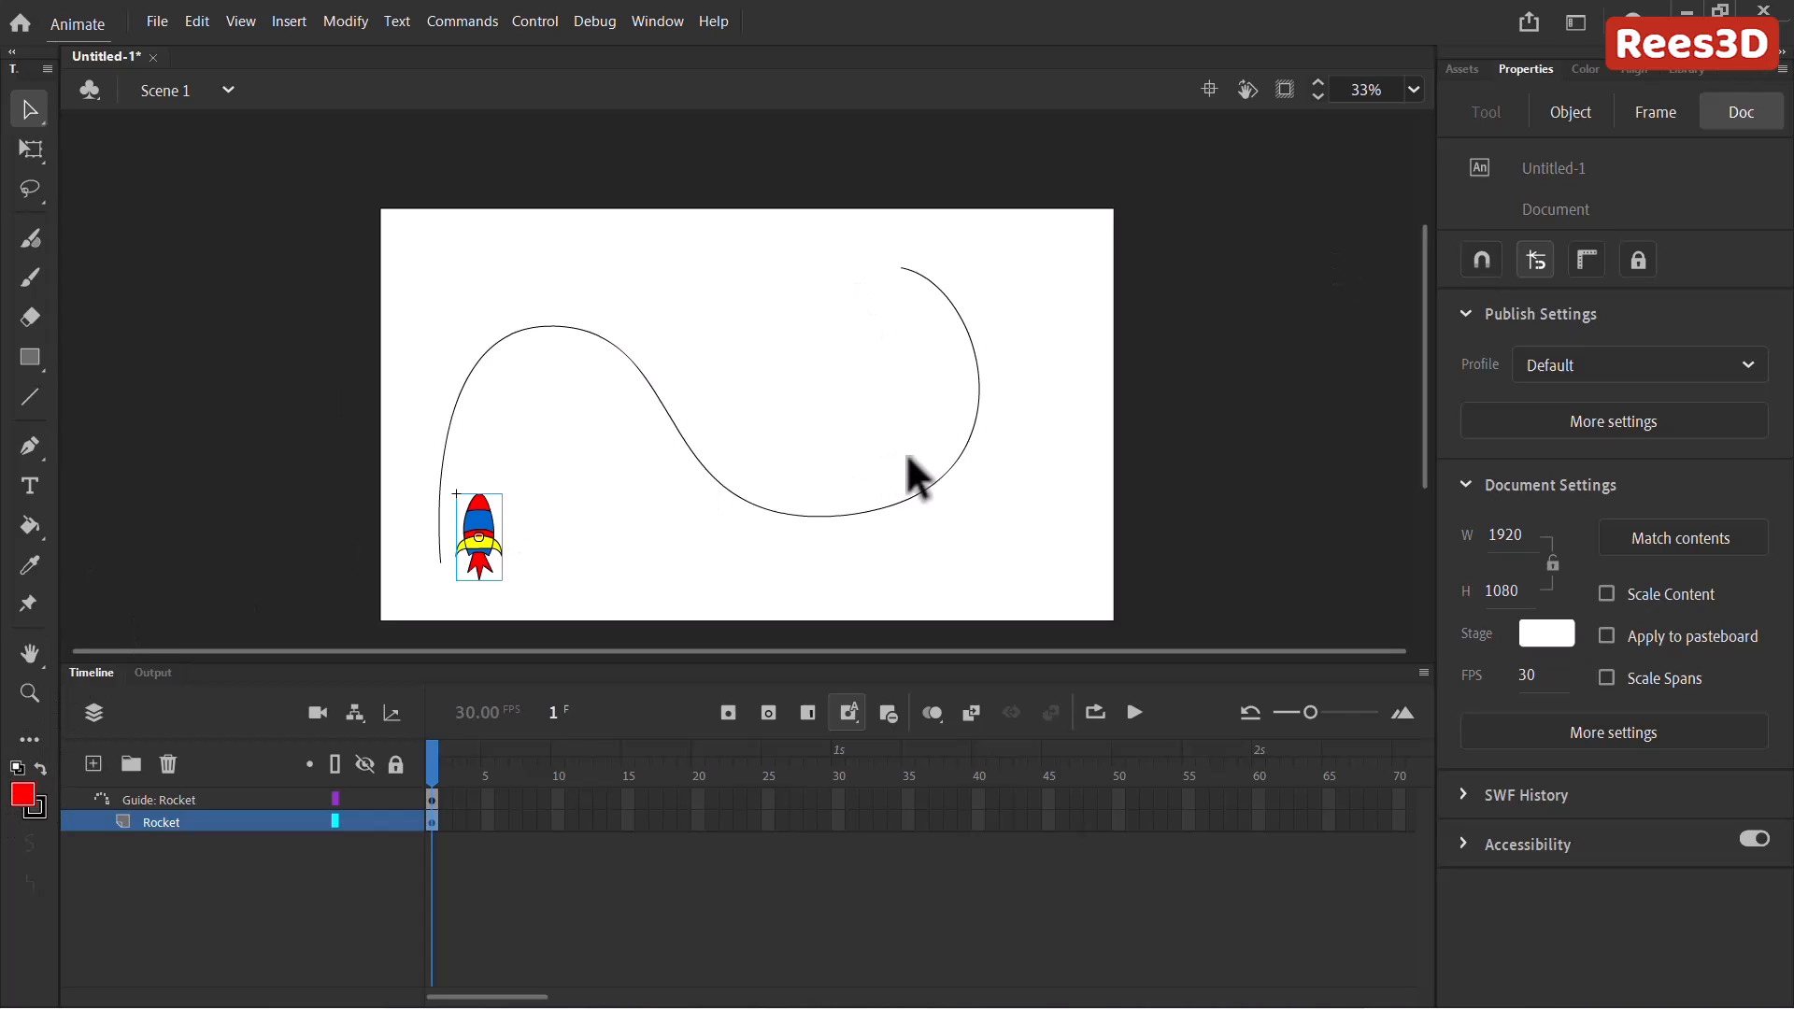
mouse_move(1480, 258)
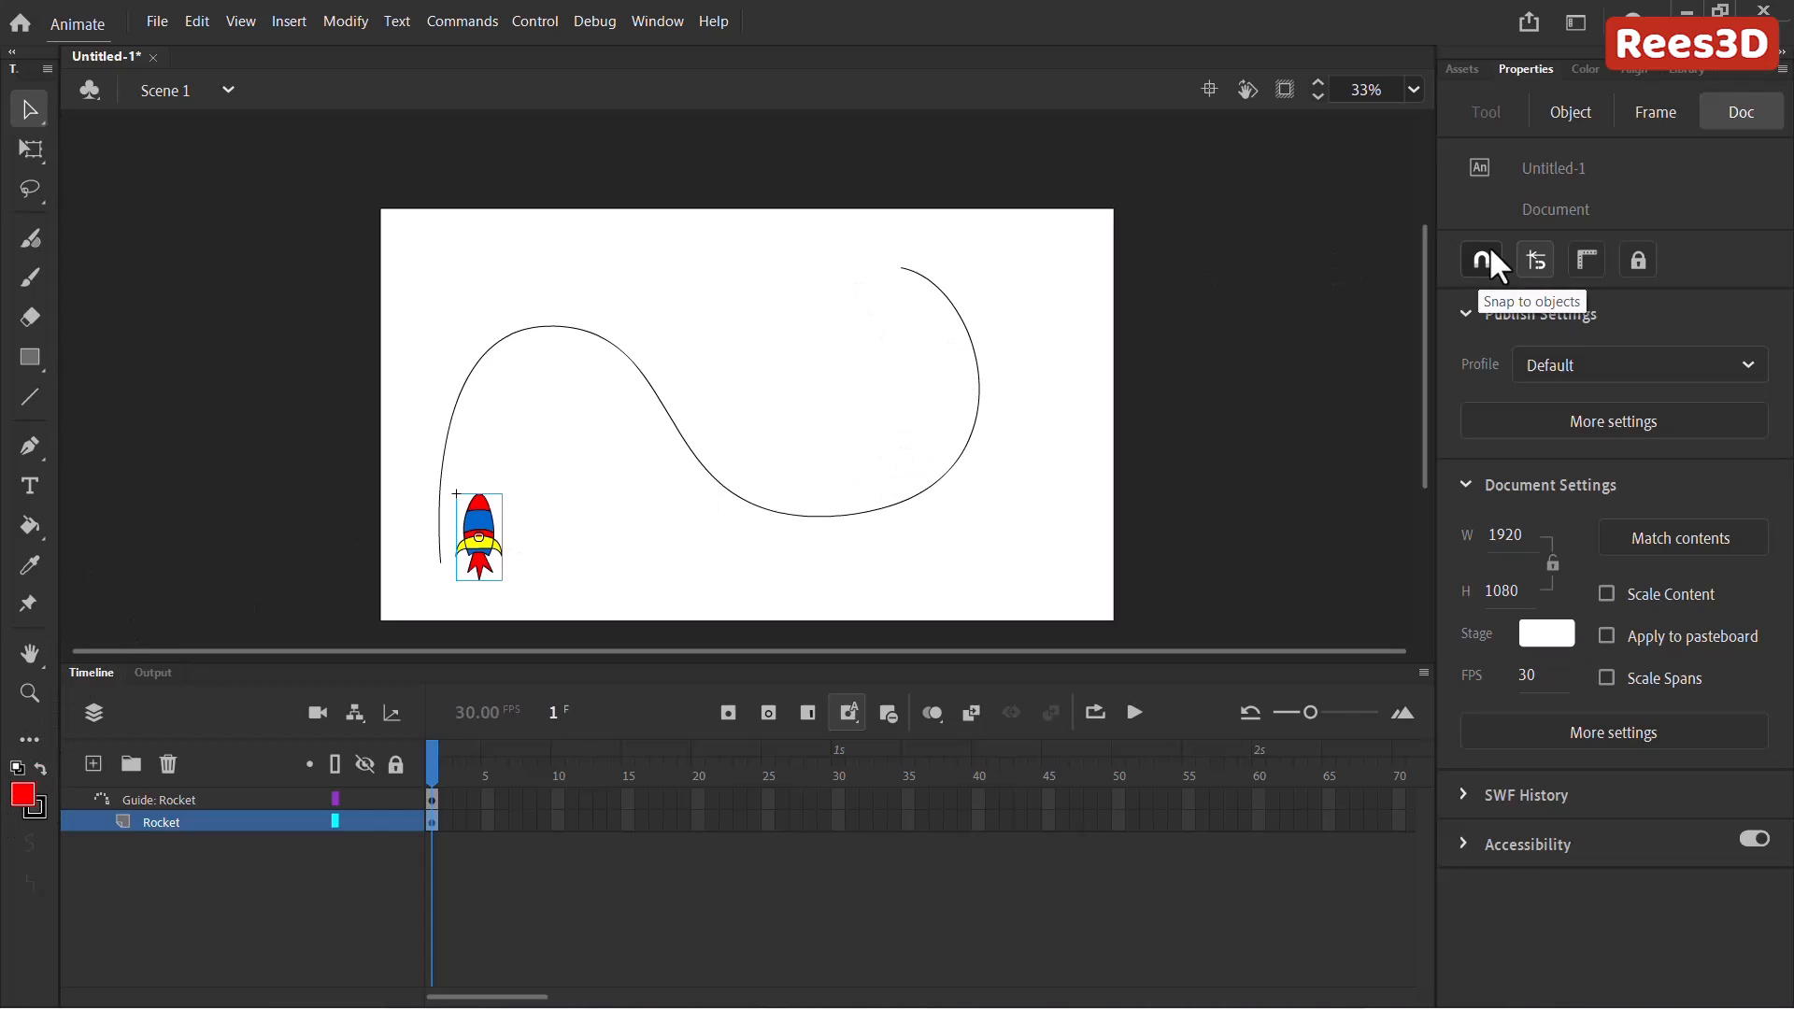
mouse_move(1495, 275)
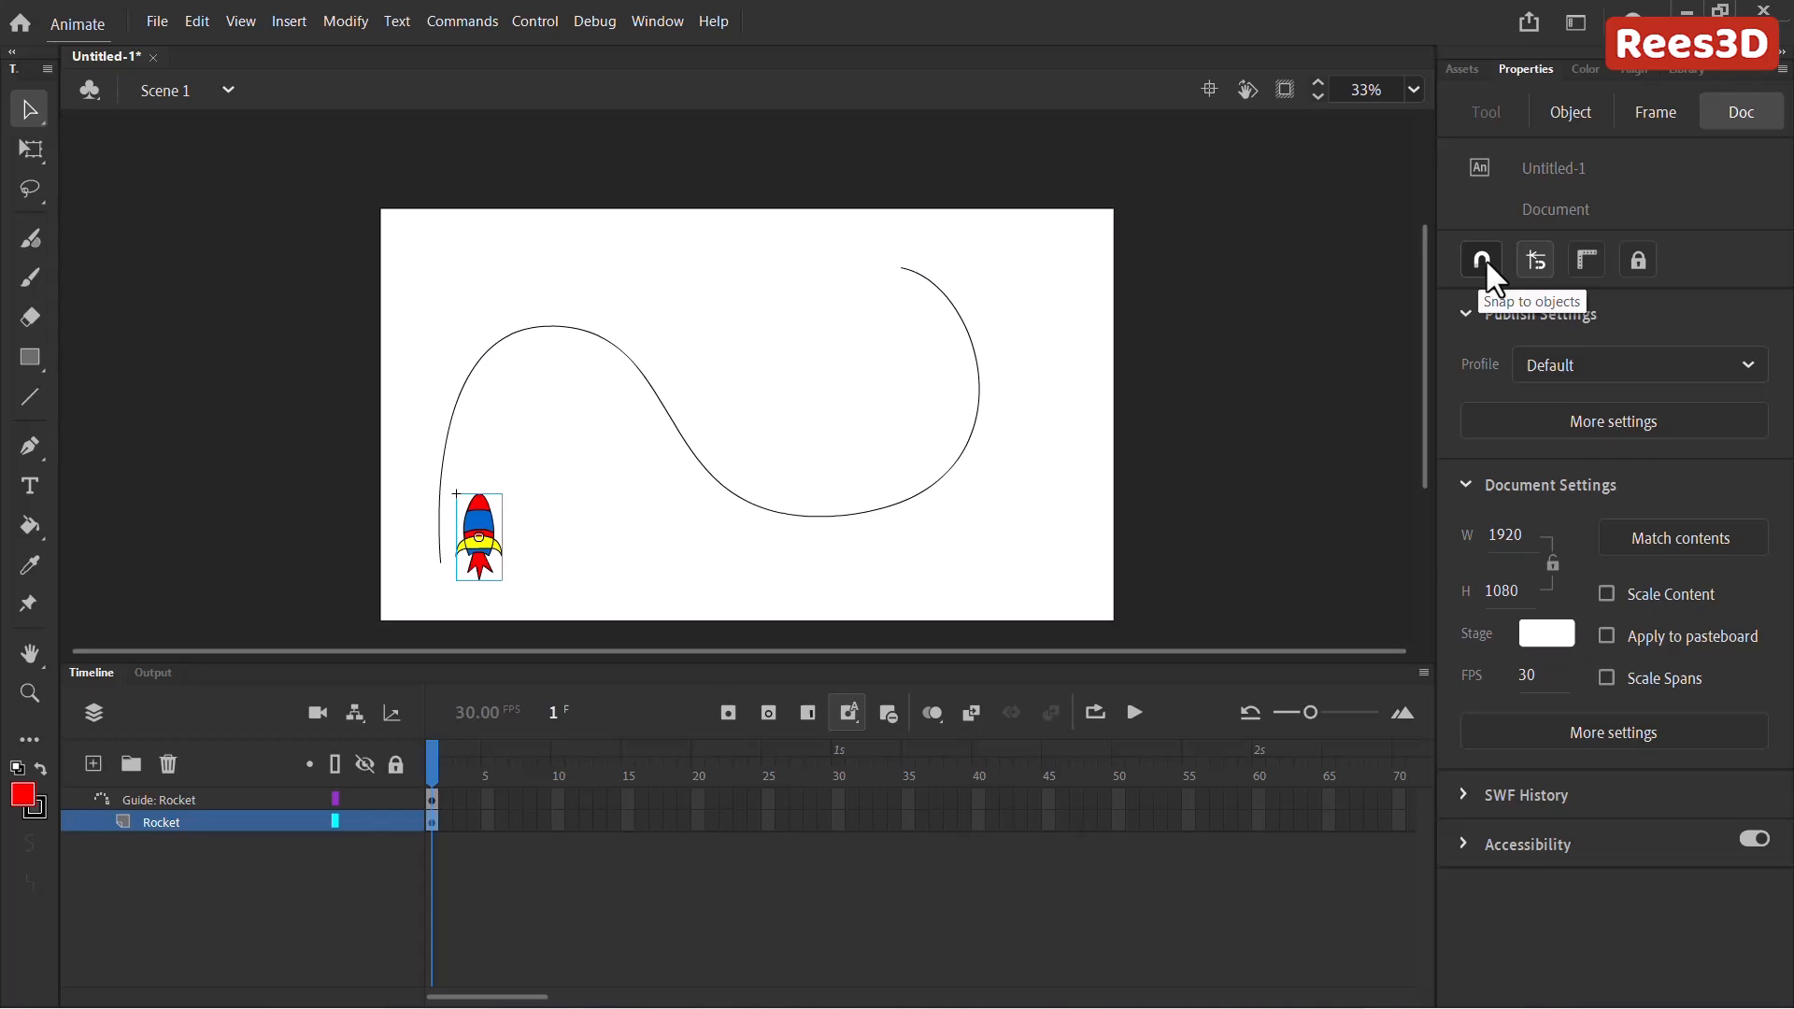
mouse_move(1494, 282)
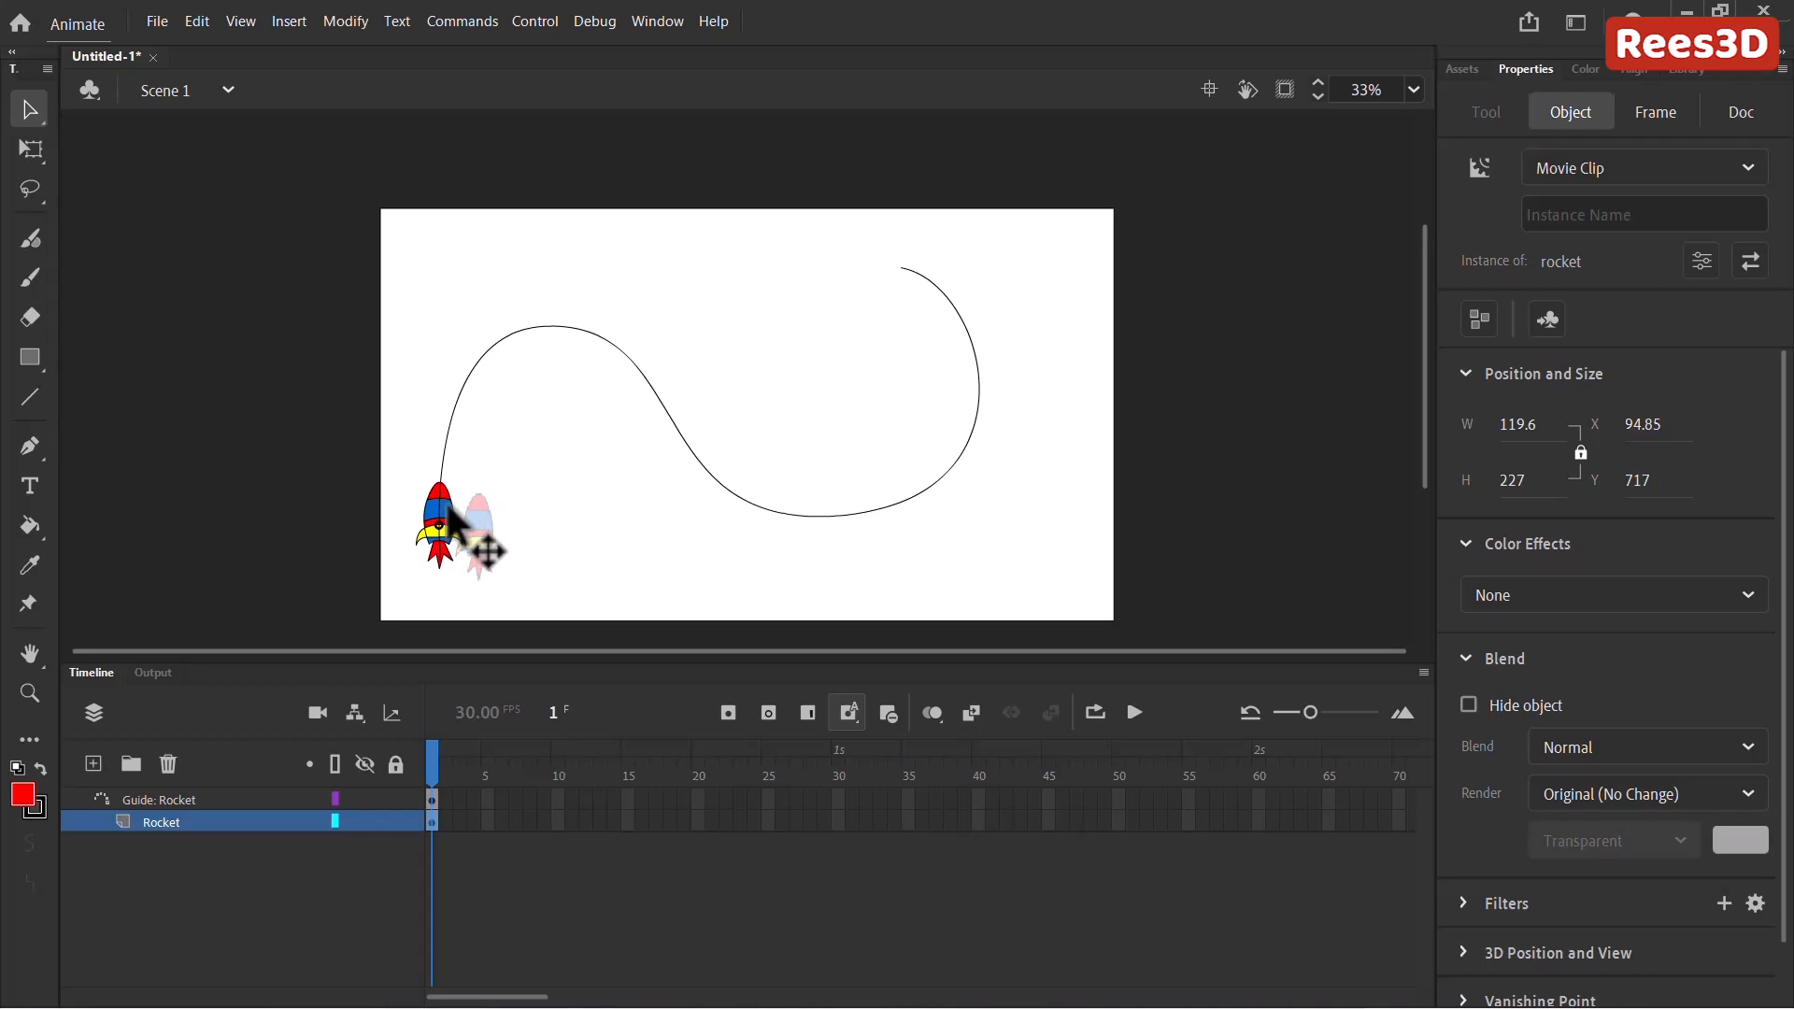
Snap the rocket onto the path's lower-left start in frame 1, at X 99.2, Y 815.7.
drag(456, 521, 469, 550)
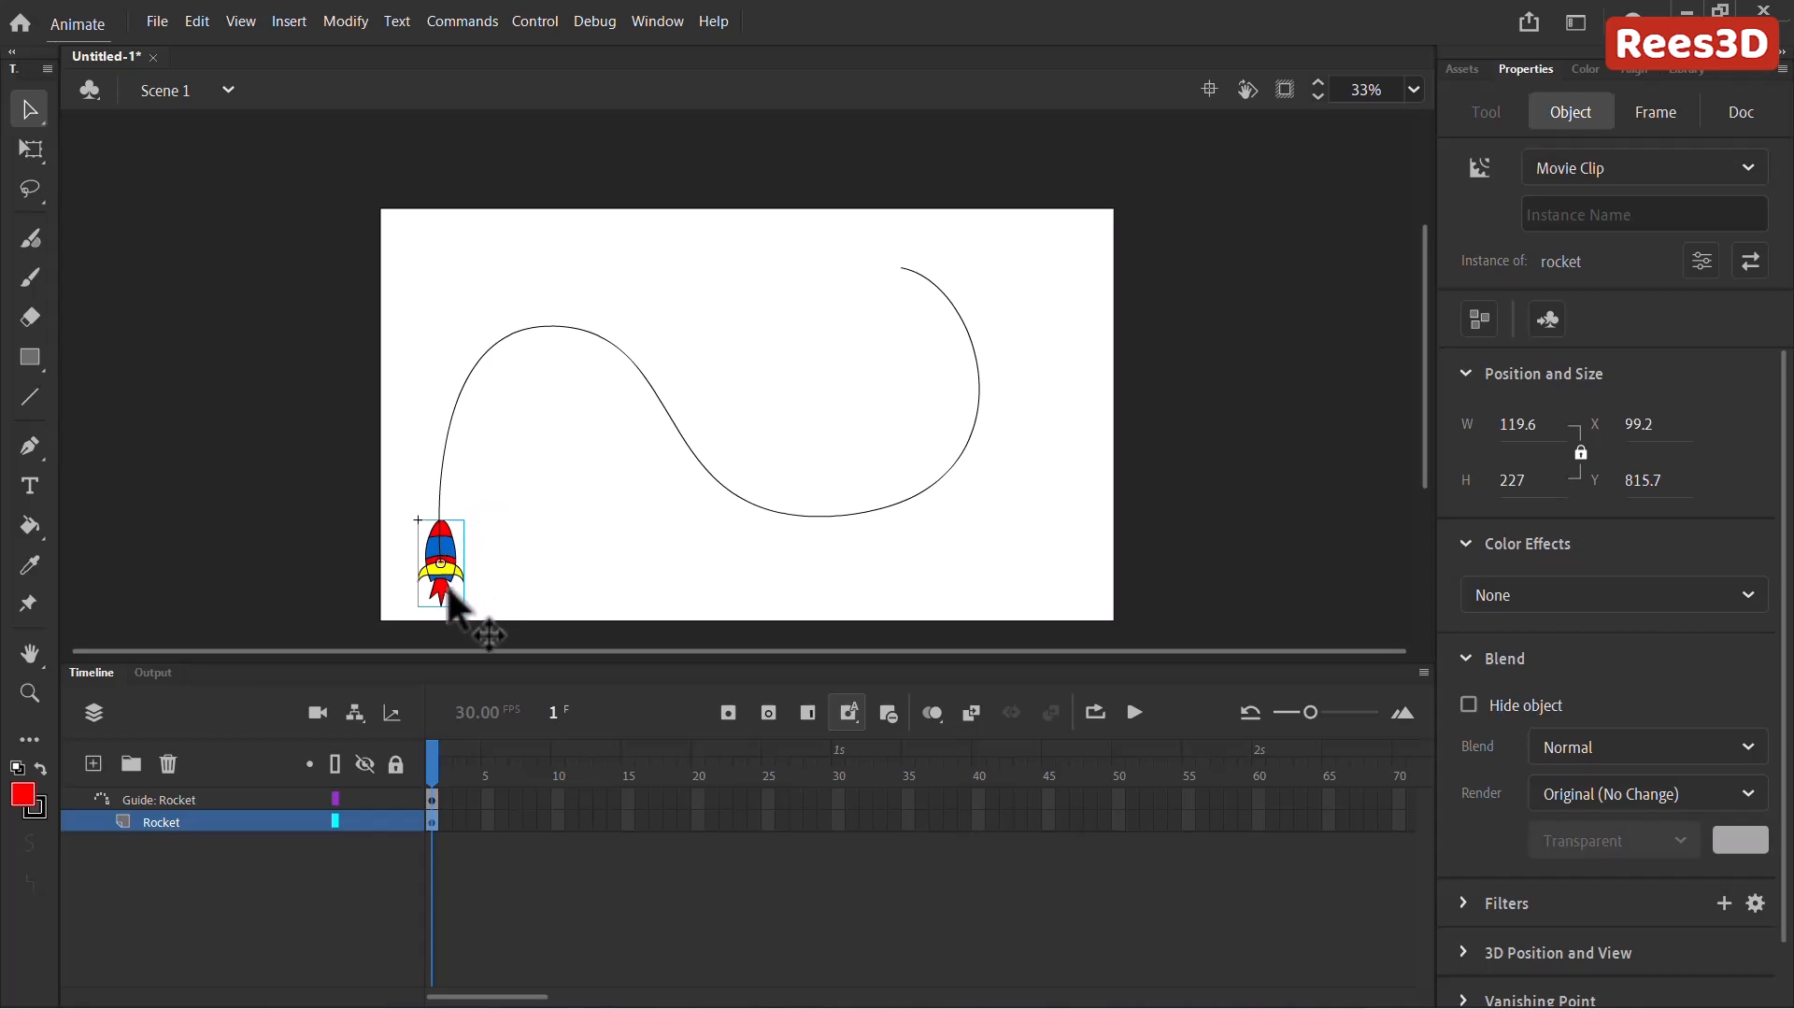
mouse_move(450, 613)
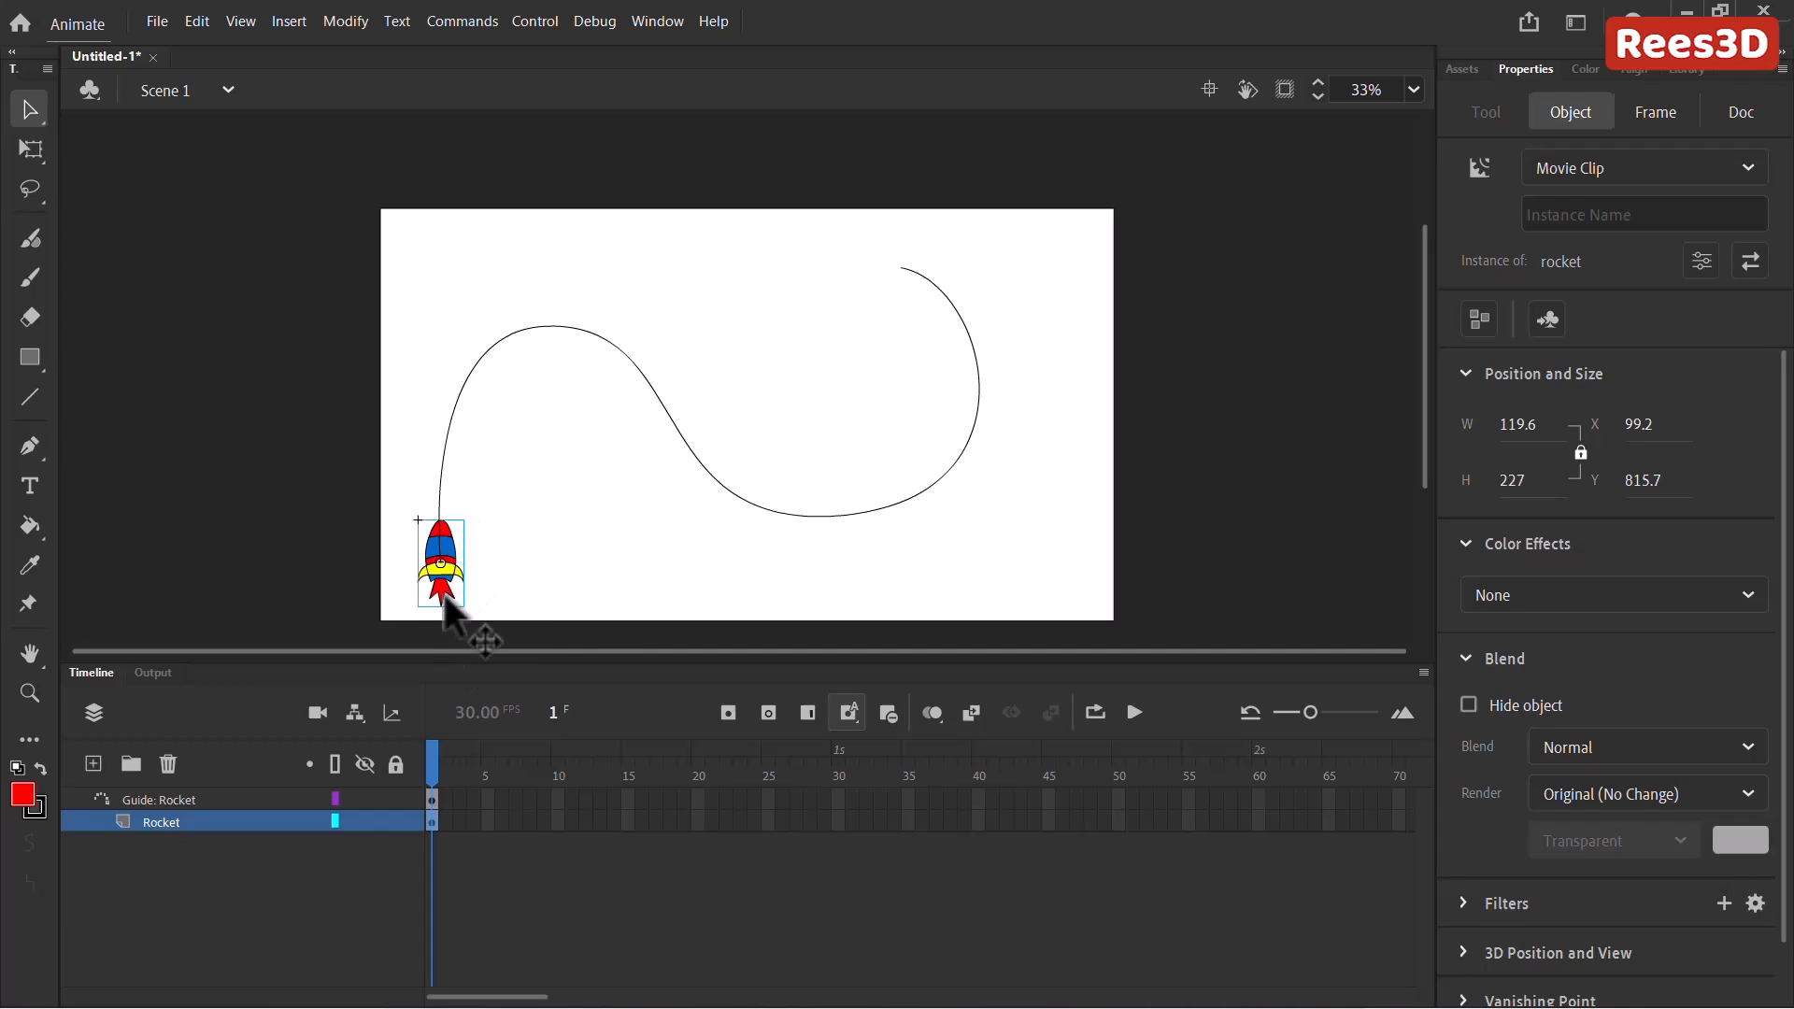
mouse_move(916, 297)
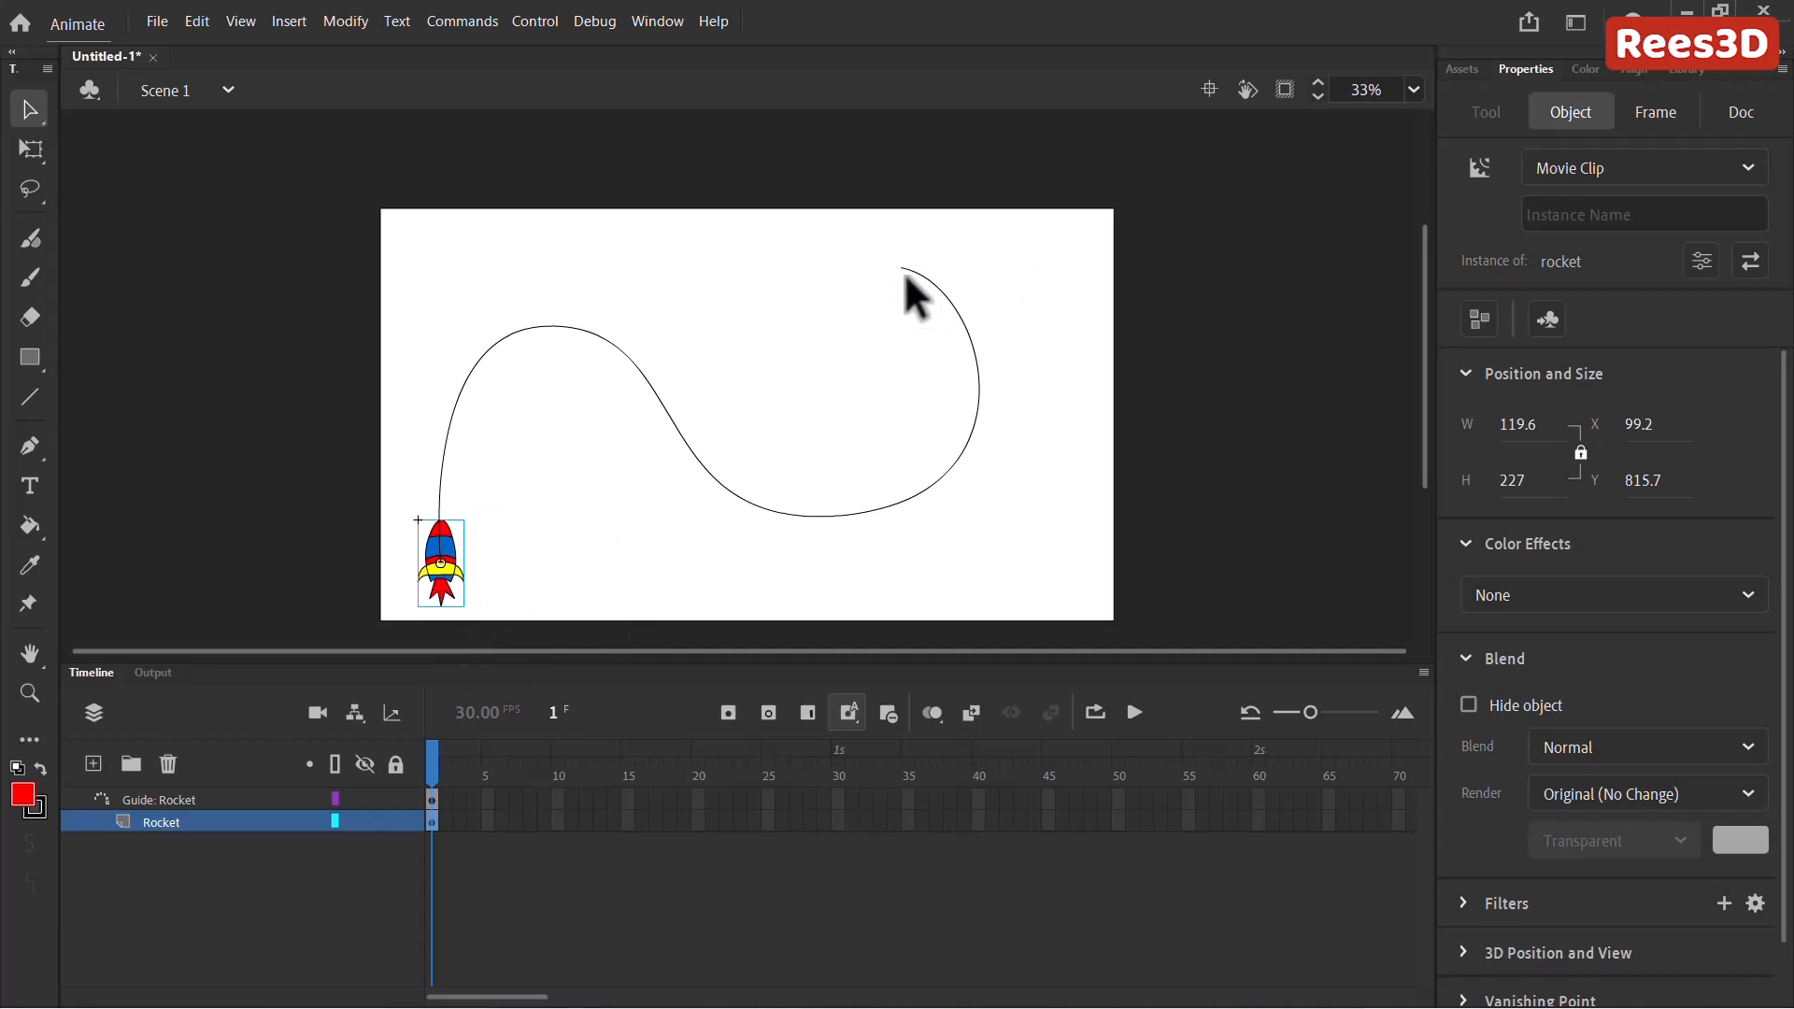
mouse_move(1321, 809)
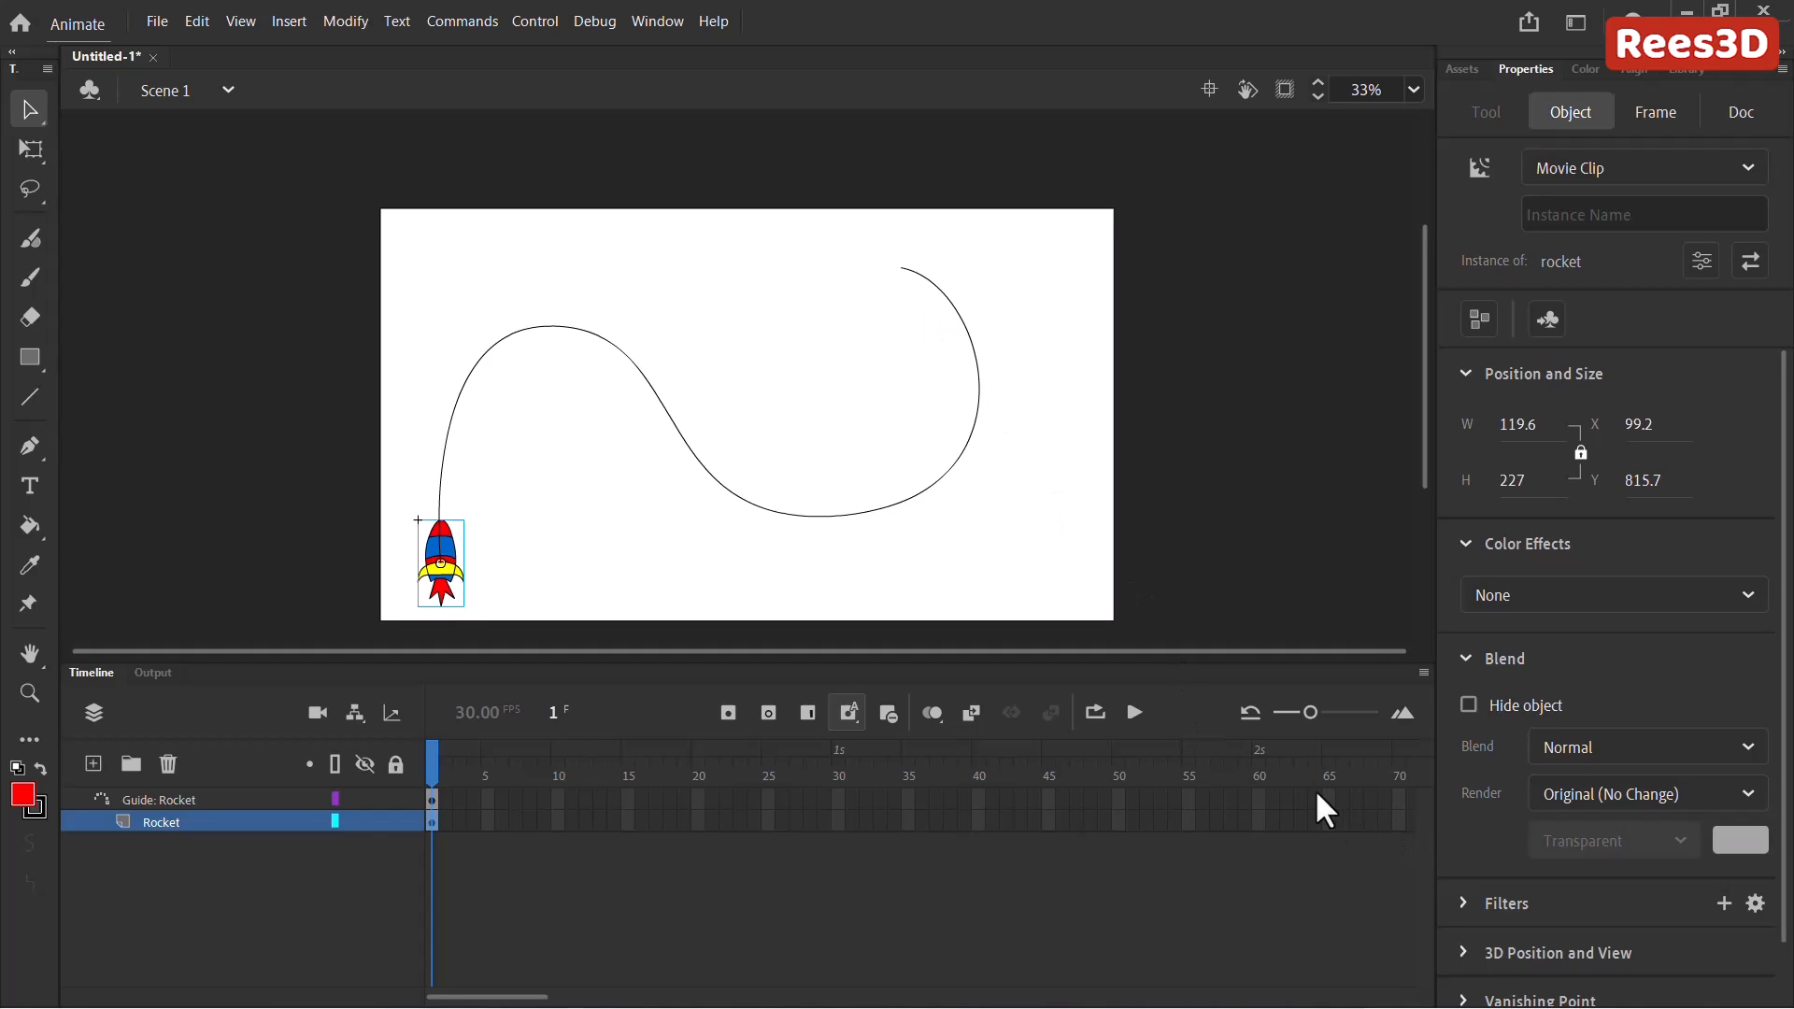
mouse_move(1405, 840)
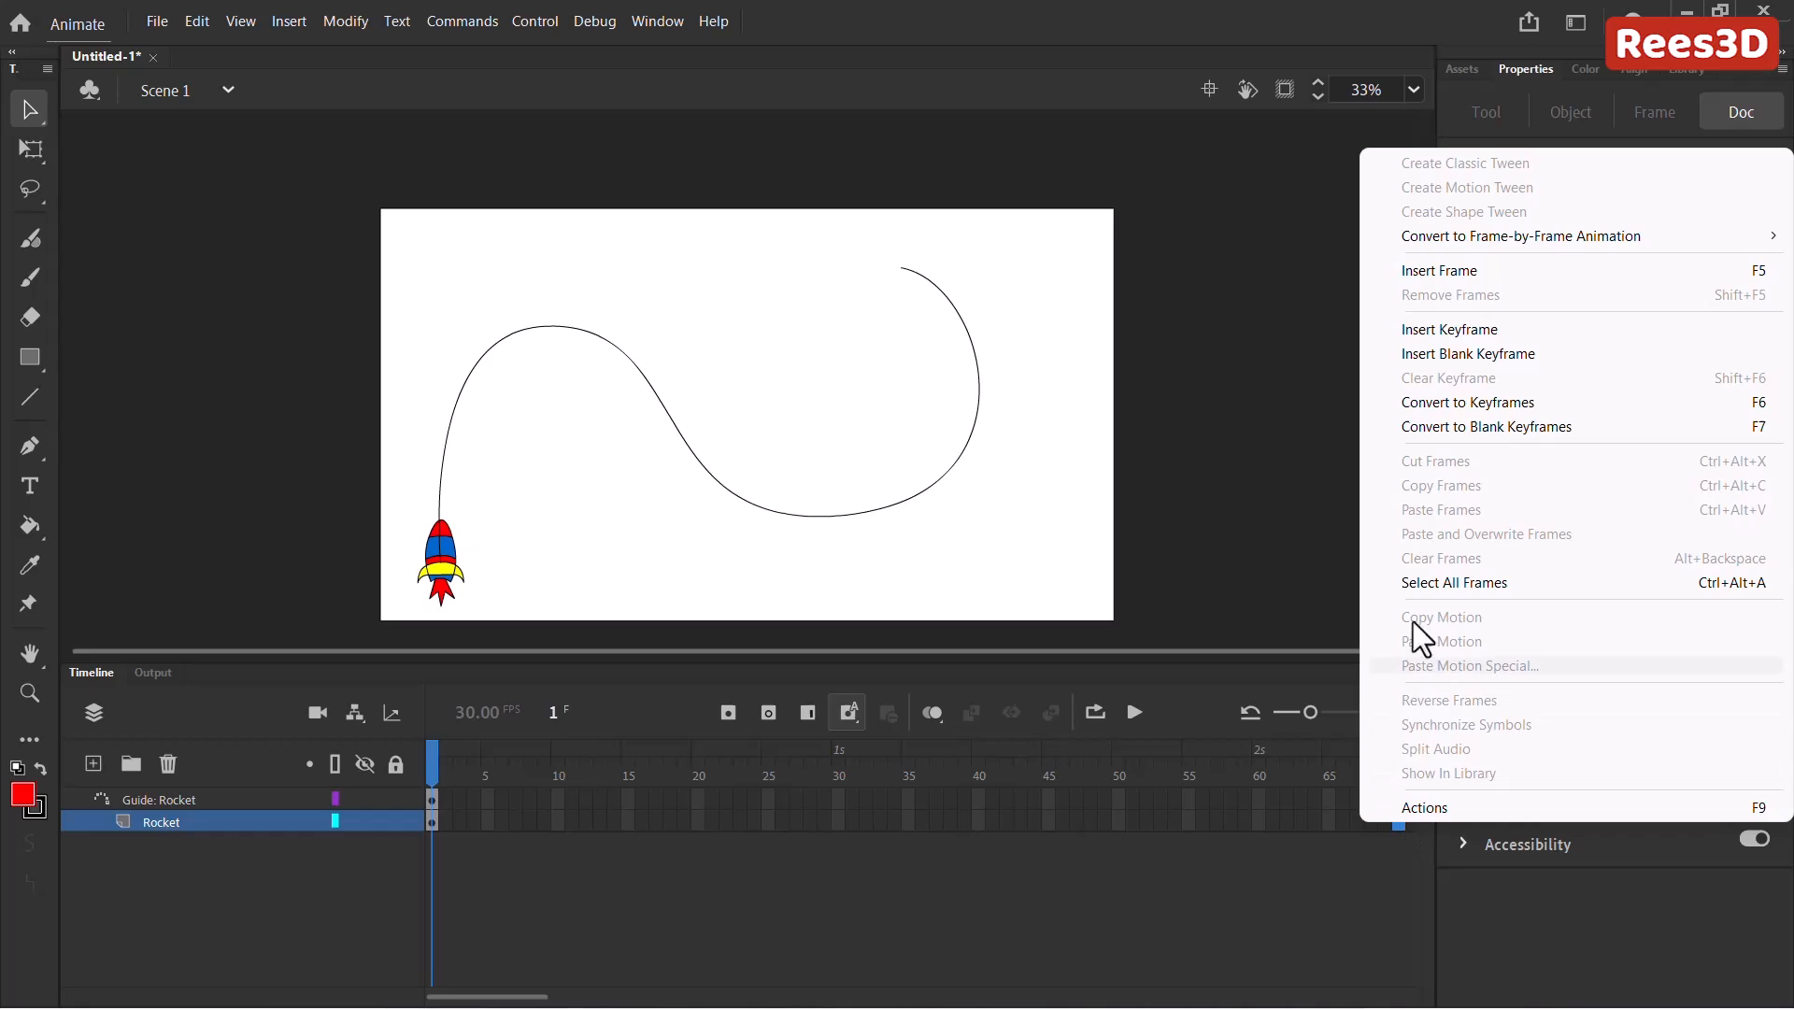
mouse_move(1469, 329)
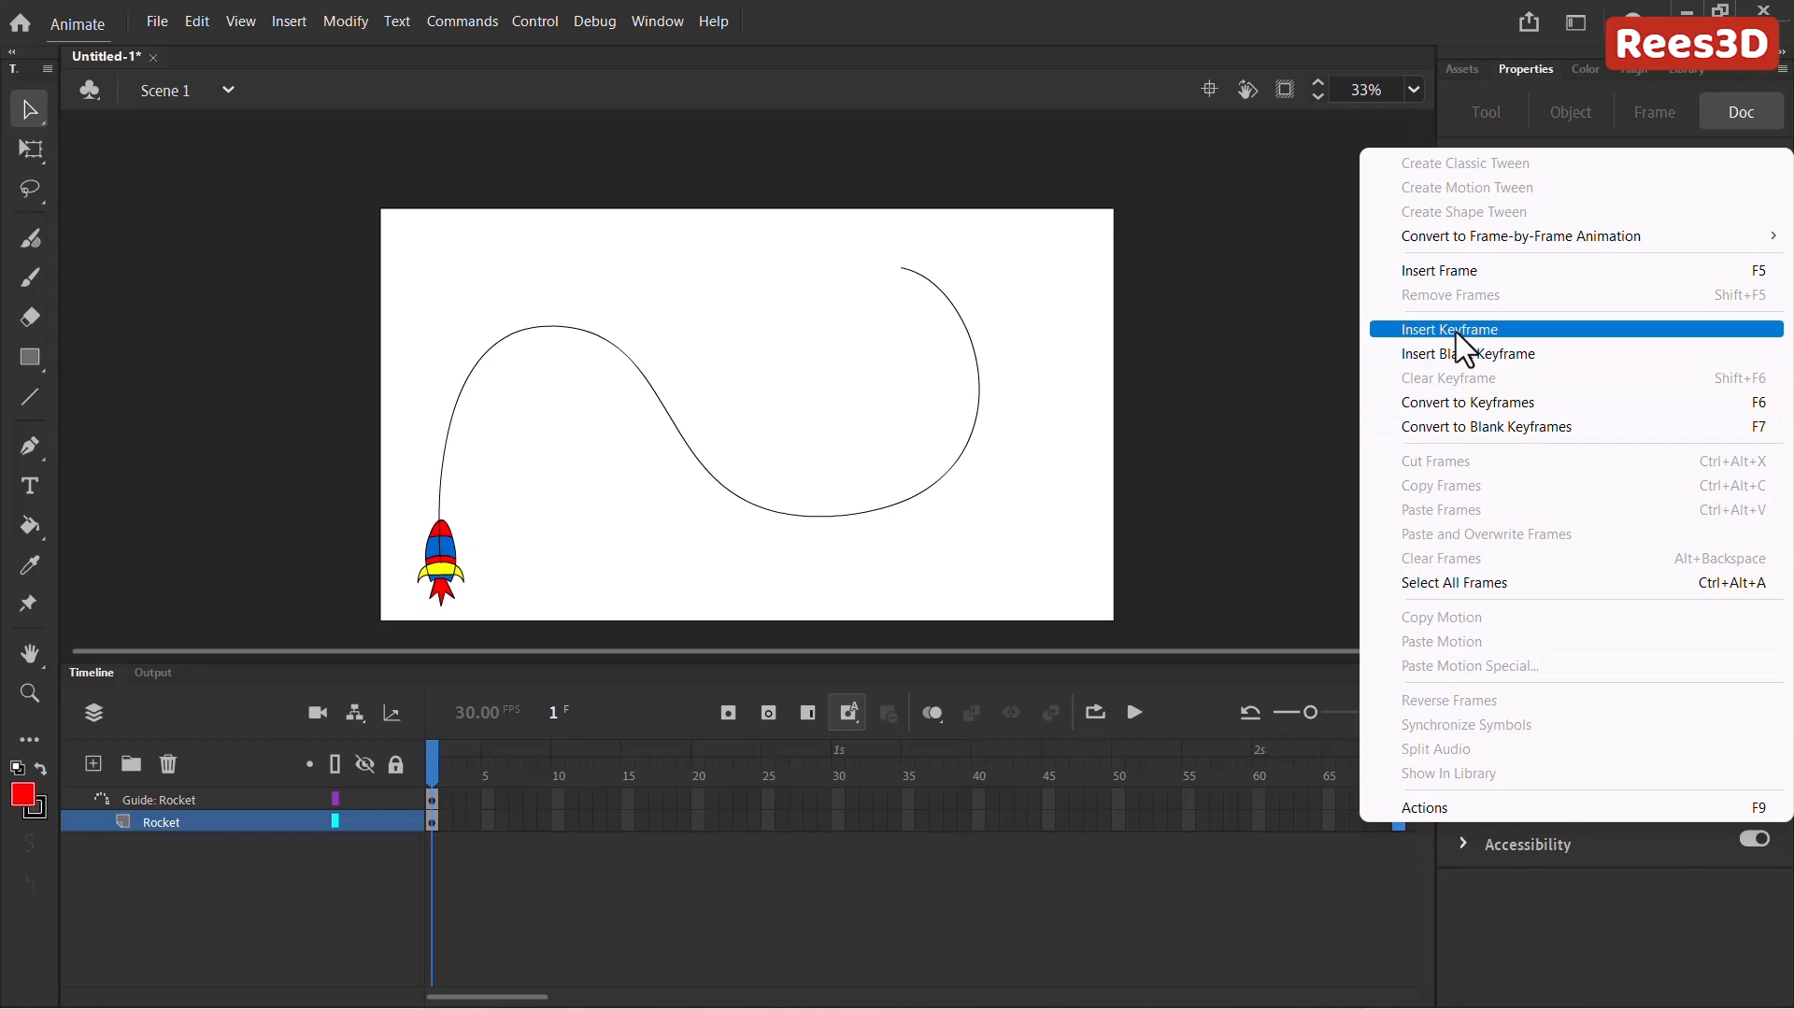
Insert a keyframe at frame 70 on the Rocket layer.
click(1450, 329)
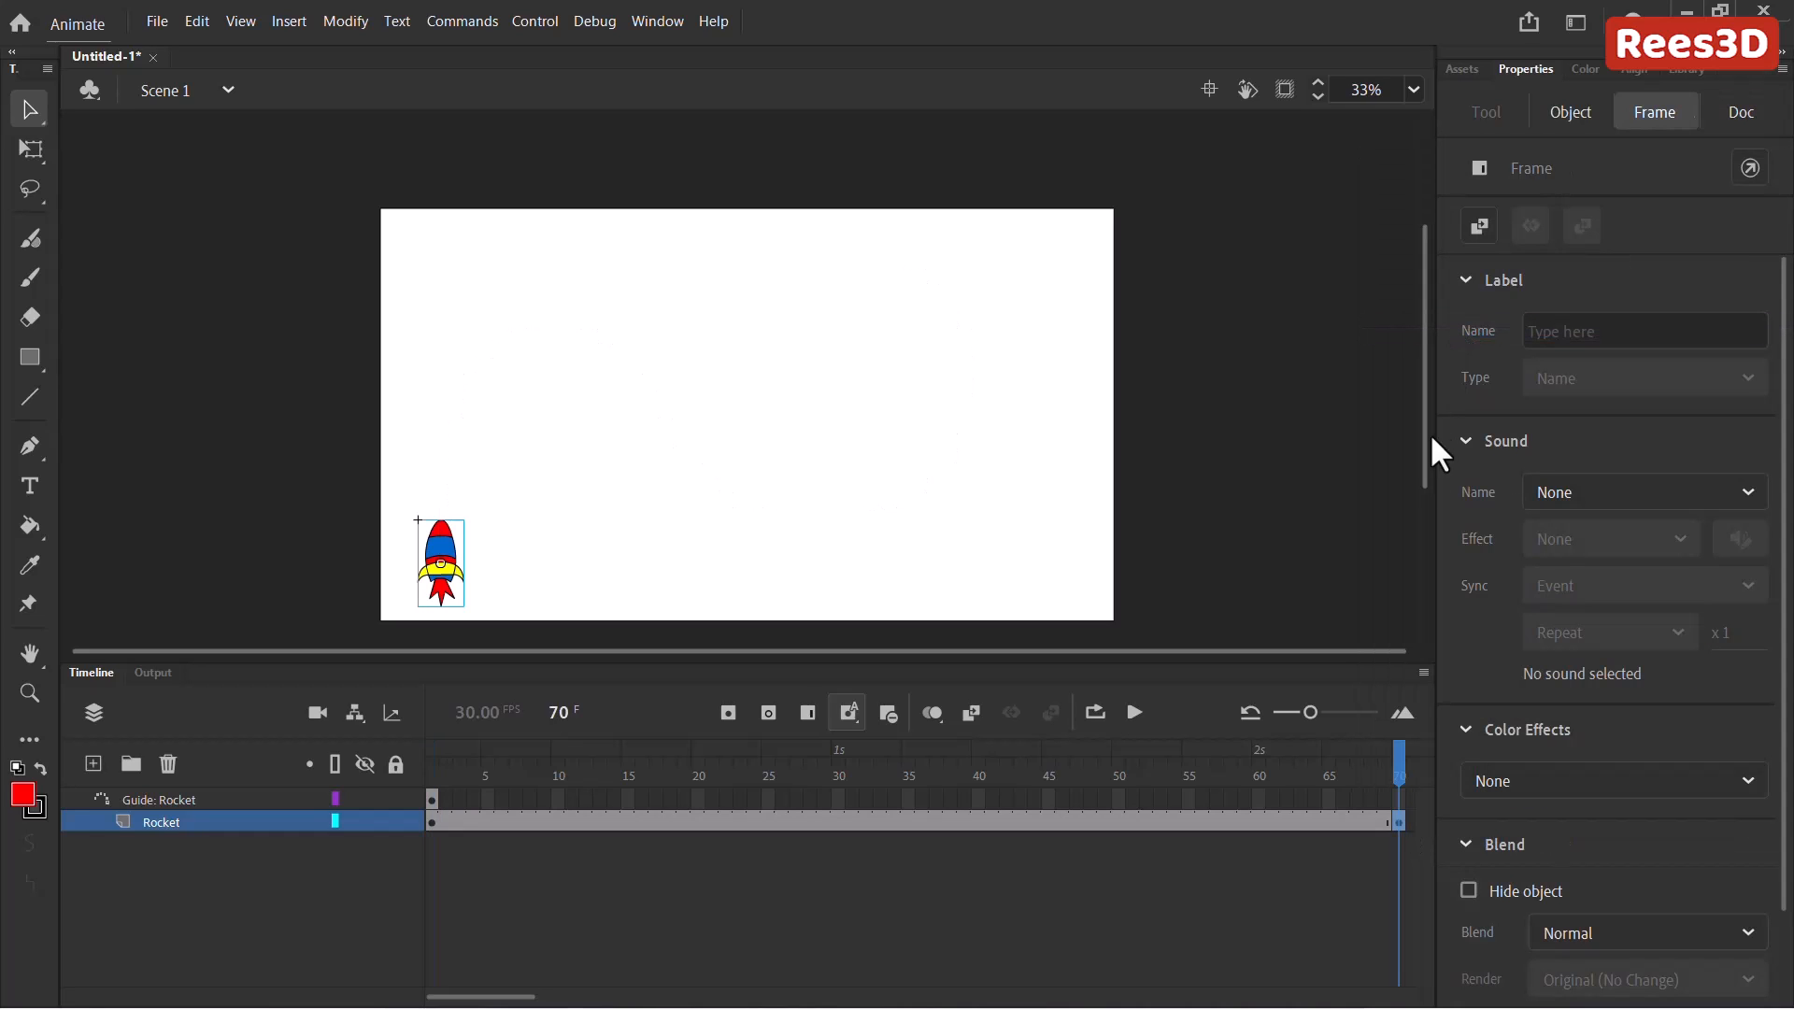
mouse_move(1403, 837)
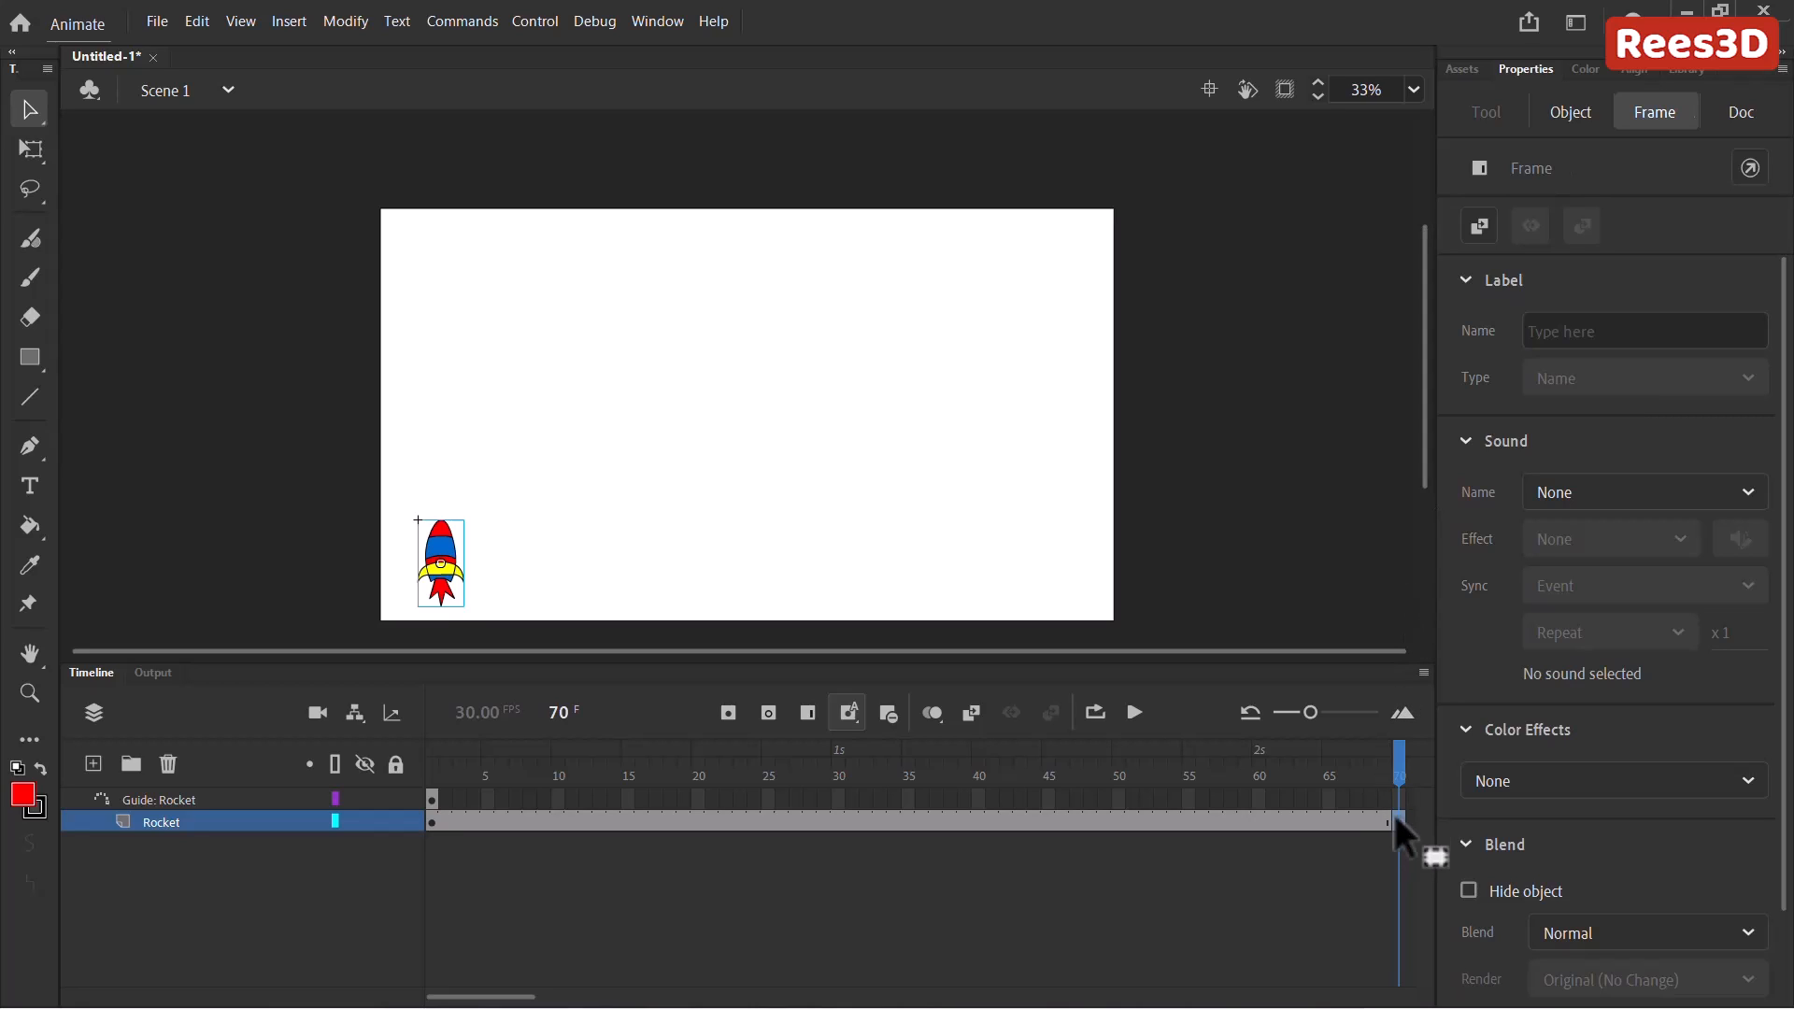
mouse_move(1404, 822)
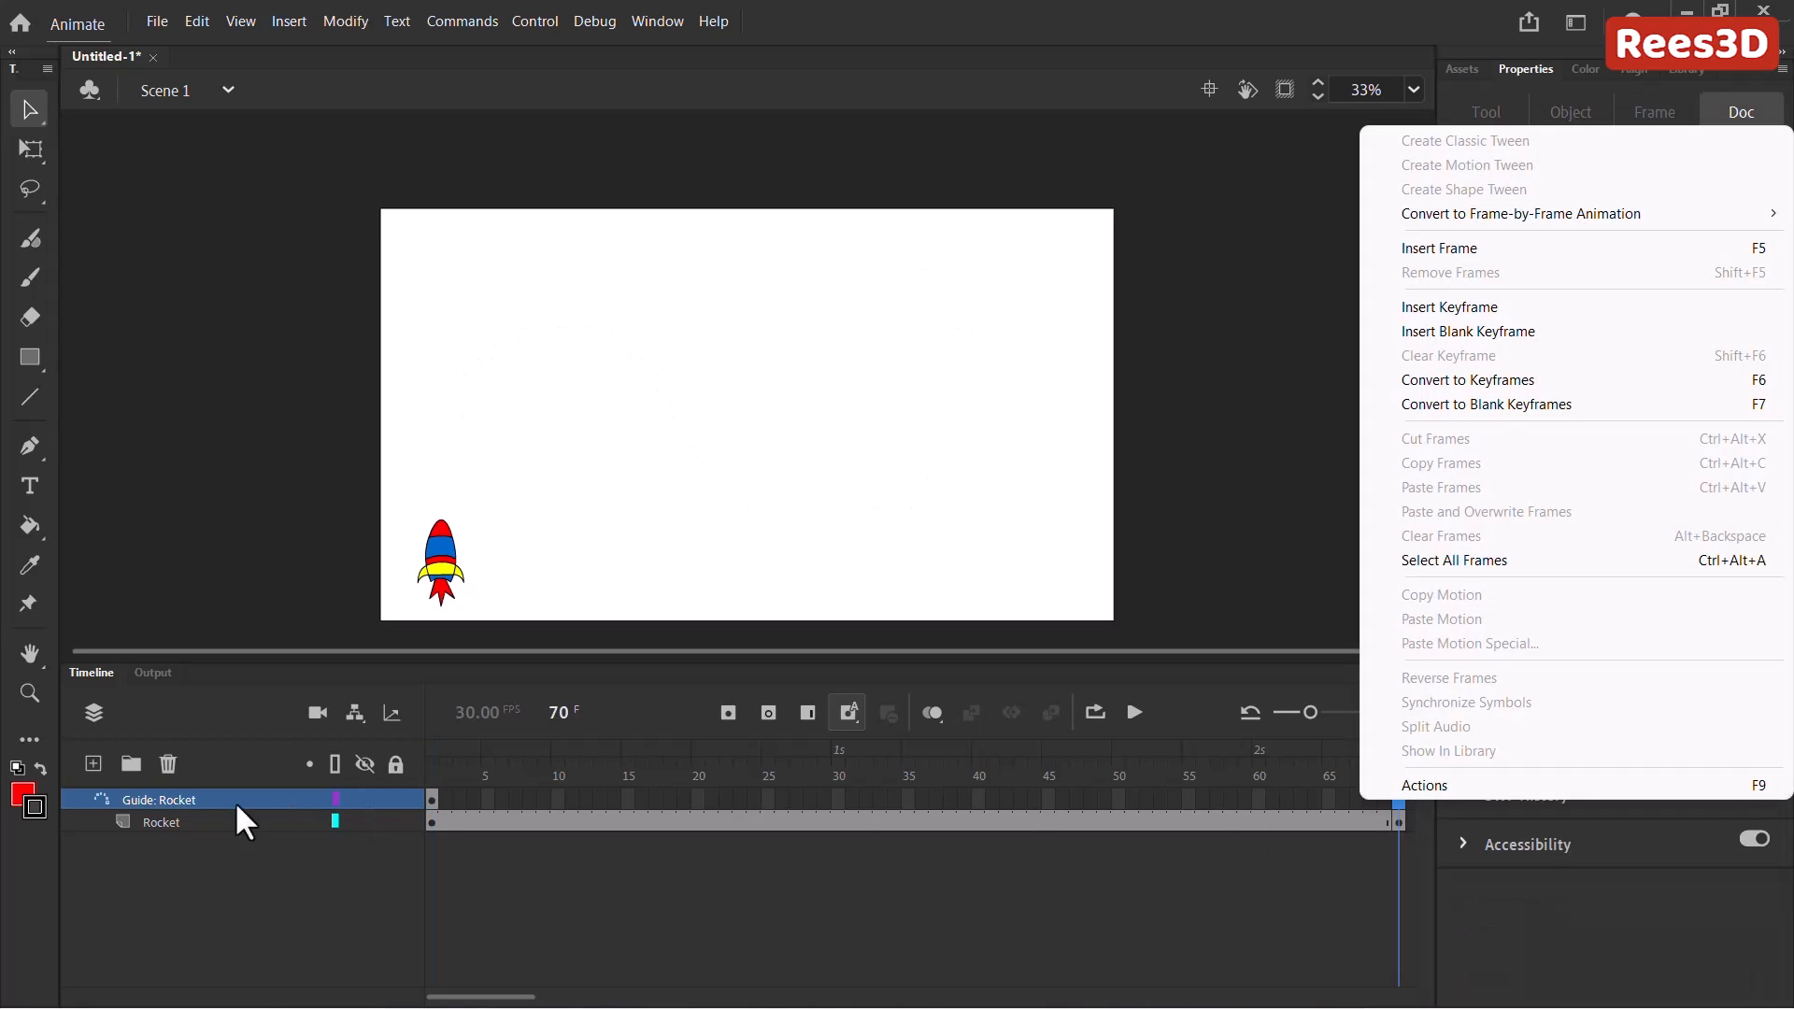
mouse_move(1422, 661)
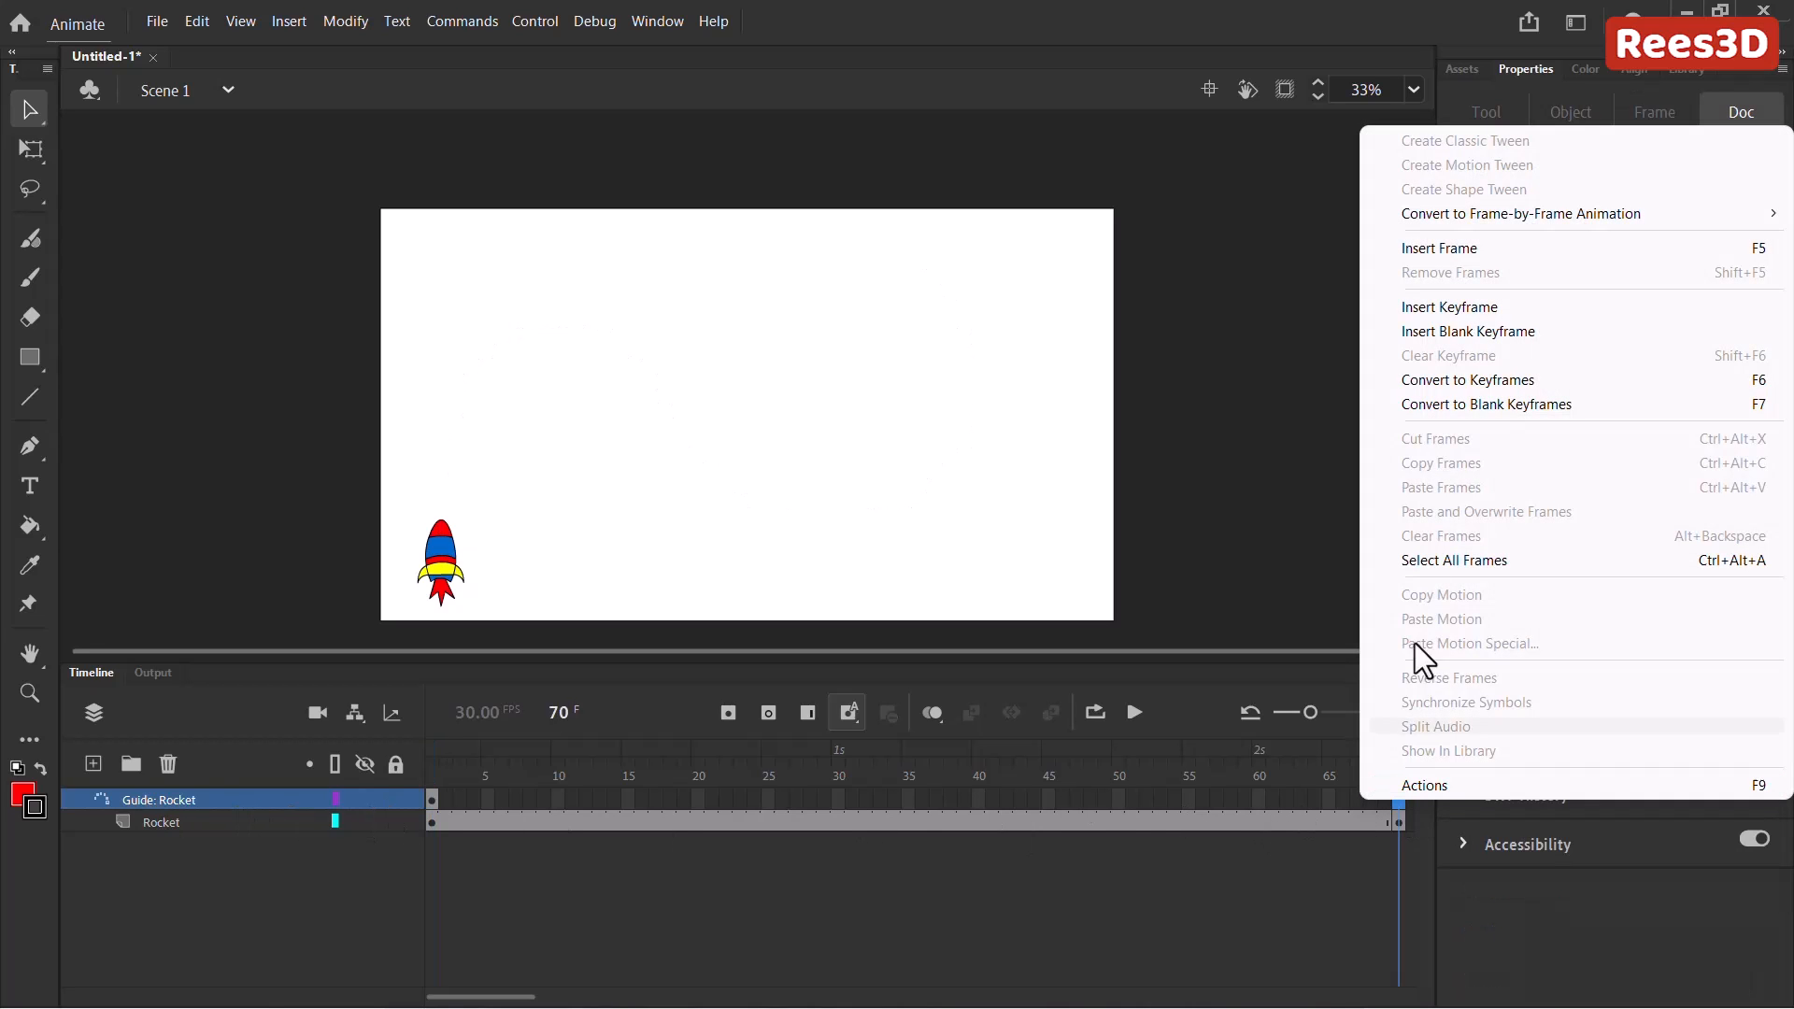
Insert a frame at 70 on the Guide: Rocket layer to match the Rocket layer.
click(1438, 249)
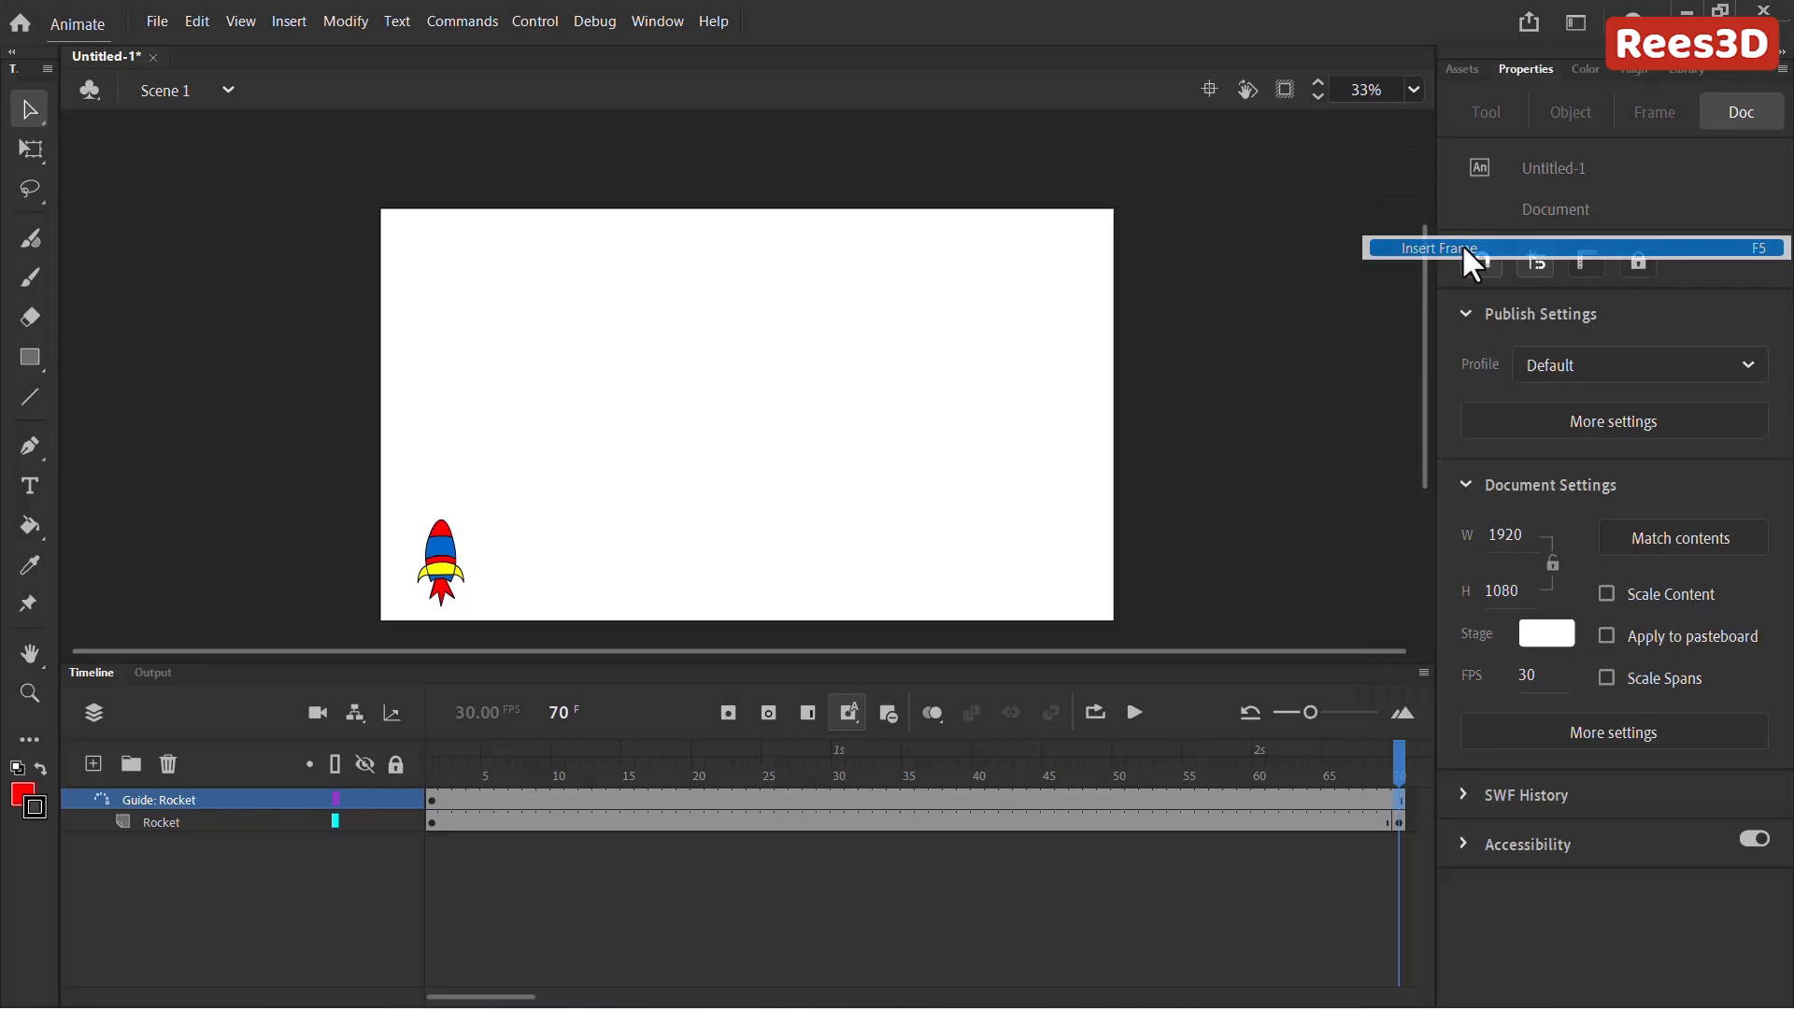
At frame 70, drop the rocket on the path's upper-right end, at X 1303.55, Y 42.35.
click(1441, 249)
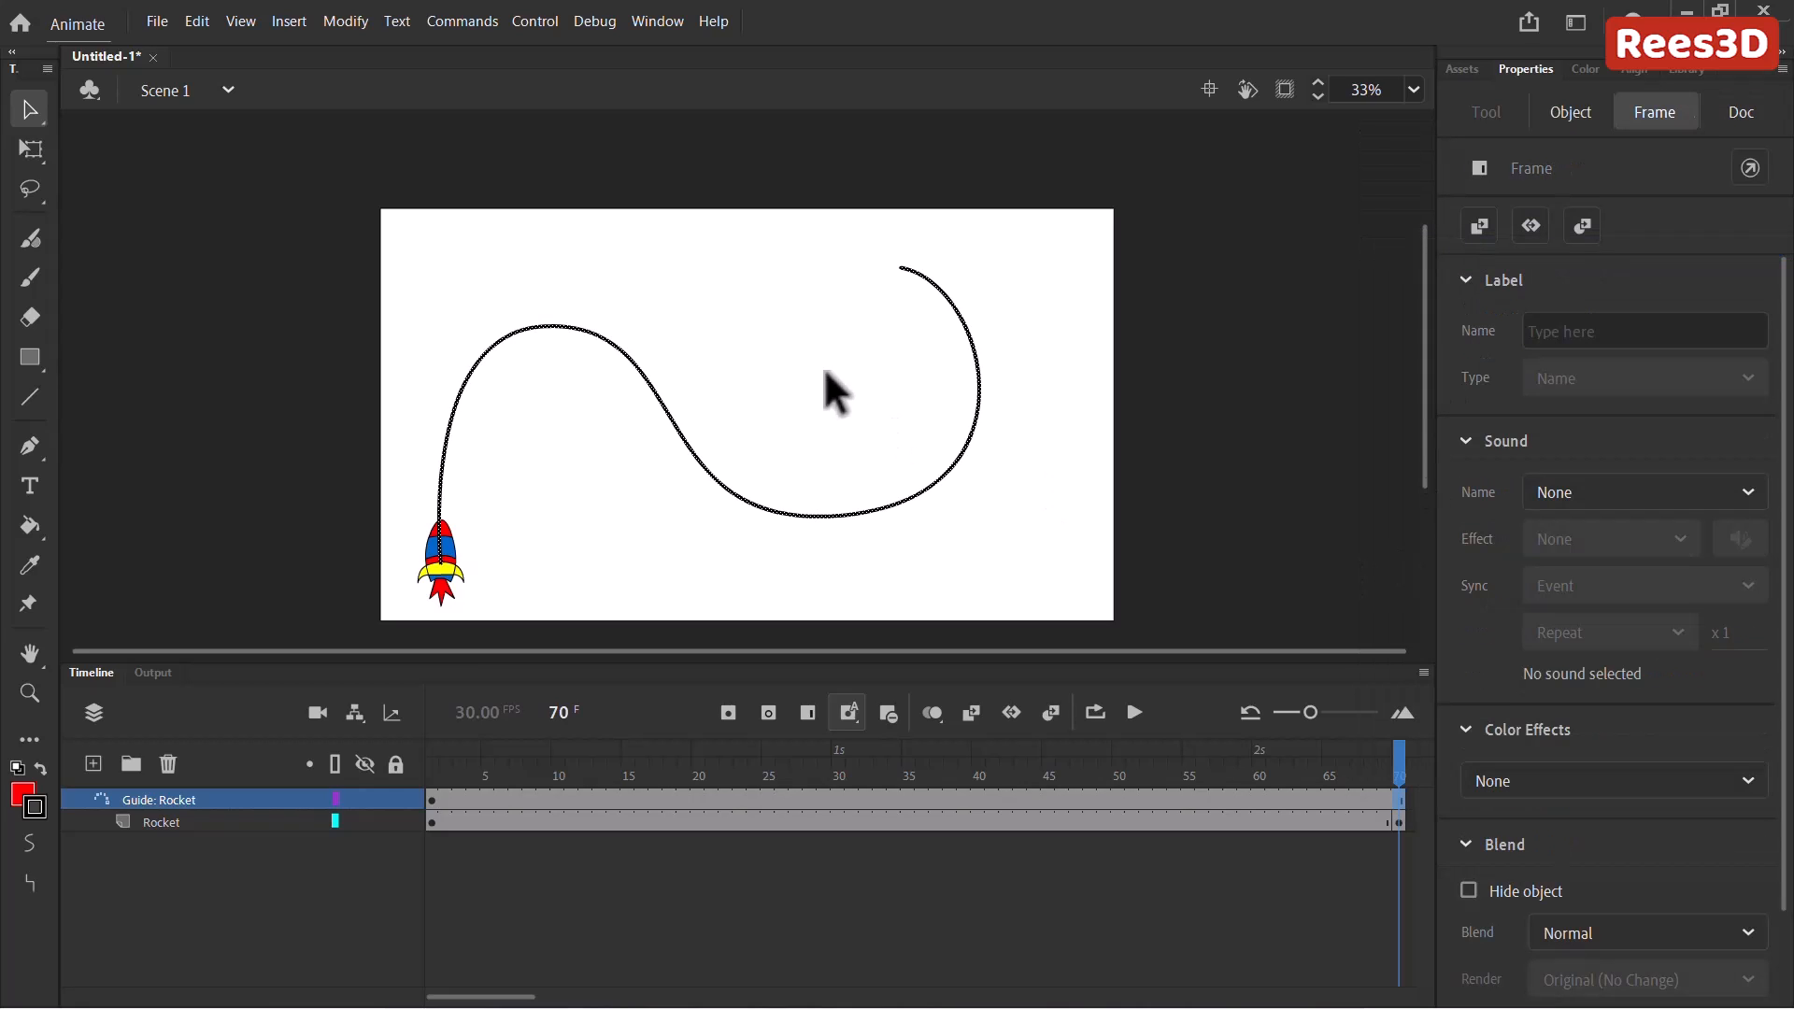
mouse_move(1200, 658)
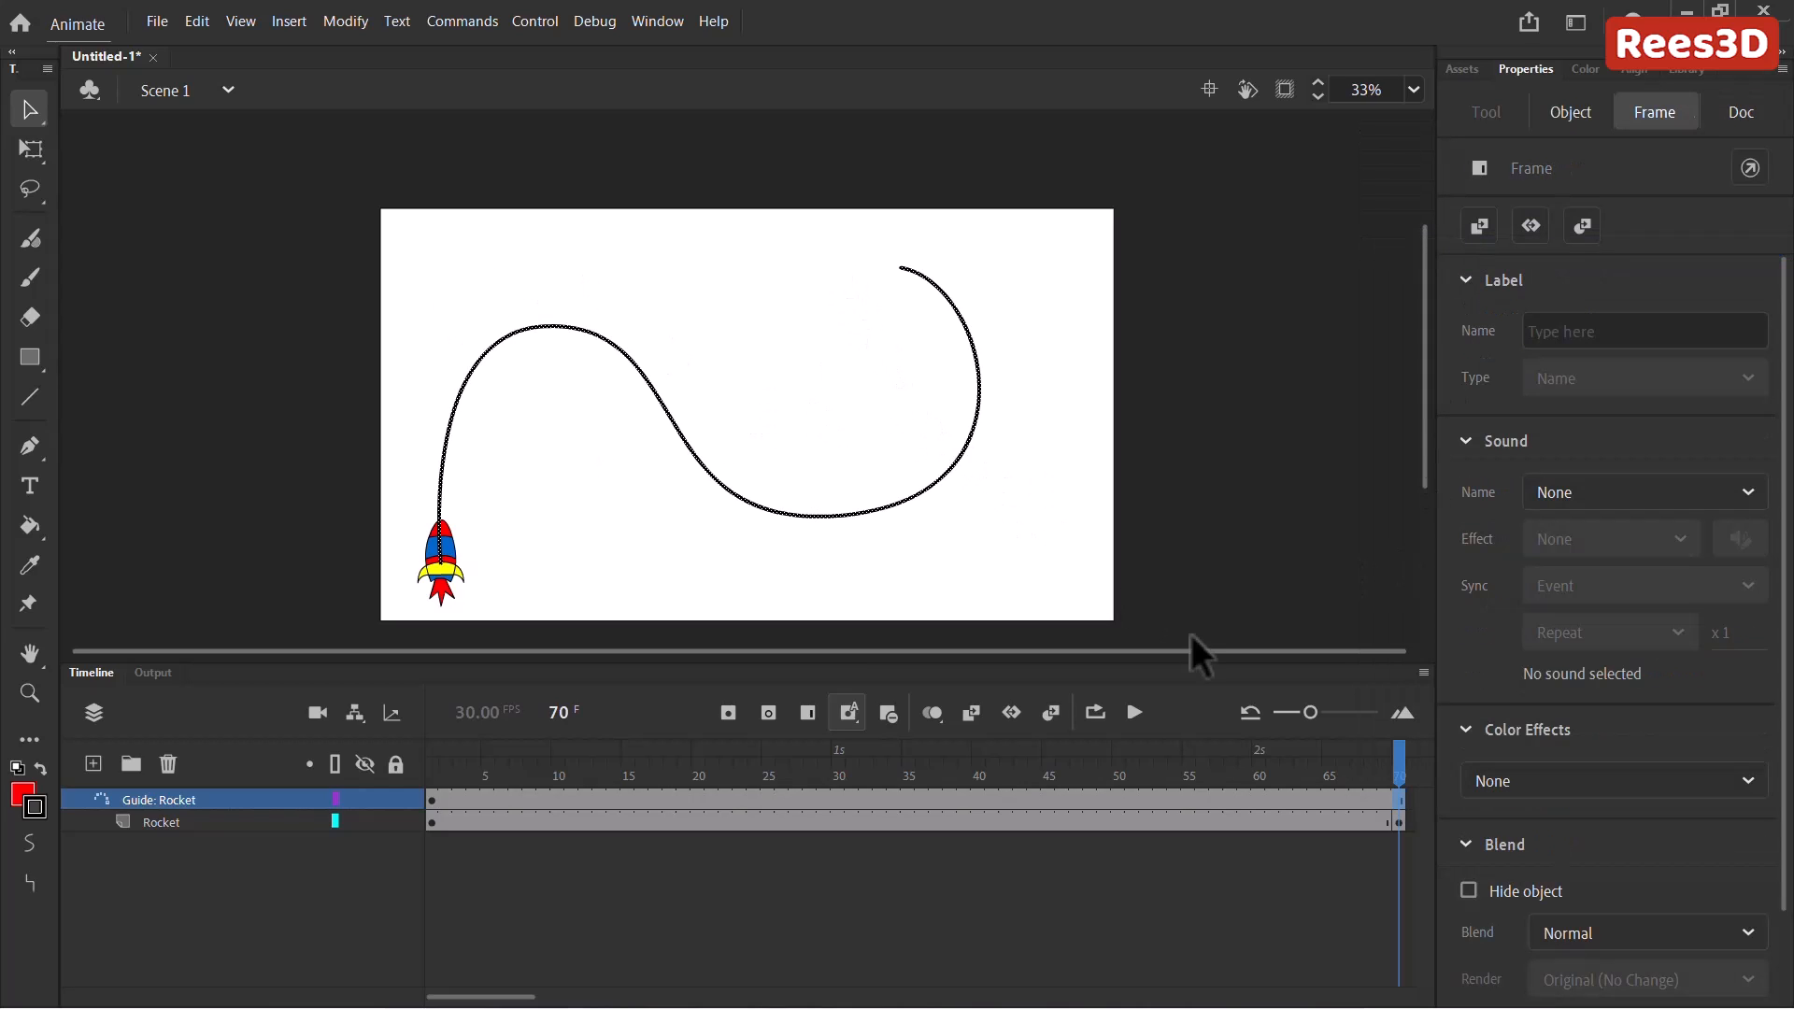
mouse_move(1412, 844)
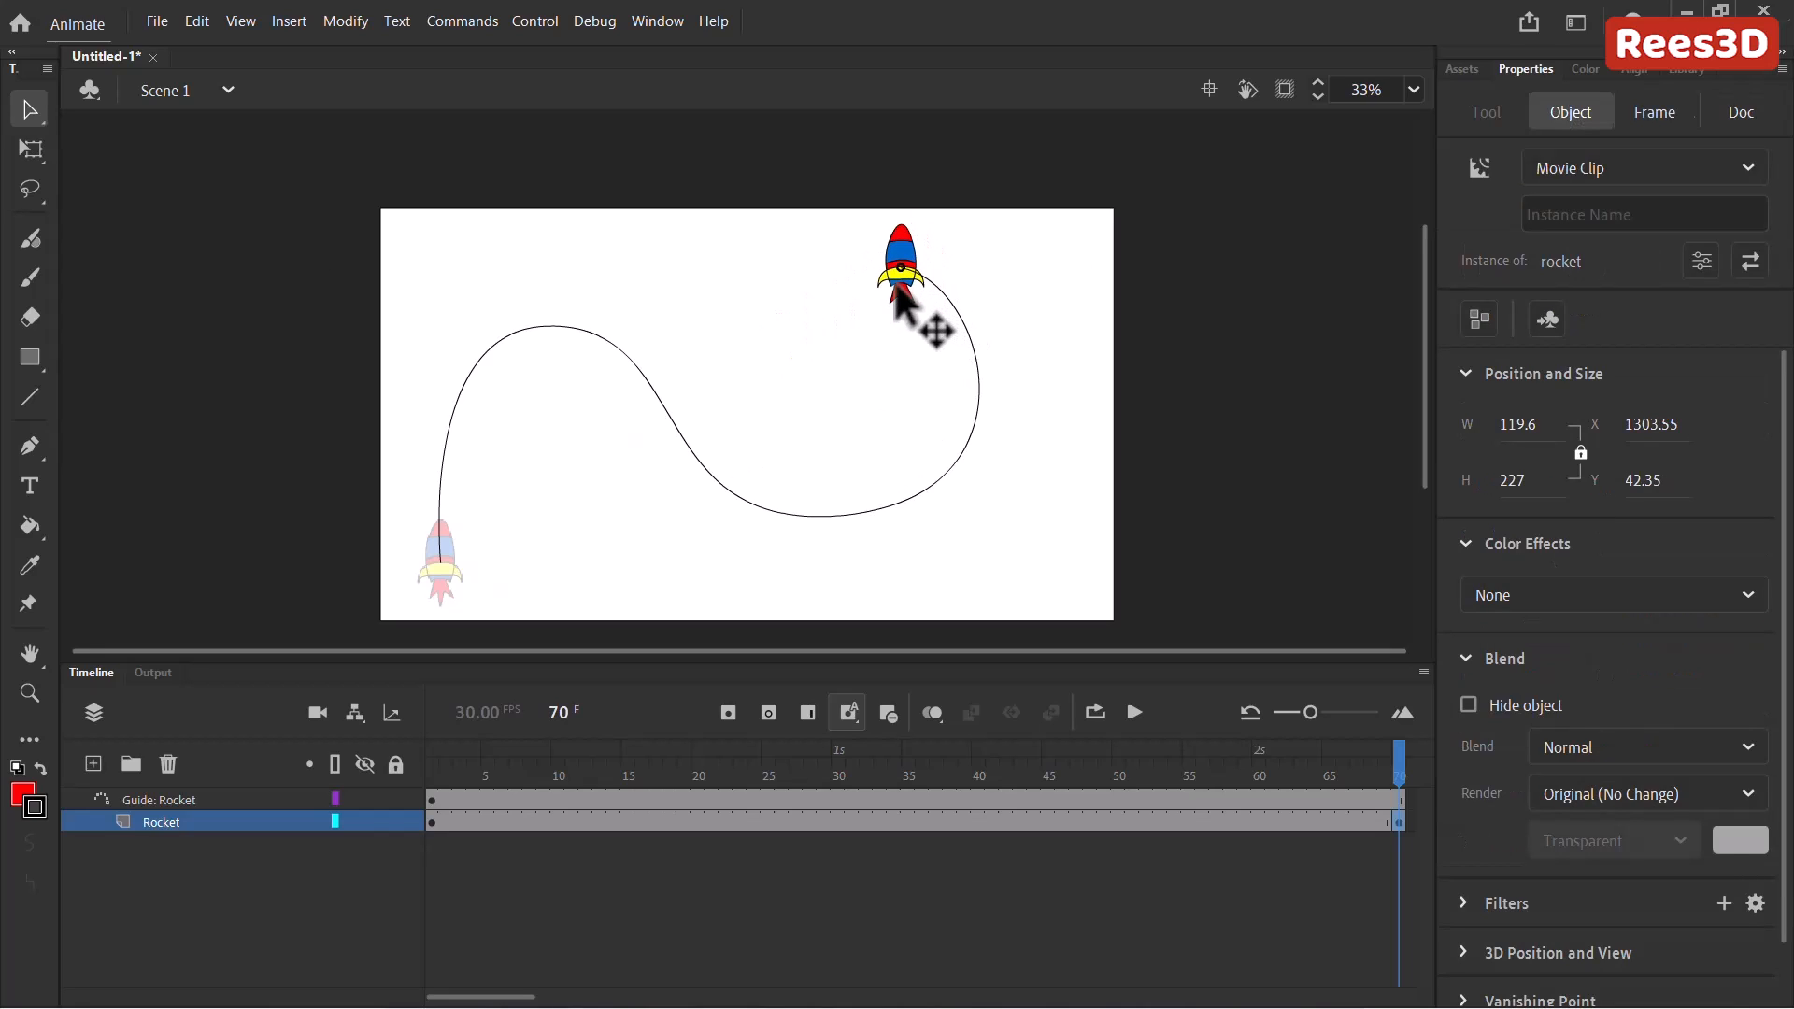
click(904, 269)
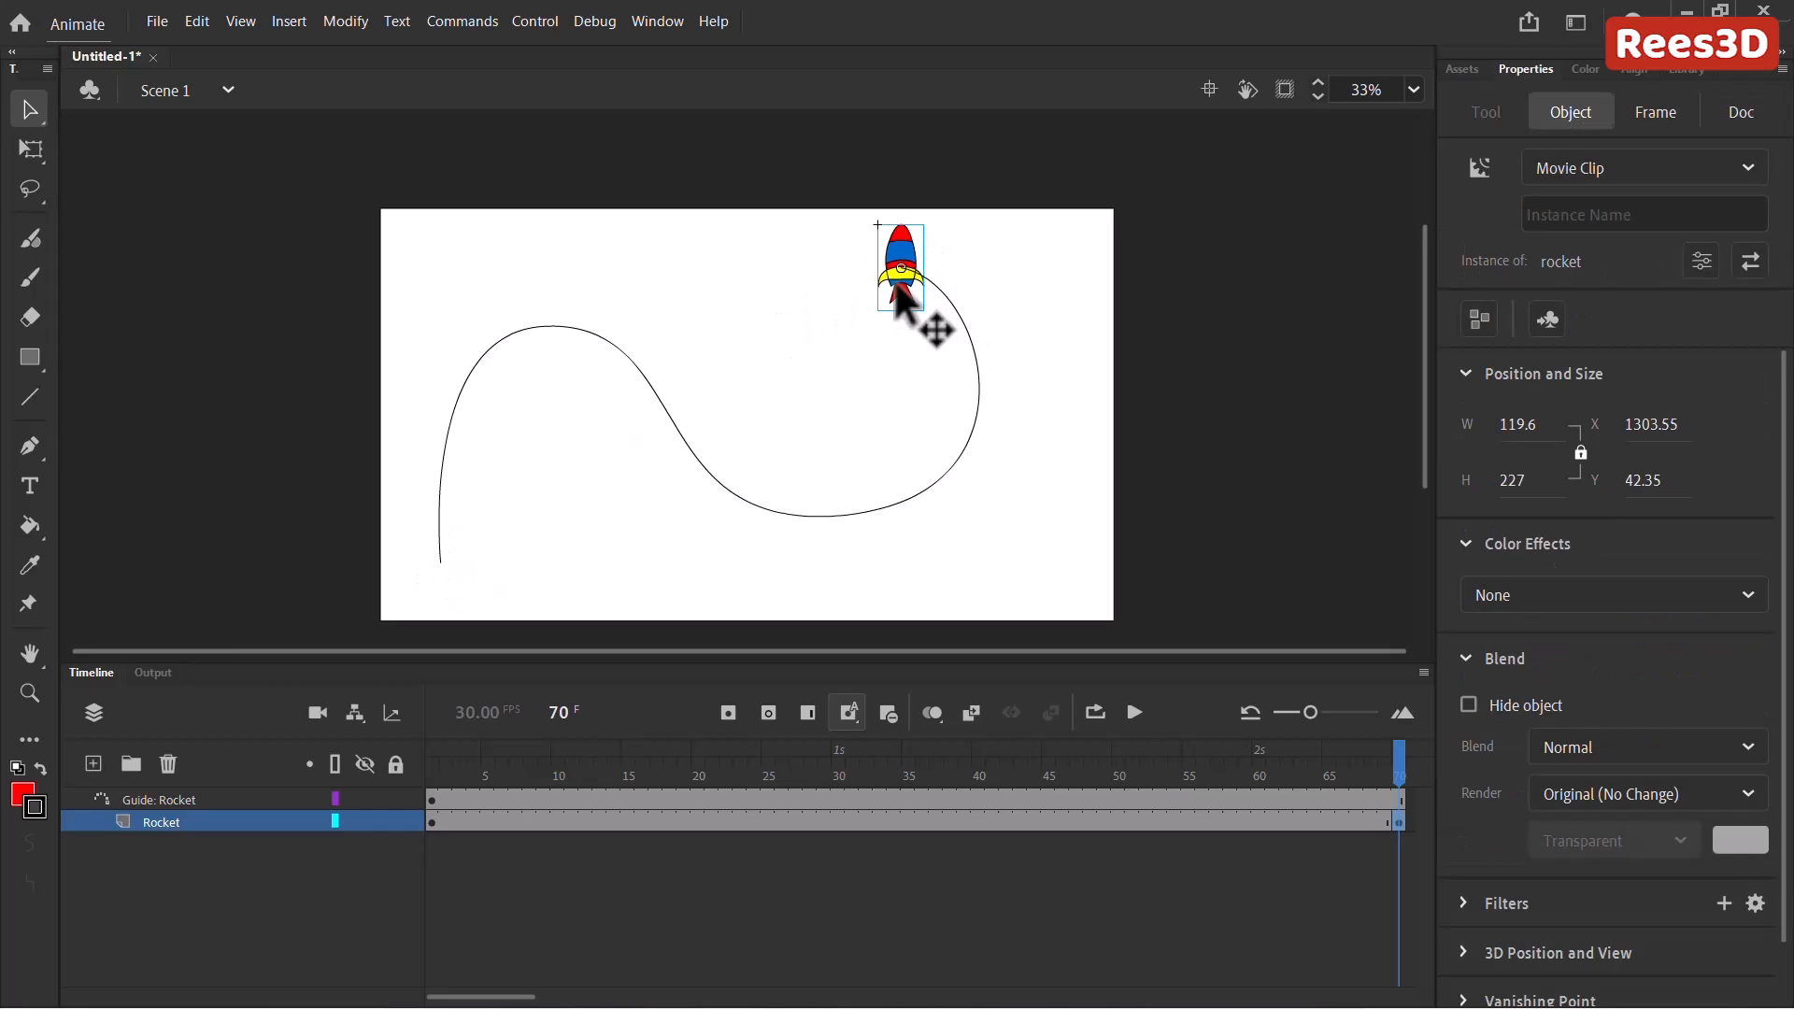
mouse_move(532, 845)
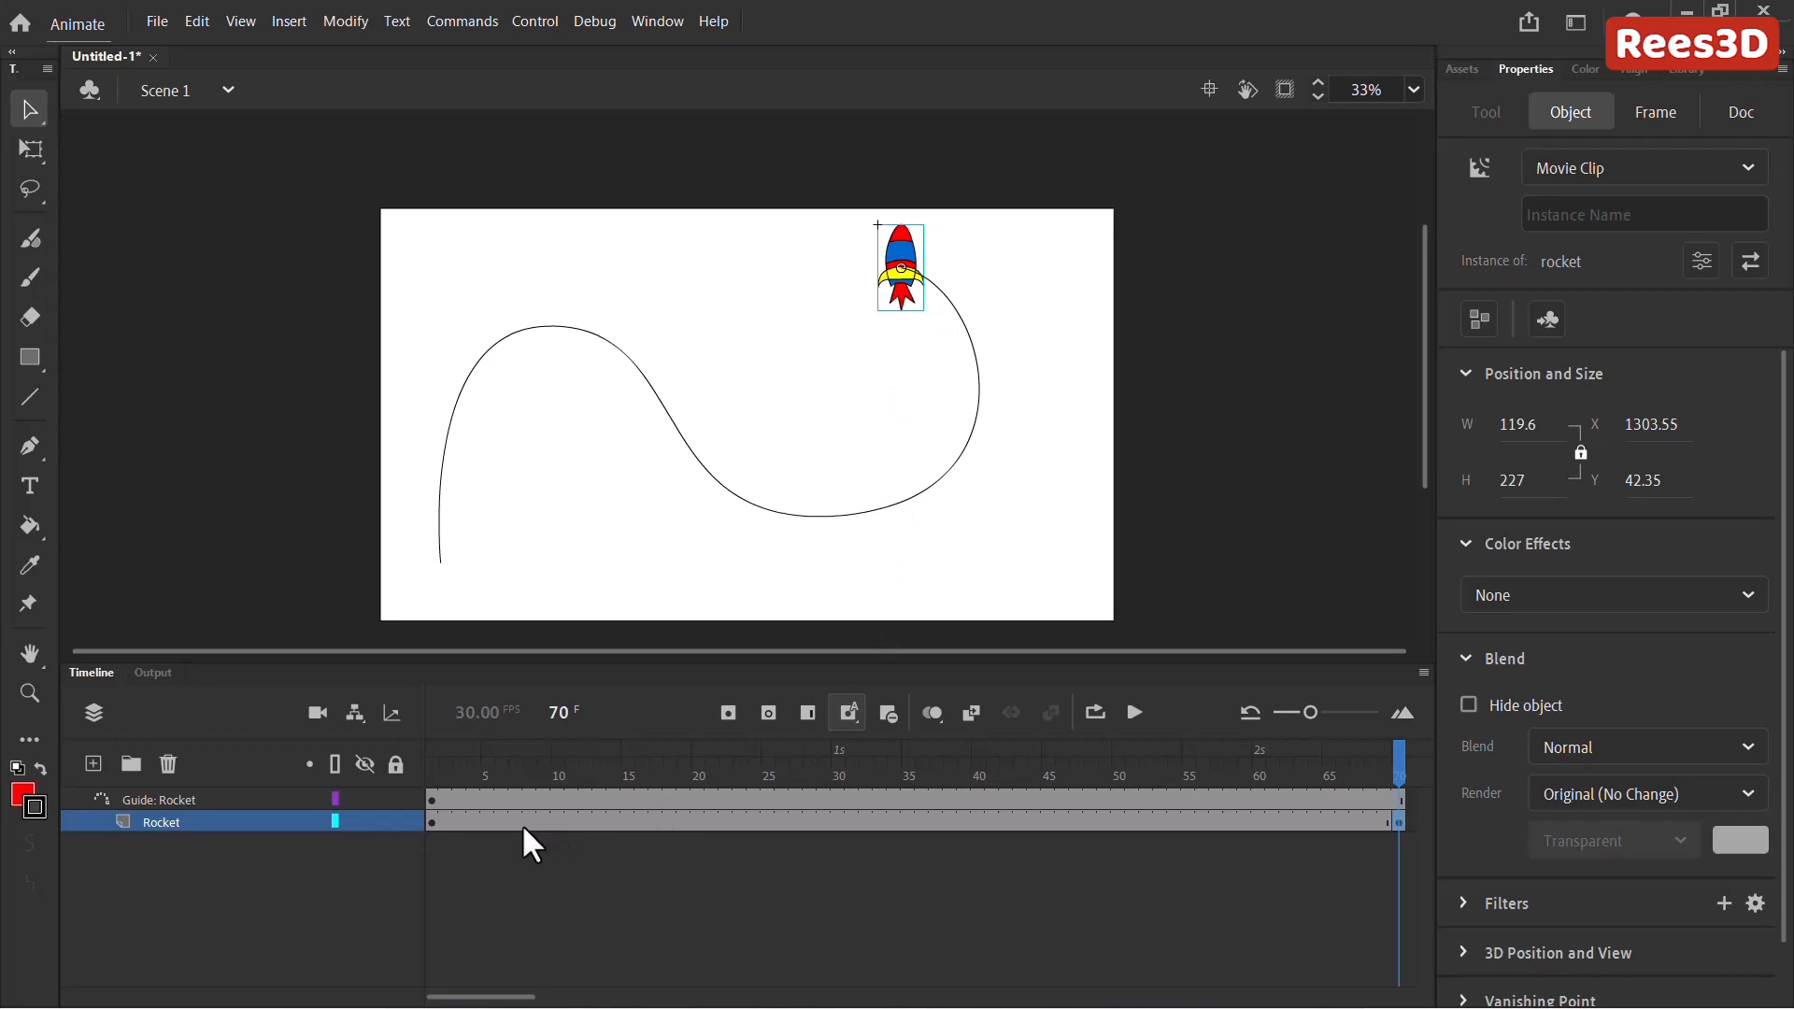
Create a classic tween on the Rocket layer's frames 1–70 along the guide path.
right_click(502, 820)
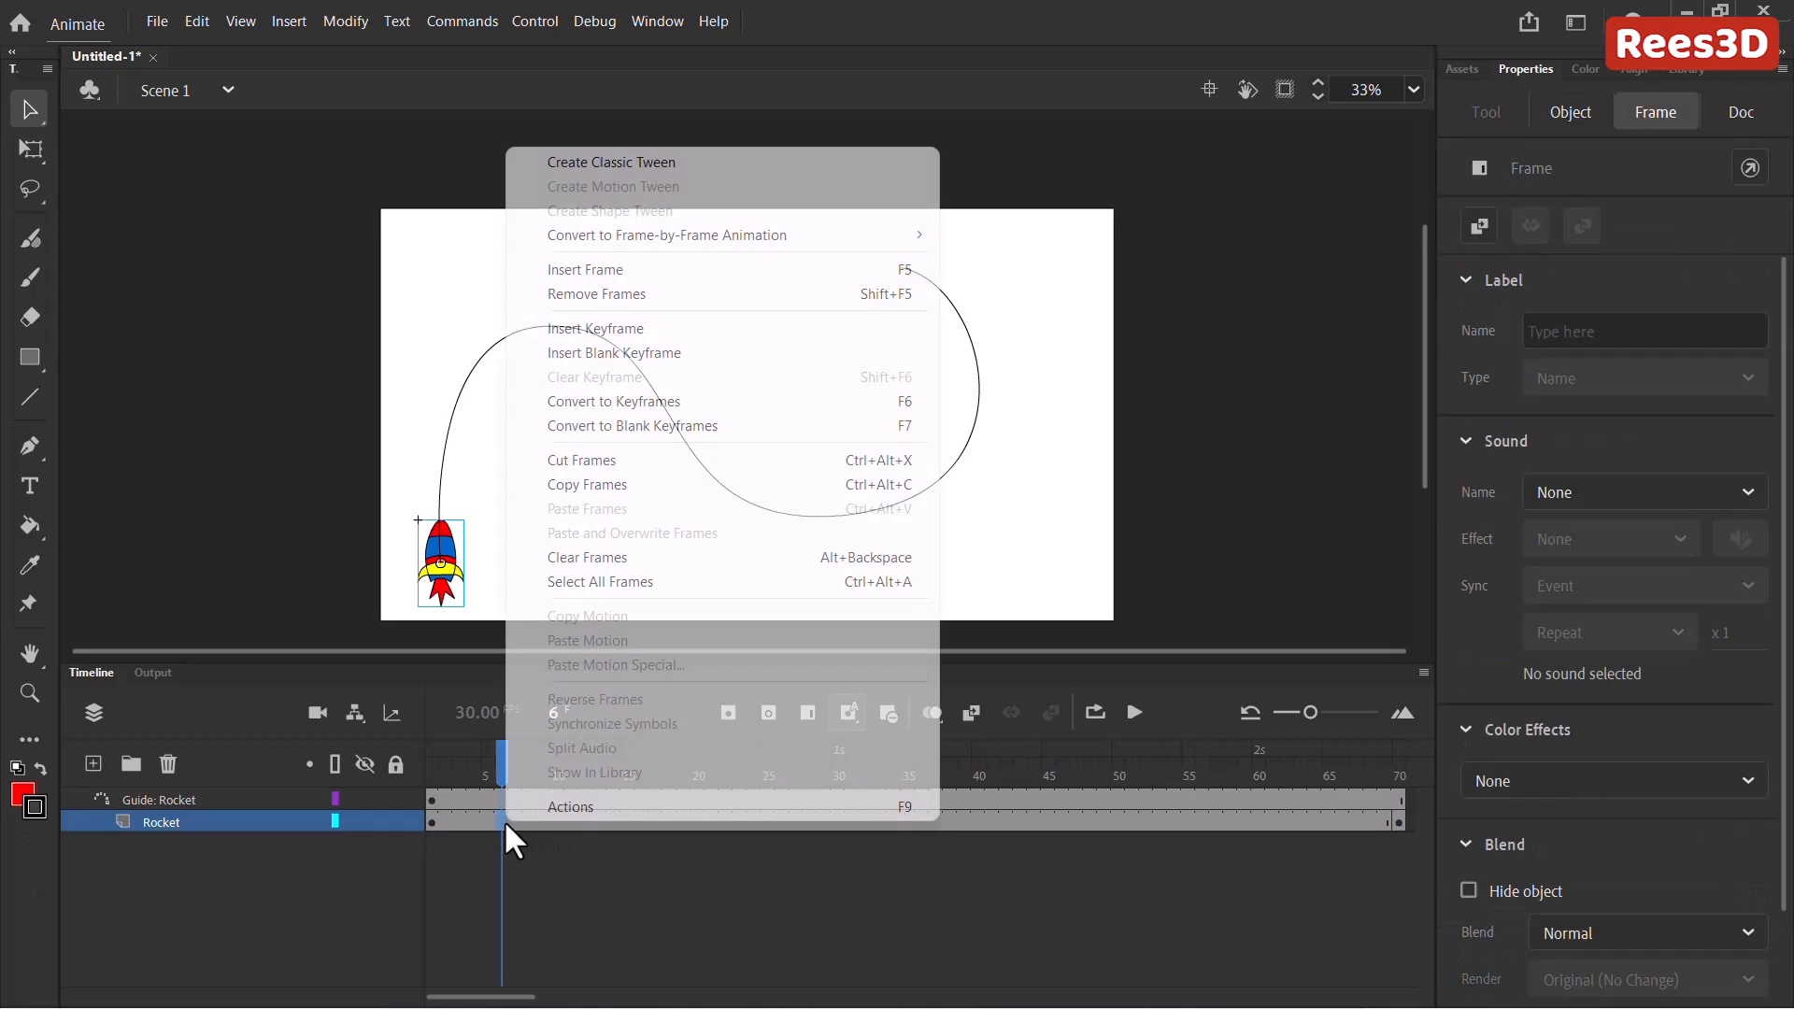
mouse_move(652, 177)
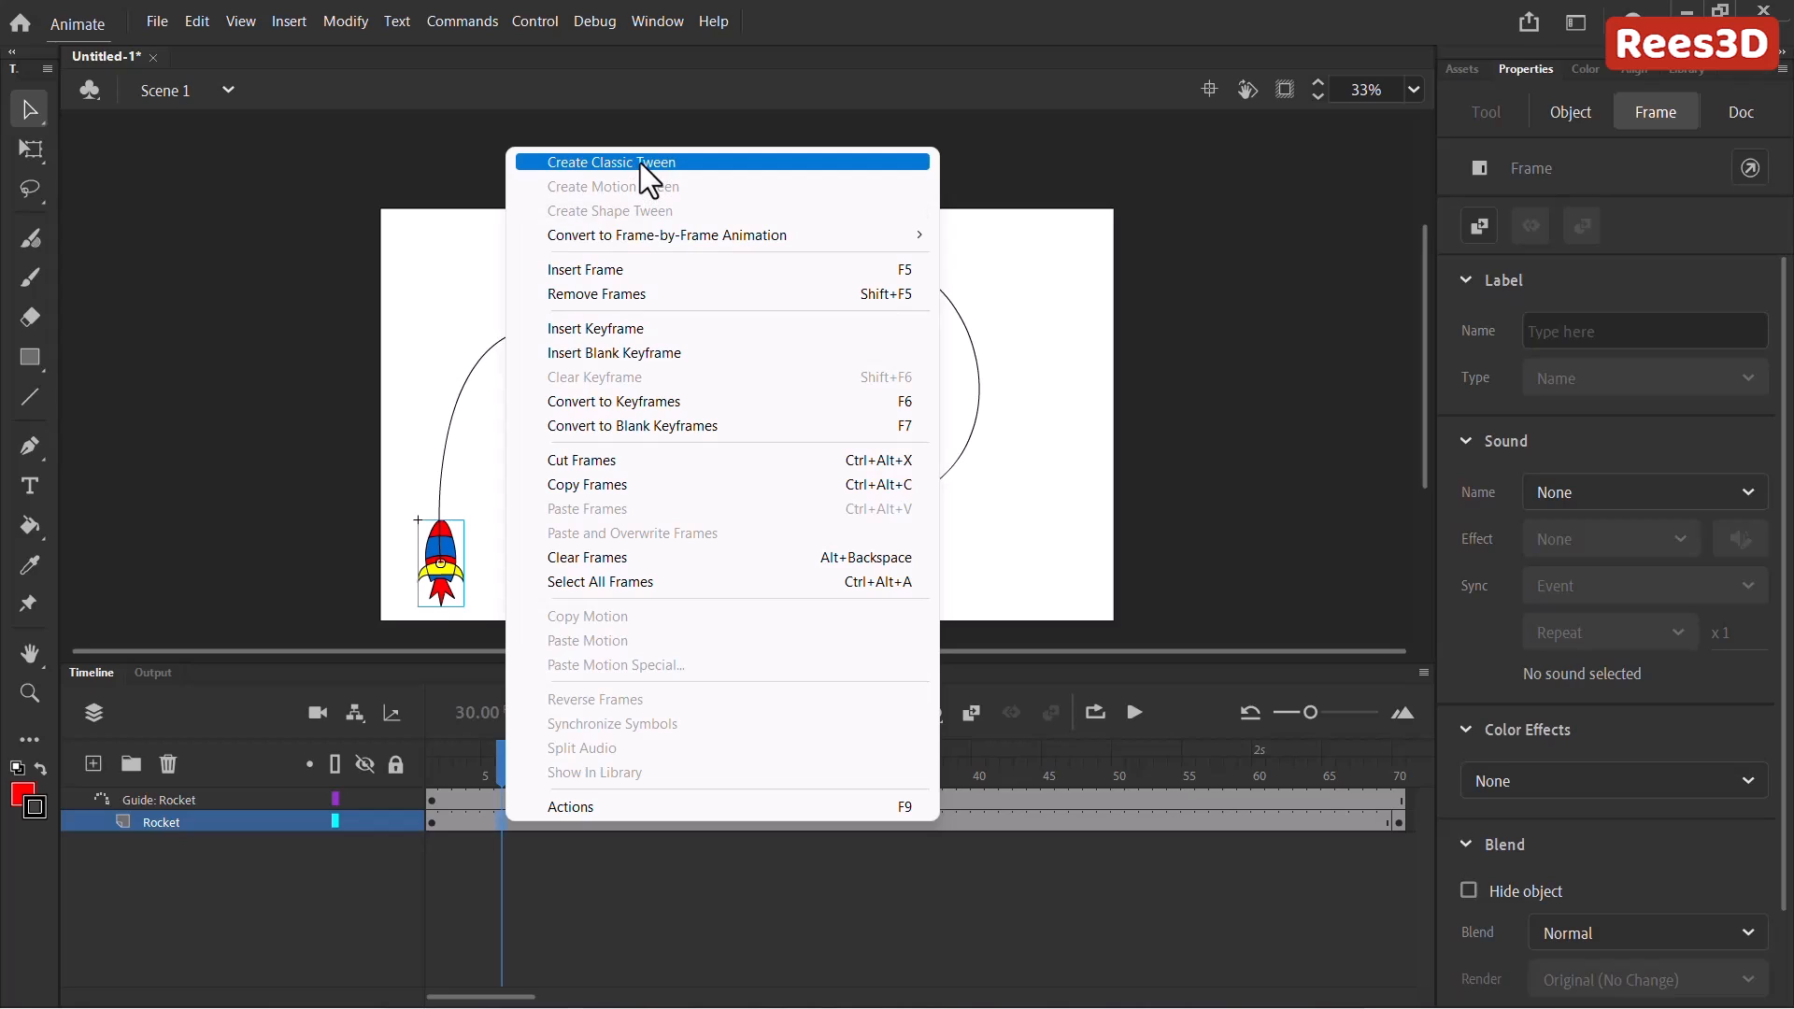
click(611, 161)
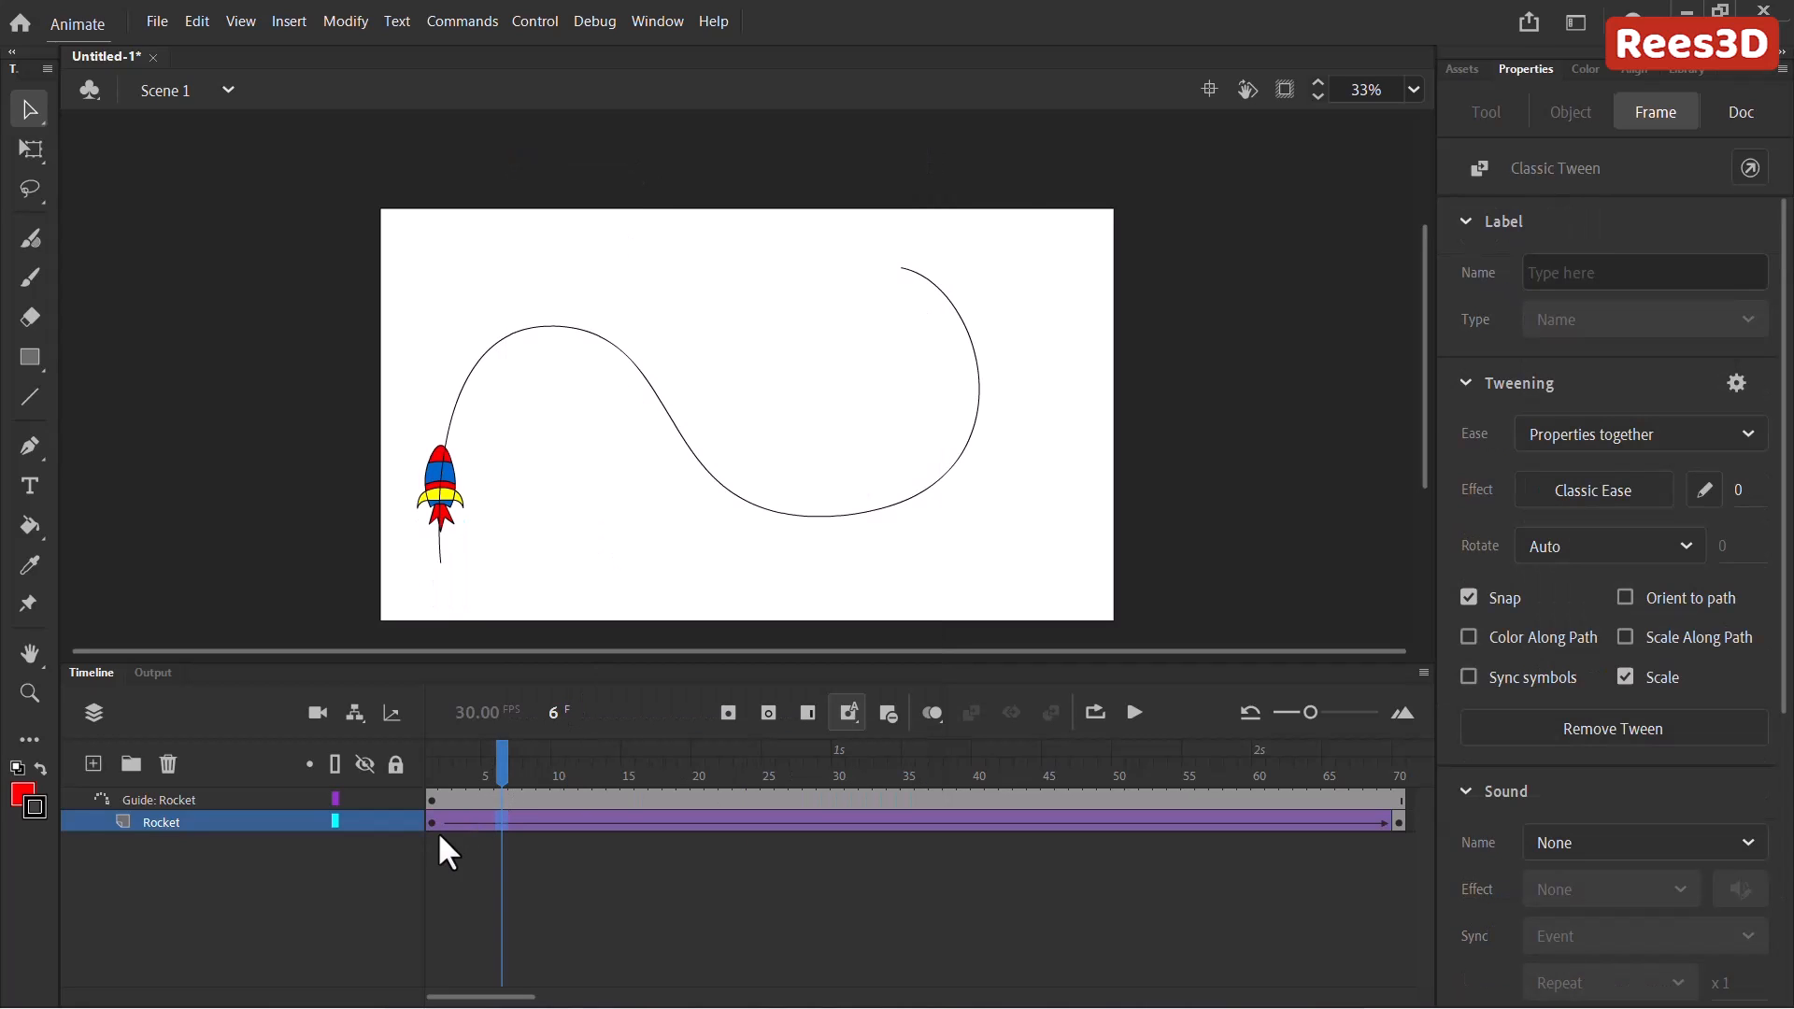
mouse_move(1224, 836)
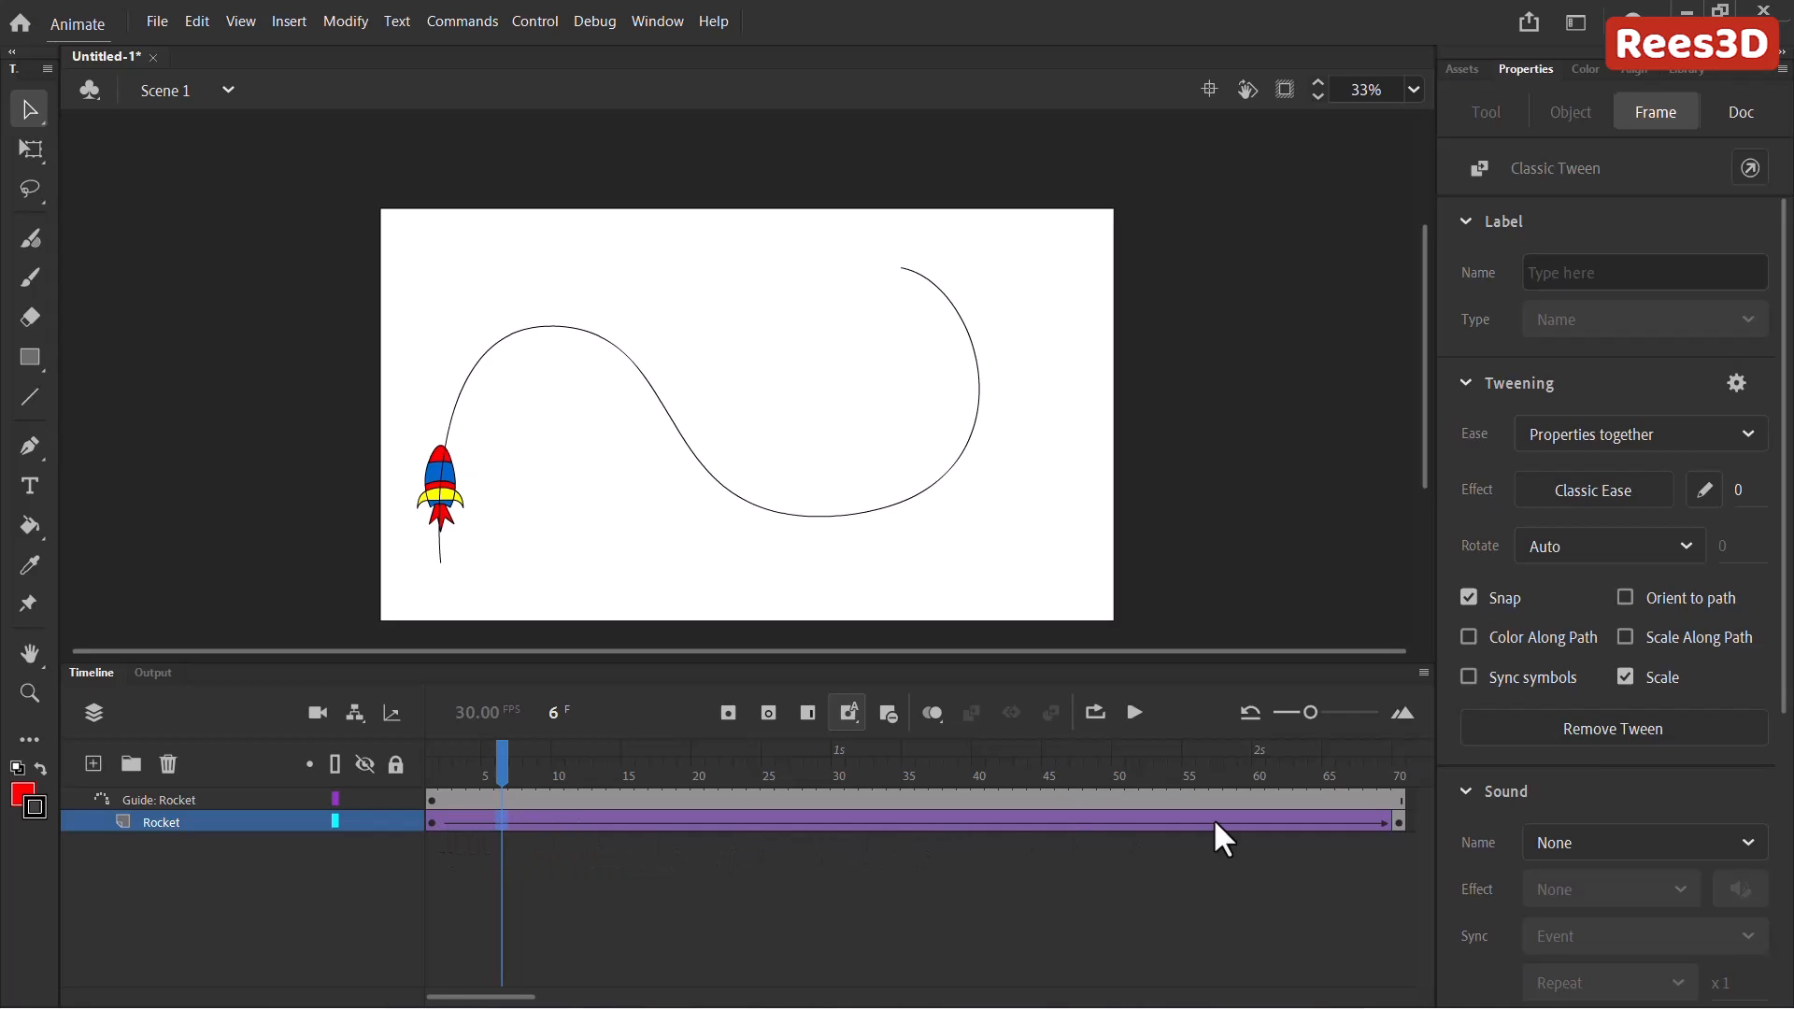
mouse_move(450, 770)
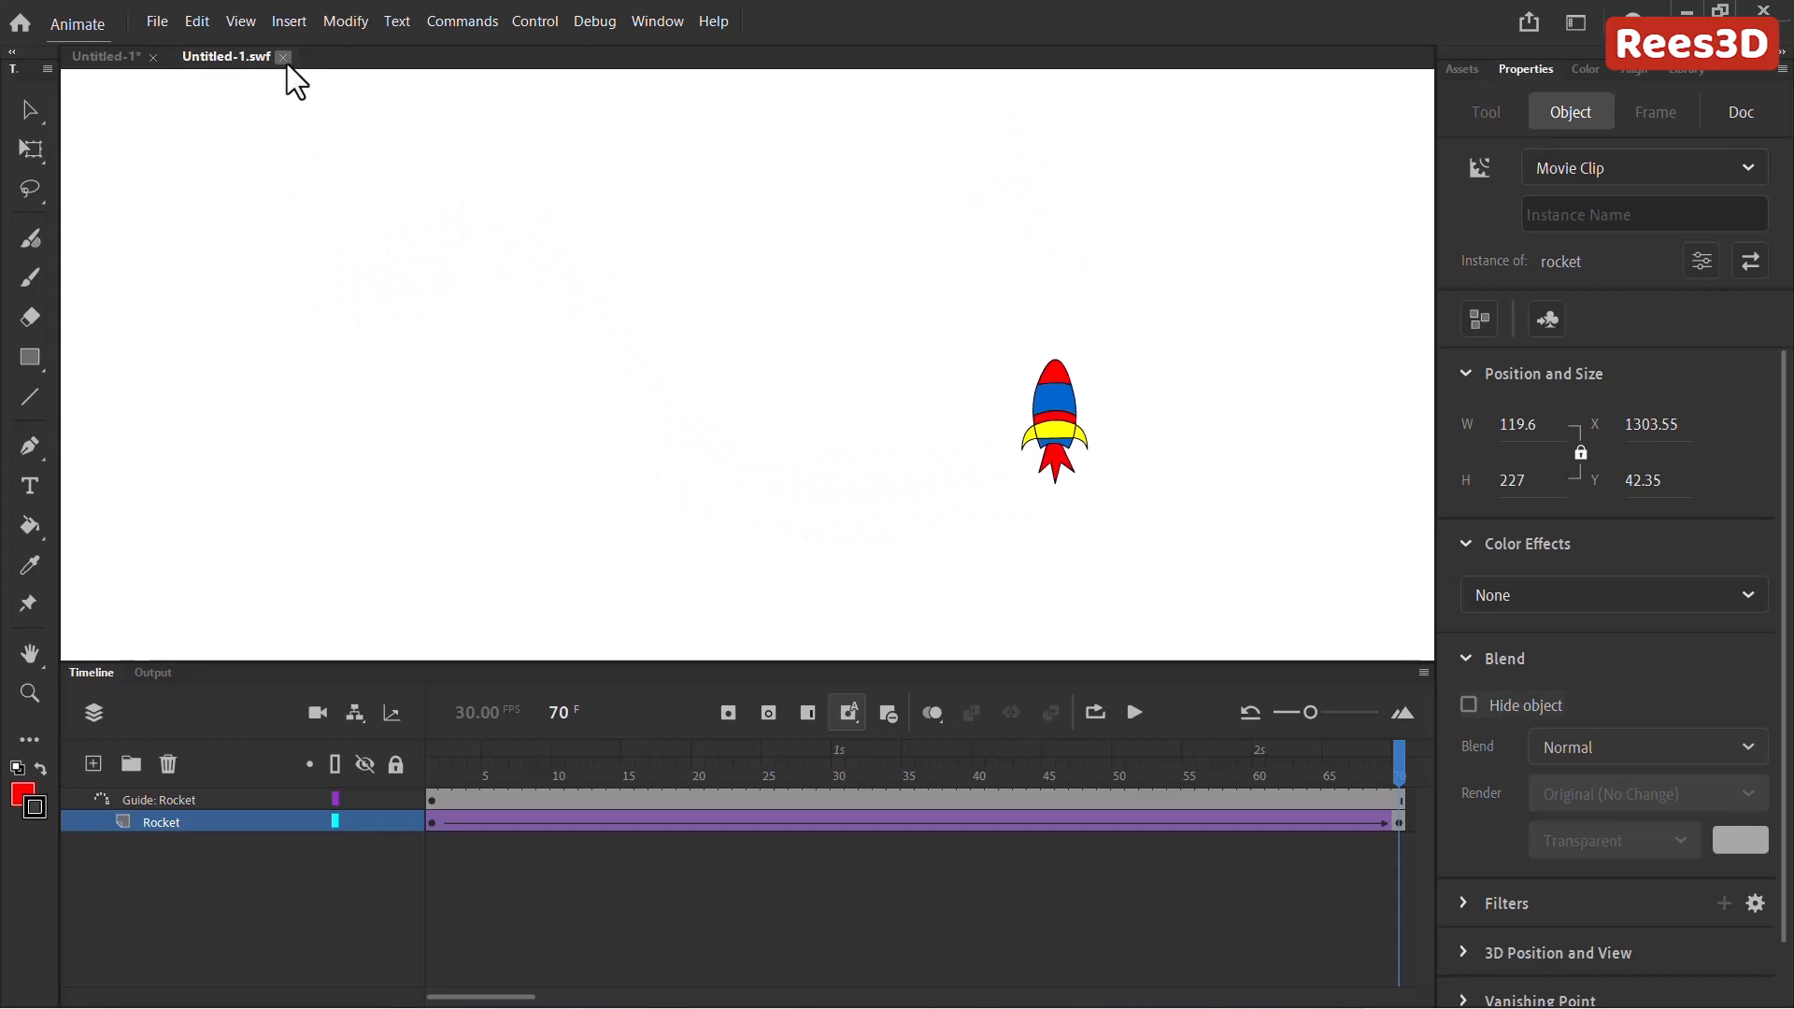
Check the rocket at frame 70 on the Rocket layer, then return to frame 1 of its classic tween.
click(282, 56)
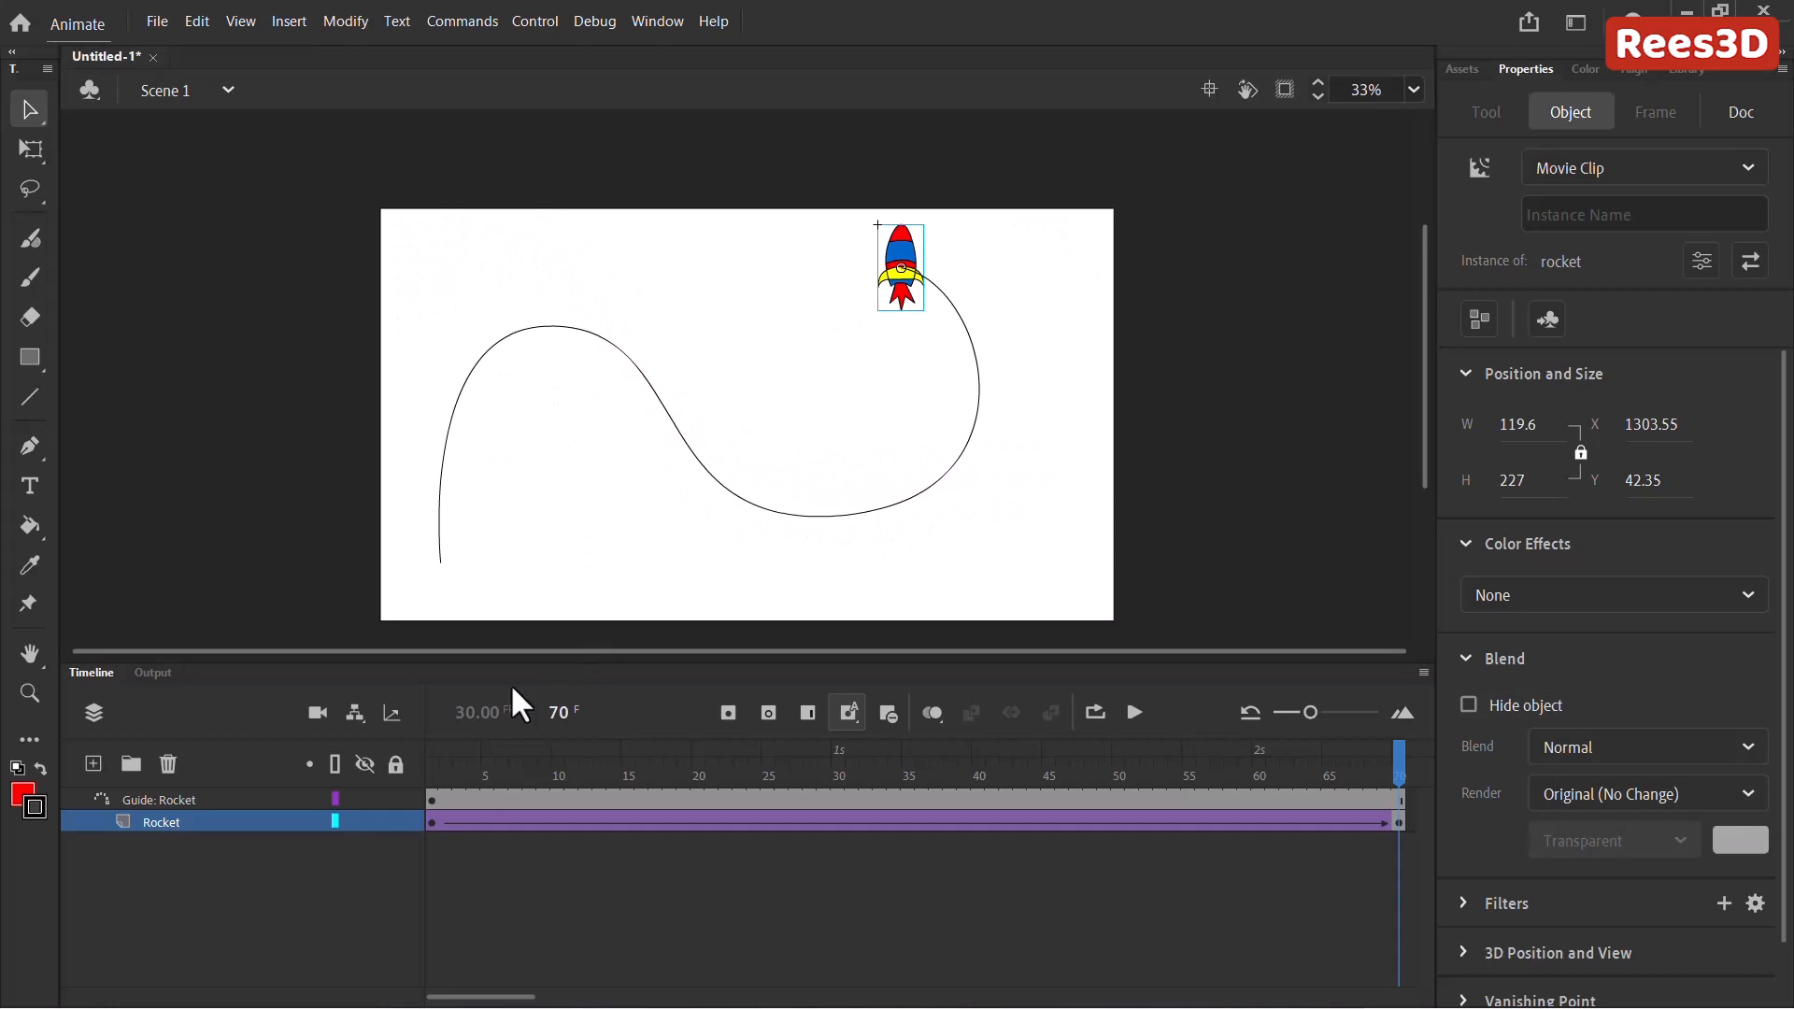
click(432, 762)
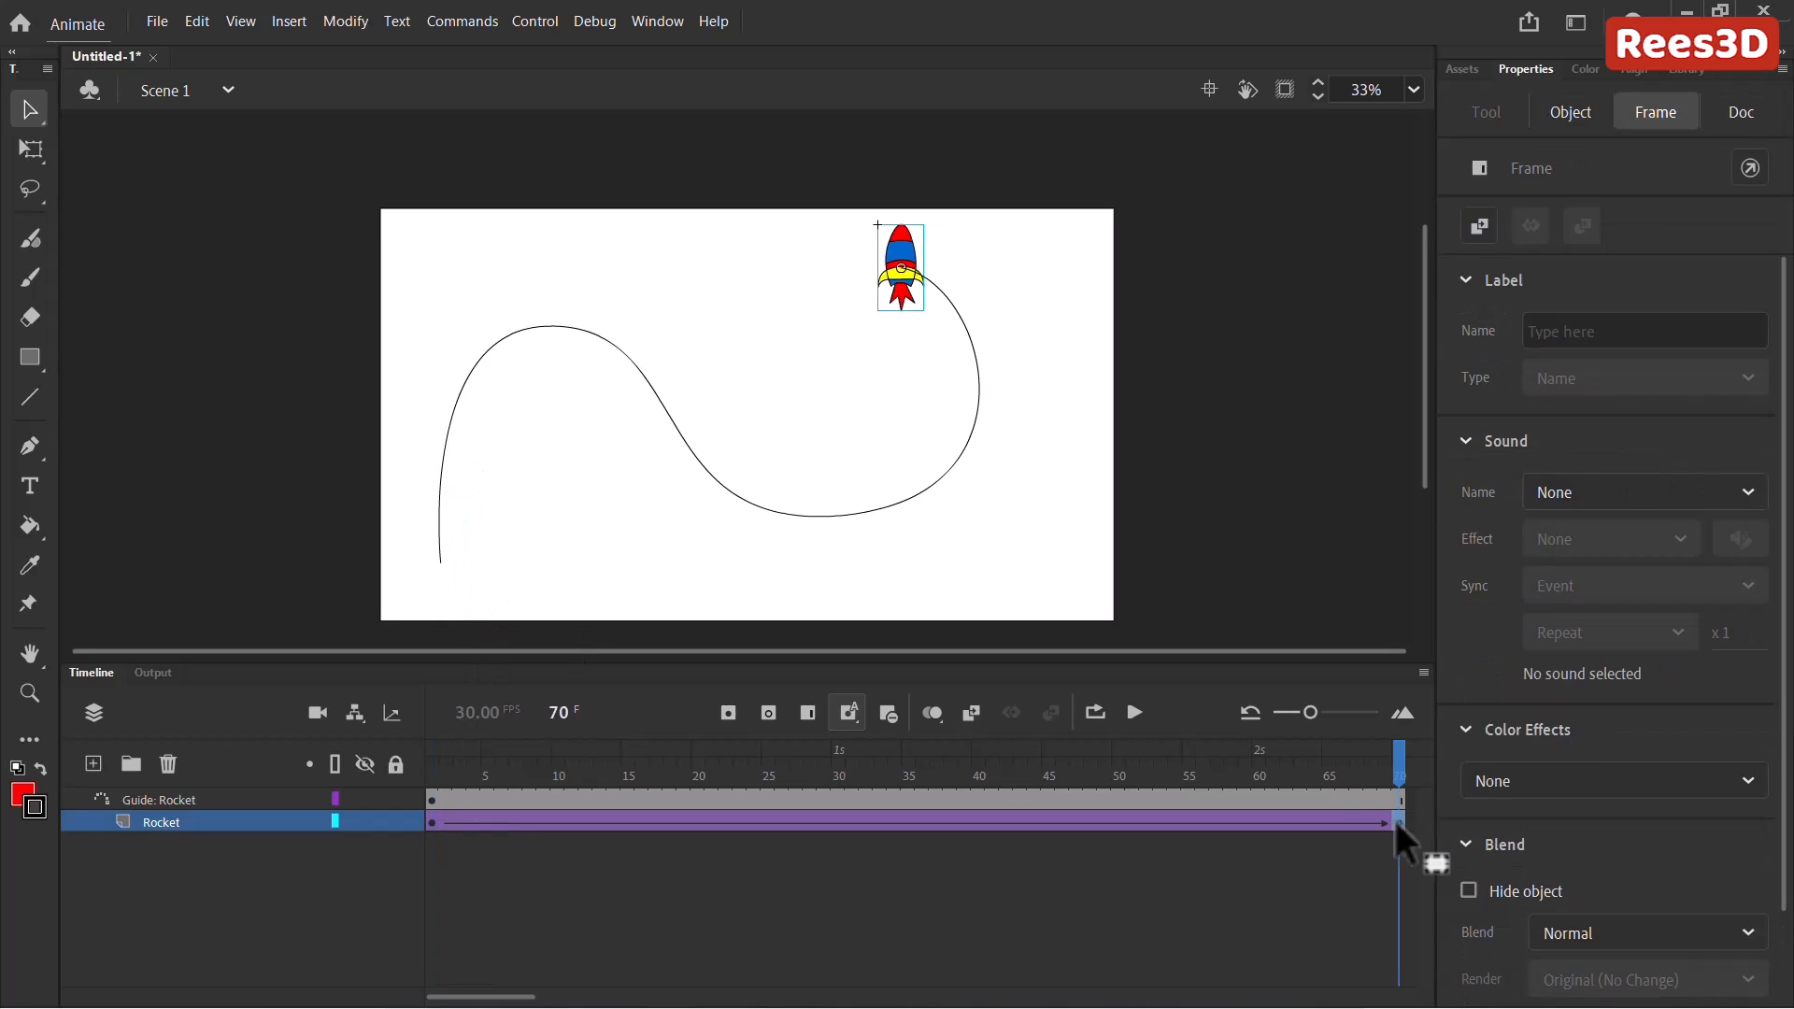
click(1568, 110)
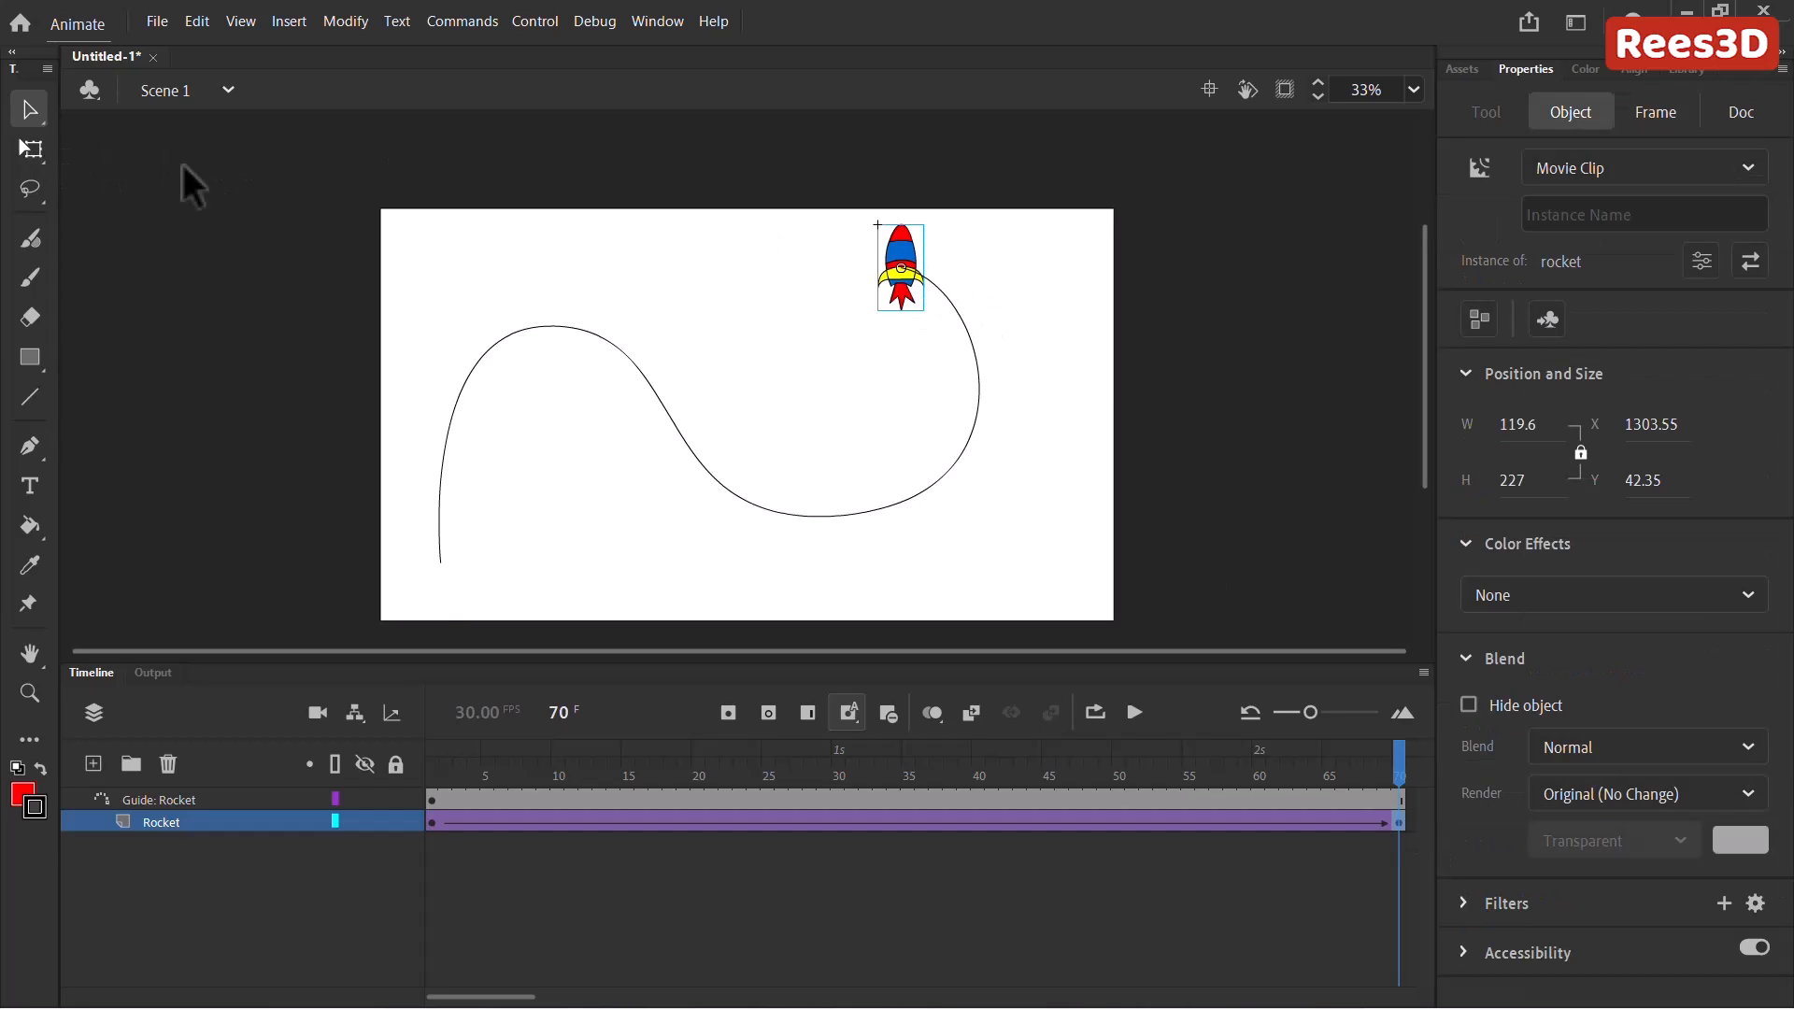
click(28, 149)
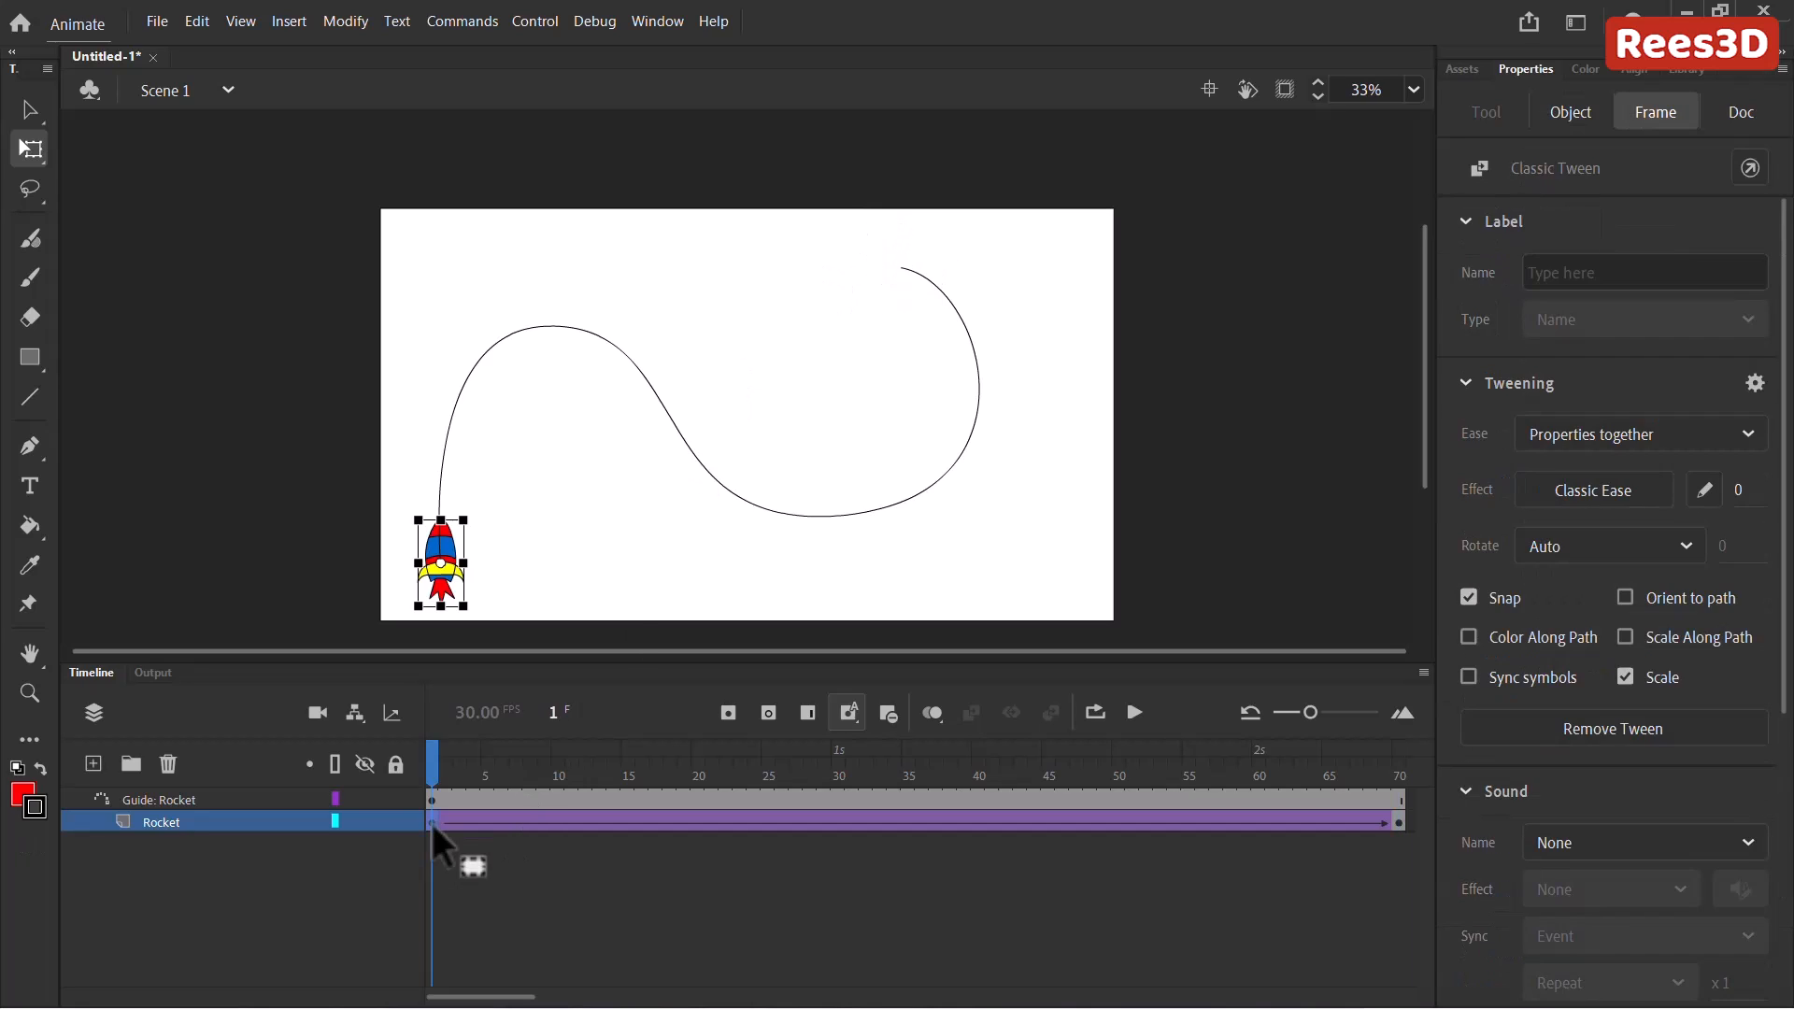
mouse_move(506, 835)
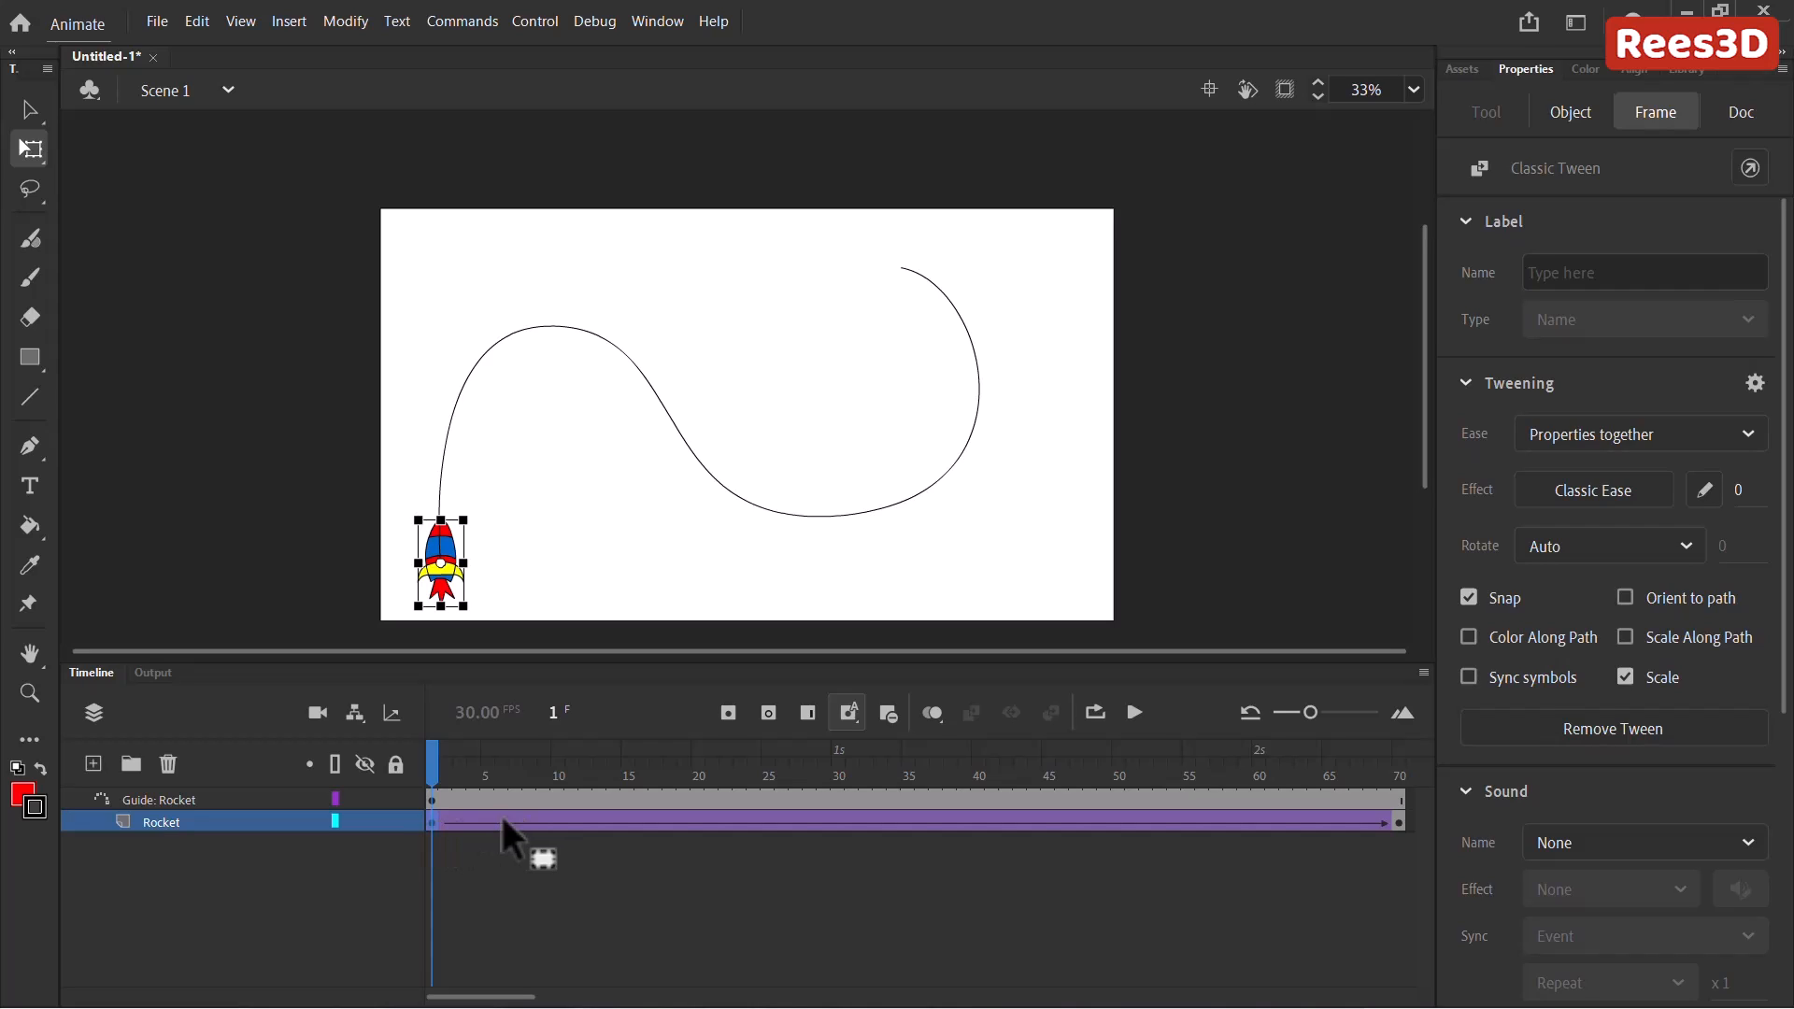
mouse_move(441, 818)
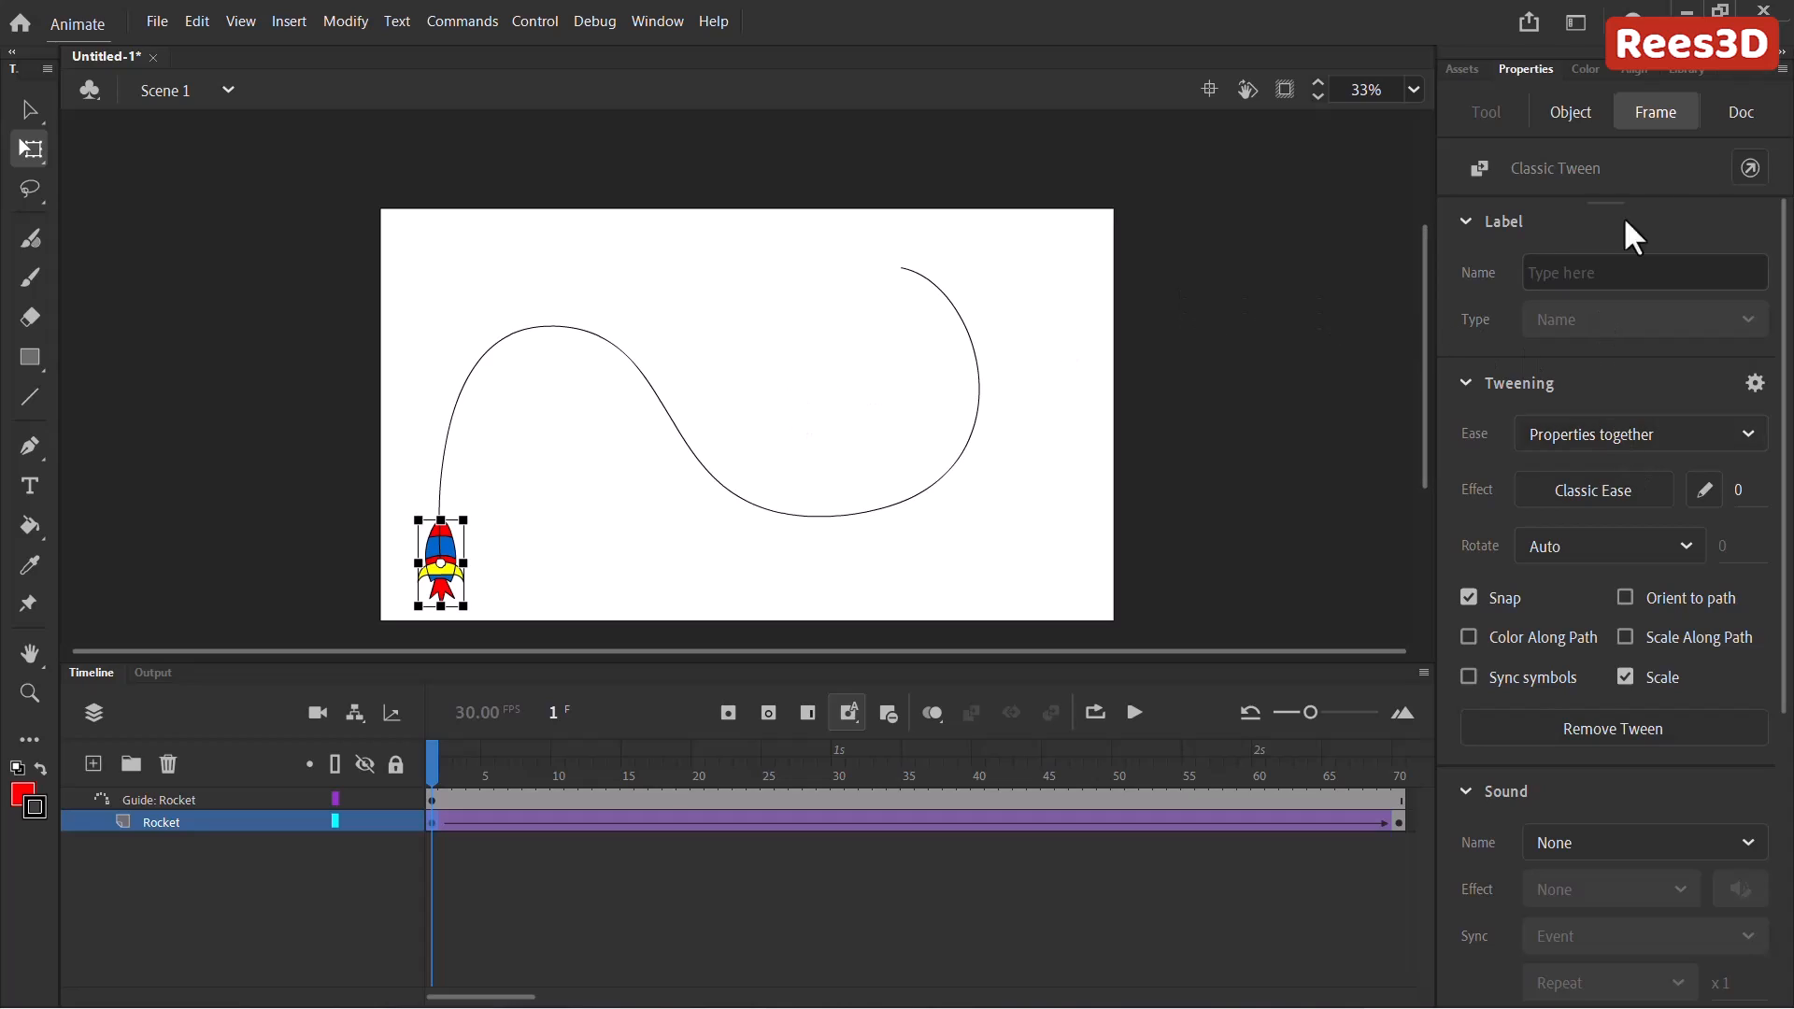
Enable Orient to path in the tween's Tweening settings and return to frame 1.
click(1569, 112)
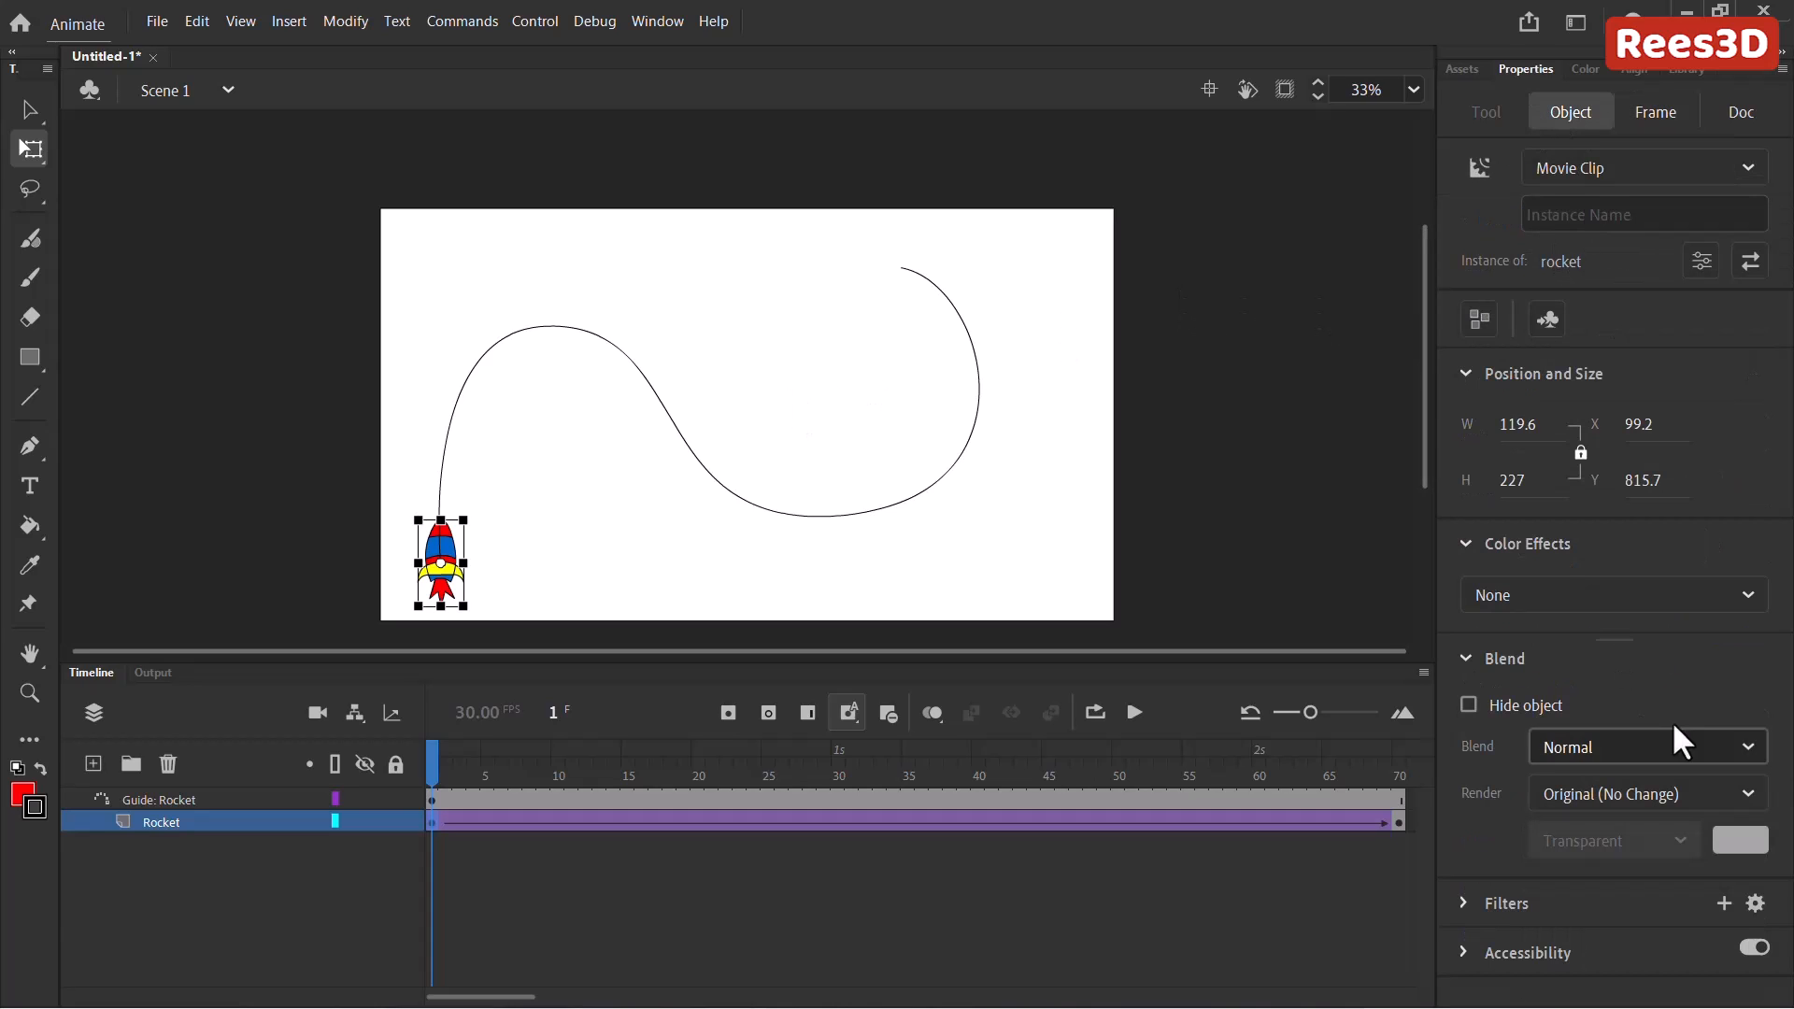
click(1653, 112)
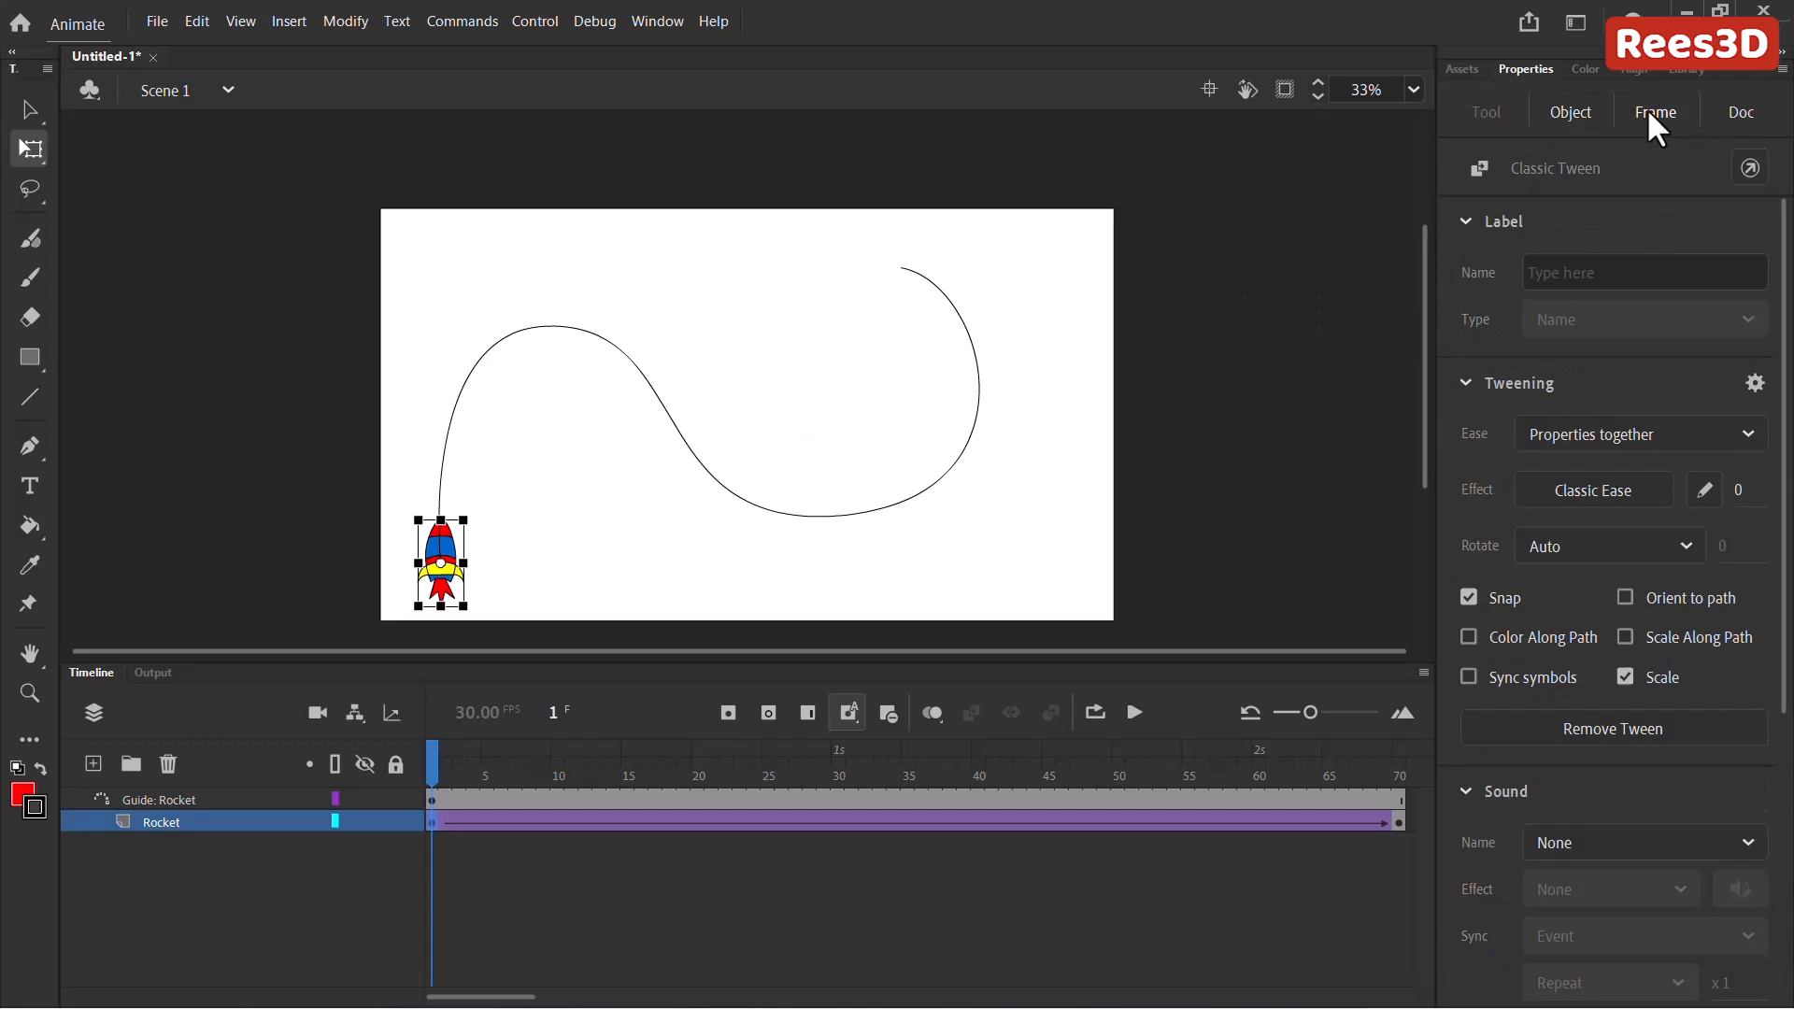
mouse_move(1654, 613)
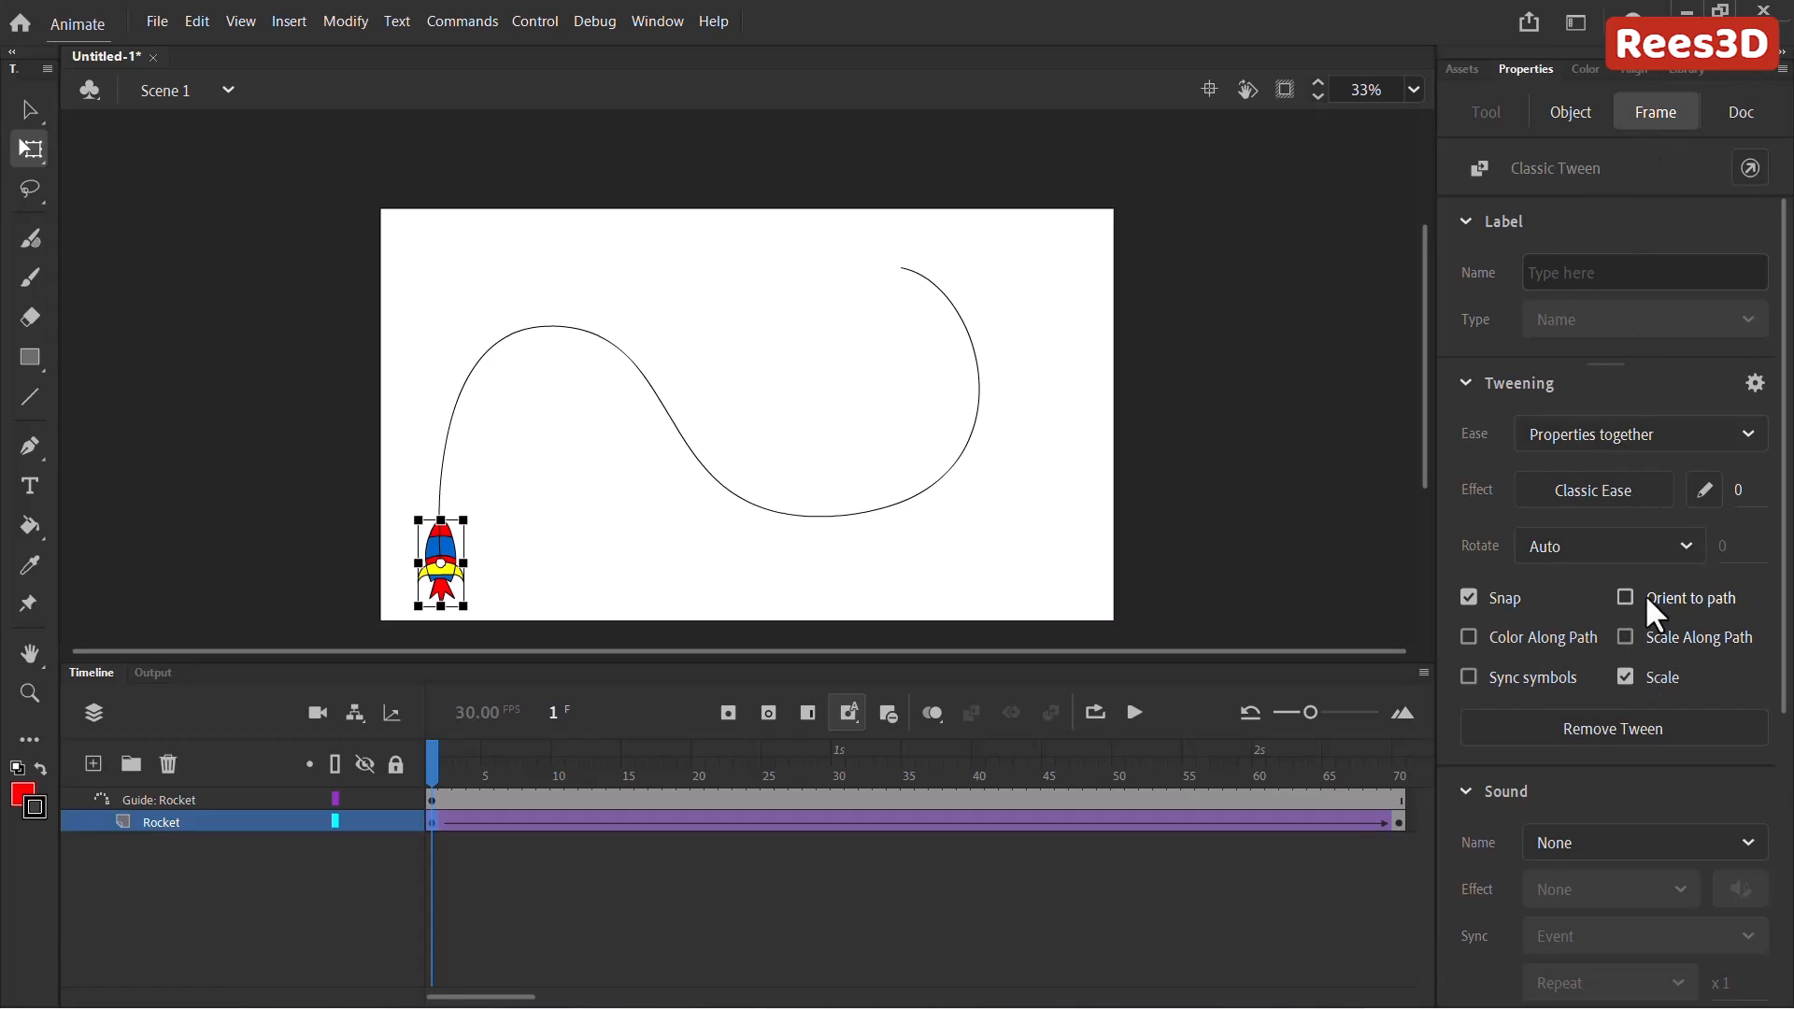
mouse_move(1627, 619)
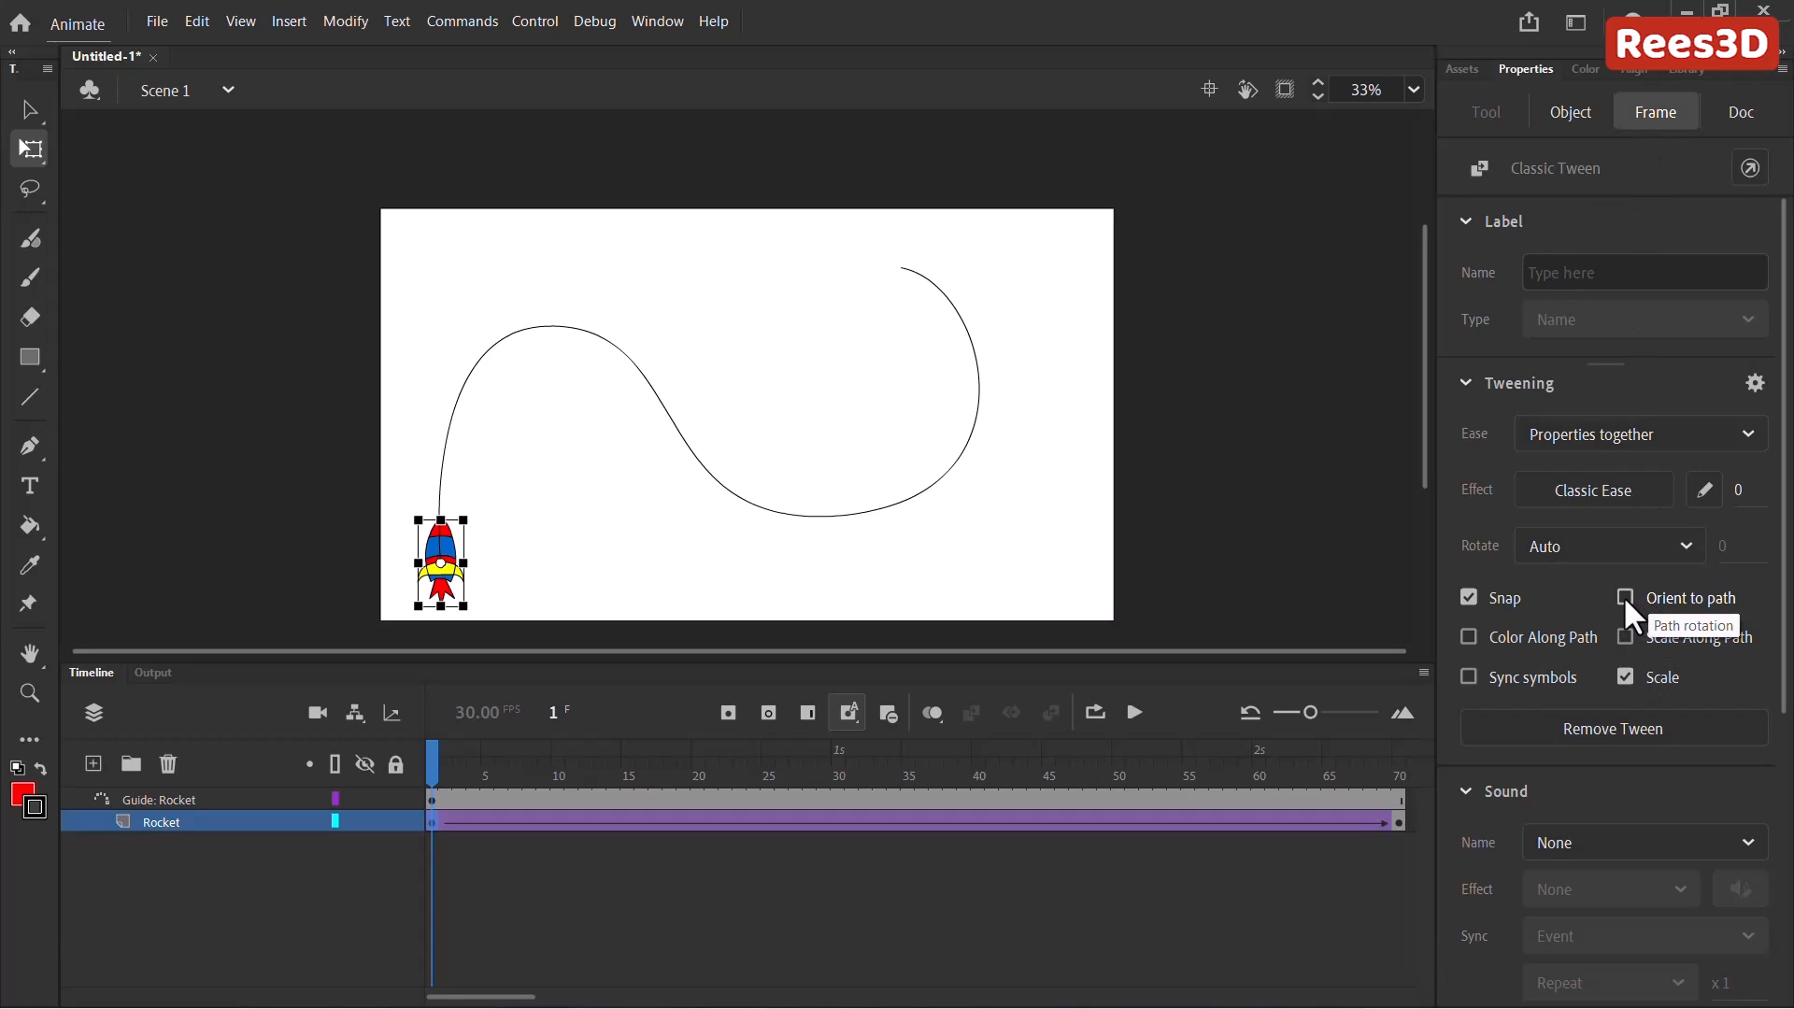
click(1624, 597)
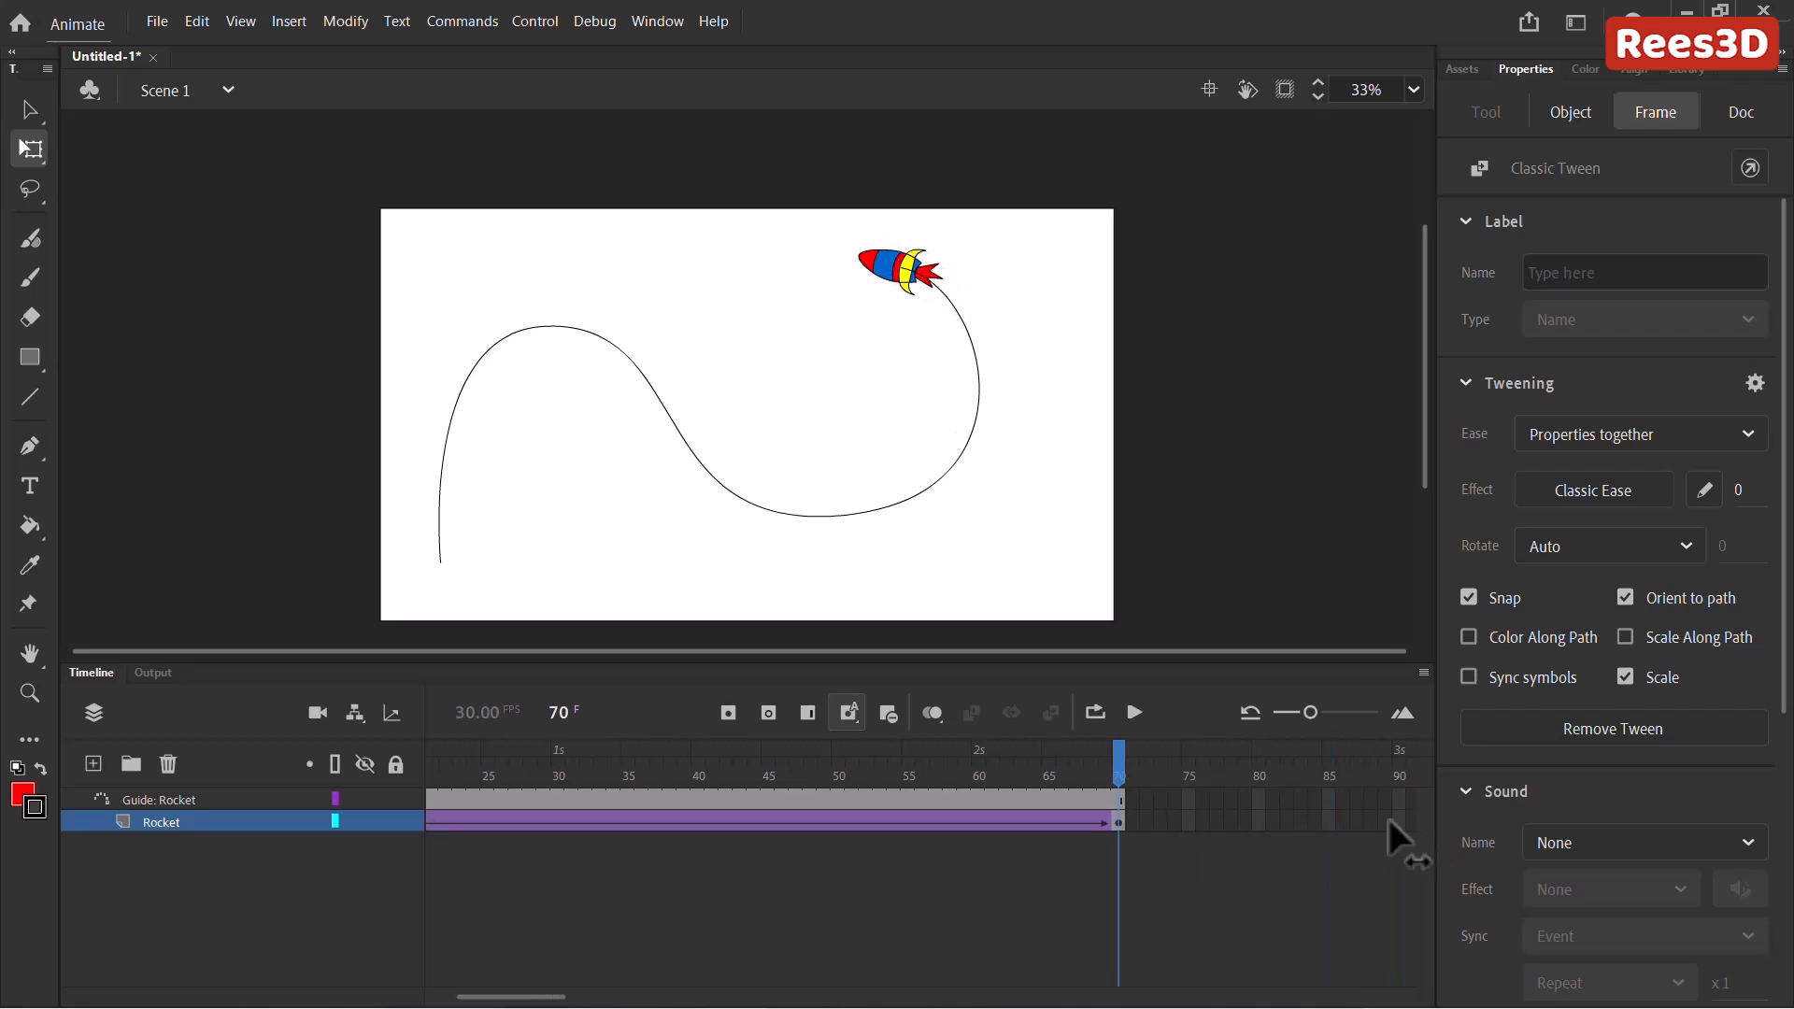
click(432, 751)
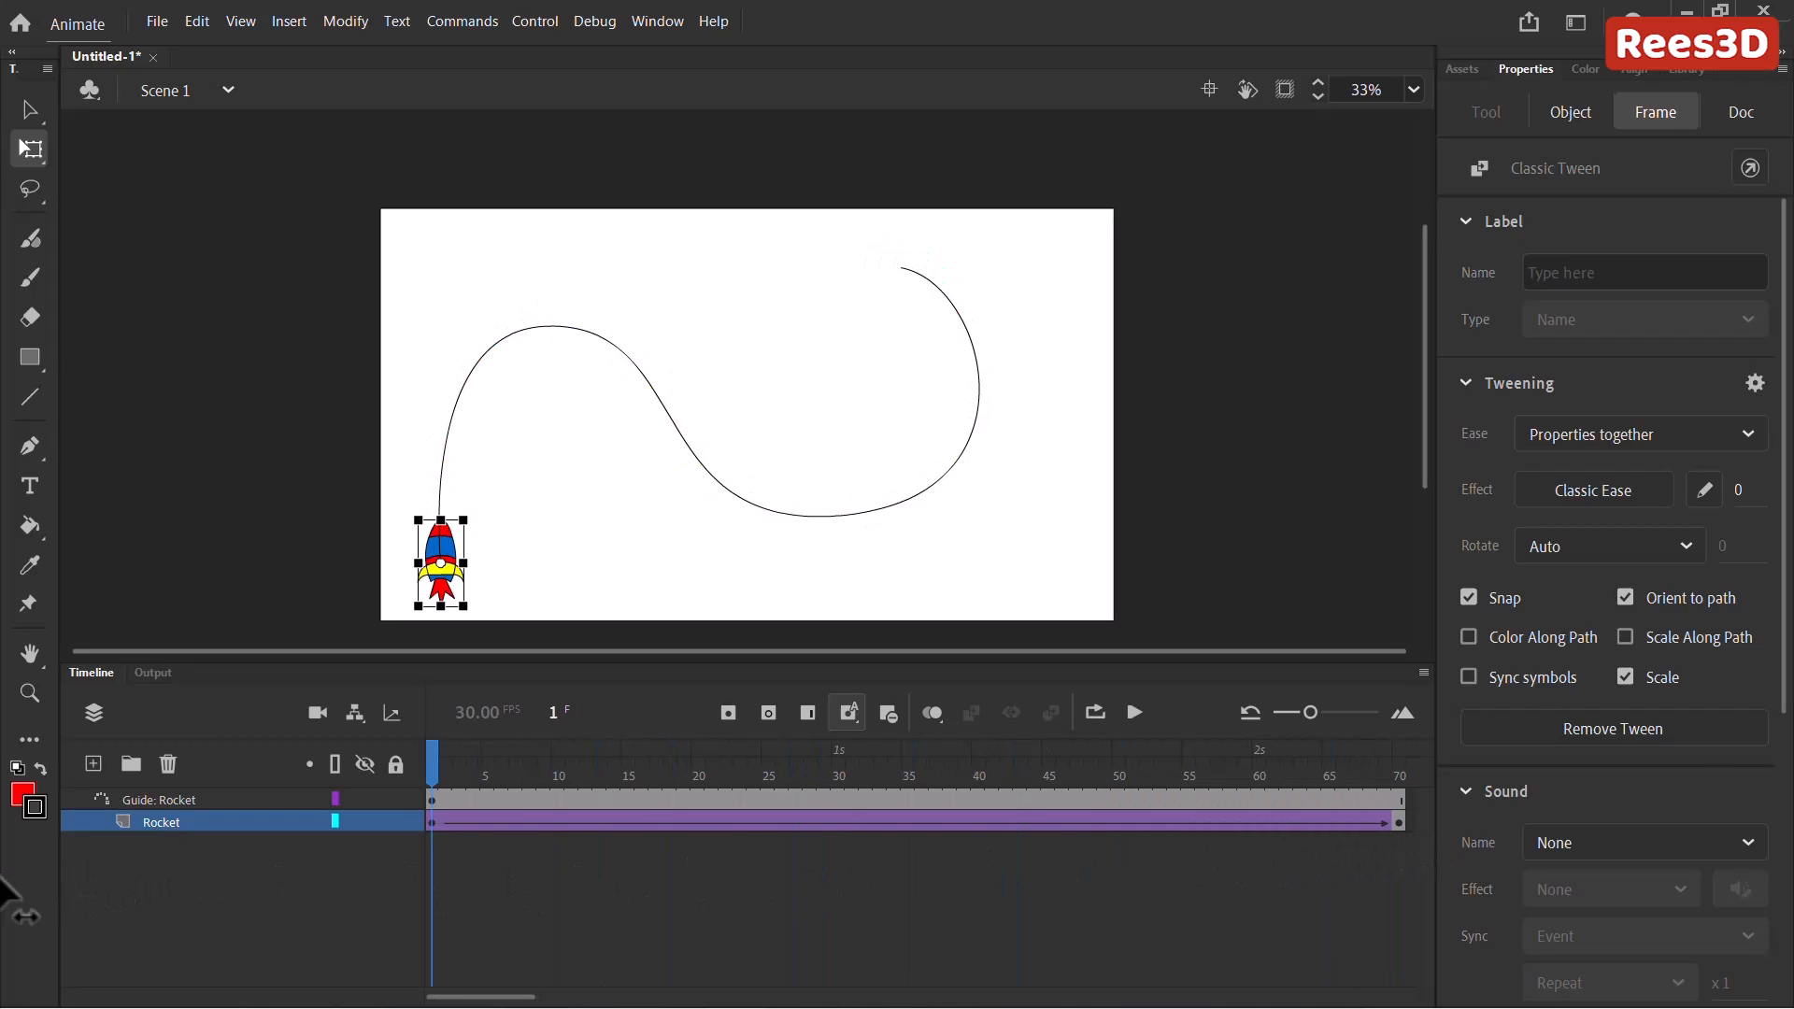
Preview the rocket animation with Ctrl+Enter.
key(ctrl+Return)
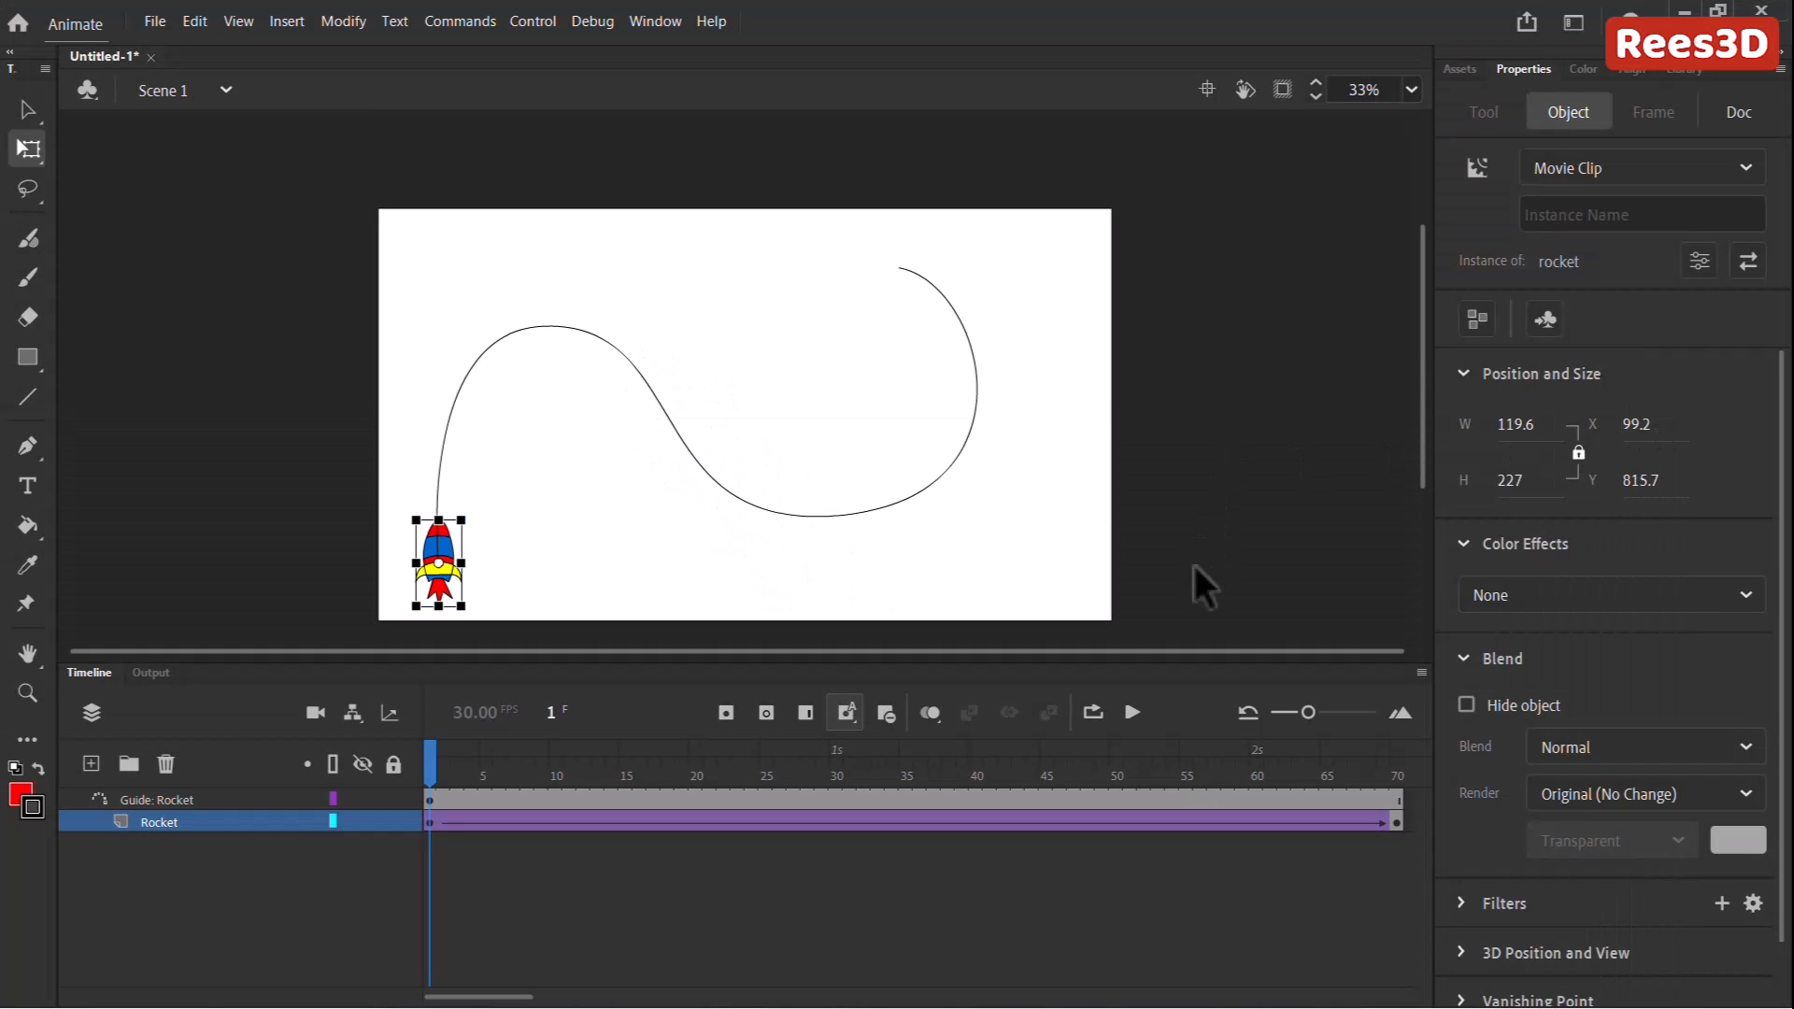
mouse_move(1405, 613)
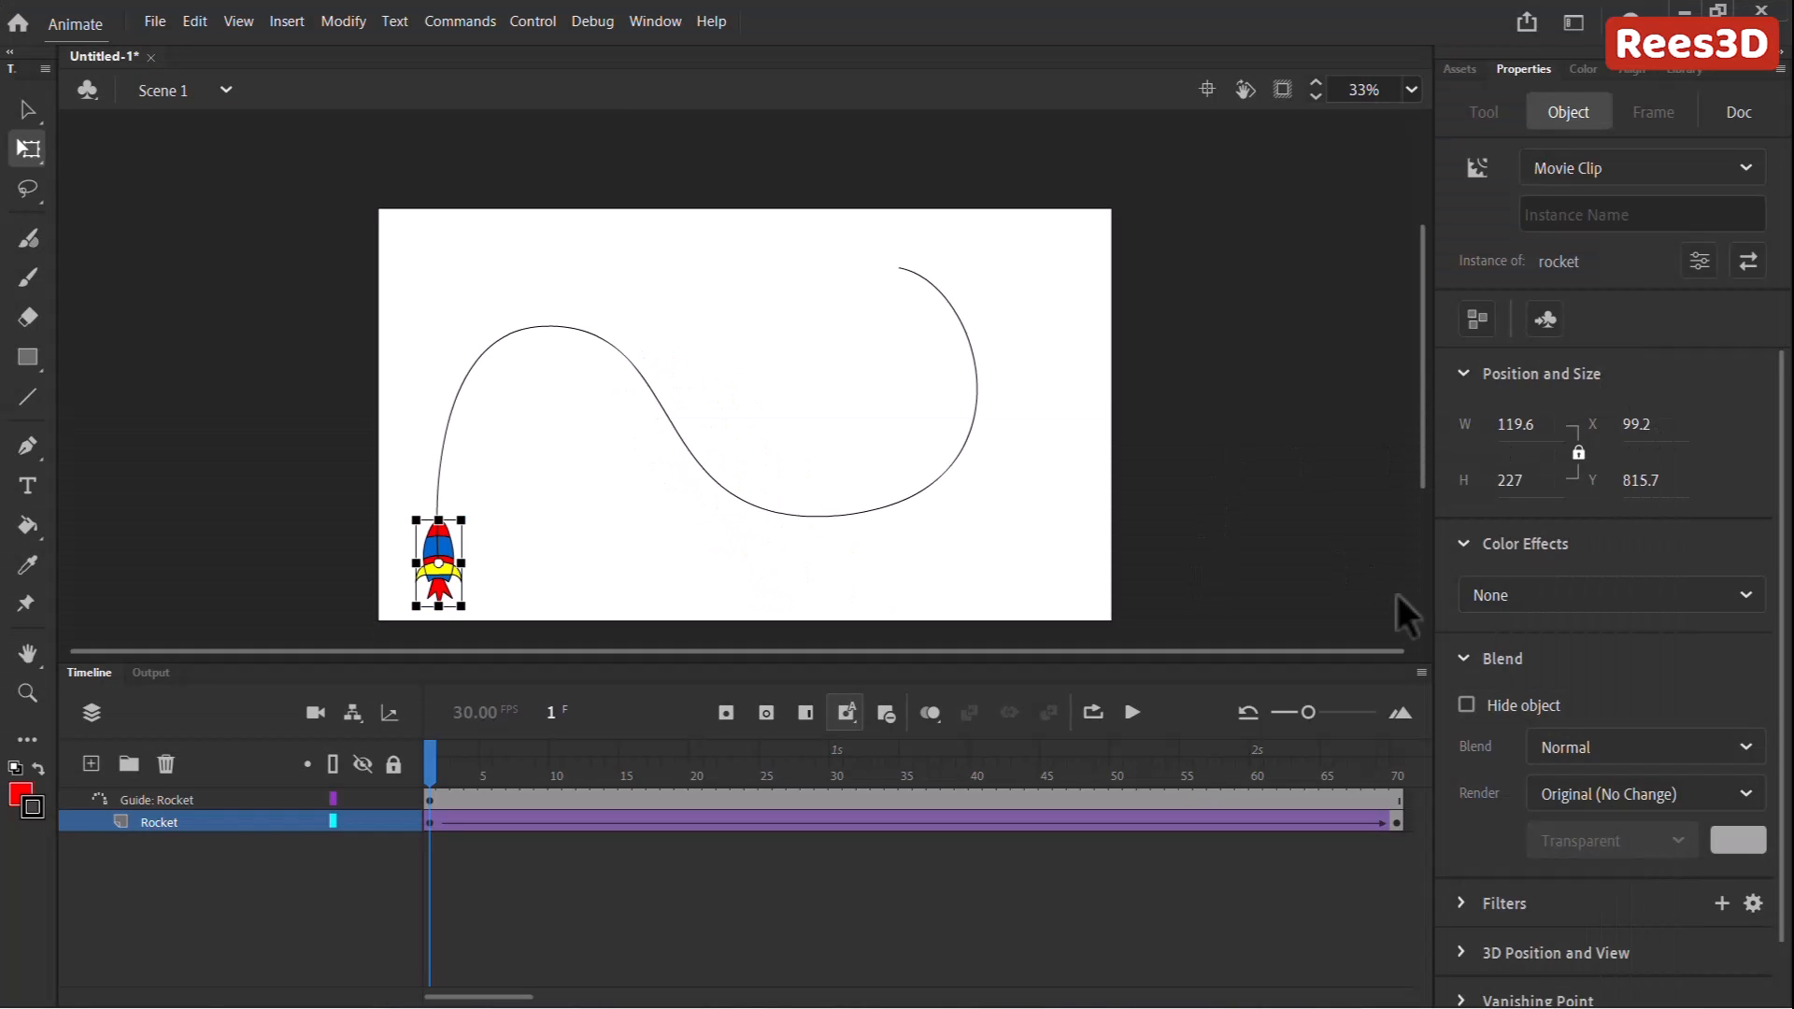
mouse_move(1435, 841)
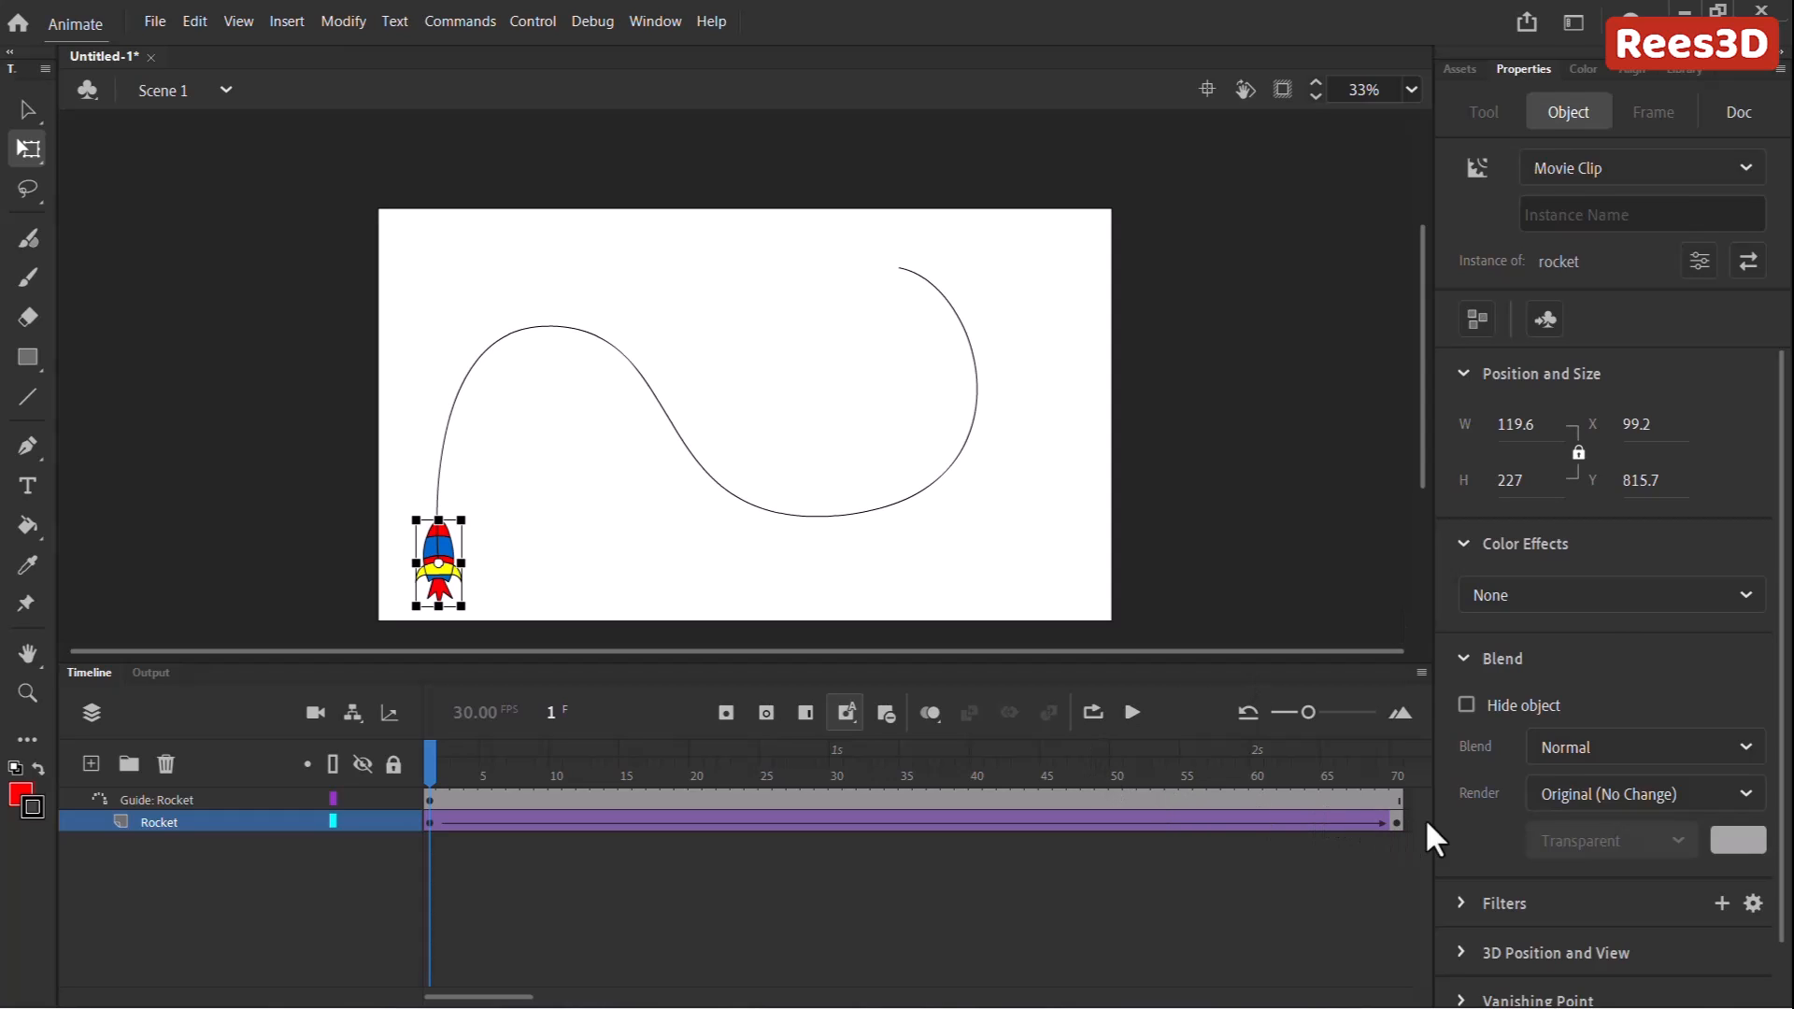
mouse_move(1405, 788)
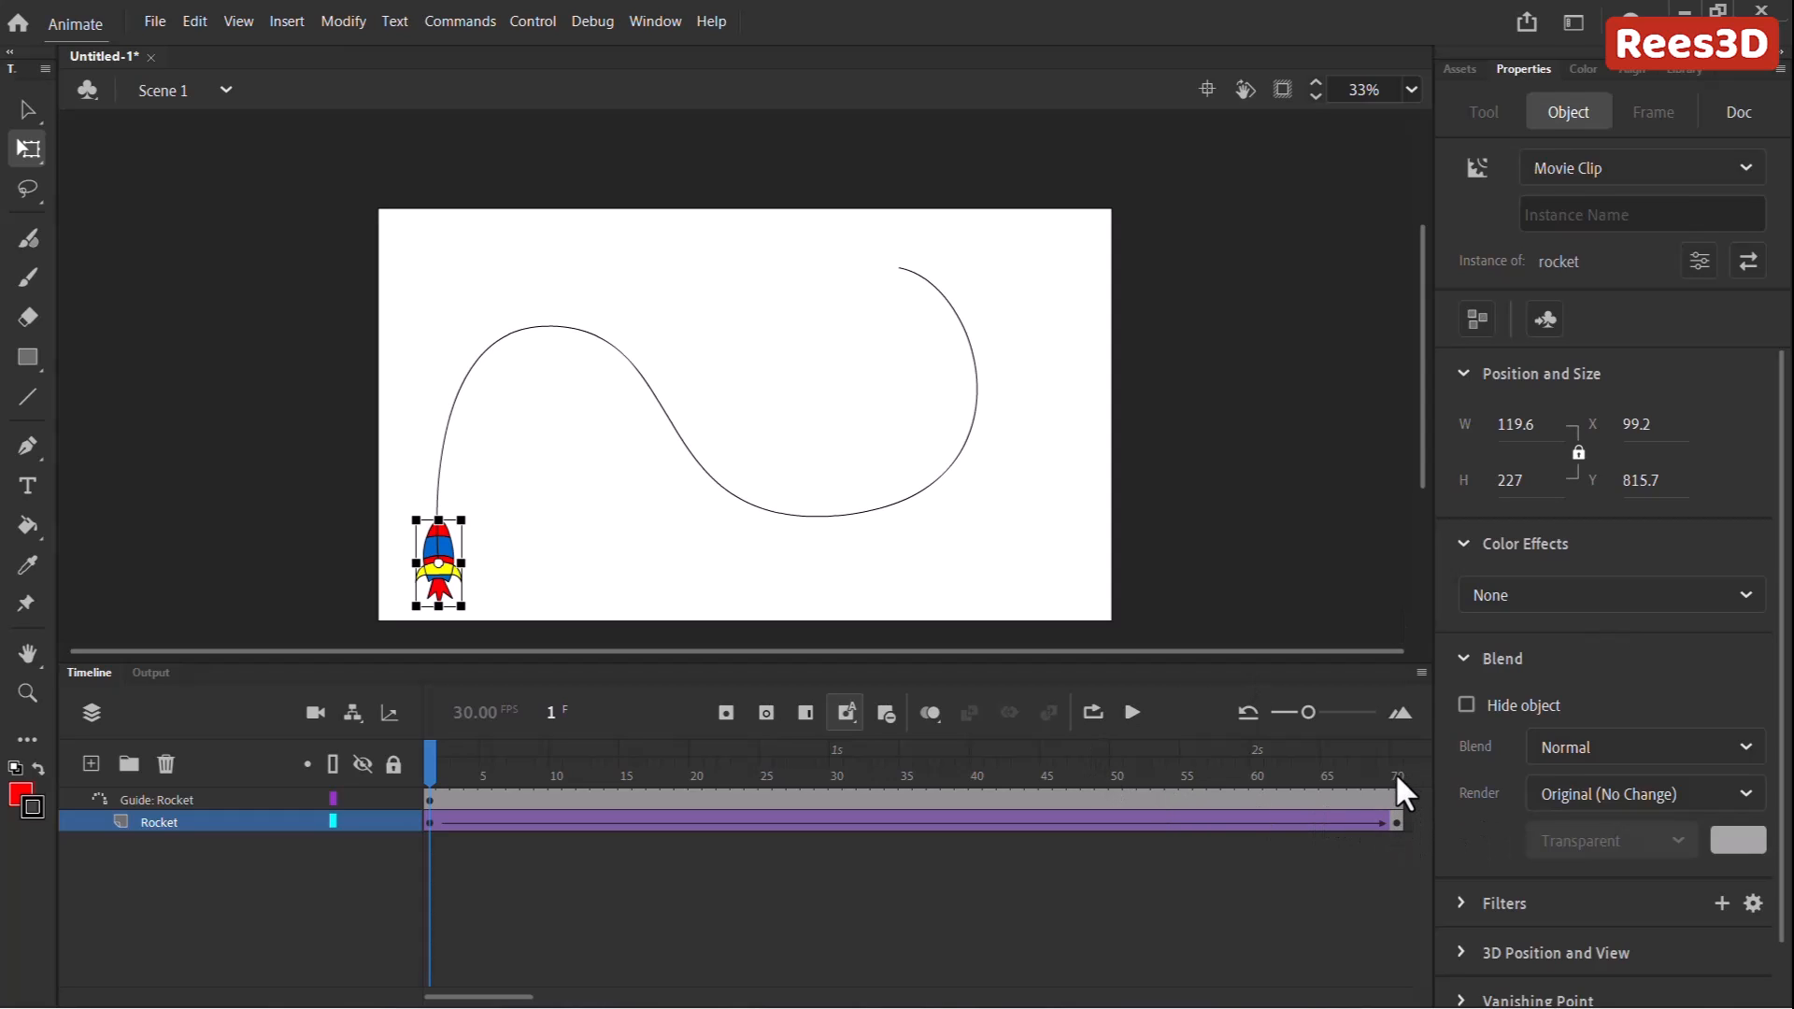
mouse_move(1323, 732)
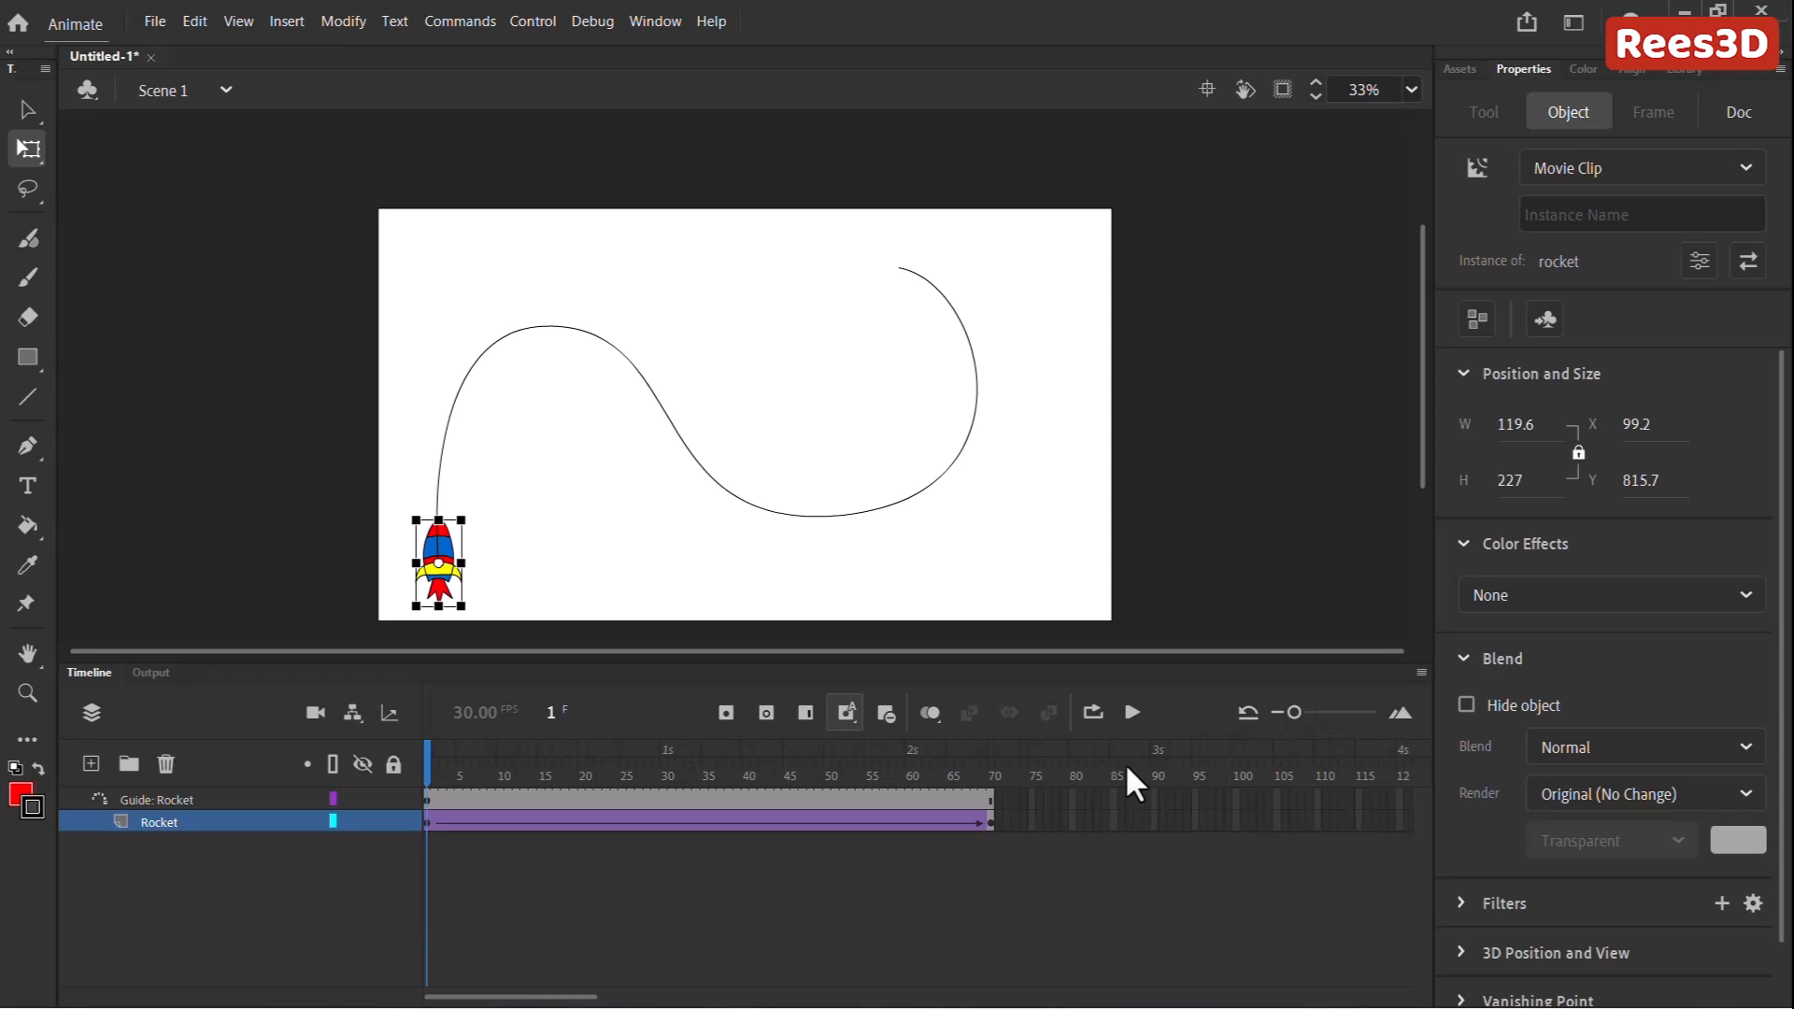
mouse_move(996, 847)
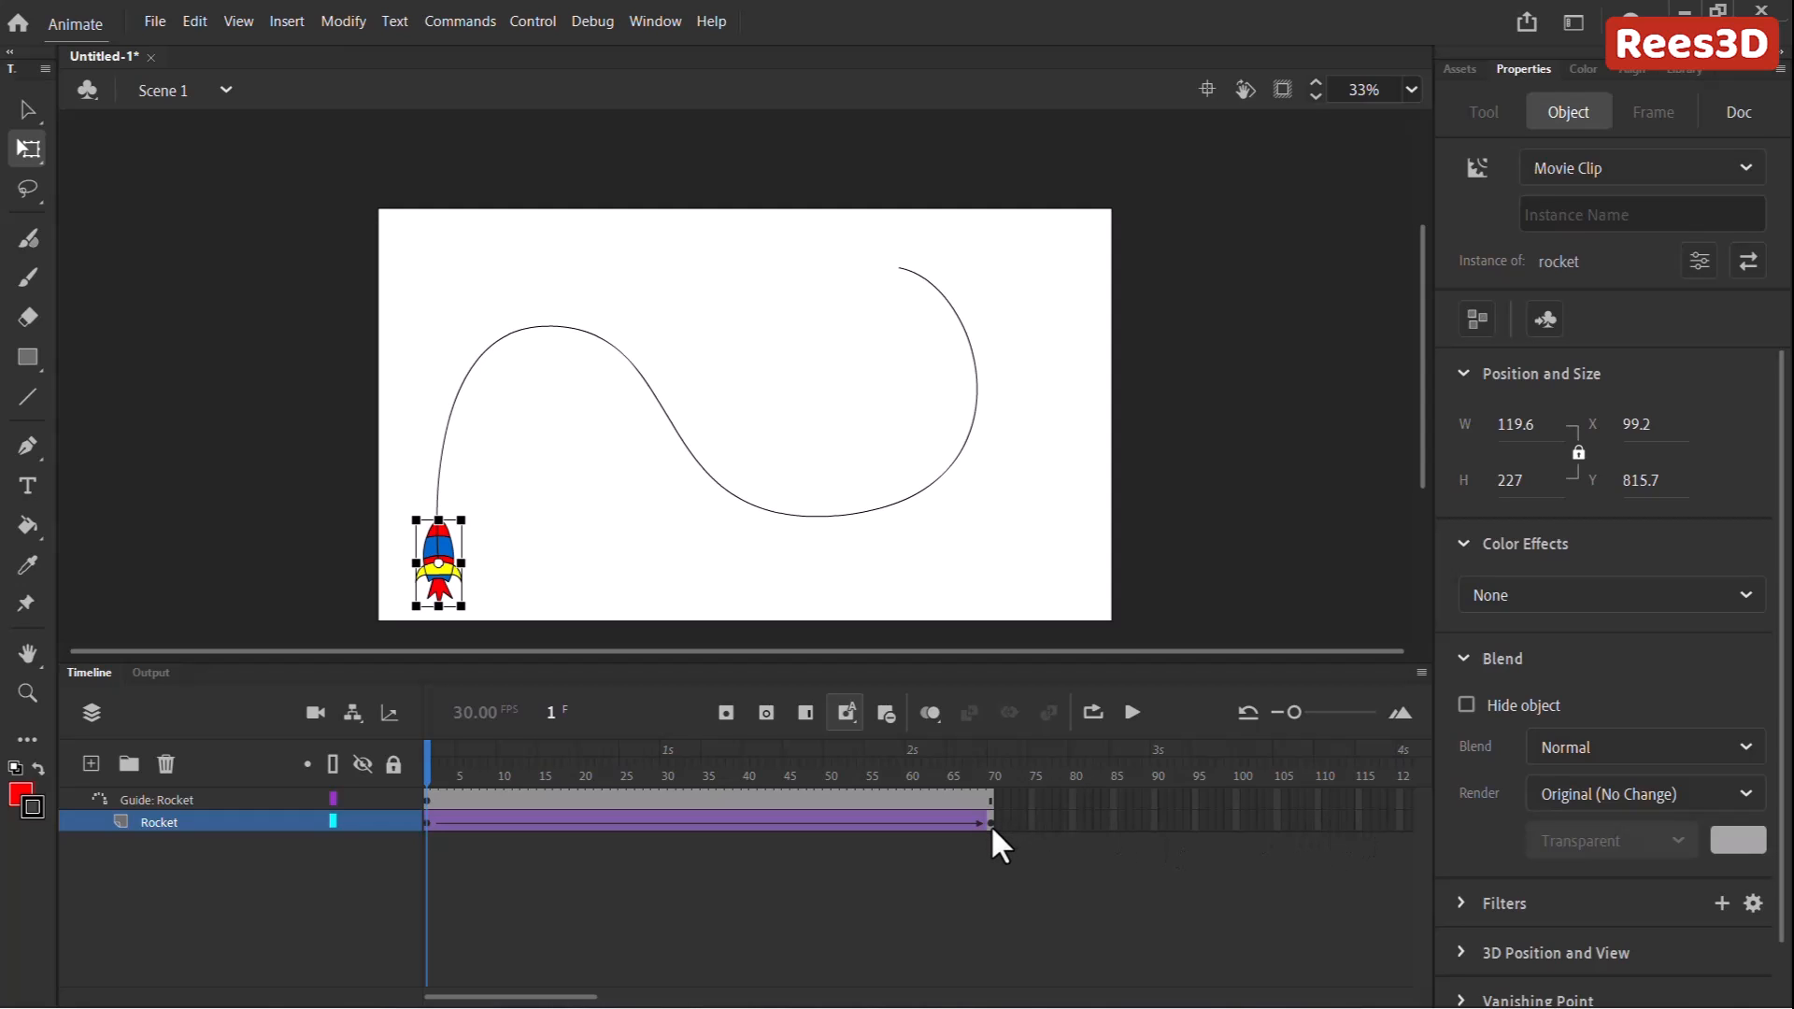
Extend the Rocket end keyframe and the guide layer out to frame 120.
click(990, 773)
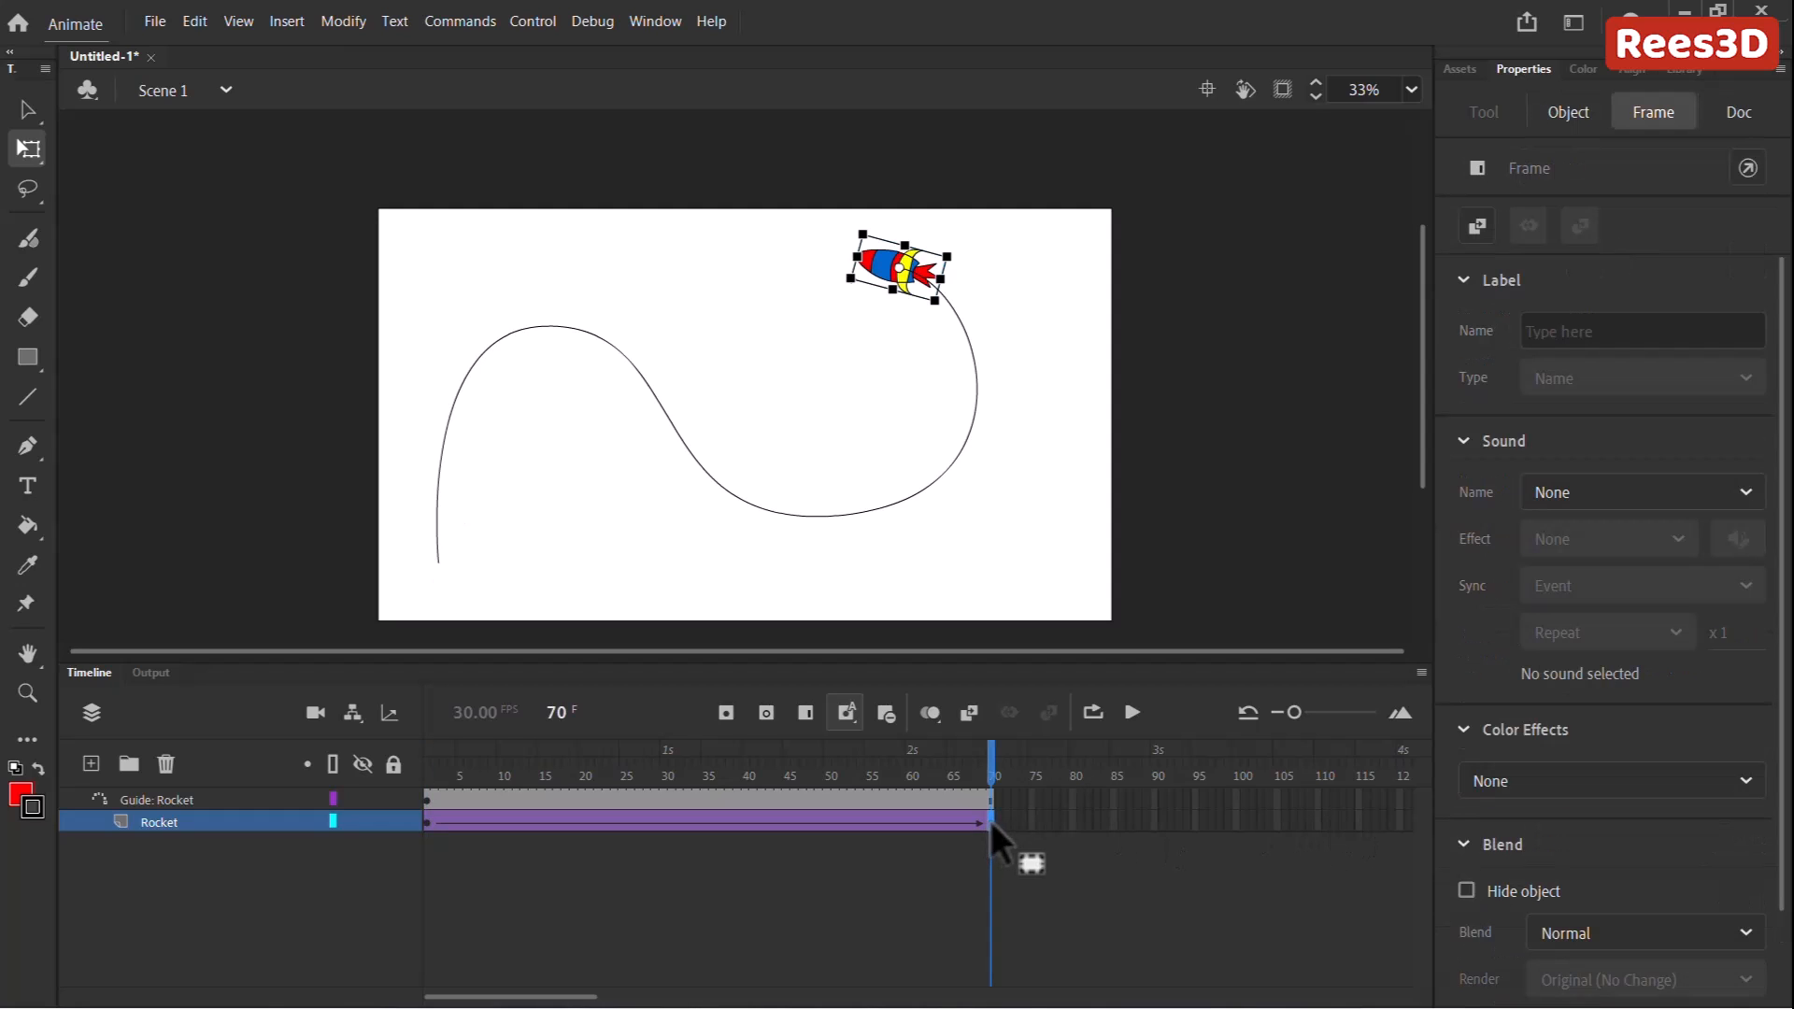
mouse_move(1403, 846)
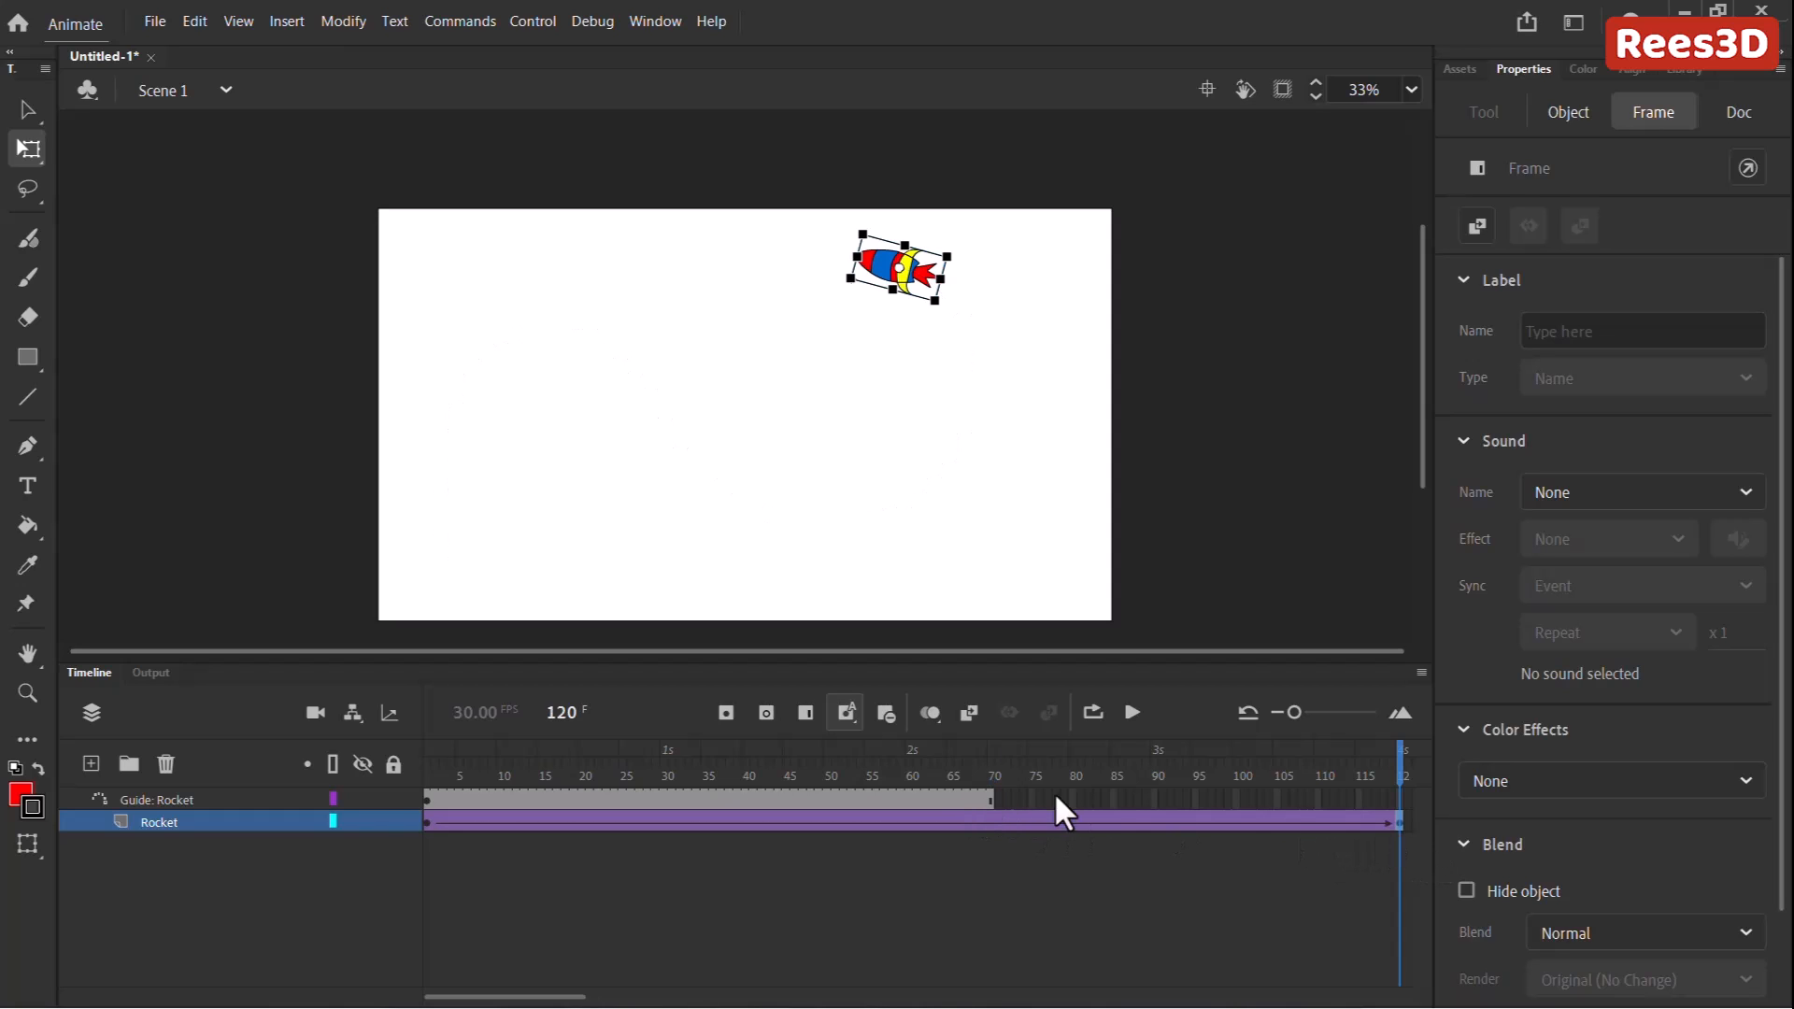
right_click(1057, 809)
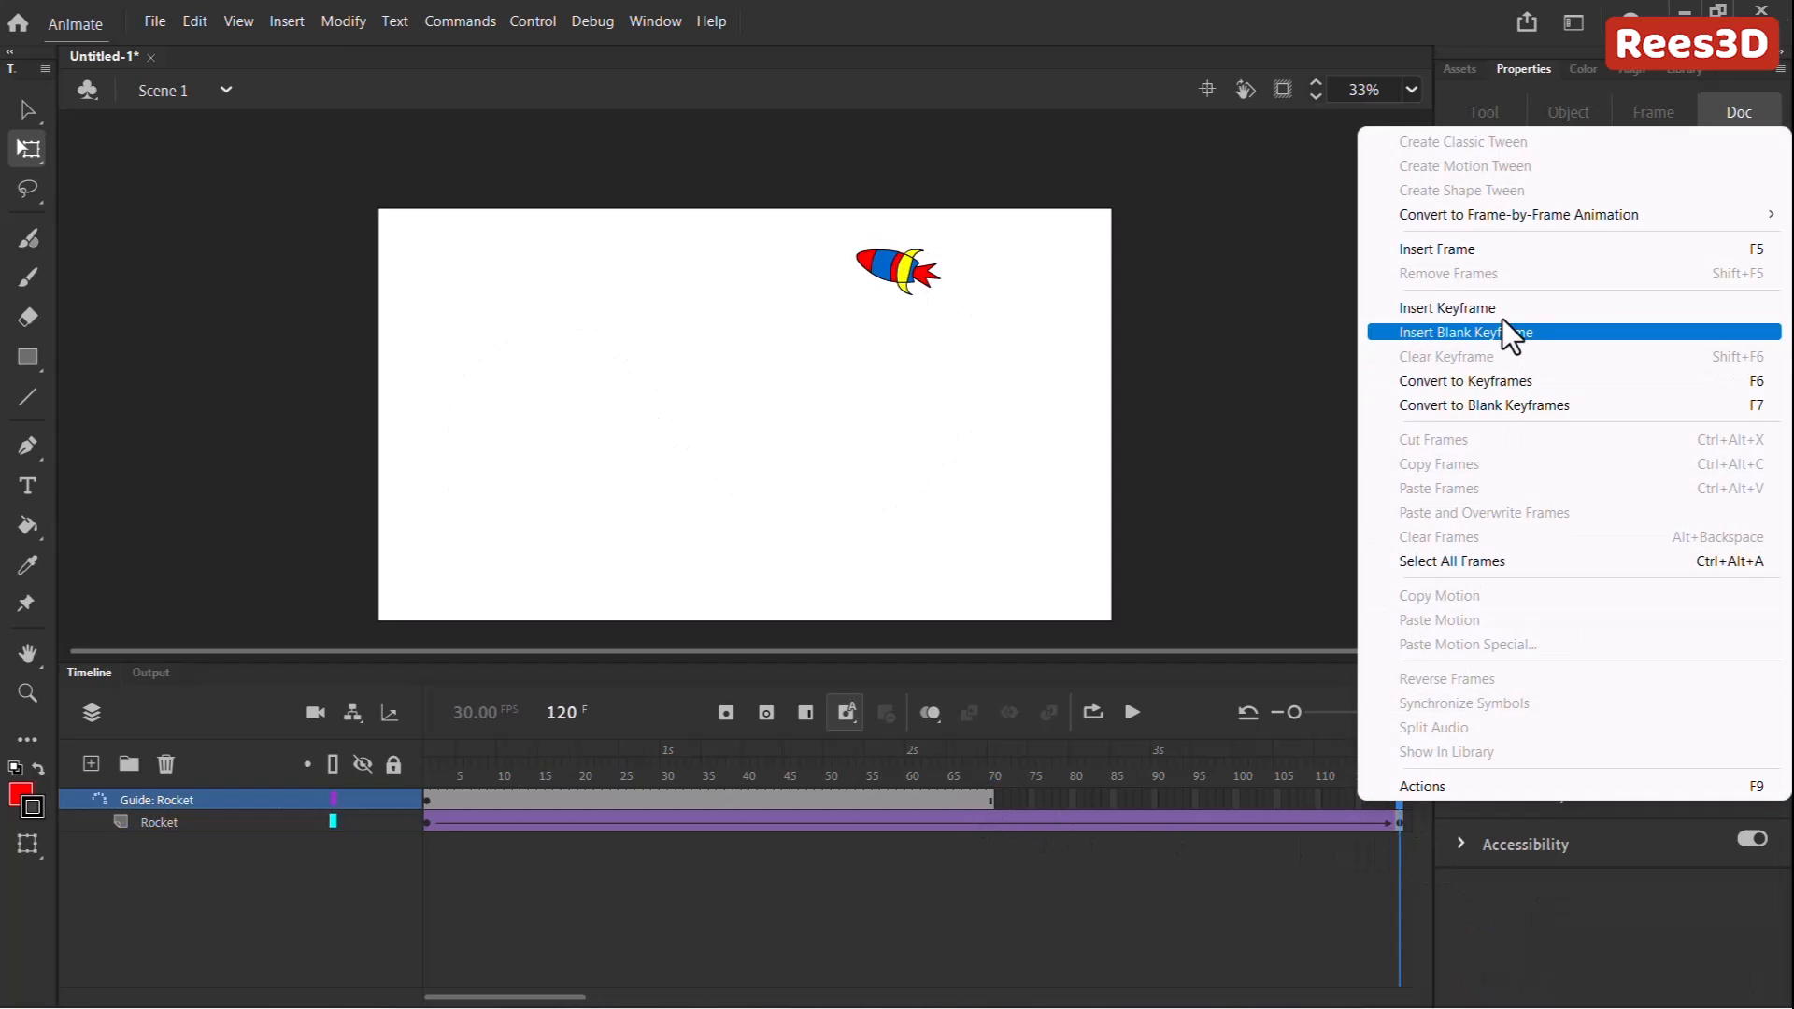
click(1467, 333)
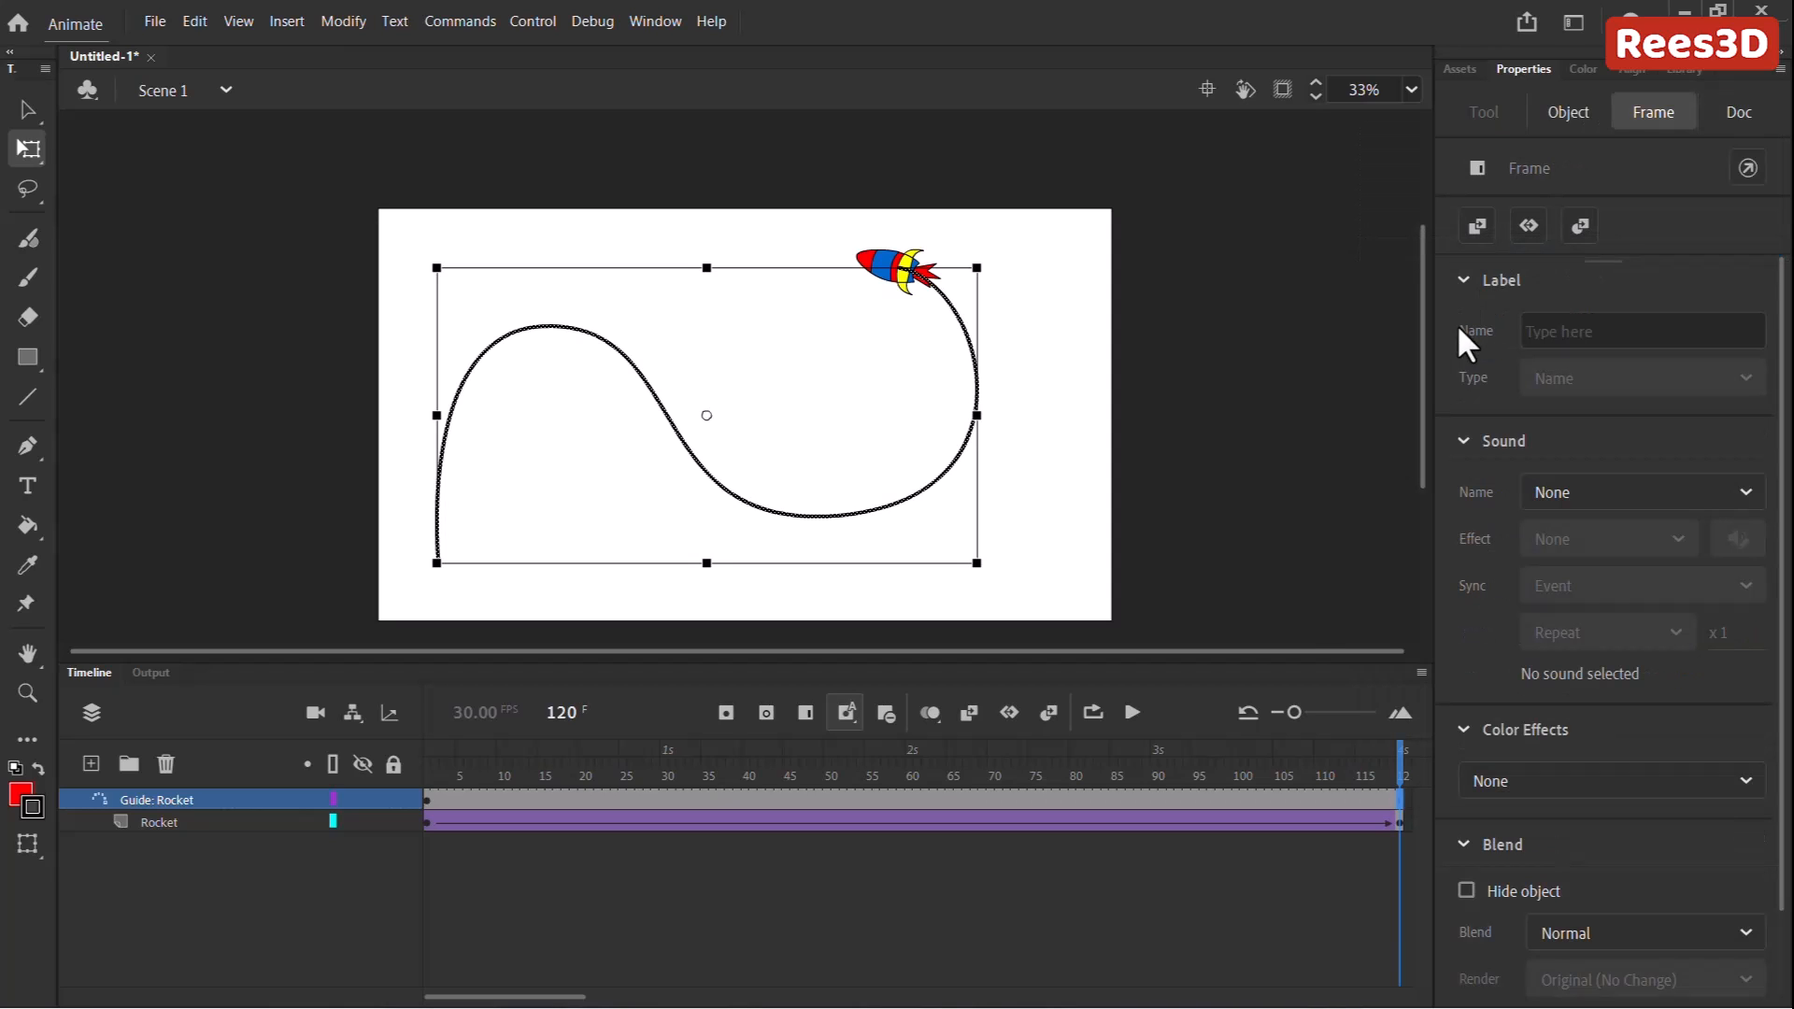
mouse_move(1250, 772)
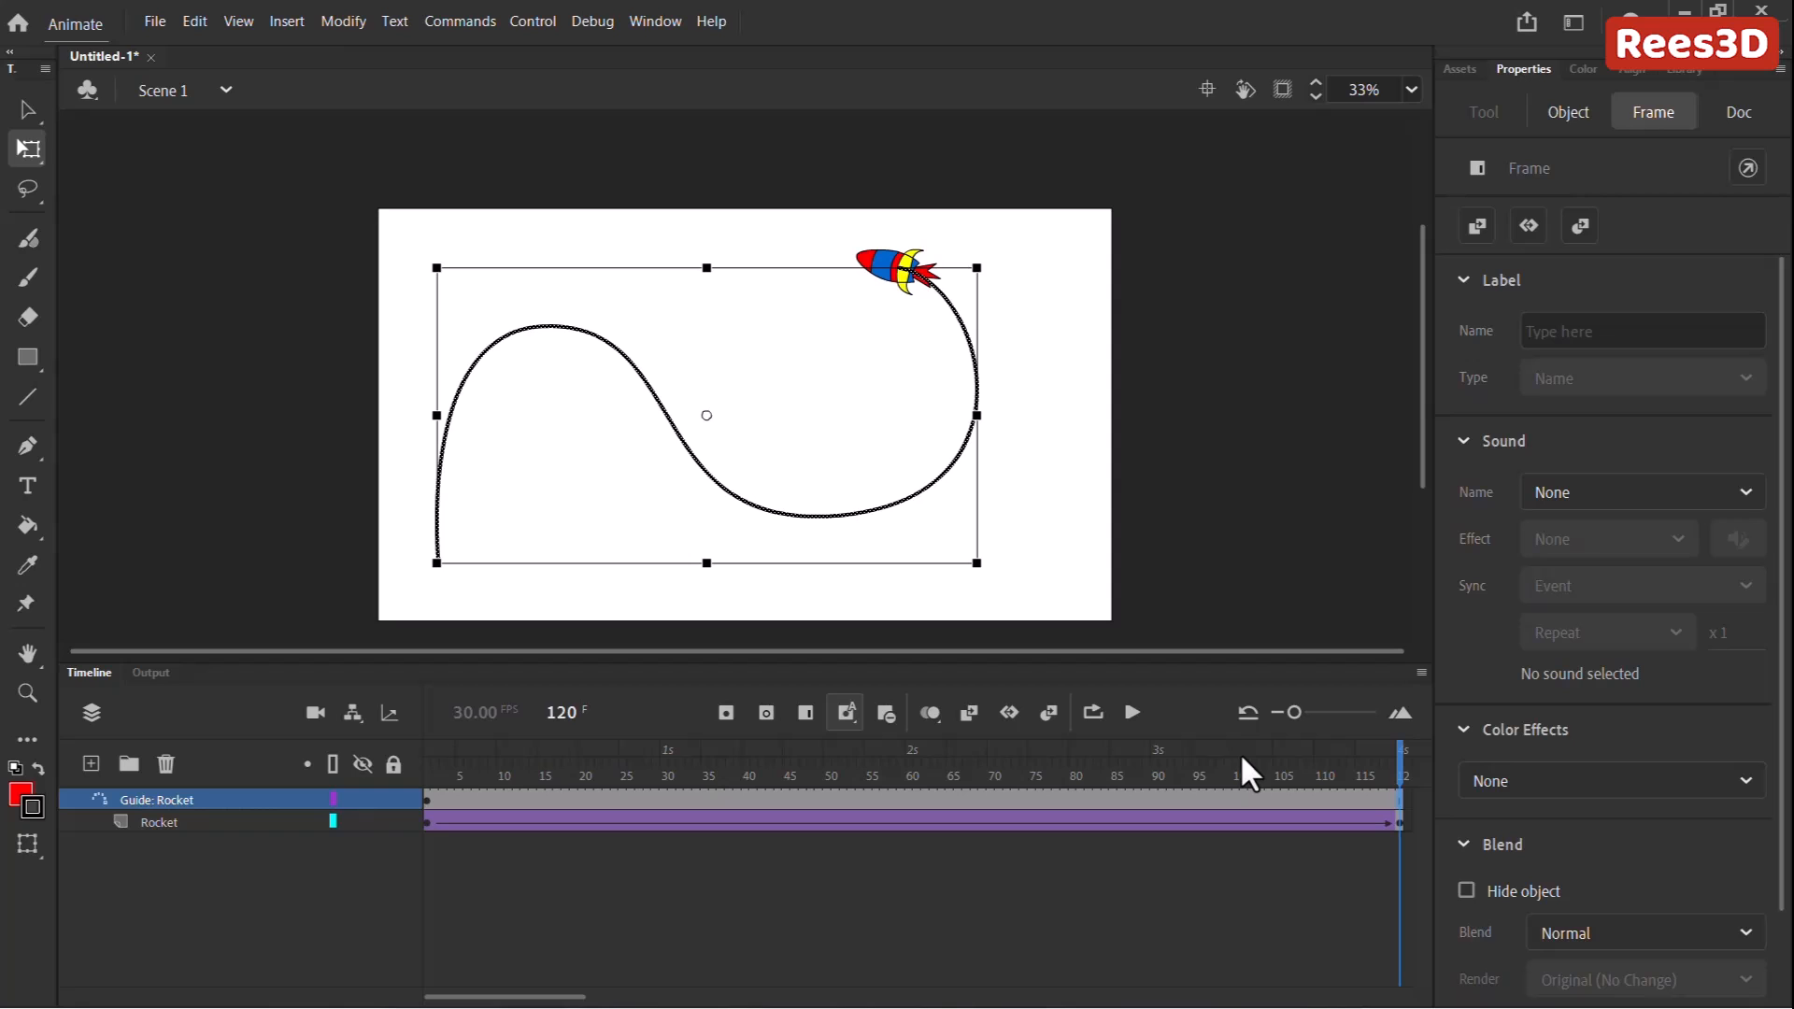
Play the 120-frame rocket animation in an enlarged Test Movie SWF preview.
click(1130, 712)
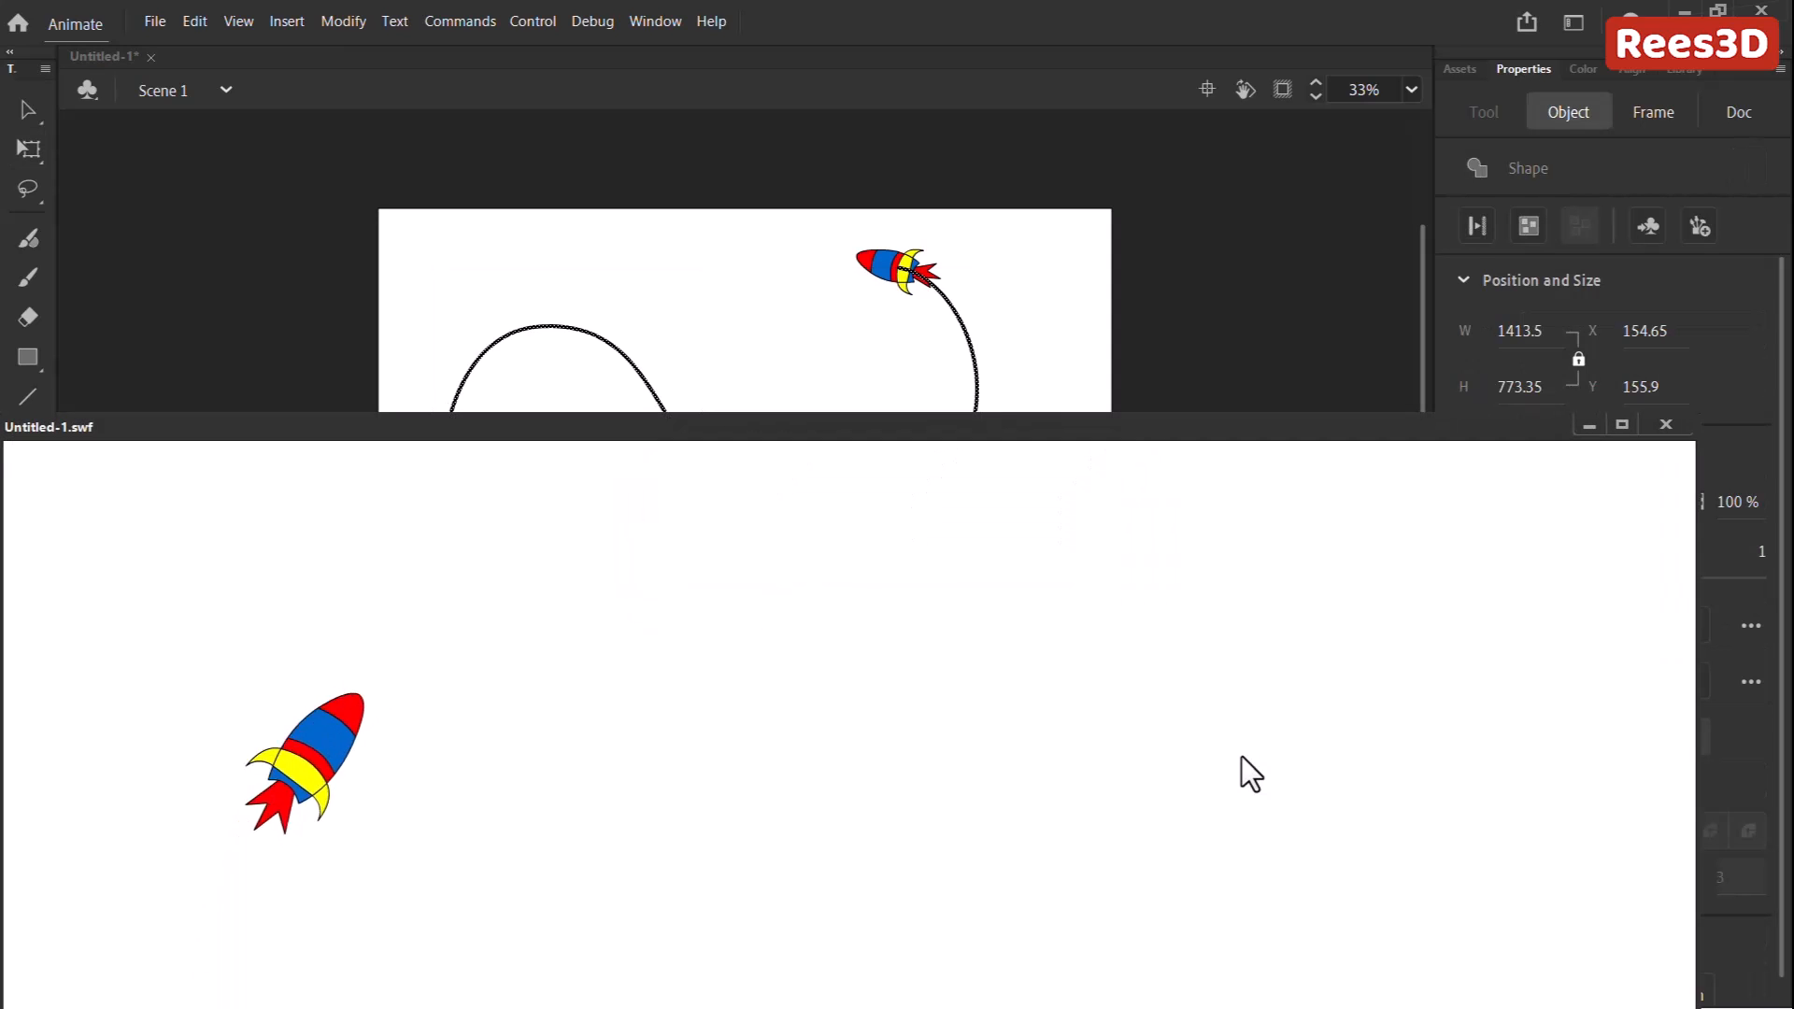
click(1622, 424)
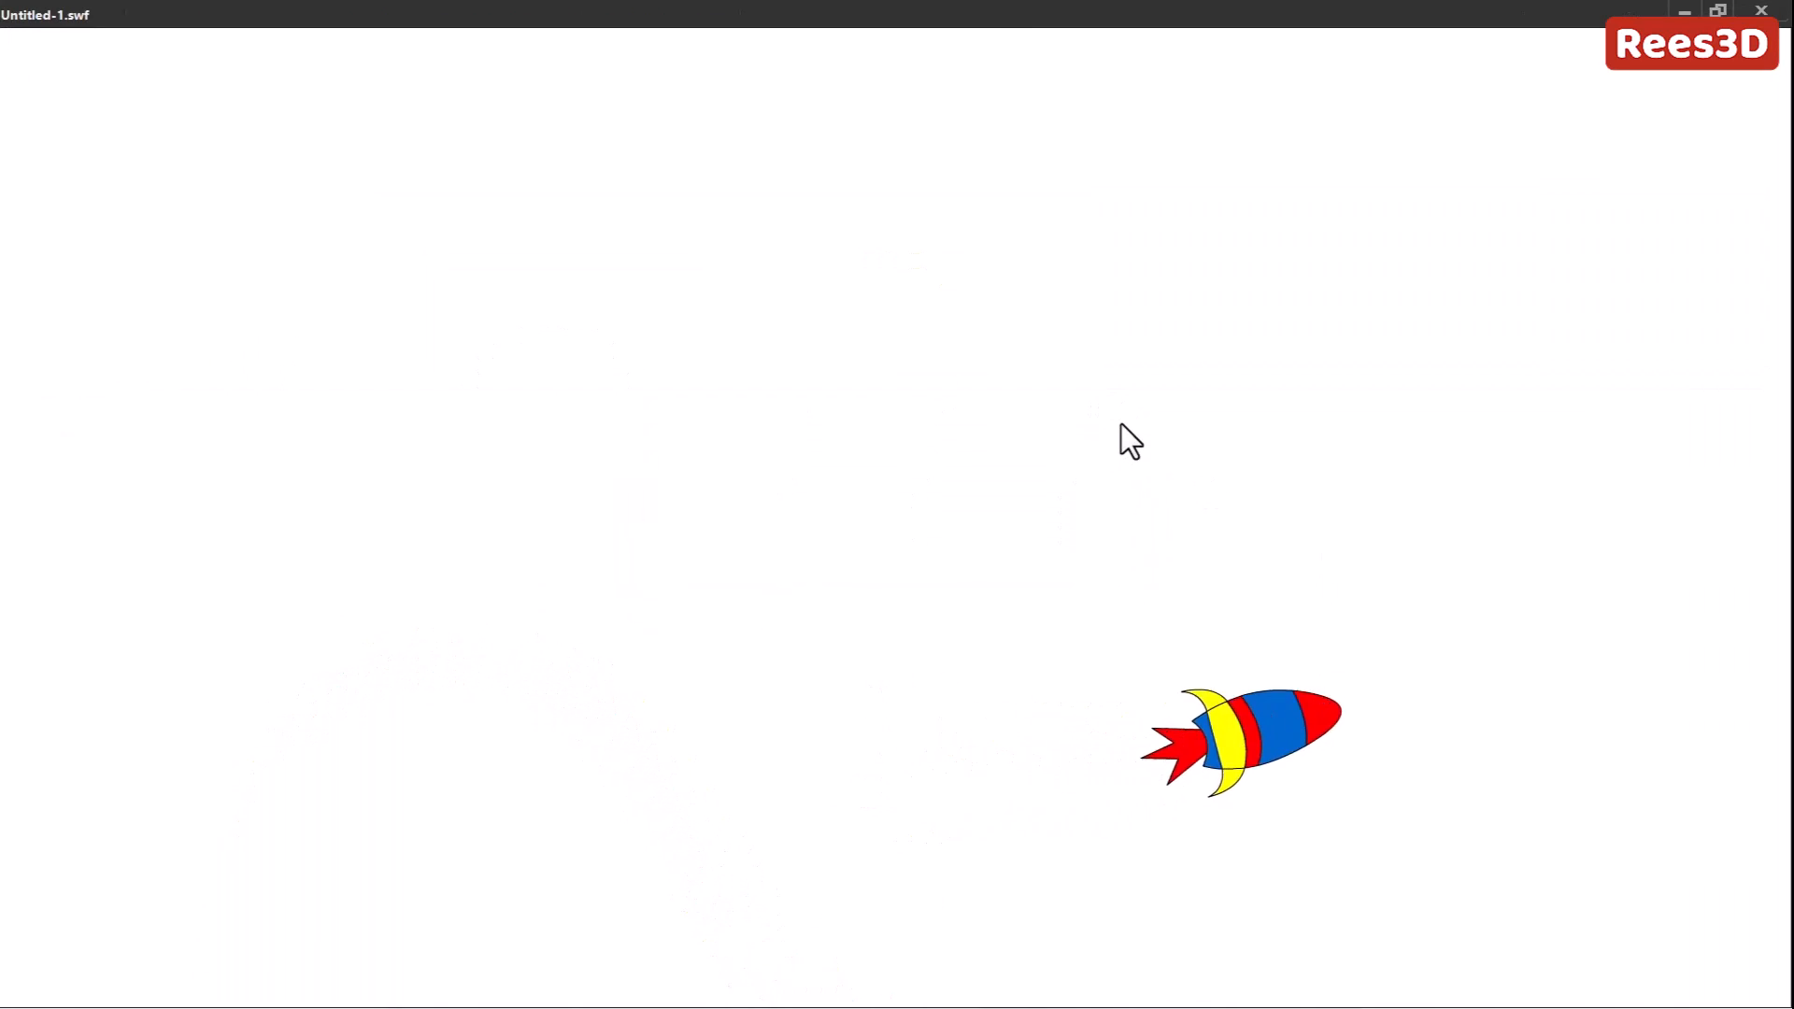